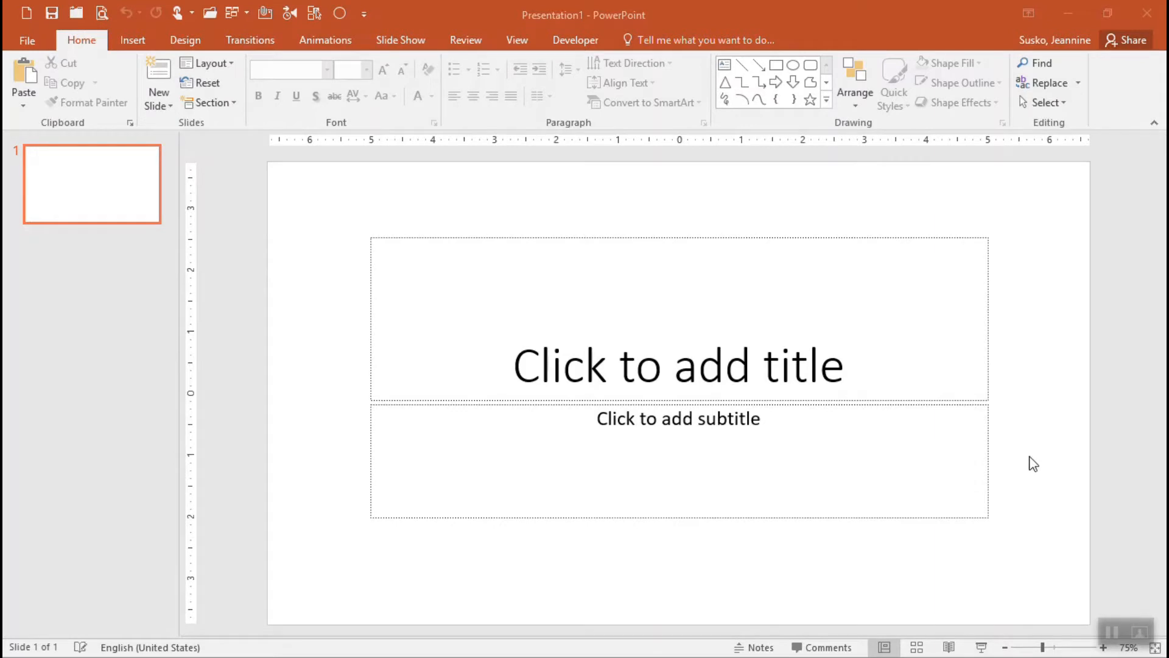
pyautogui.moveTo(397, 124)
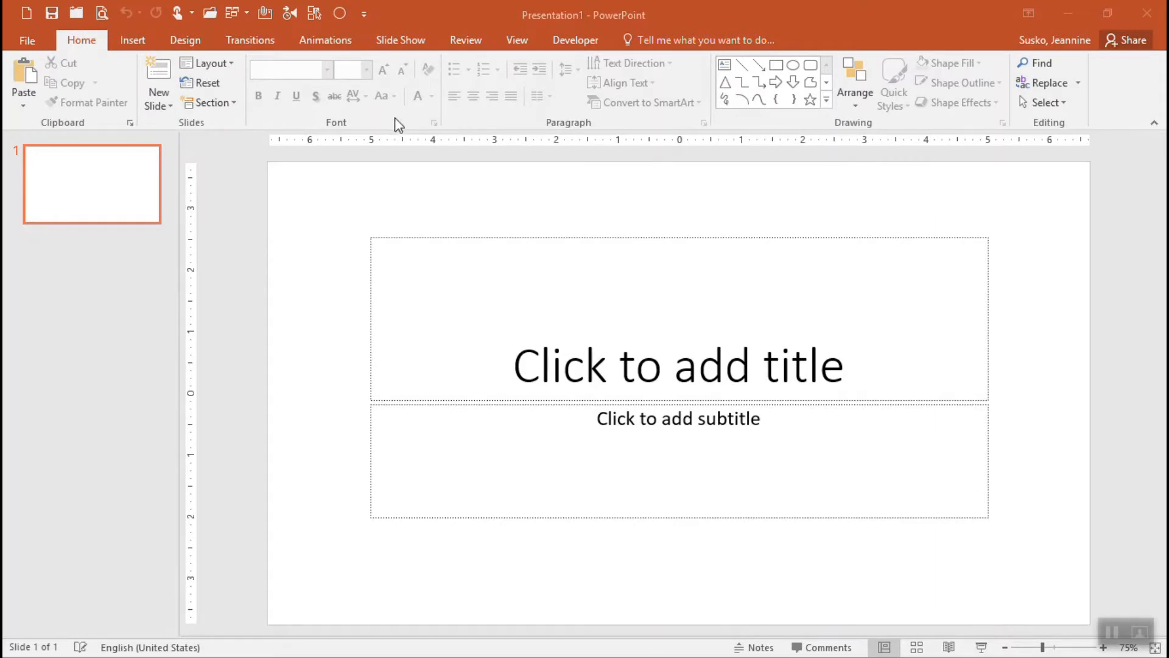
pyautogui.moveTo(132, 39)
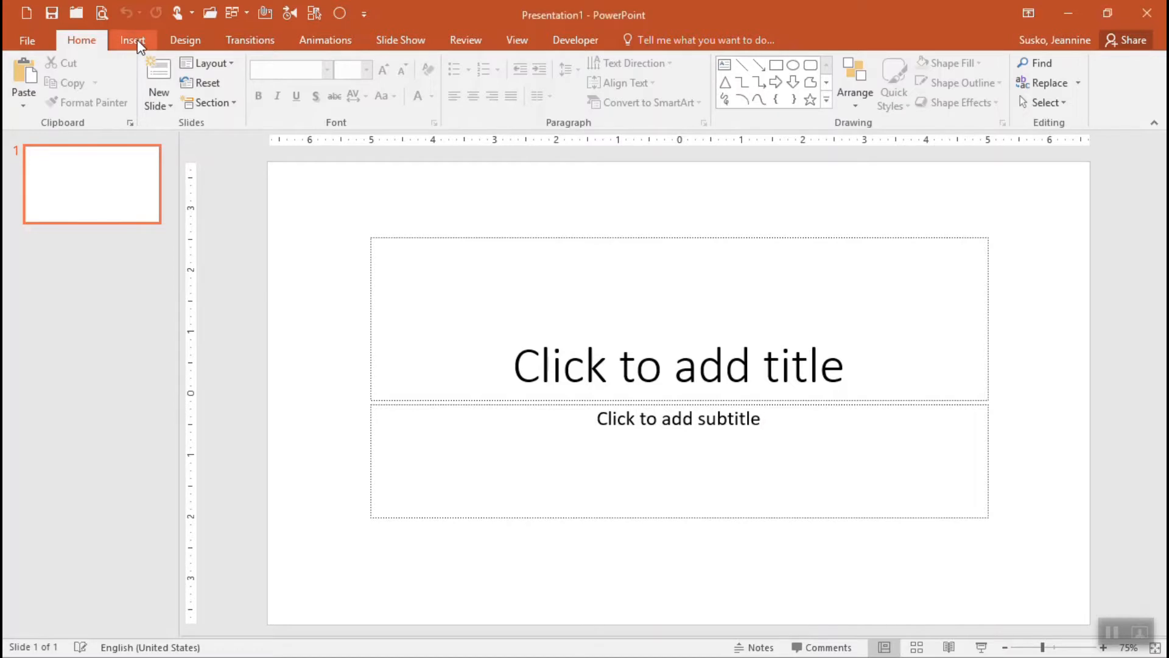
# Show the Insert ribbon commands for adding pictures and photo albums.
pyautogui.click(133, 40)
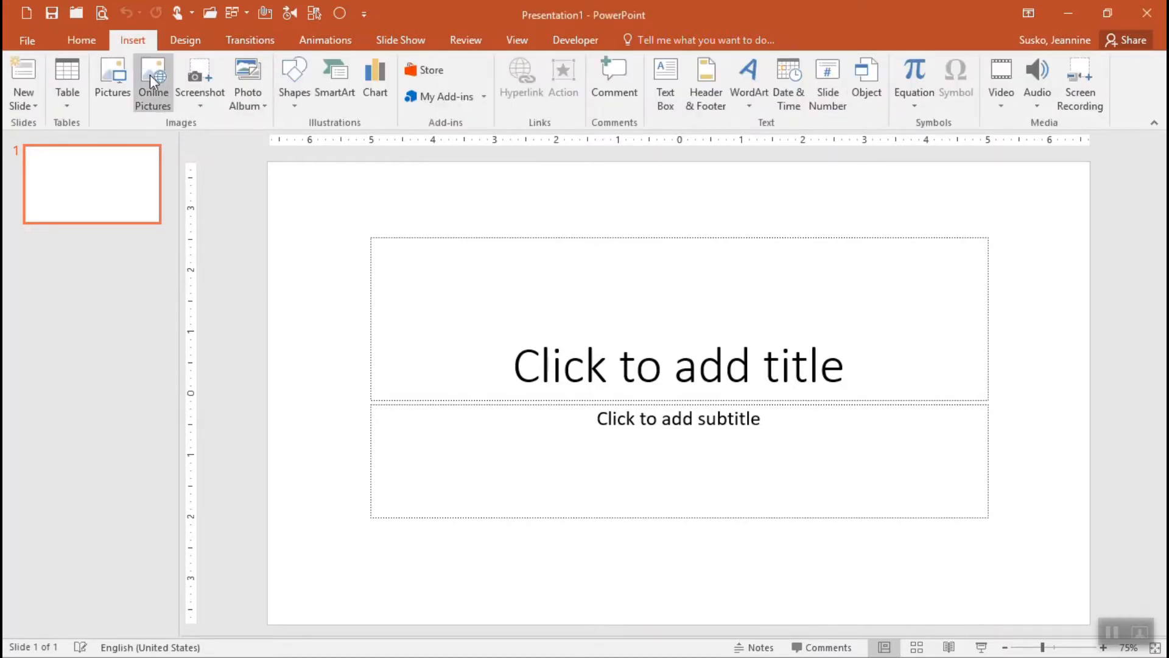
pyautogui.moveTo(147, 133)
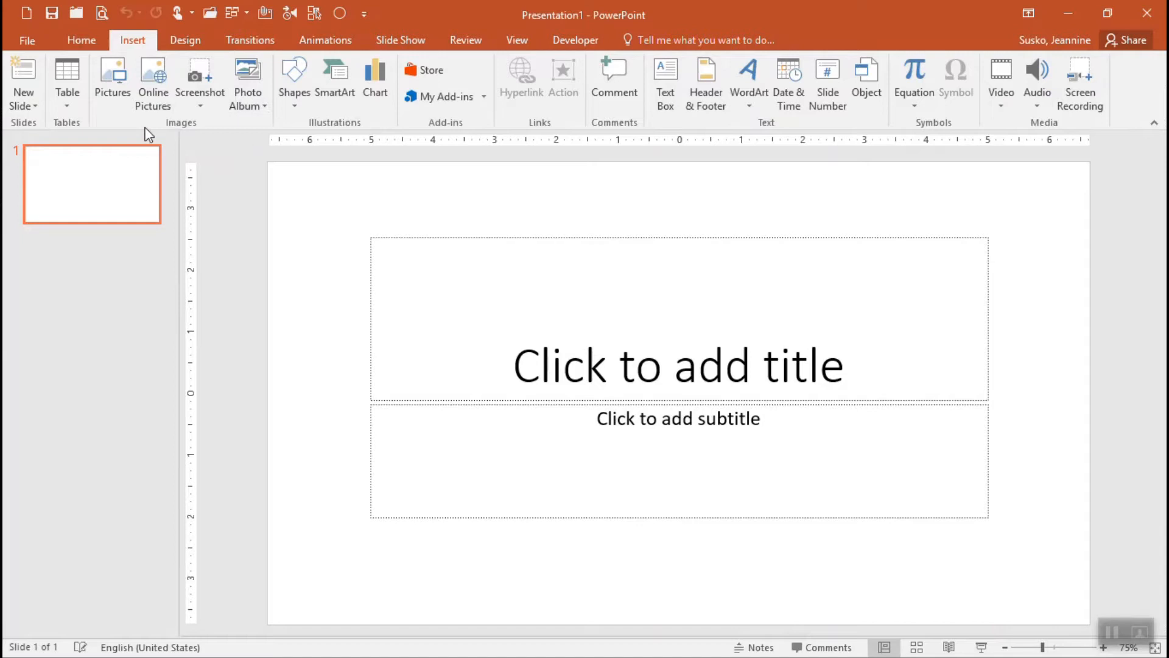
pyautogui.moveTo(248, 82)
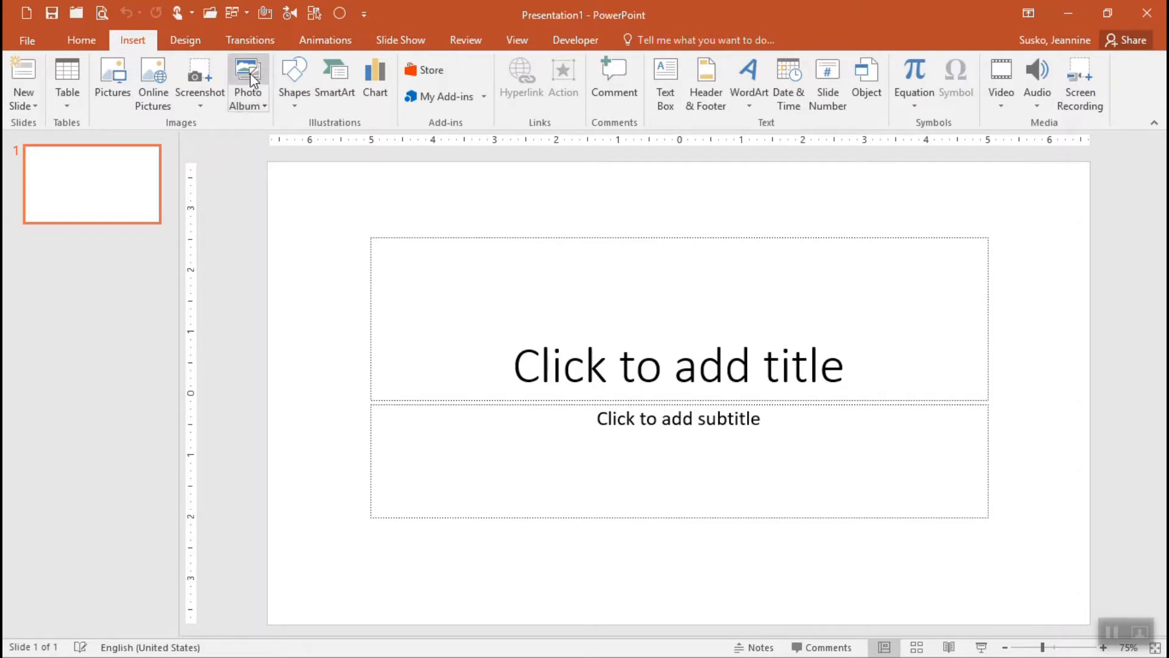
# Start a new Photo Album from the Images group.
pyautogui.click(248, 82)
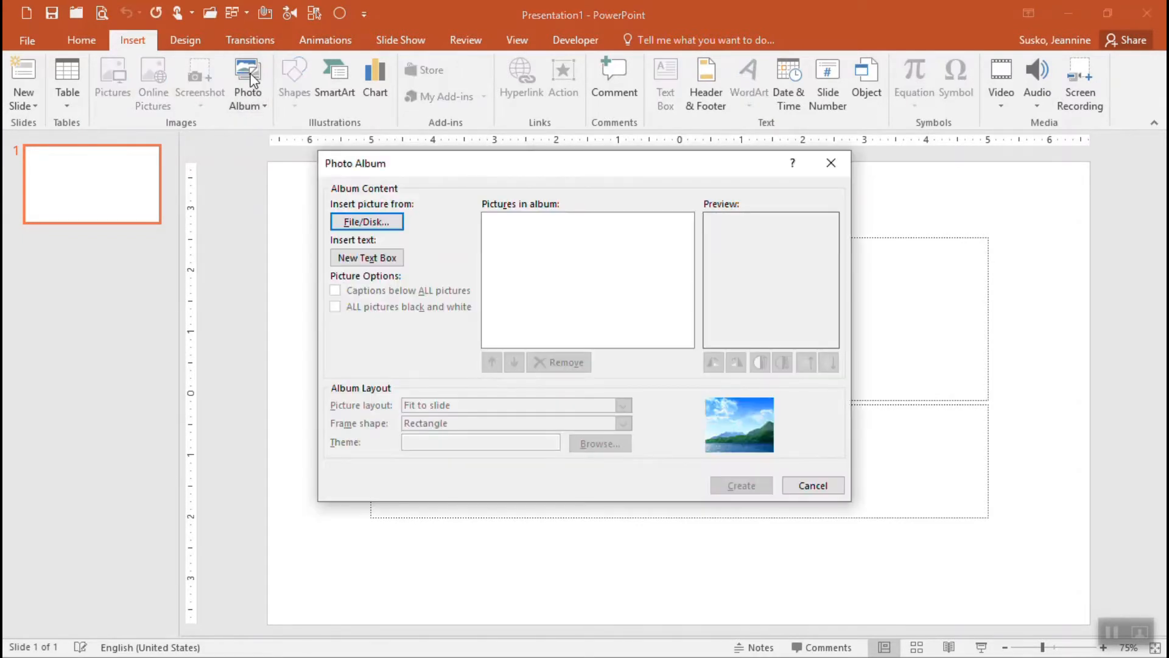
pyautogui.moveTo(523, 429)
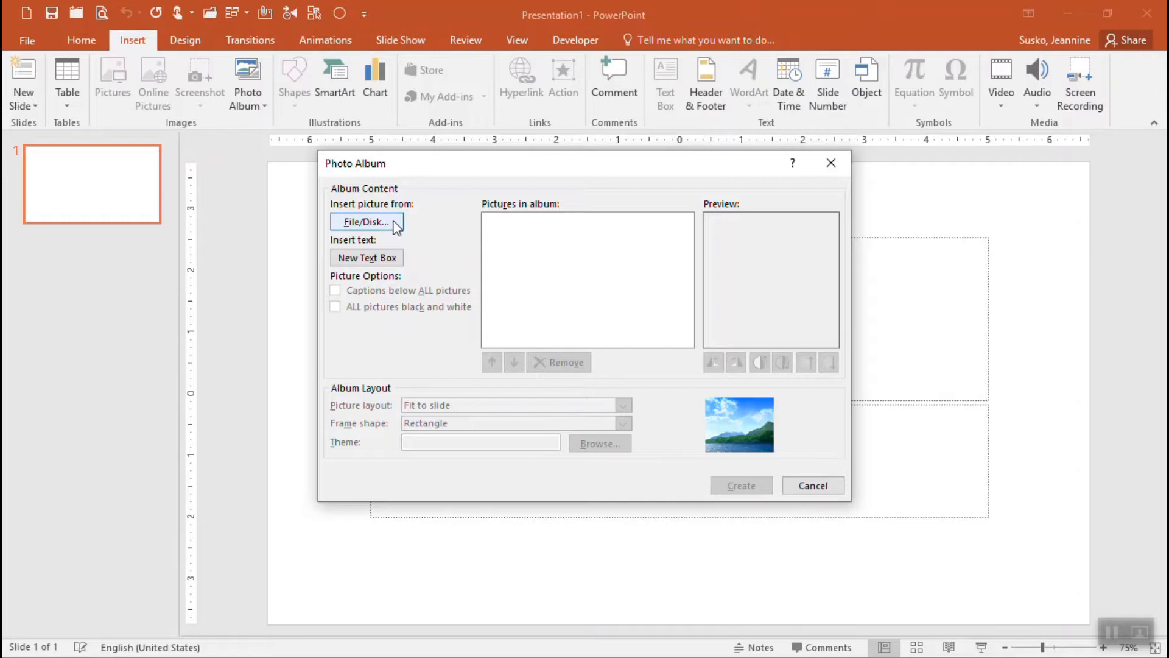
# Browse File/Disk and select Windows.jpg through windows10.jpg in the Pictures folder.
pyautogui.click(366, 221)
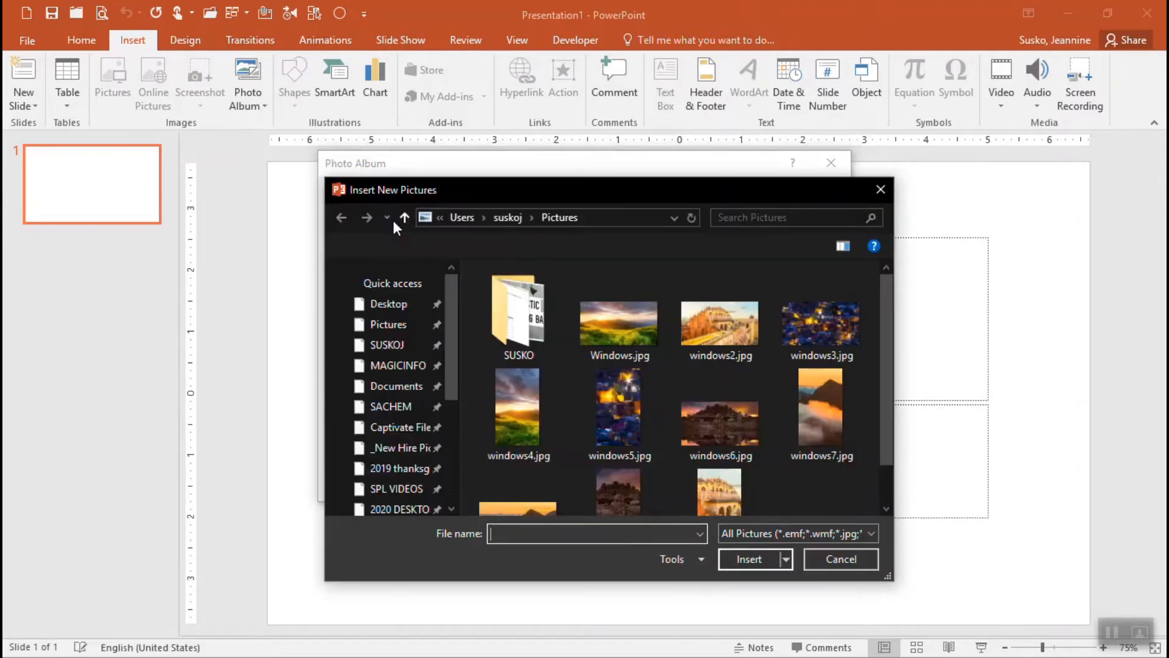
pyautogui.click(618, 310)
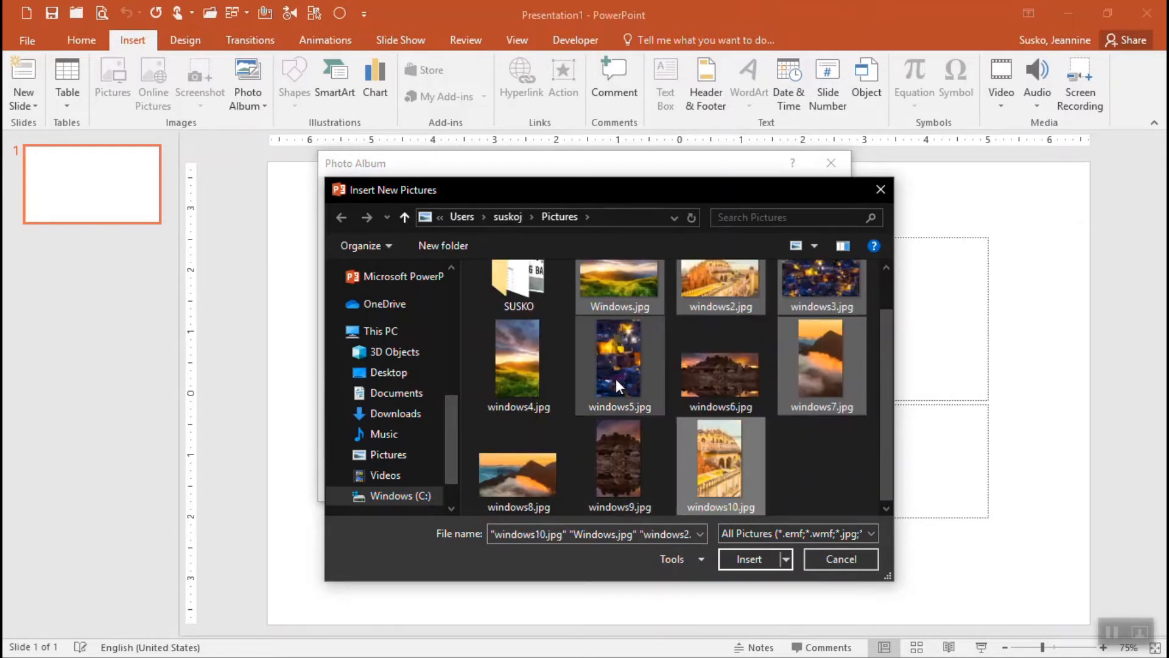
pyautogui.click(518, 362)
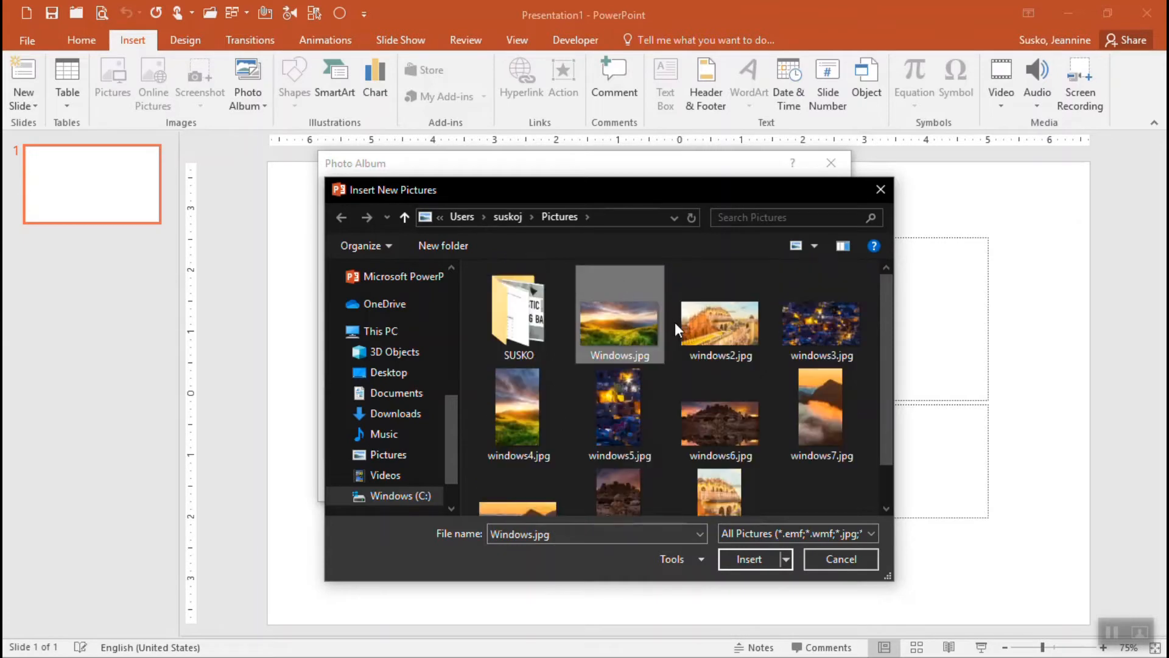
pyautogui.click(718, 462)
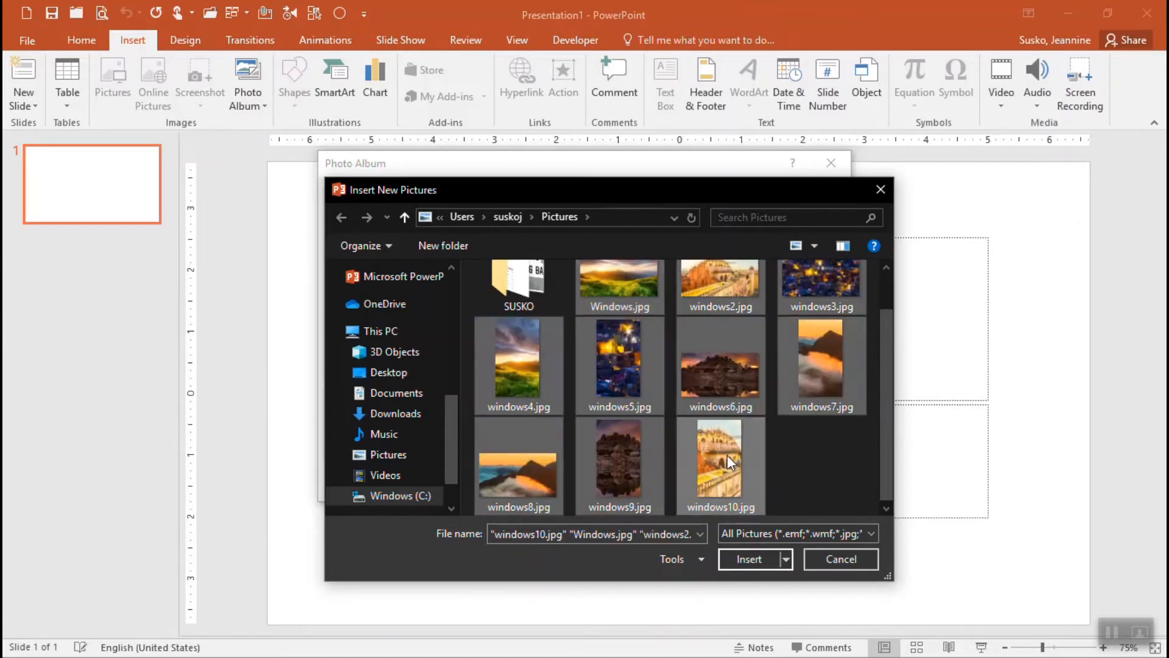
pyautogui.moveTo(797, 393)
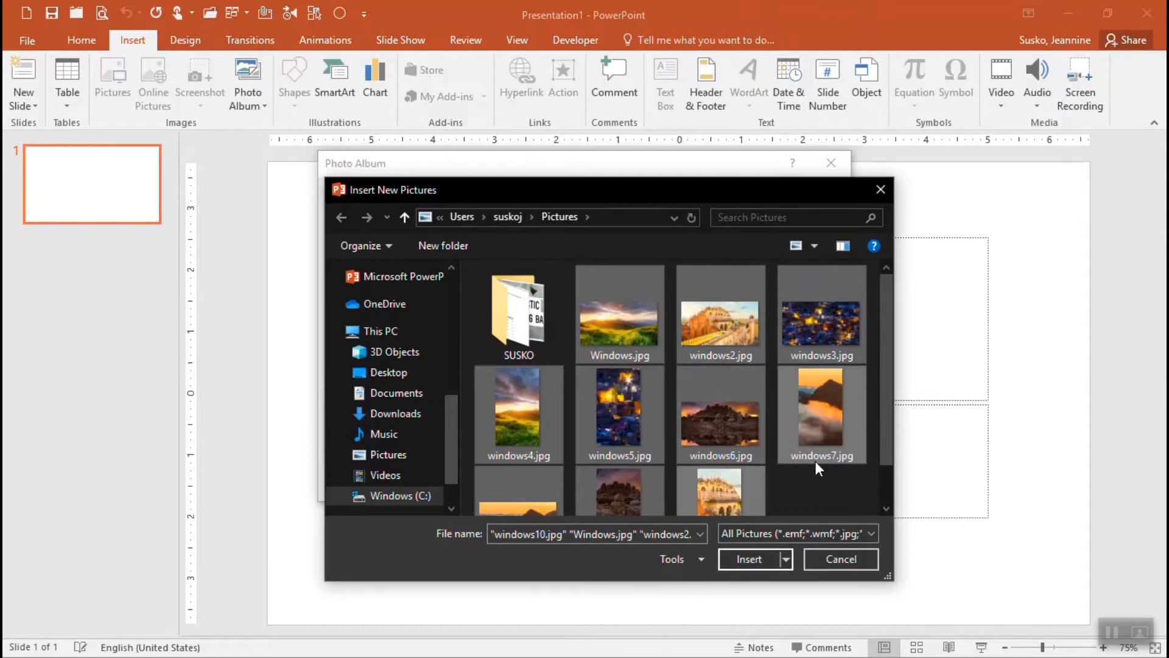
pyautogui.moveTo(825, 402)
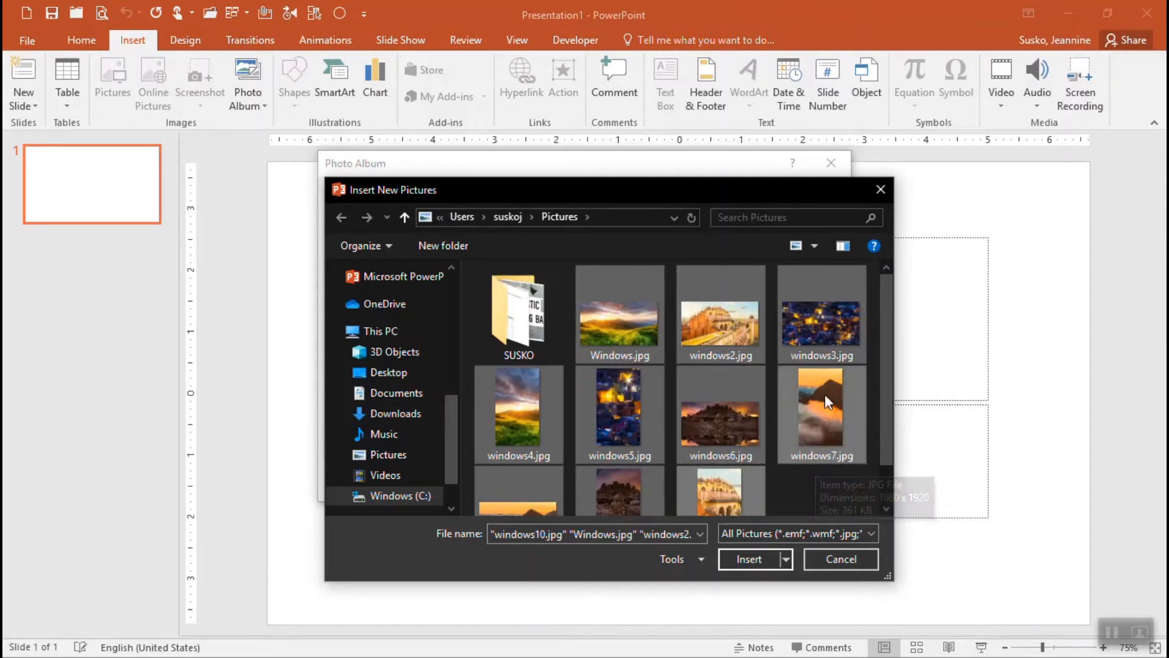
pyautogui.moveTo(833, 496)
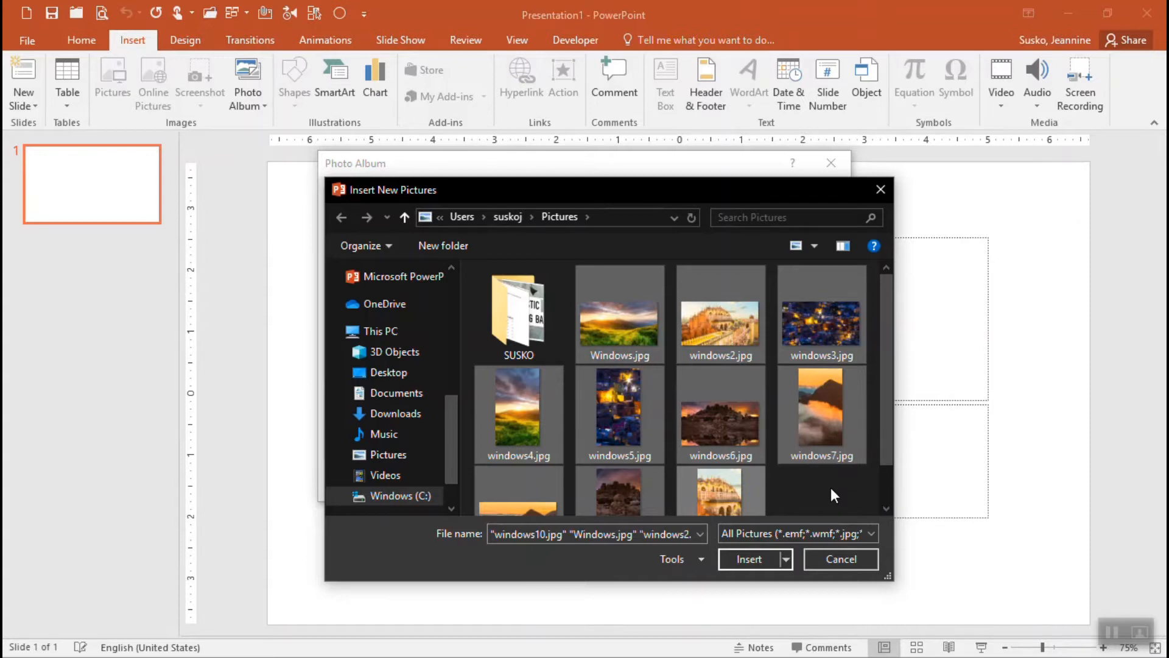
pyautogui.moveTo(832, 485)
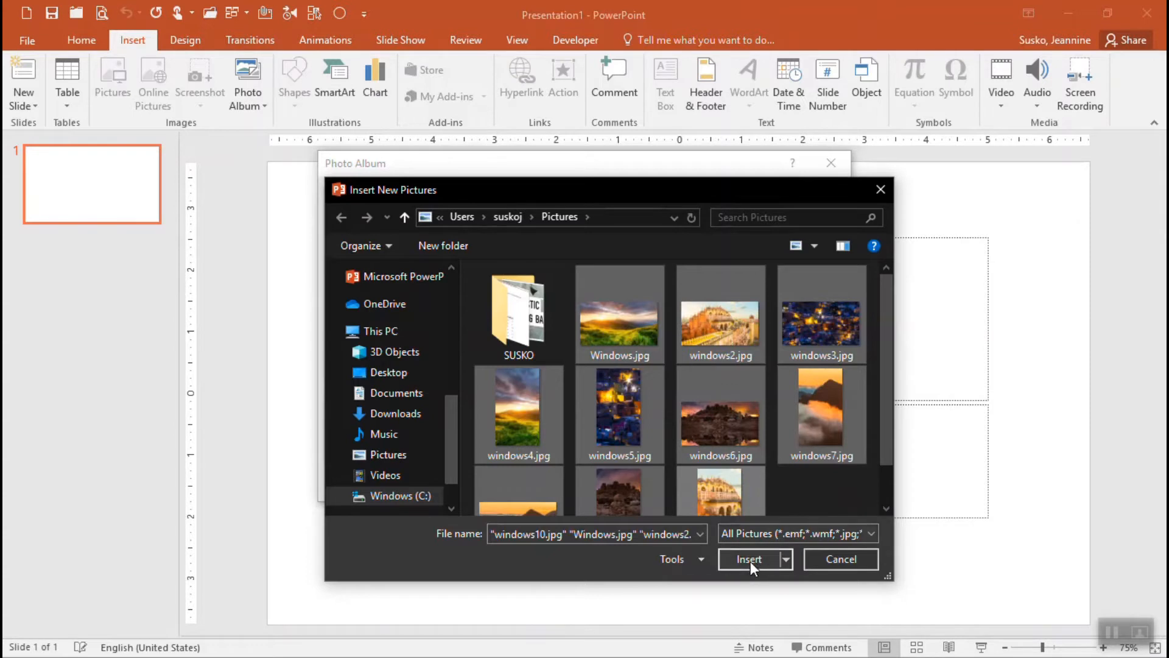
# Add the ten windows pictures to the album list and preview windows4 and windows9.
pyautogui.click(749, 559)
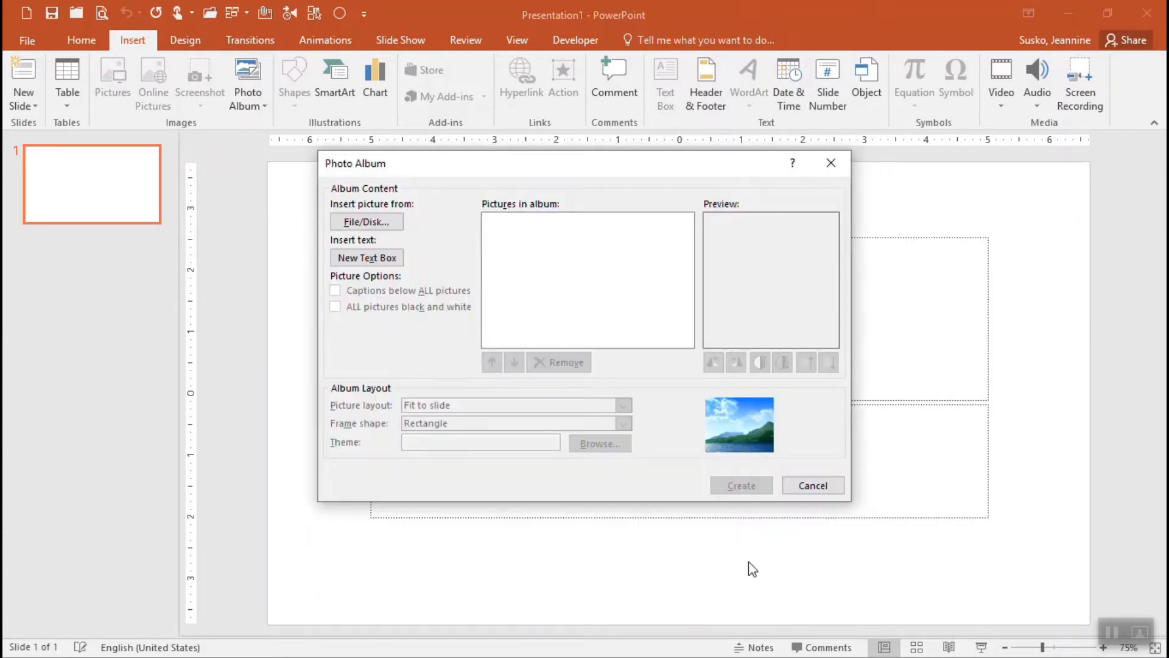
pyautogui.click(366, 222)
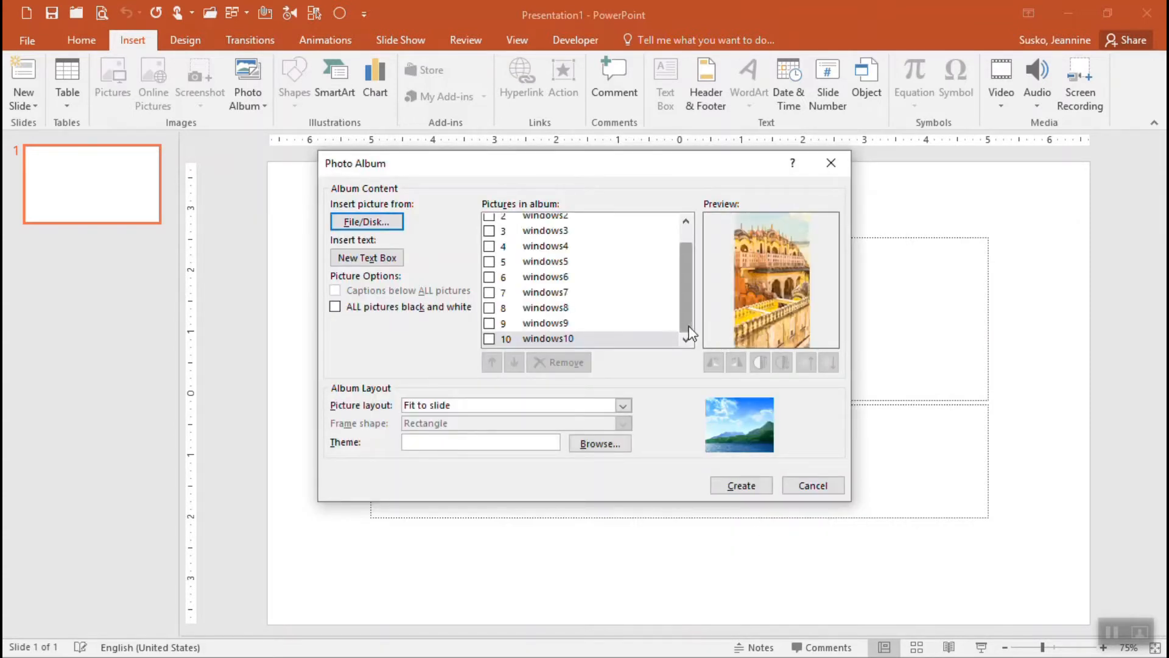
pyautogui.scroll(3)
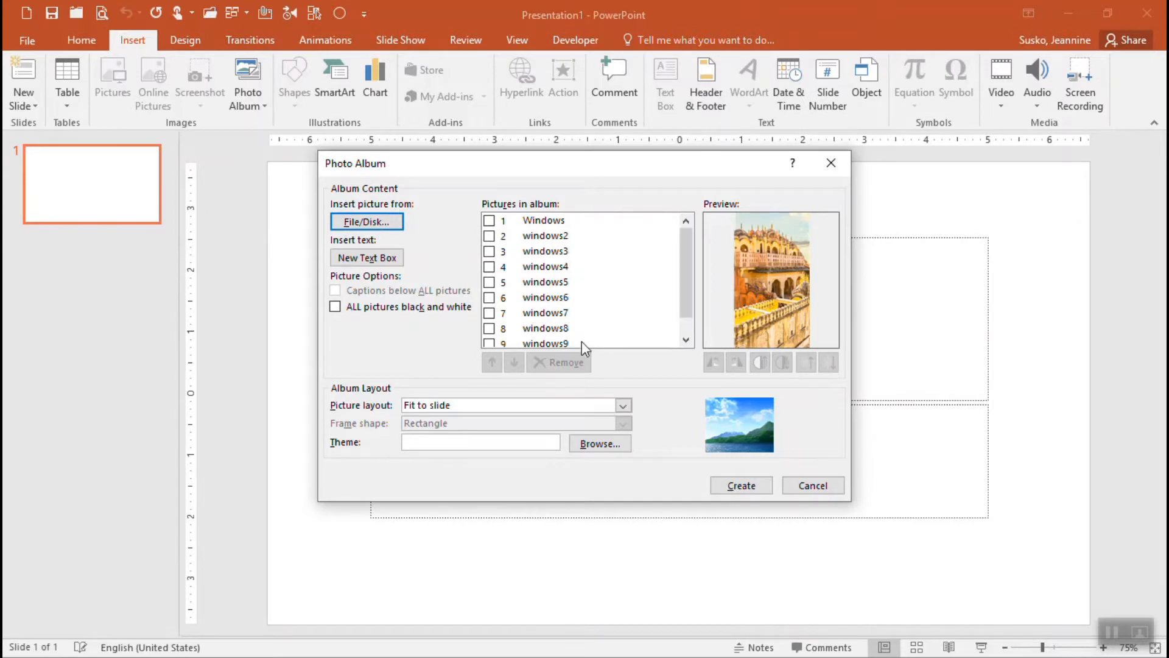
pyautogui.moveTo(601, 393)
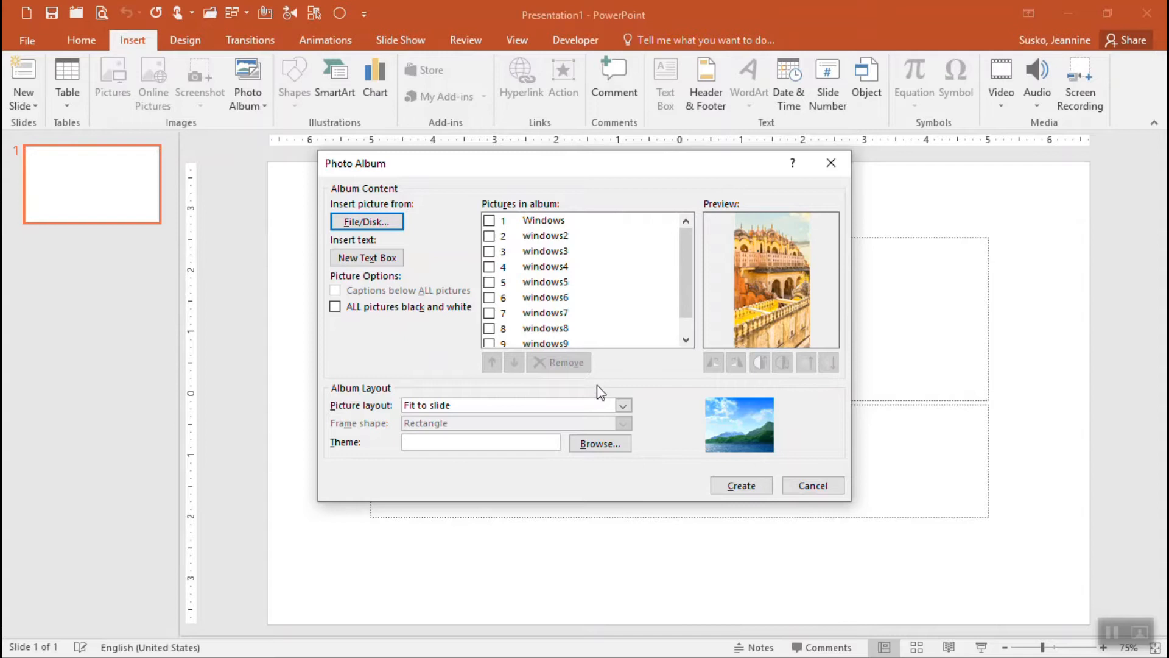
pyautogui.moveTo(524, 223)
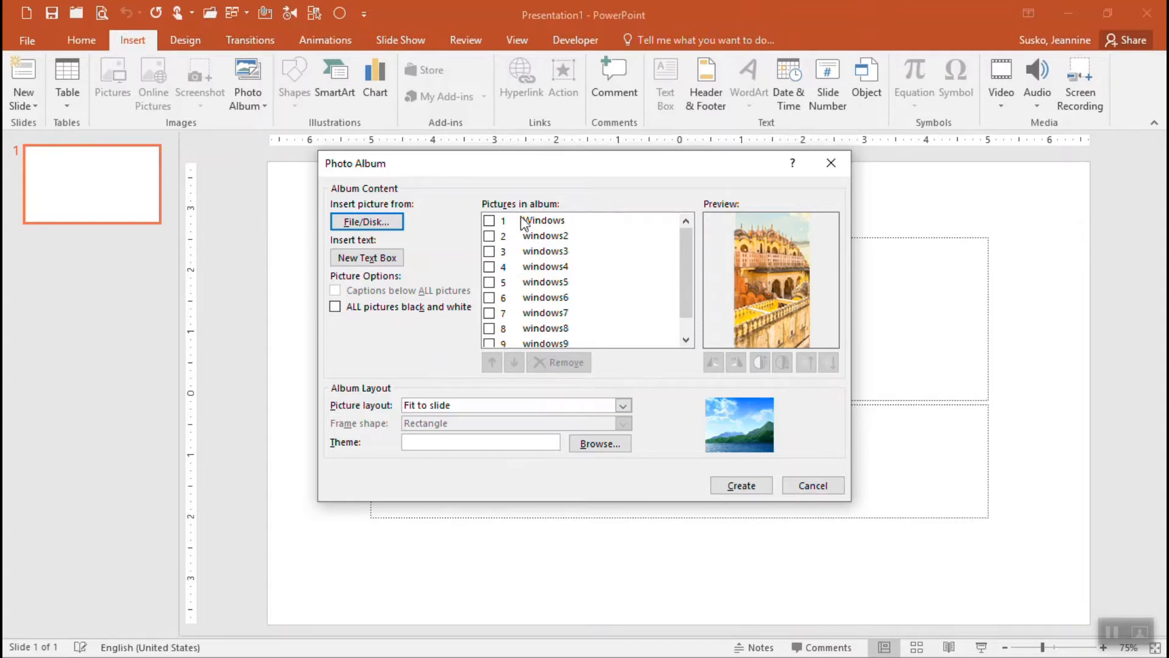
pyautogui.click(544, 220)
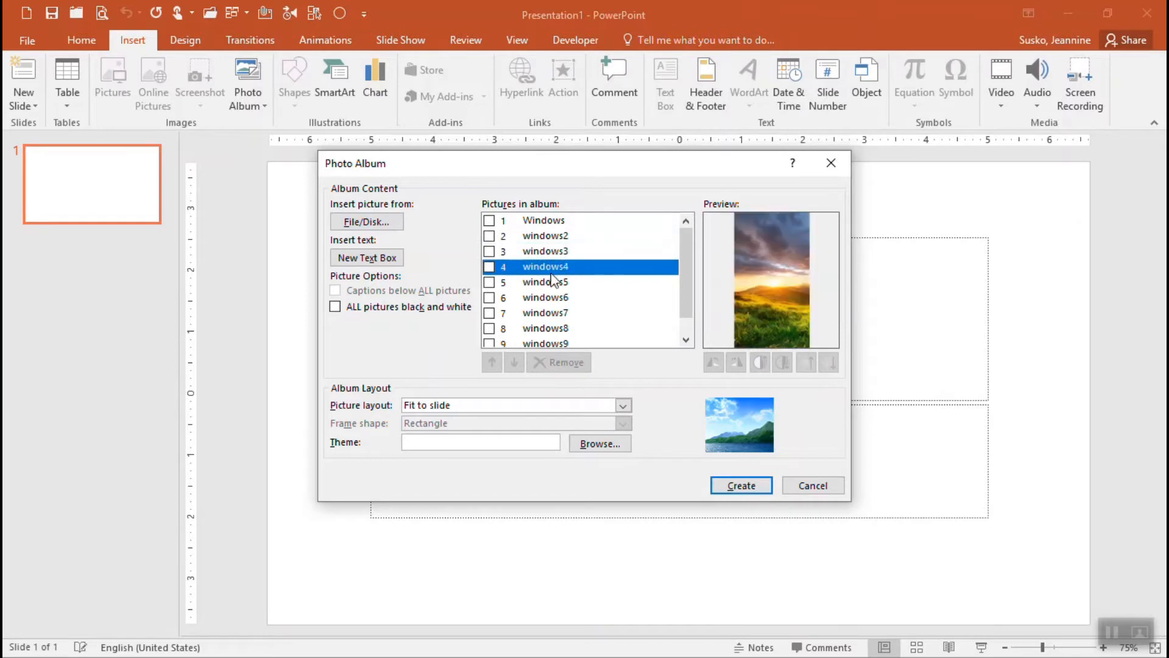
pyautogui.click(545, 329)
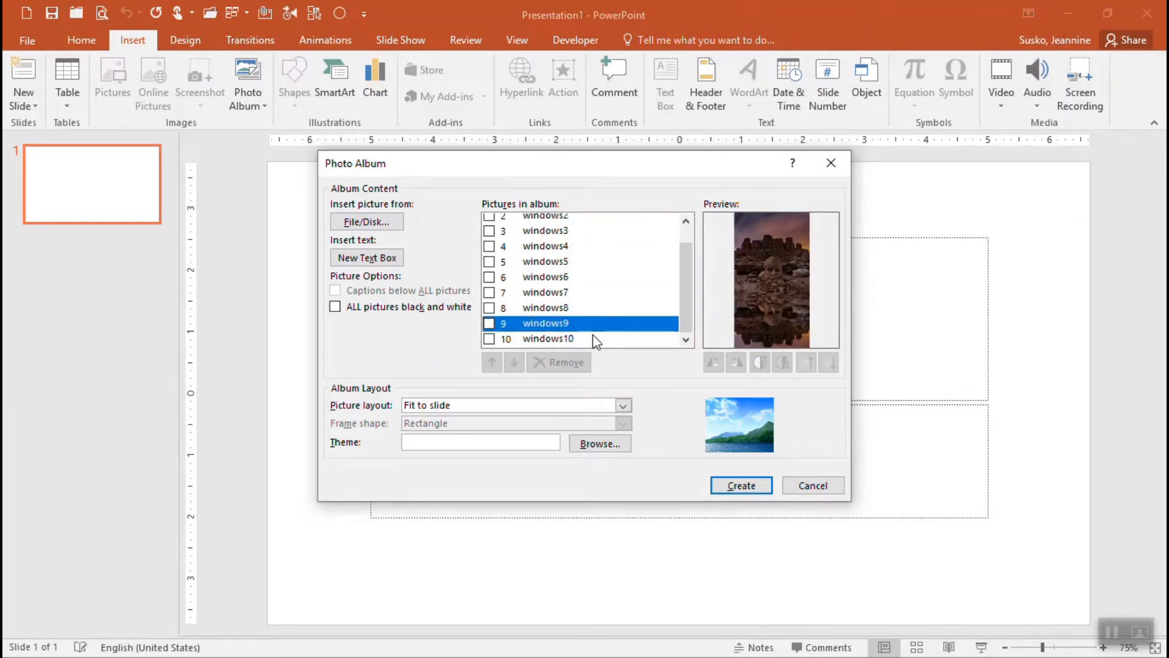
pyautogui.scroll(3)
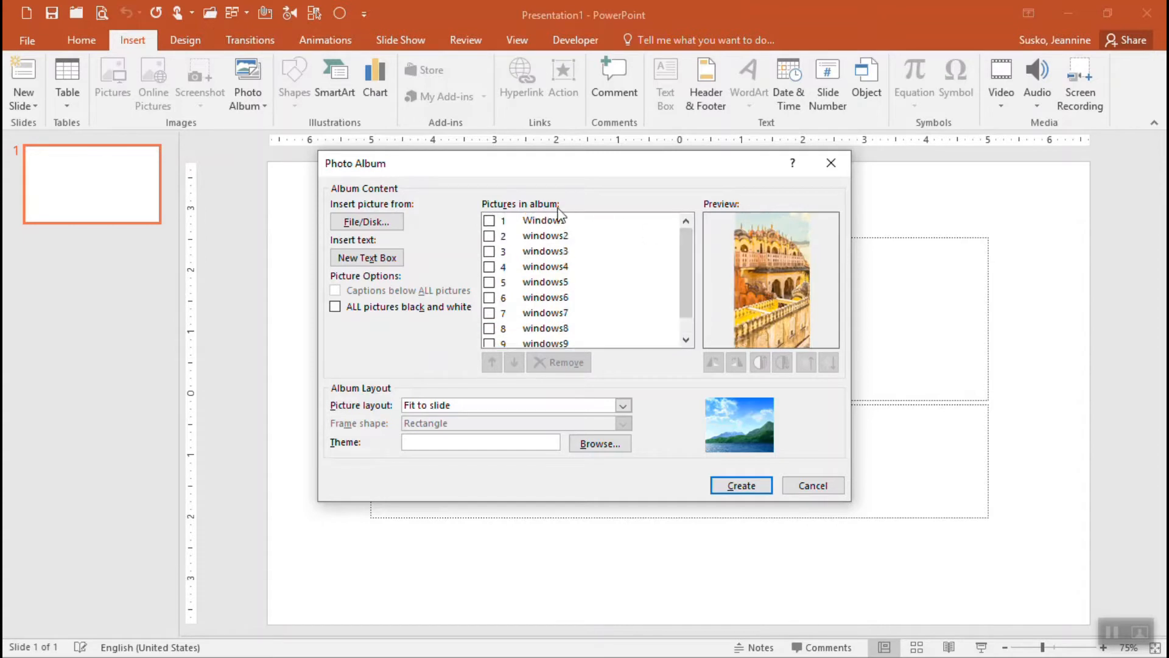
# Tick all ten pictures in the album list, Windows through windows10.
pyautogui.click(490, 236)
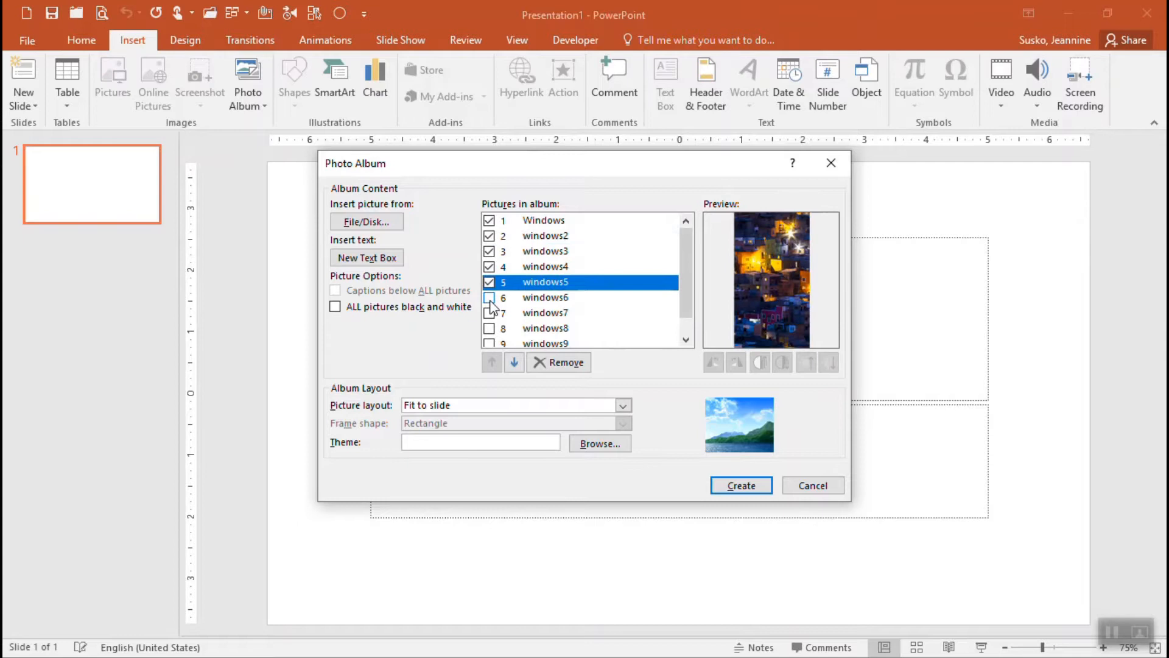
pyautogui.click(545, 329)
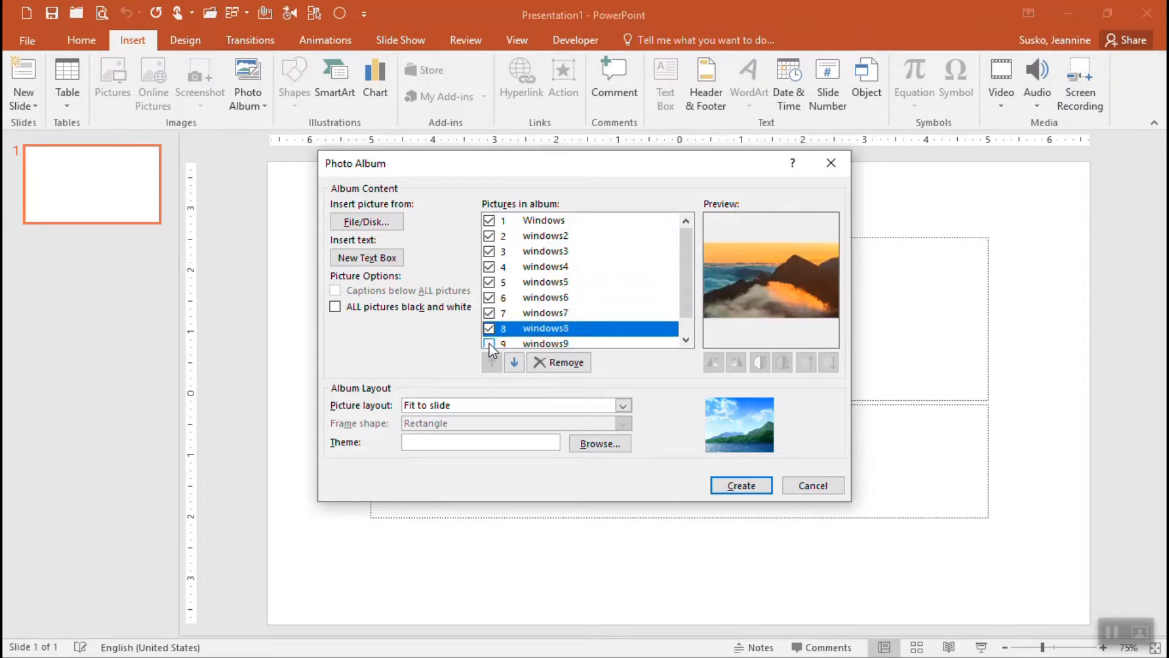
pyautogui.click(684, 339)
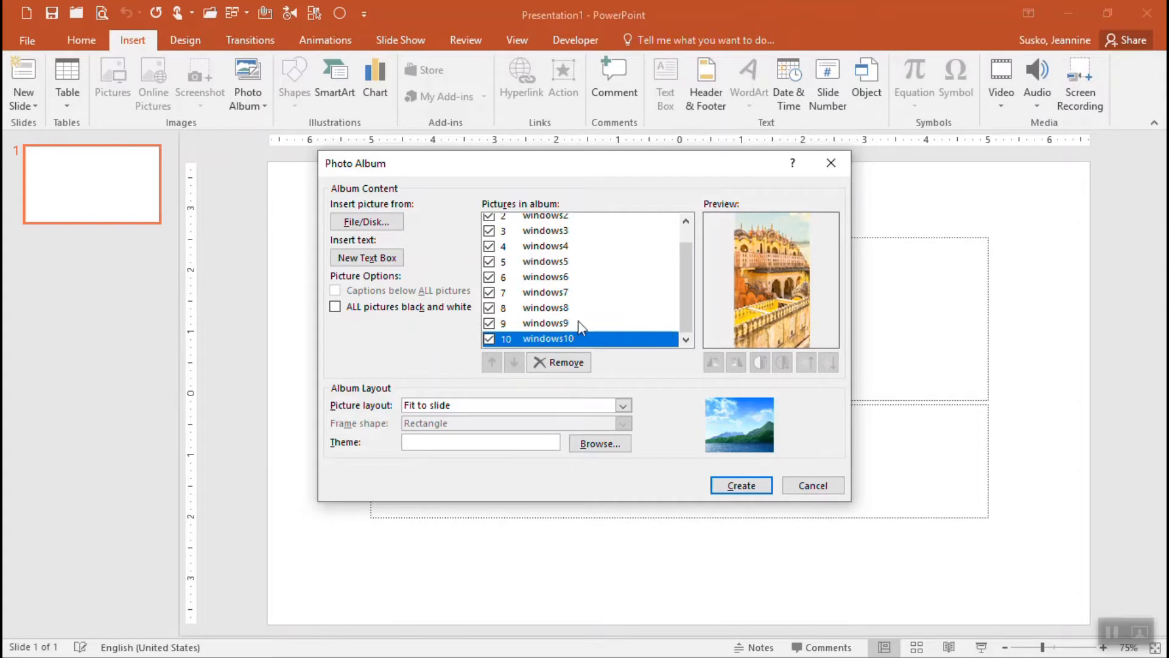
pyautogui.click(544, 323)
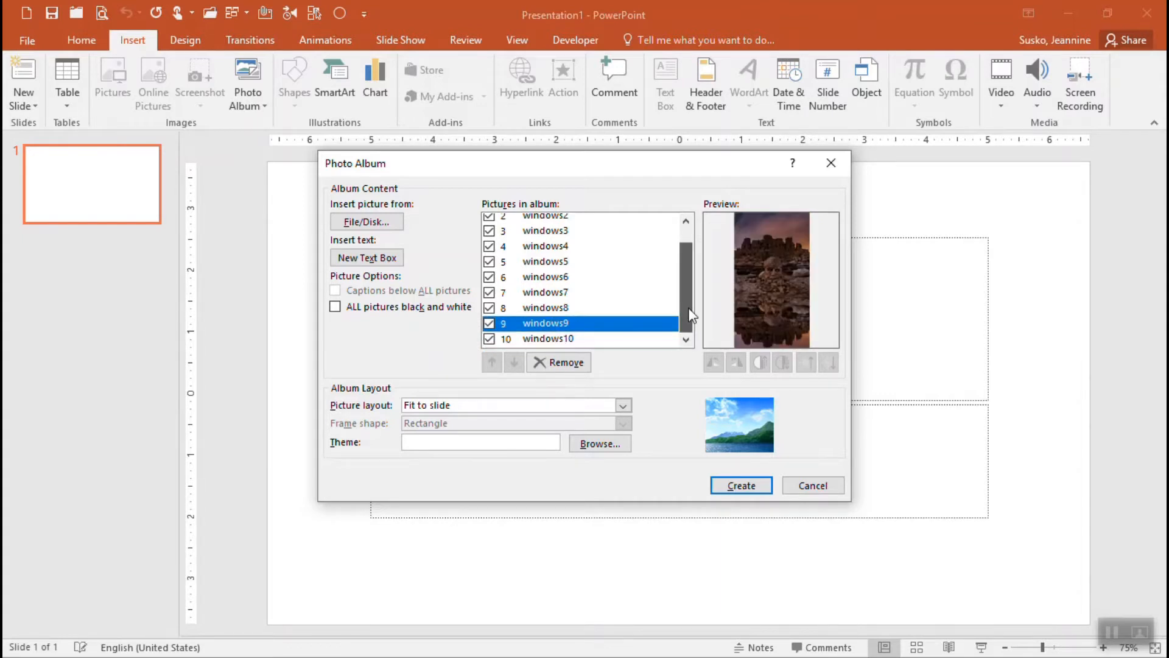
pyautogui.scroll(3)
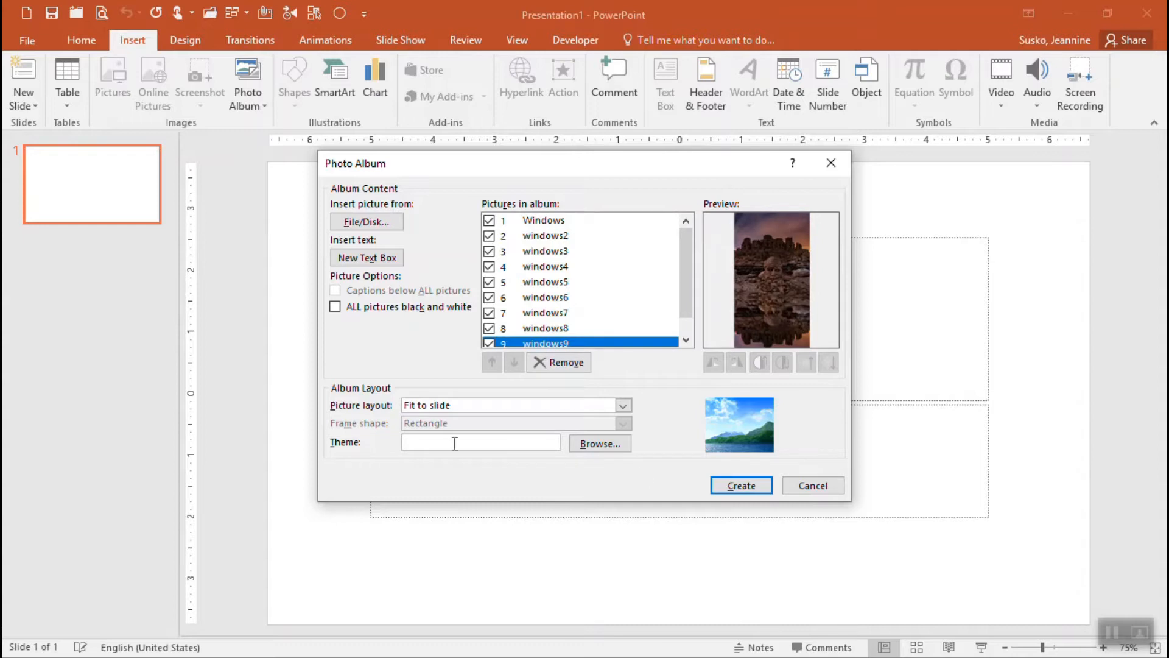
pyautogui.moveTo(366, 405)
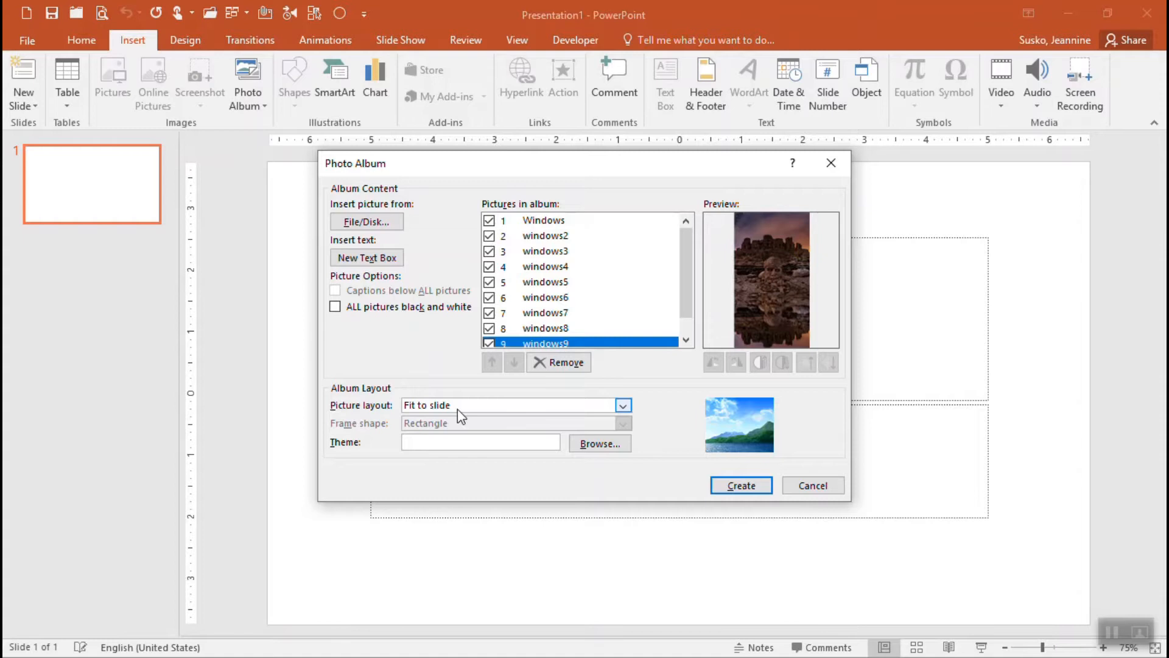
# Set the album's picture layout to '1 picture with title'.
pyautogui.click(624, 405)
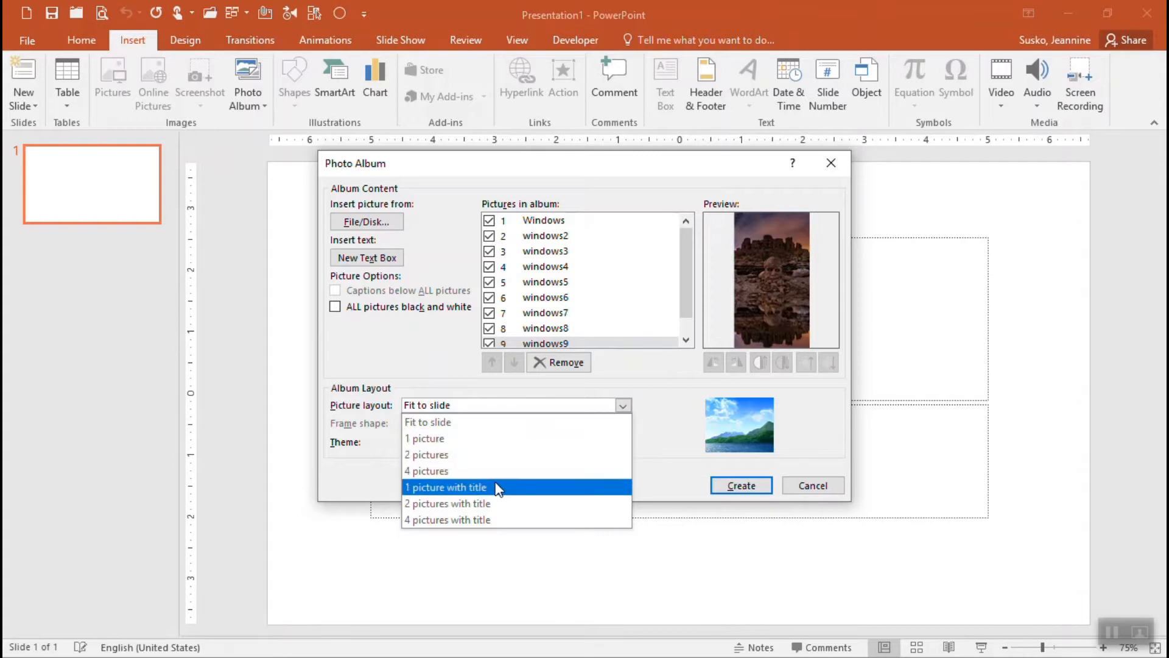
pyautogui.moveTo(513, 471)
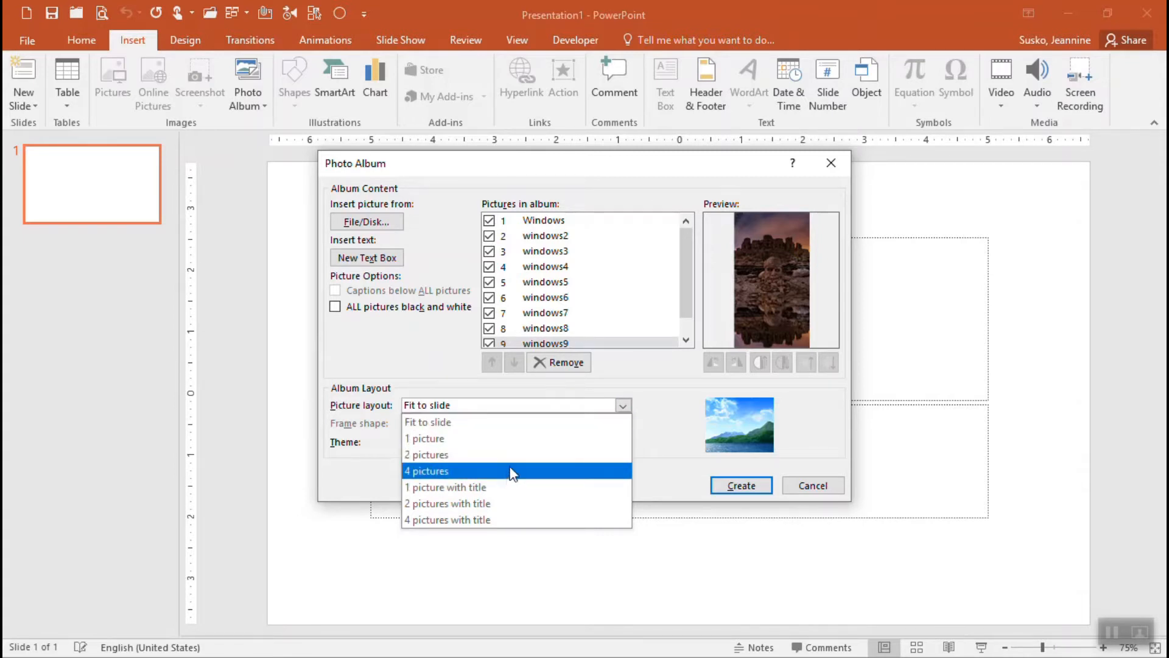
pyautogui.moveTo(520, 455)
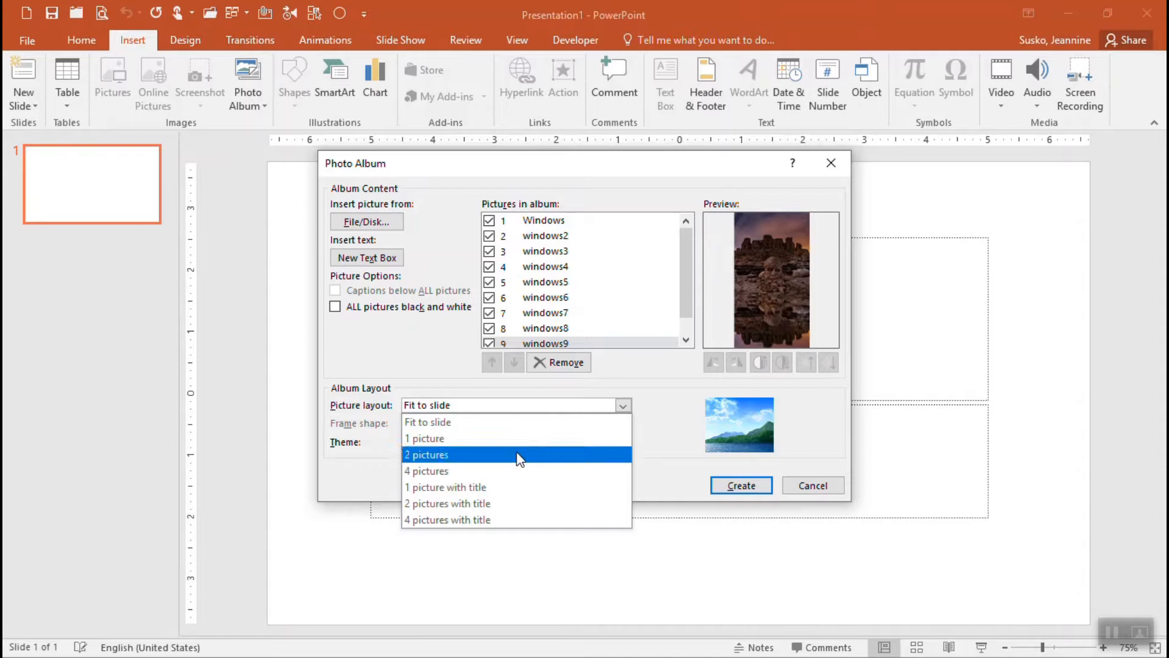
pyautogui.moveTo(518, 470)
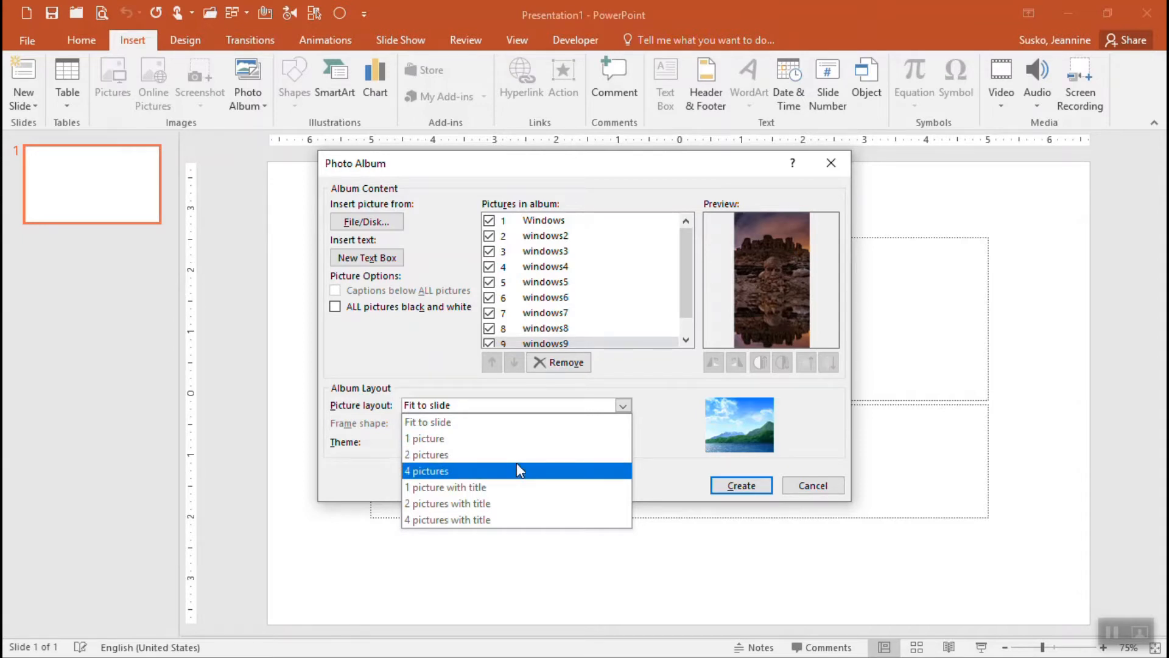
pyautogui.moveTo(528, 486)
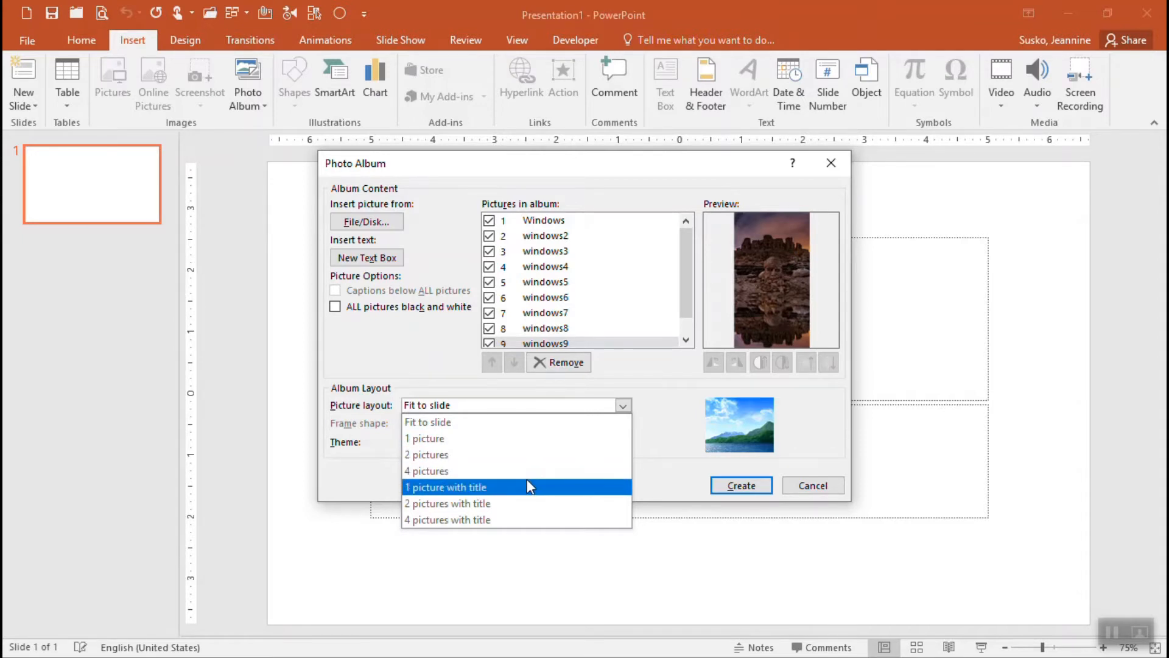
pyautogui.moveTo(536, 501)
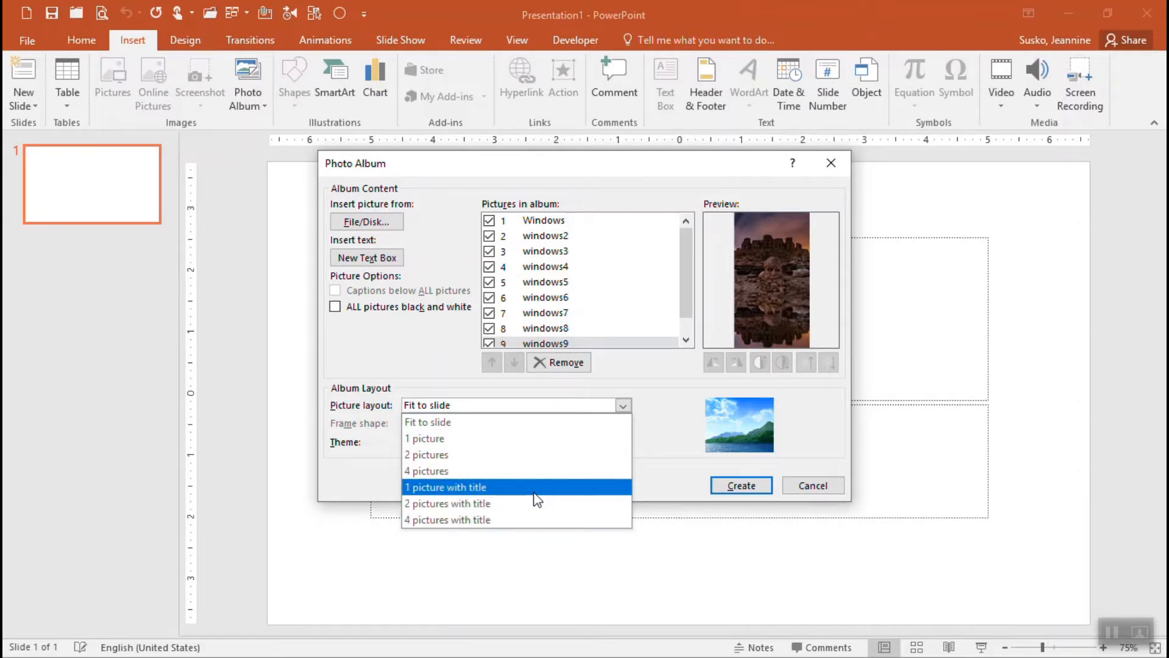
pyautogui.moveTo(522, 497)
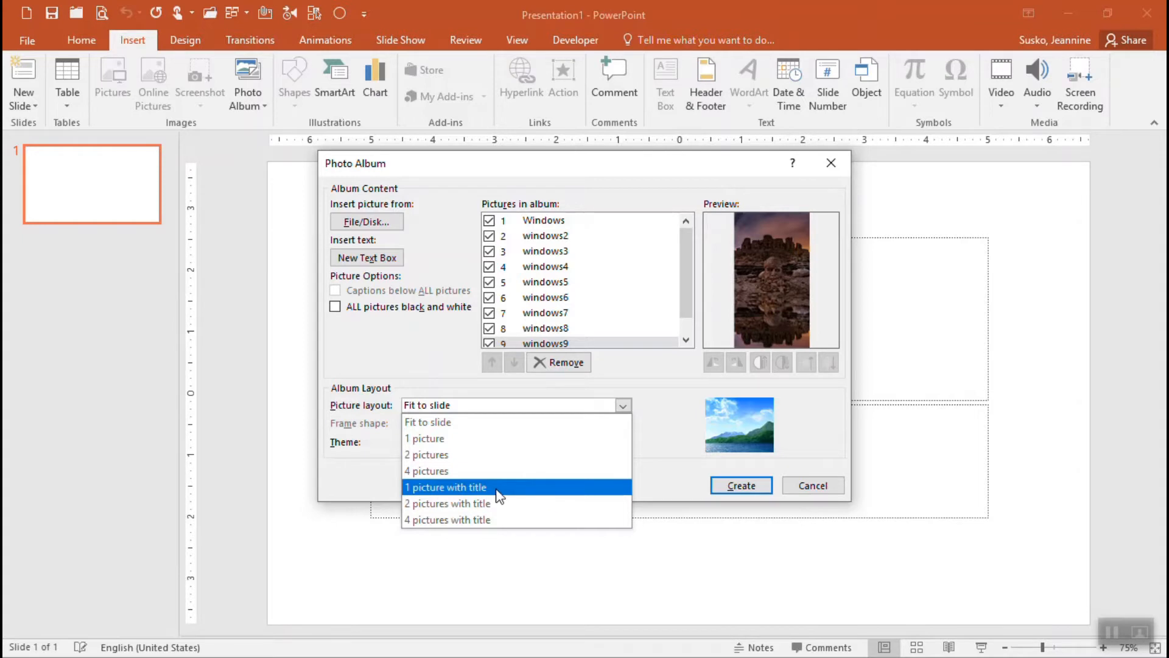
pyautogui.click(446, 487)
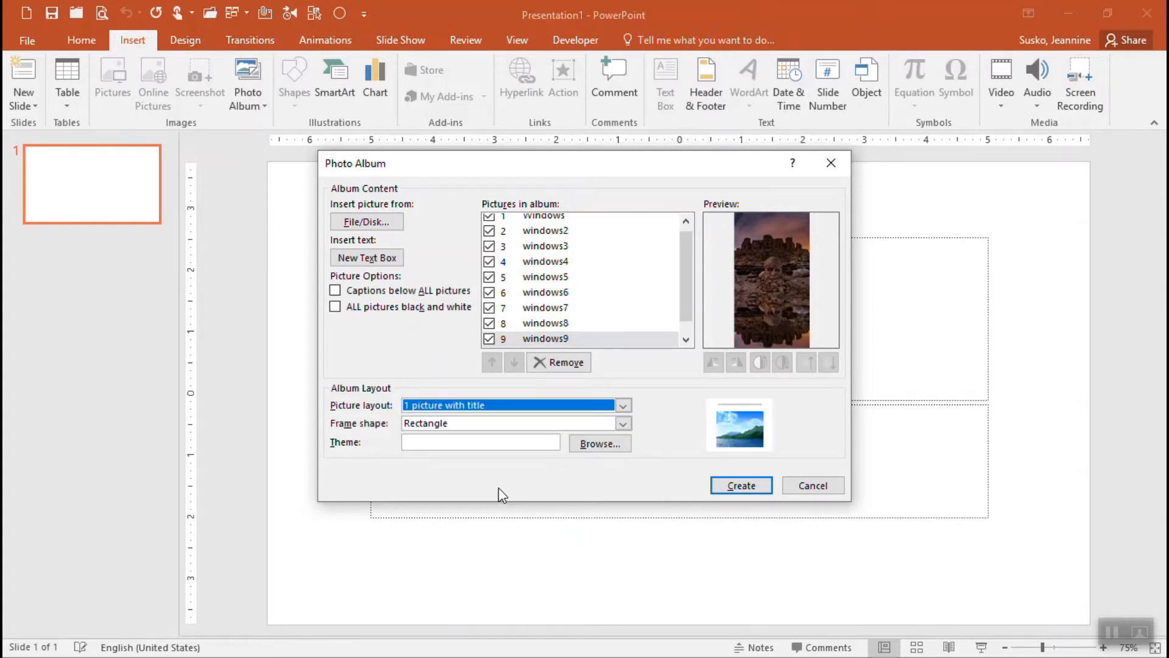
pyautogui.moveTo(359, 436)
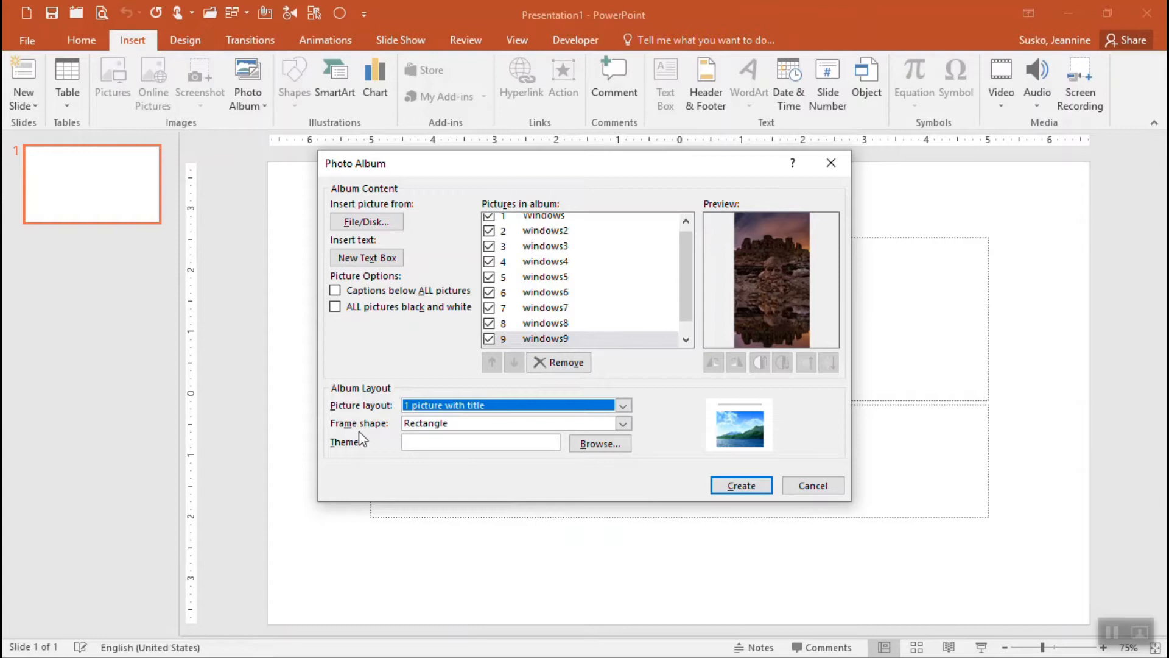
# Choose the Soft Edge Rectangle frame shape and create the 11-slide album.
pyautogui.click(623, 422)
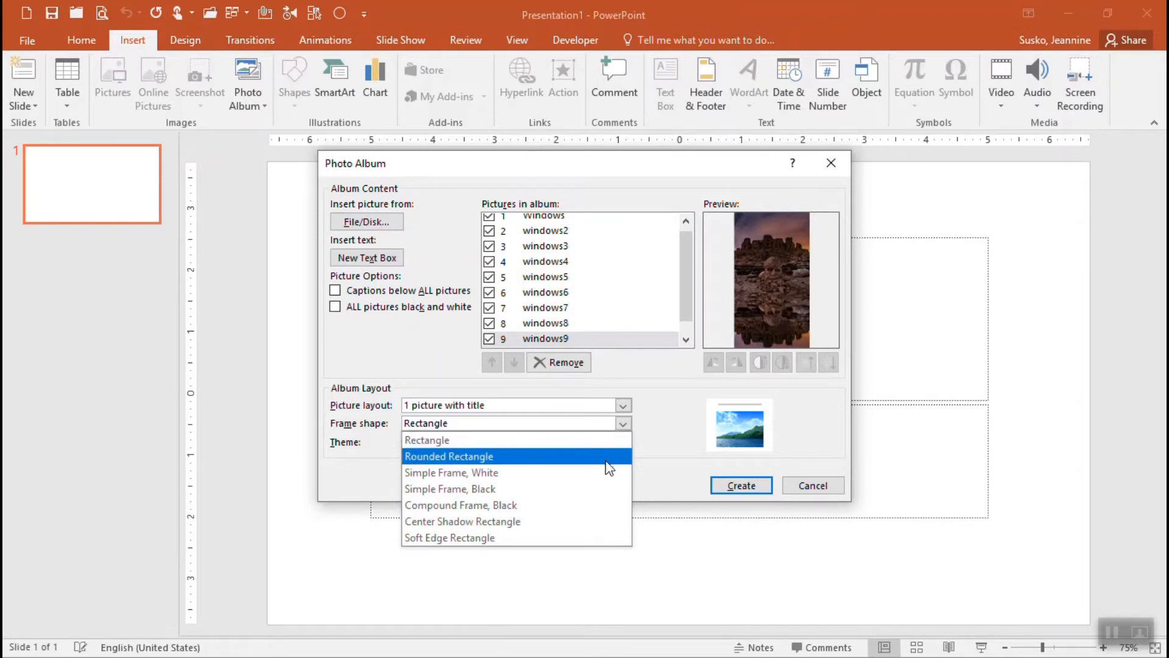
pyautogui.moveTo(597, 521)
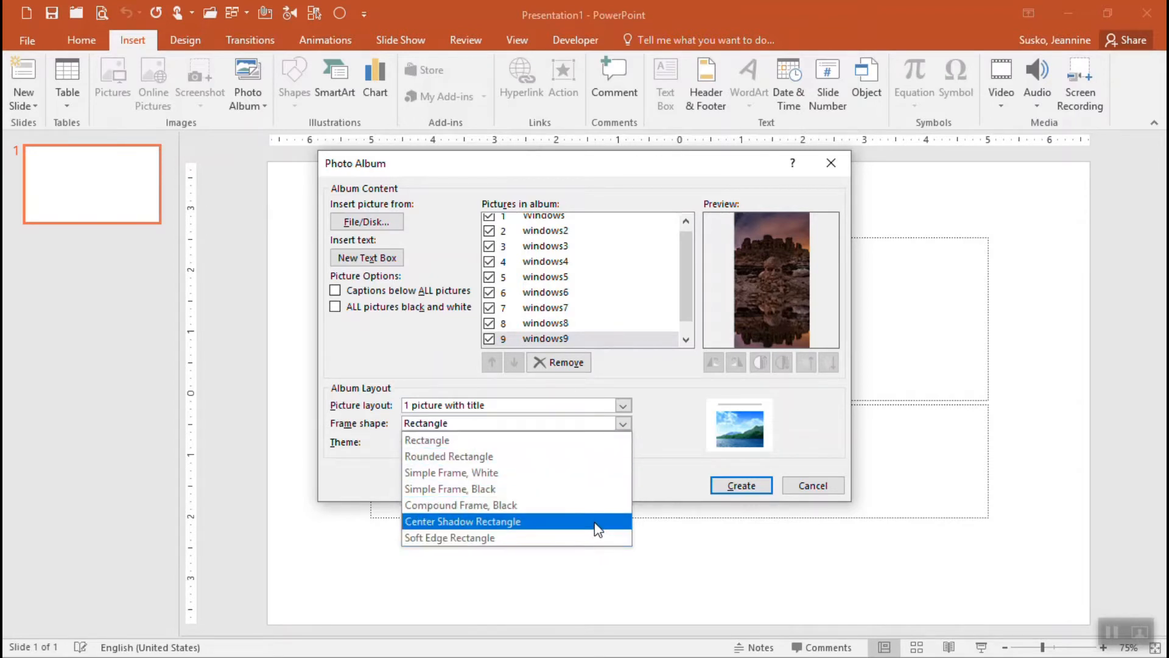
pyautogui.click(449, 537)
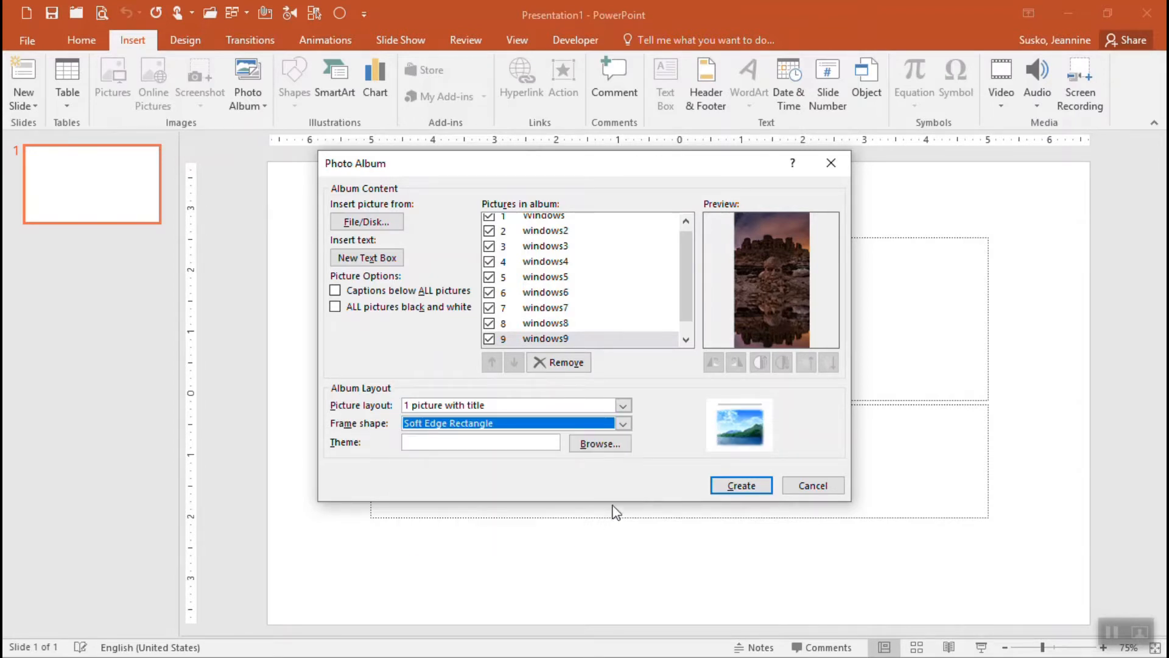
pyautogui.moveTo(781, 460)
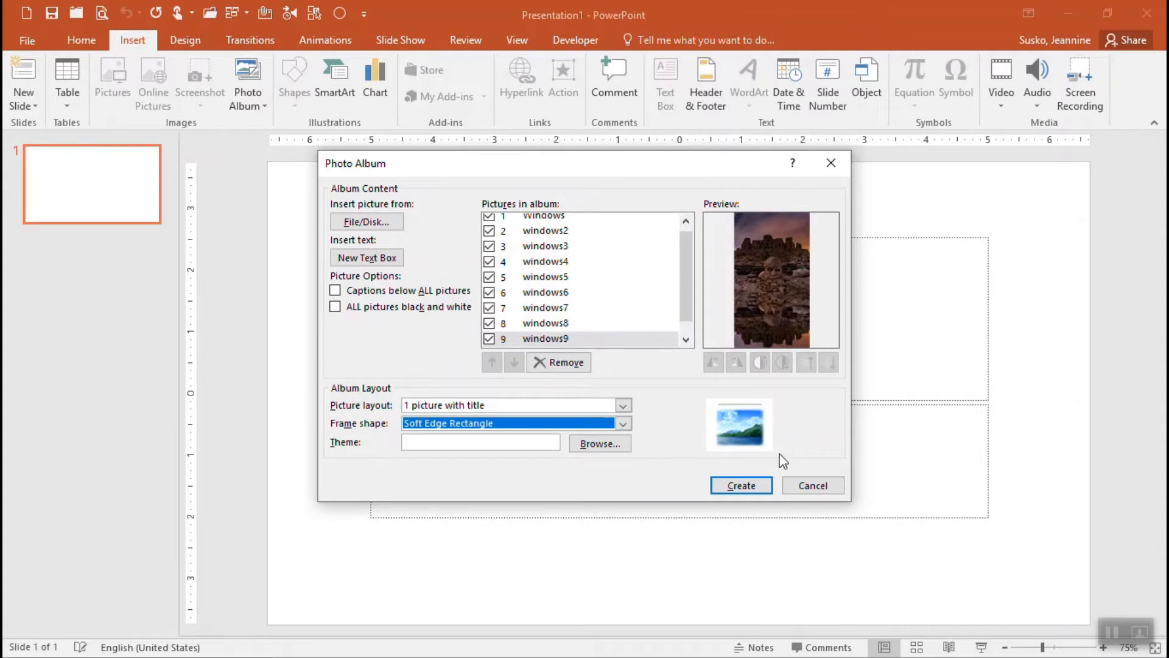
pyautogui.moveTo(624, 484)
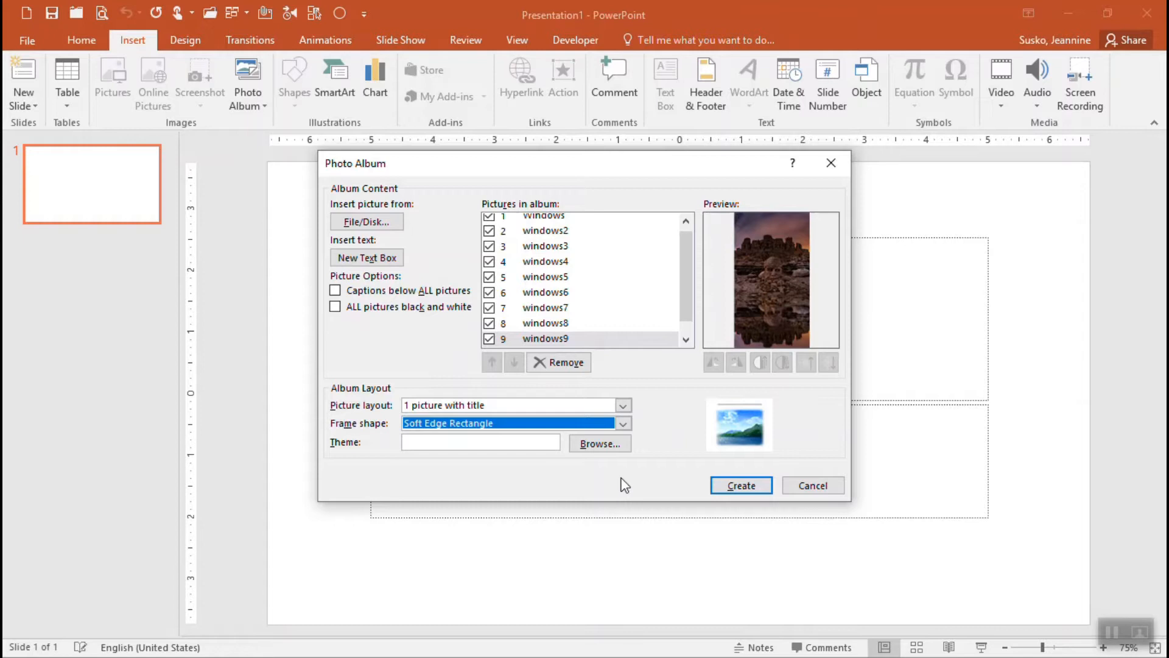
pyautogui.moveTo(741, 485)
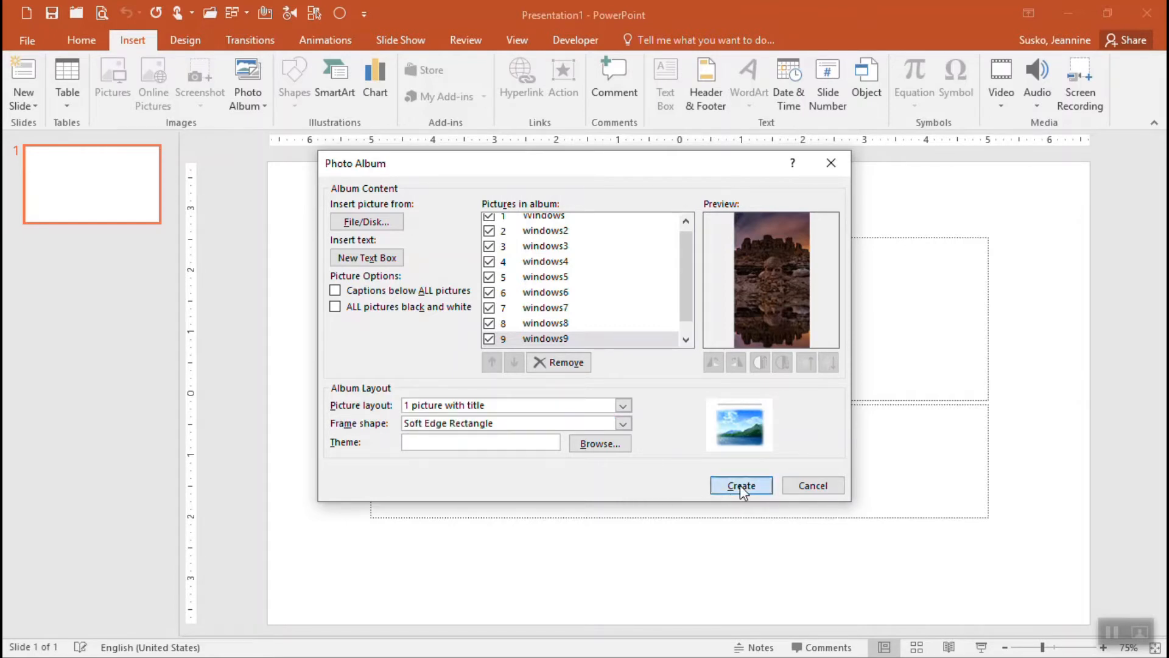
pyautogui.click(739, 486)
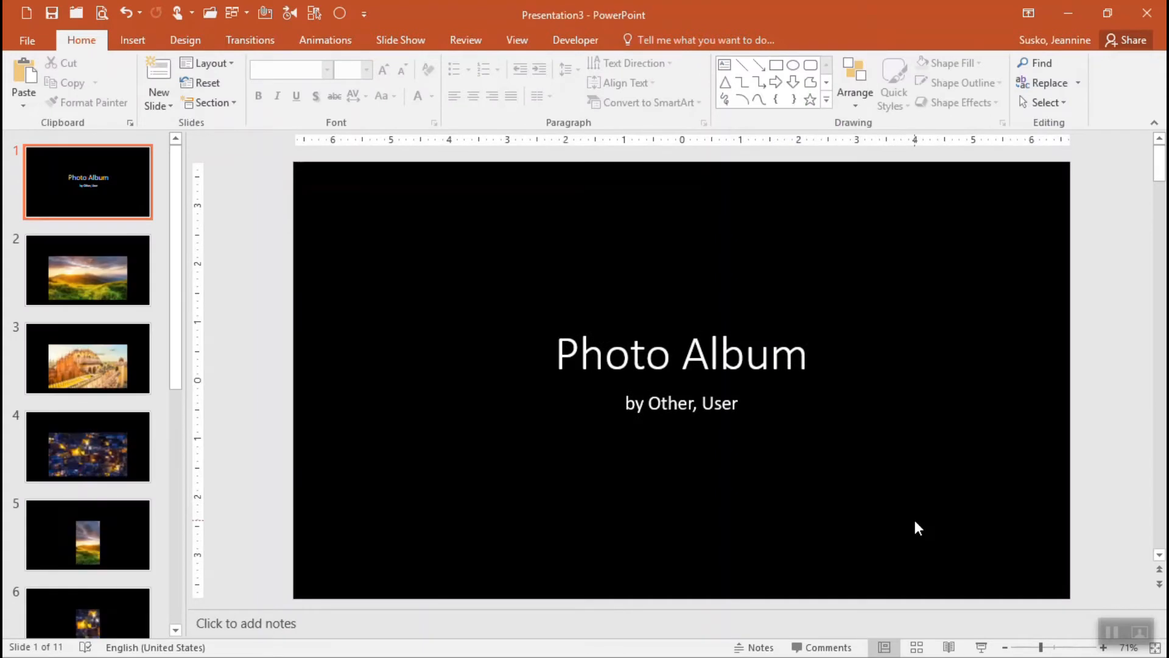
pyautogui.moveTo(186, 213)
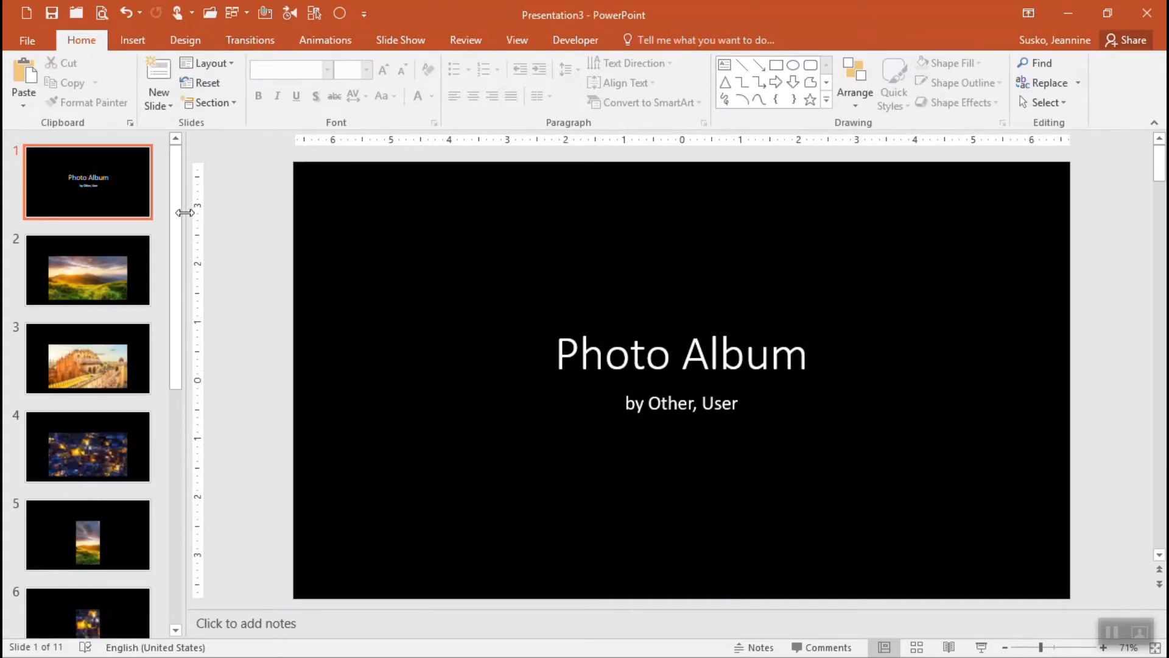
pyautogui.moveTo(90, 198)
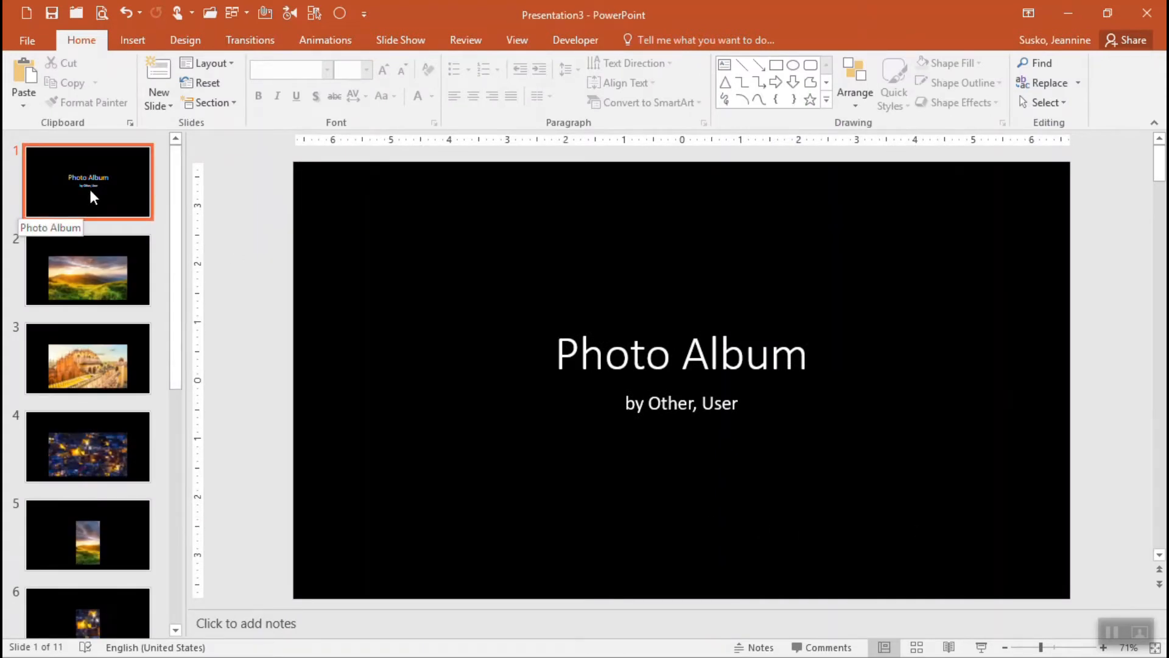
pyautogui.moveTo(657, 369)
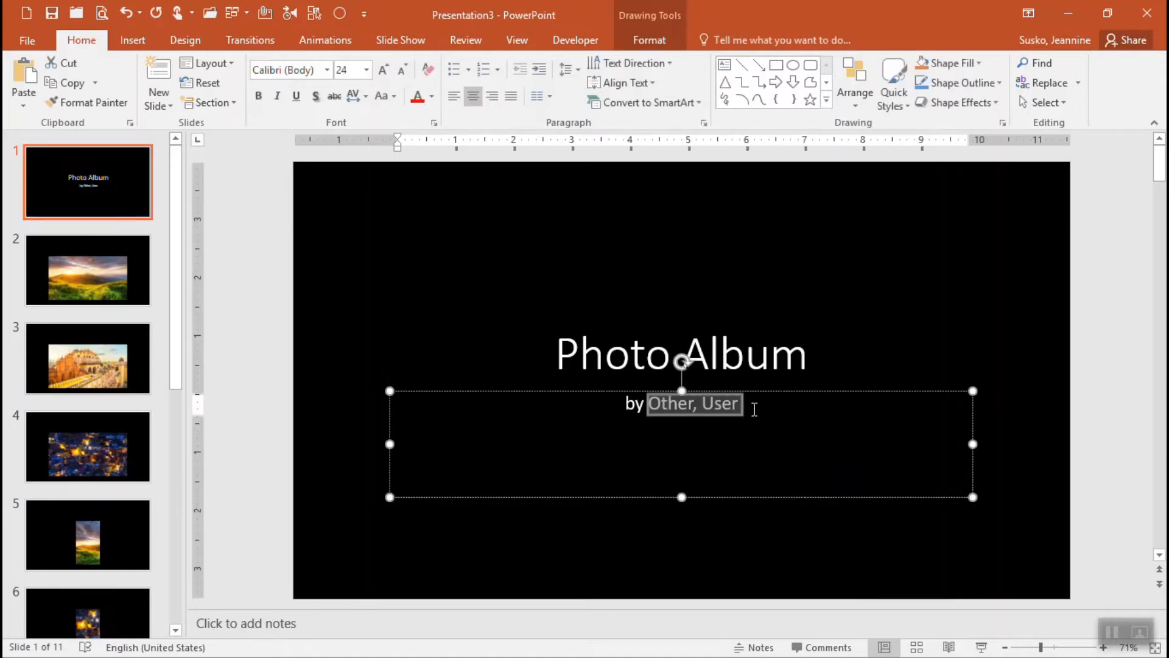
# Credit the title slide byline to 'Jeannine Susko' and move to slide 2.
pyautogui.write('Jeannine')
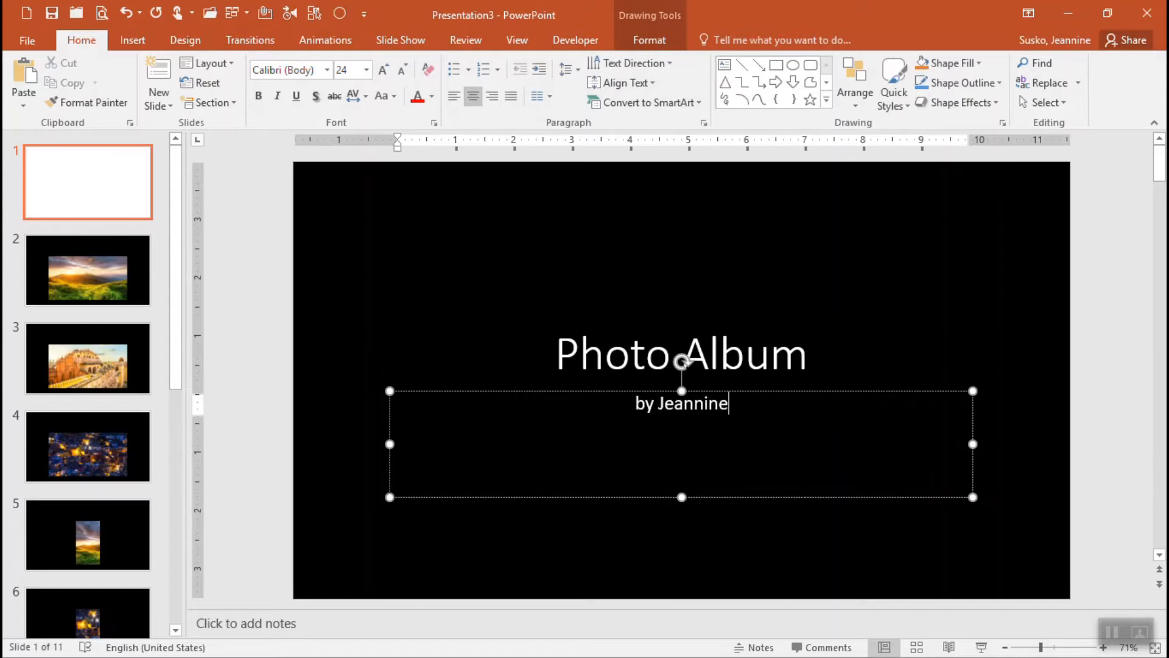
pyautogui.write('Susko')
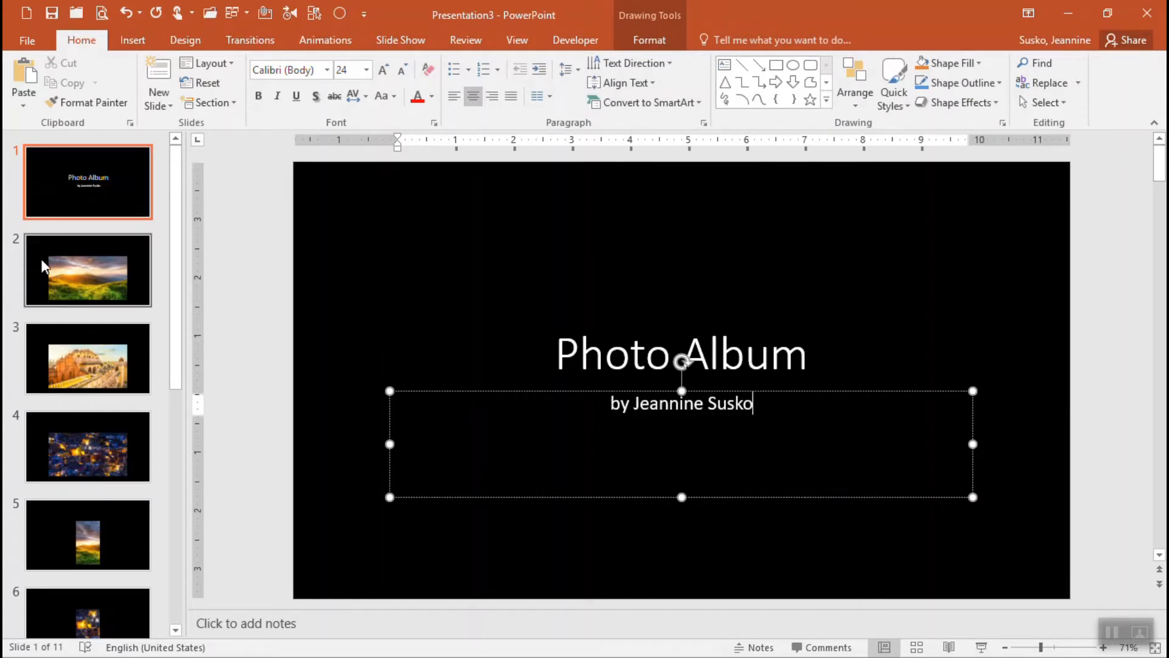
pyautogui.click(87, 269)
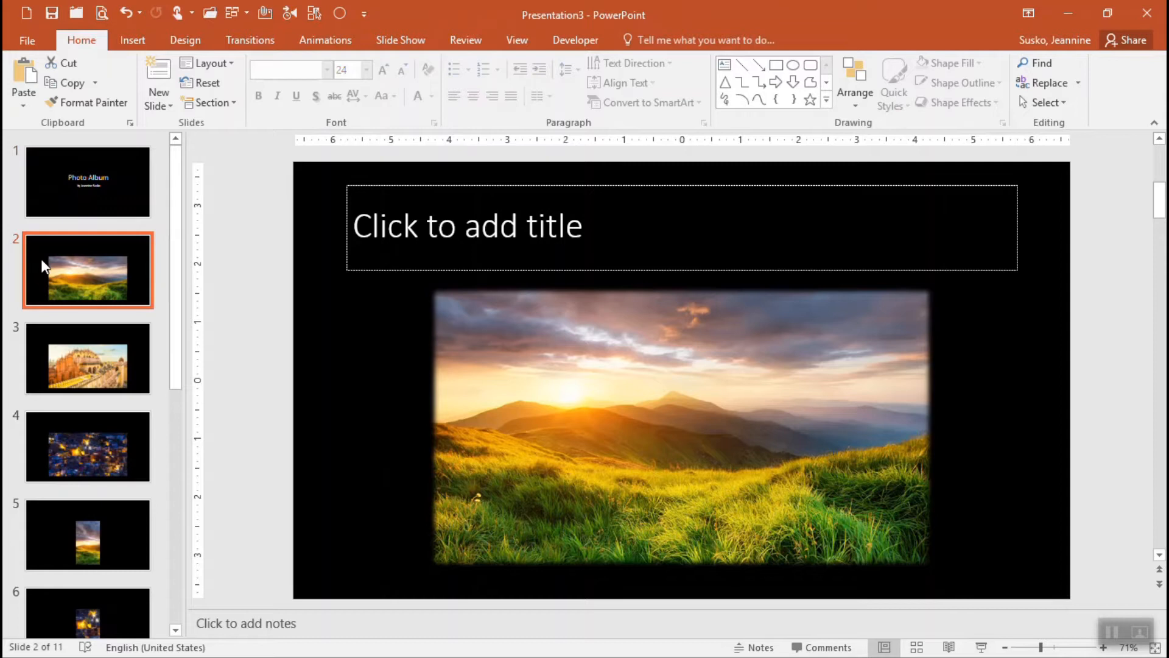
pyautogui.moveTo(574, 429)
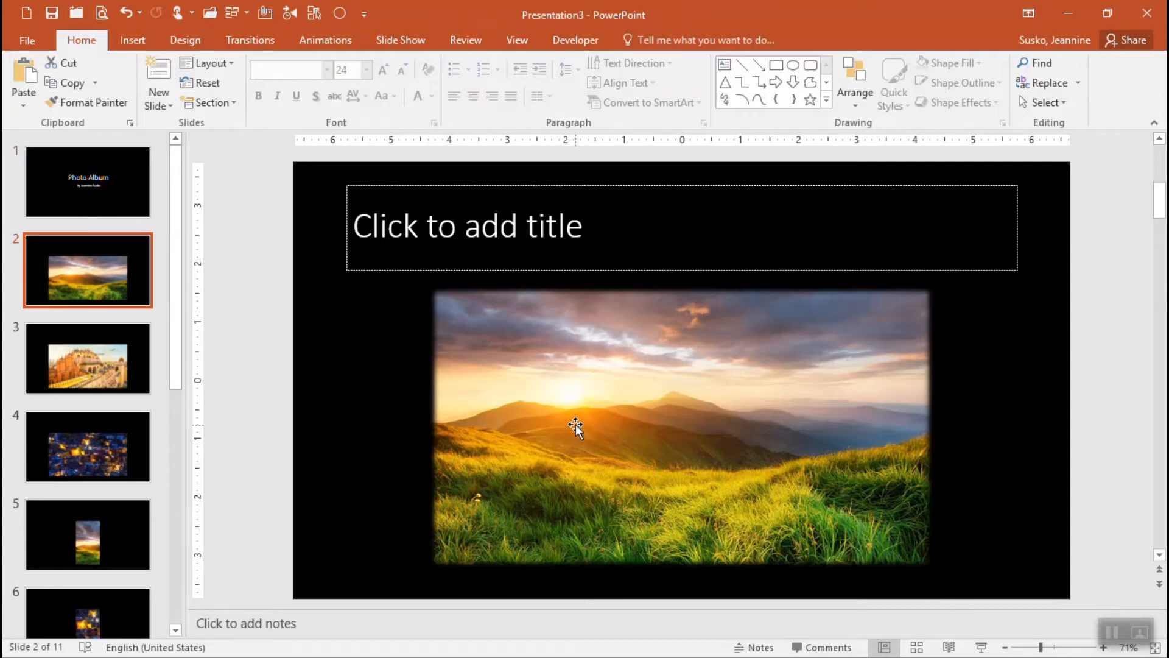
pyautogui.moveTo(575, 438)
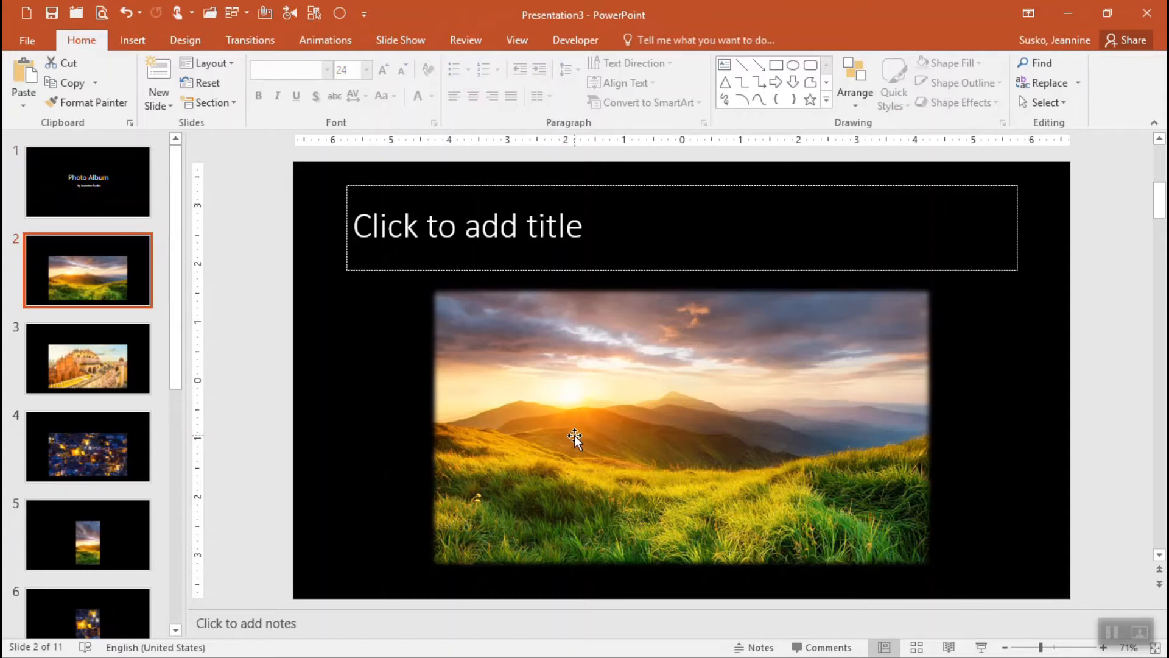
pyautogui.moveTo(615, 589)
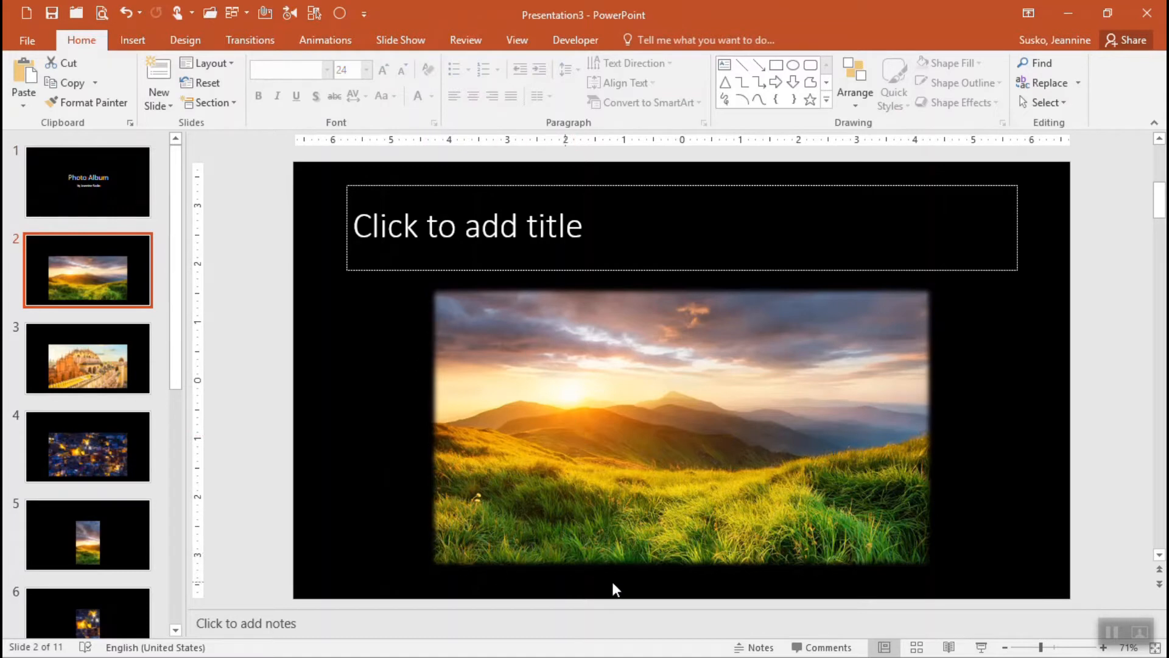
pyautogui.moveTo(361, 496)
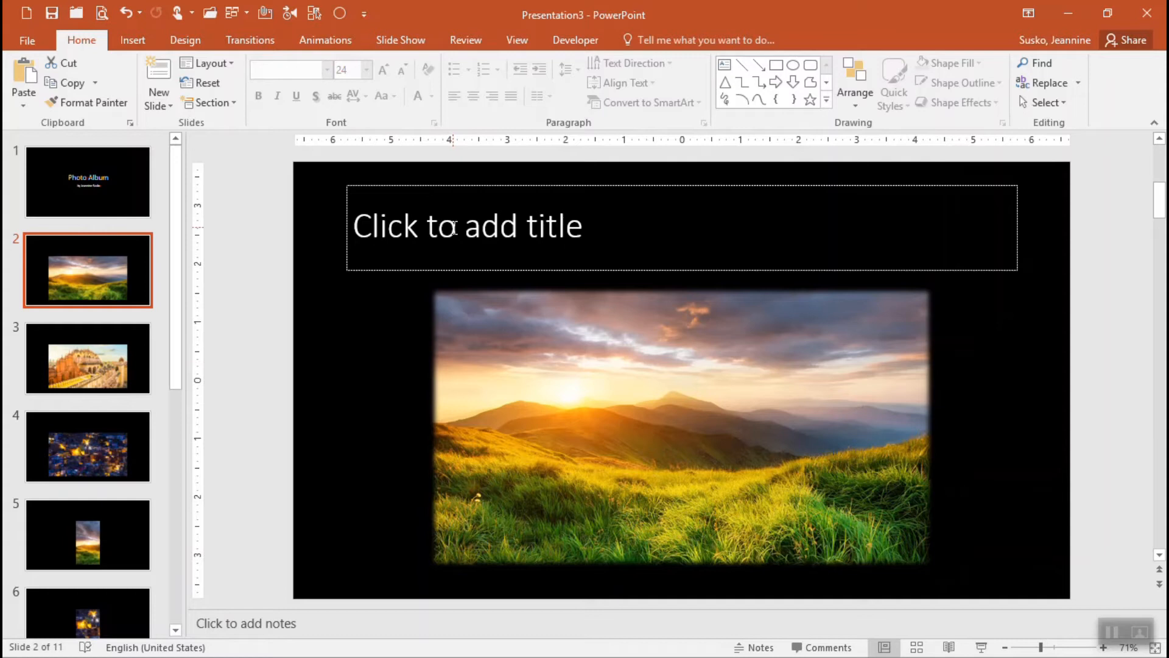
# Title slide 2 'Mountain view' above the sunset photo.
pyautogui.click(466, 226)
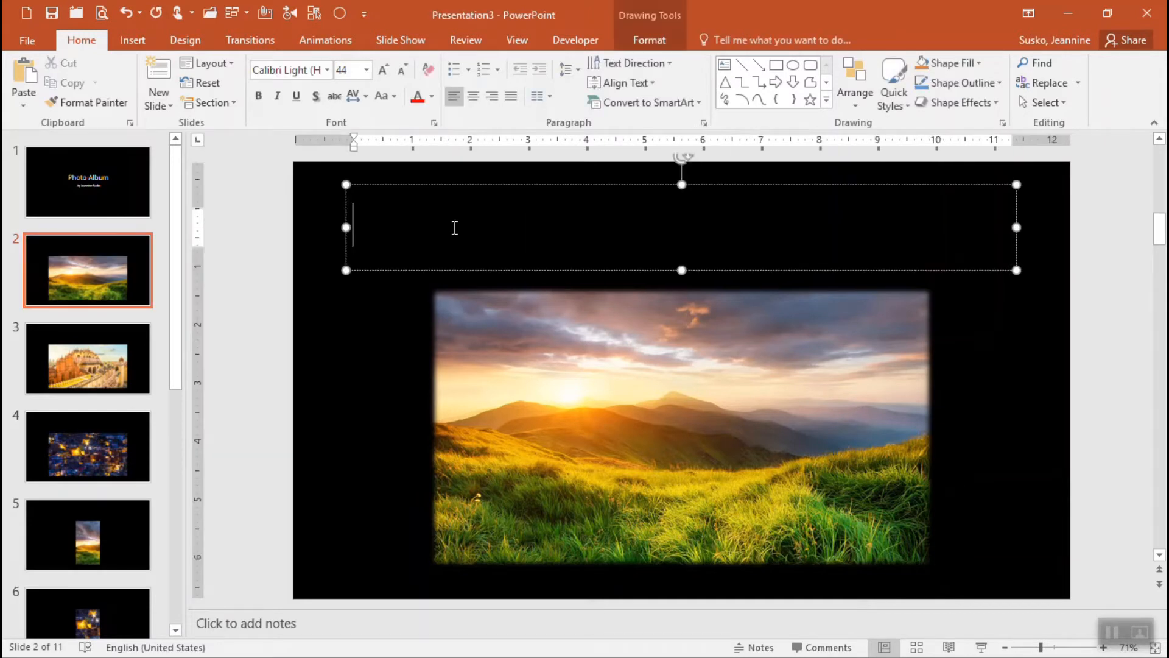
pyautogui.write('Mou')
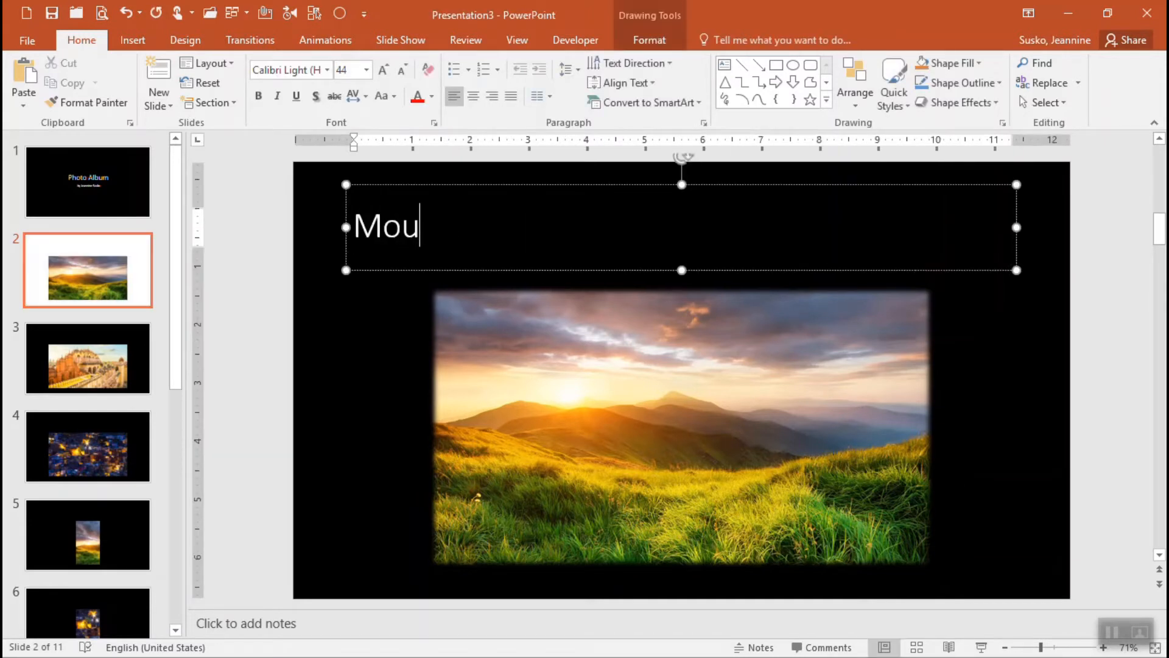
pyautogui.write('ntain v')
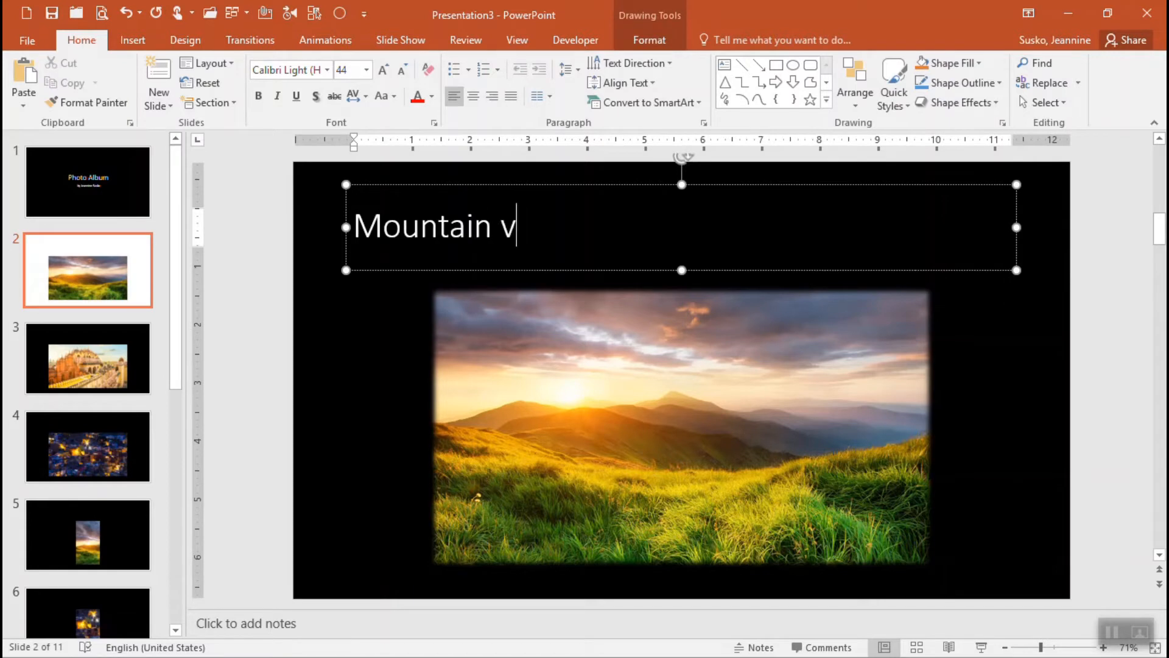
pyautogui.write('iew')
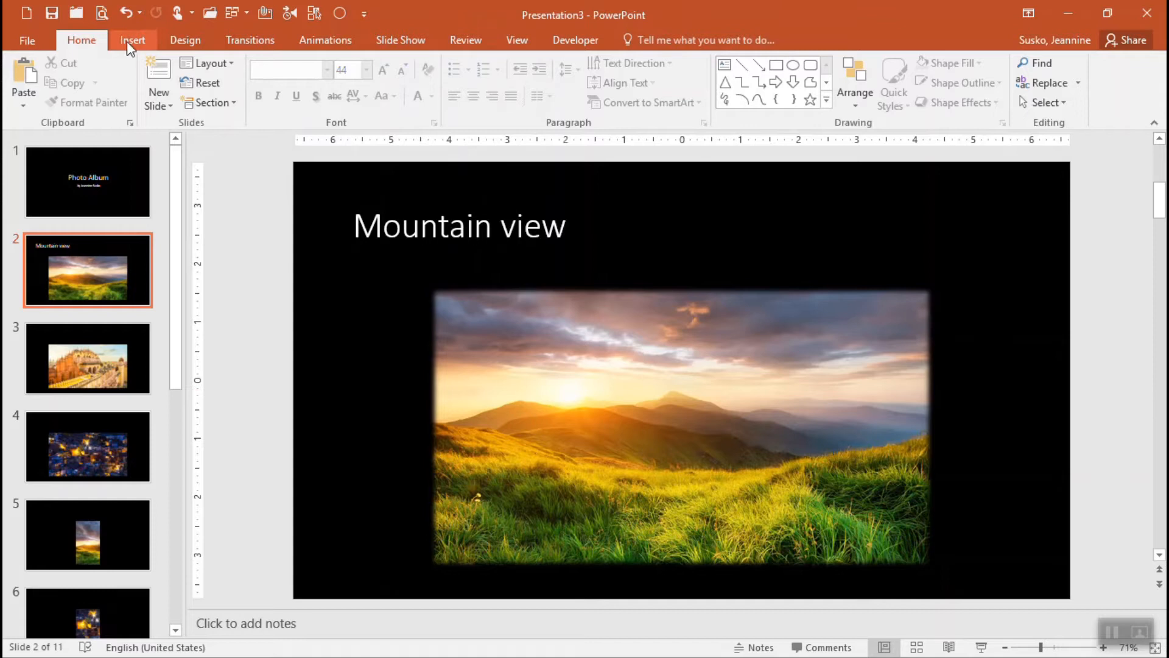
# Review slides 3 and 4 and bring up slide 8 with the cloud-and-peak photo.
pyautogui.click(133, 40)
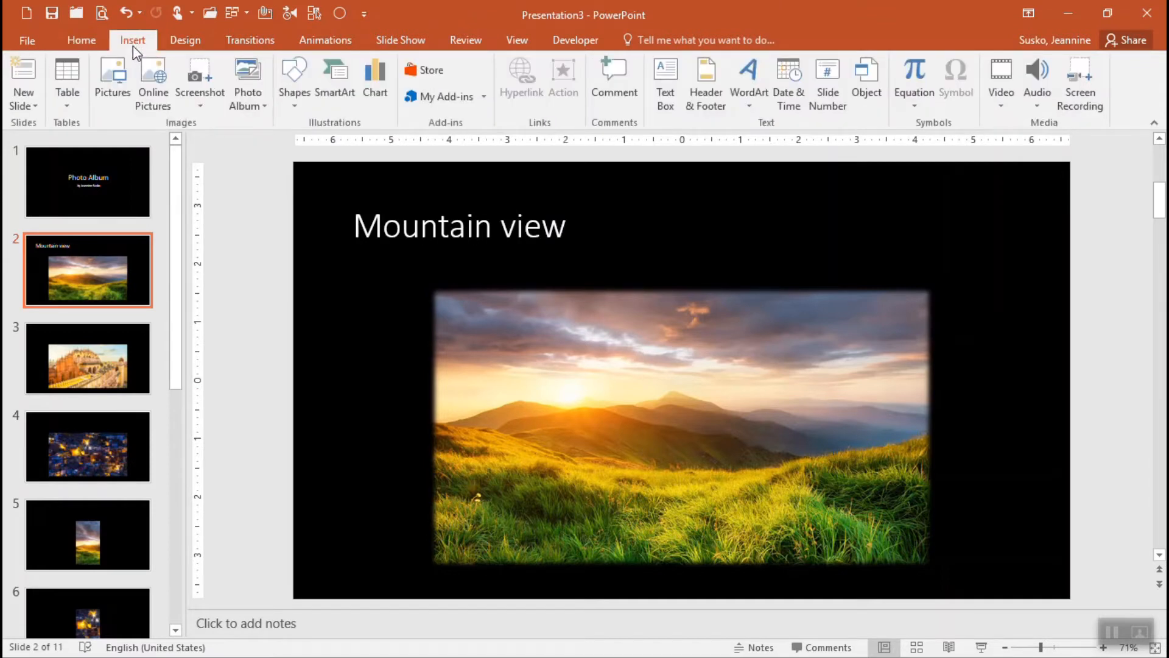
pyautogui.moveTo(256, 132)
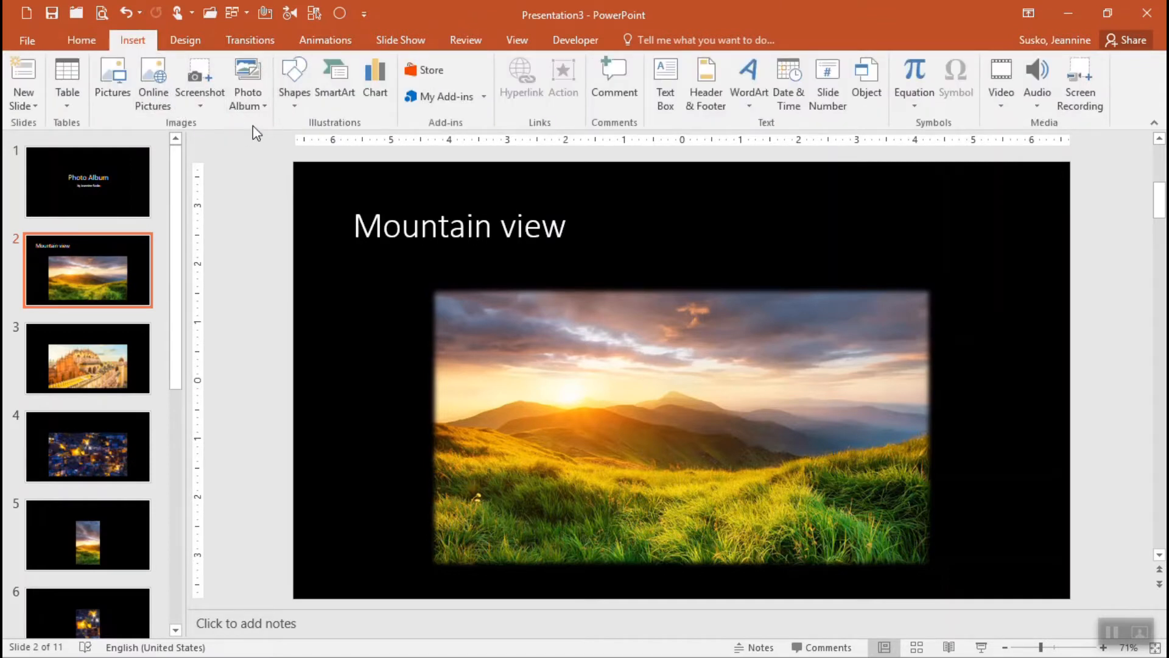
pyautogui.moveTo(240, 207)
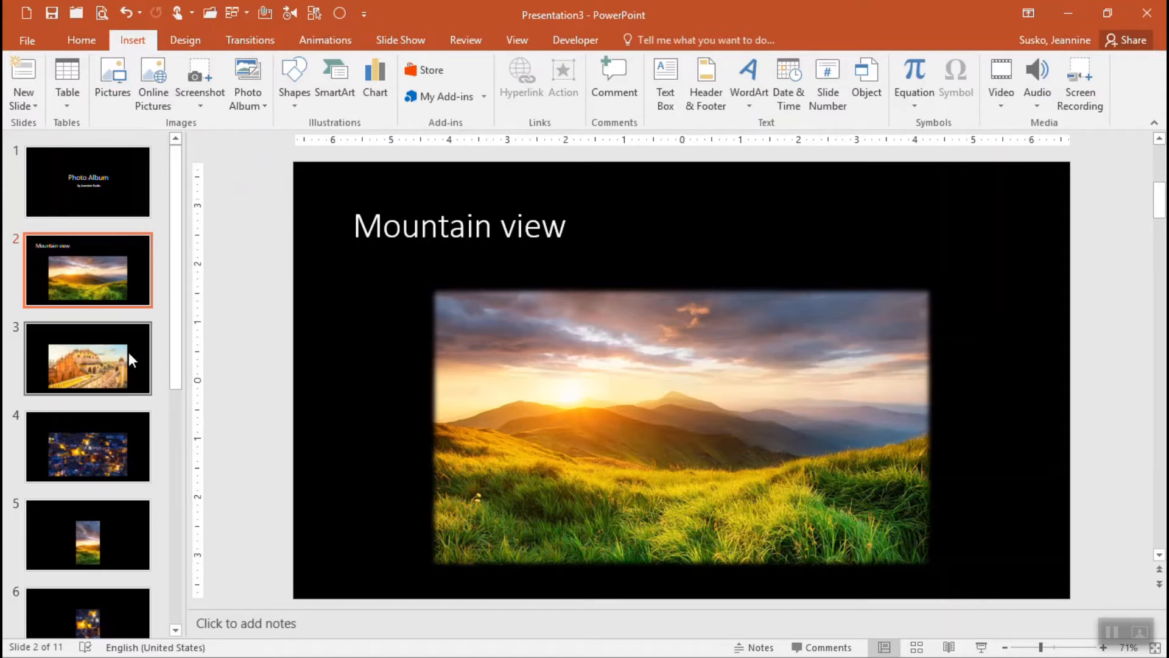
pyautogui.click(87, 358)
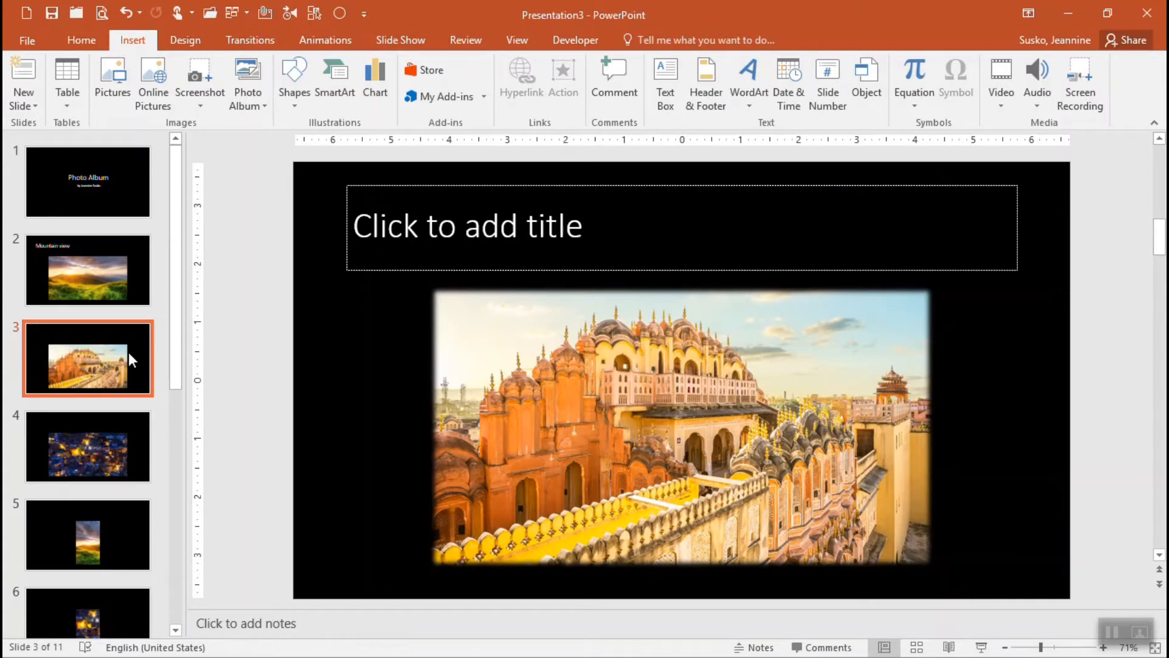
pyautogui.click(87, 446)
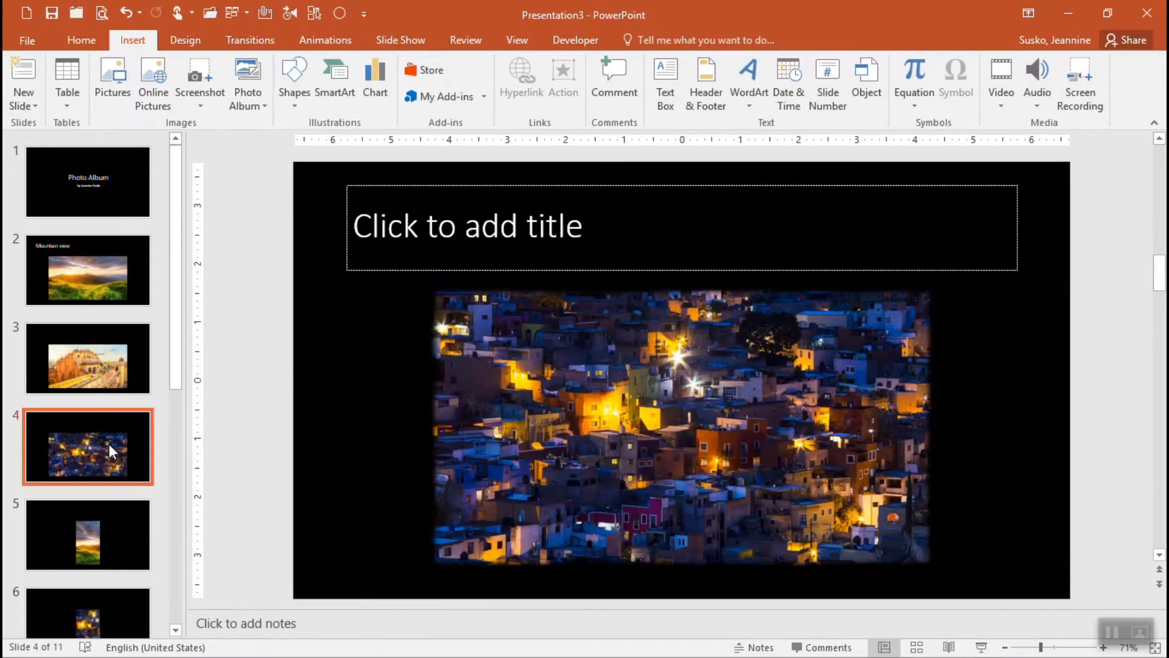
pyautogui.scroll(-3)
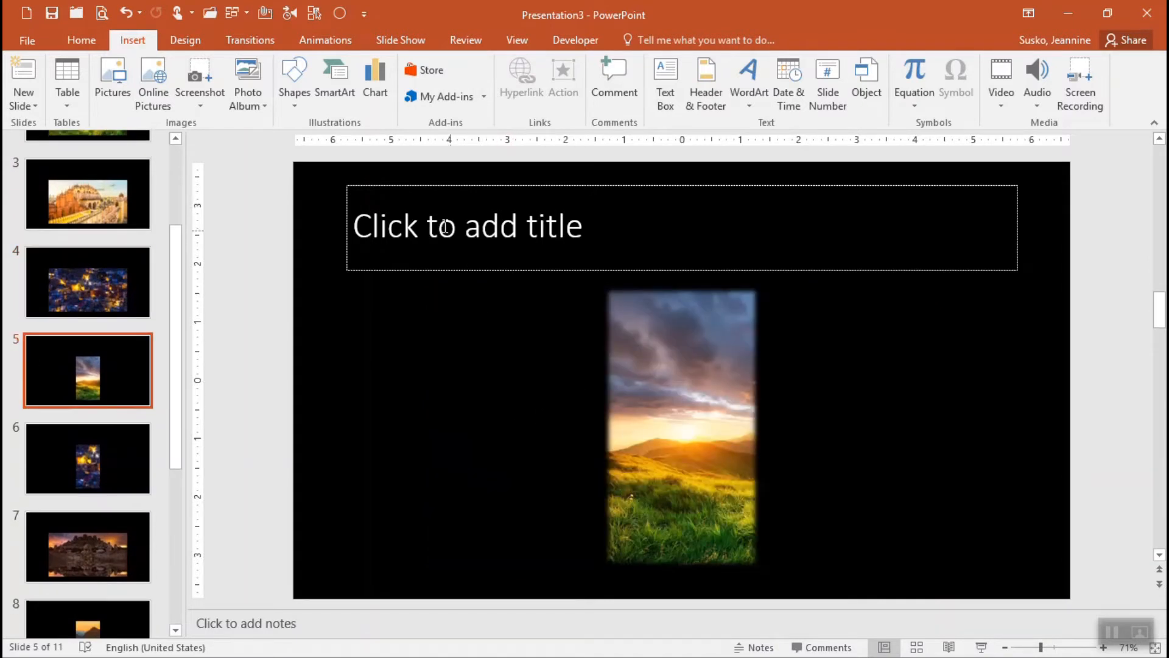
pyautogui.moveTo(130, 467)
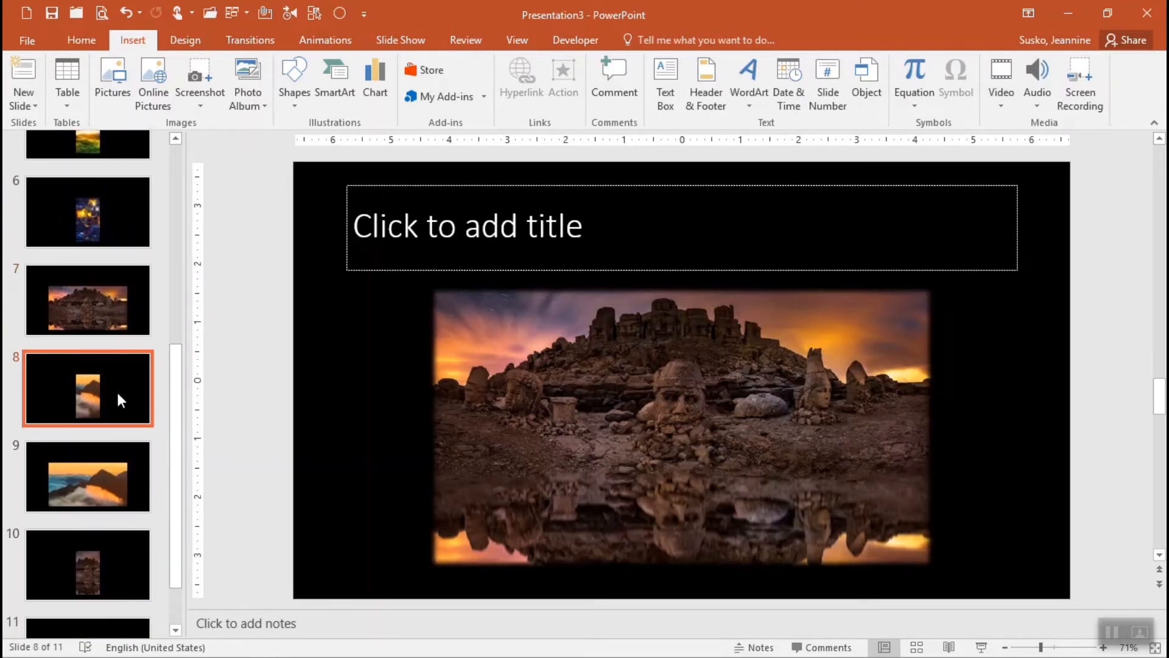
pyautogui.click(87, 389)
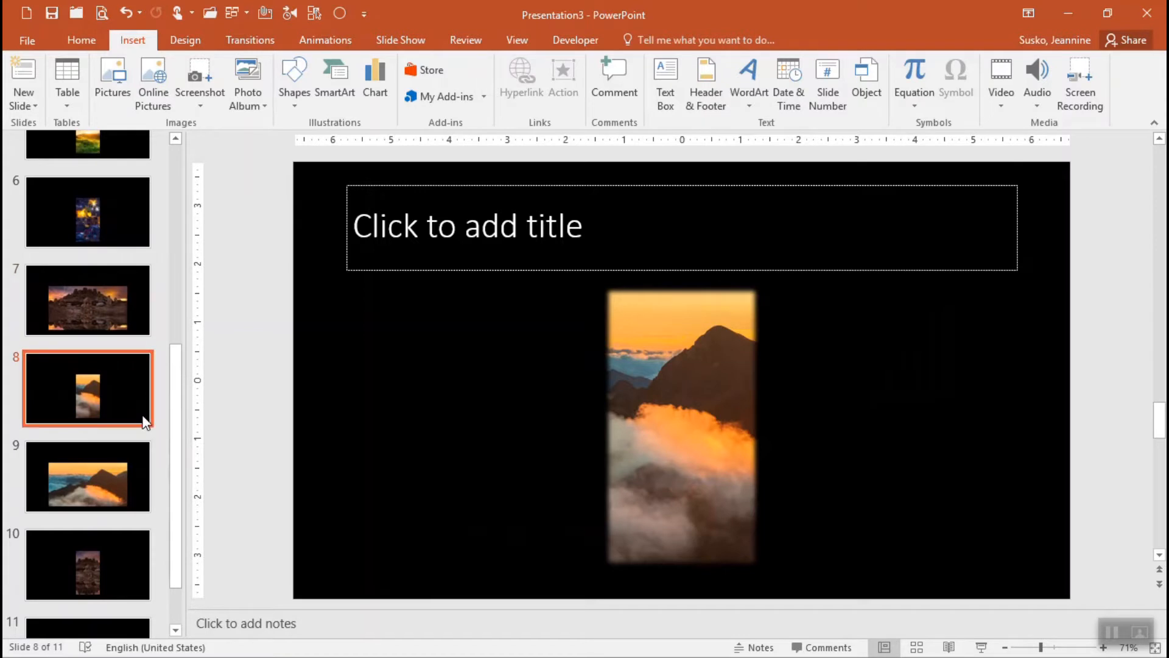
pyautogui.moveTo(141, 413)
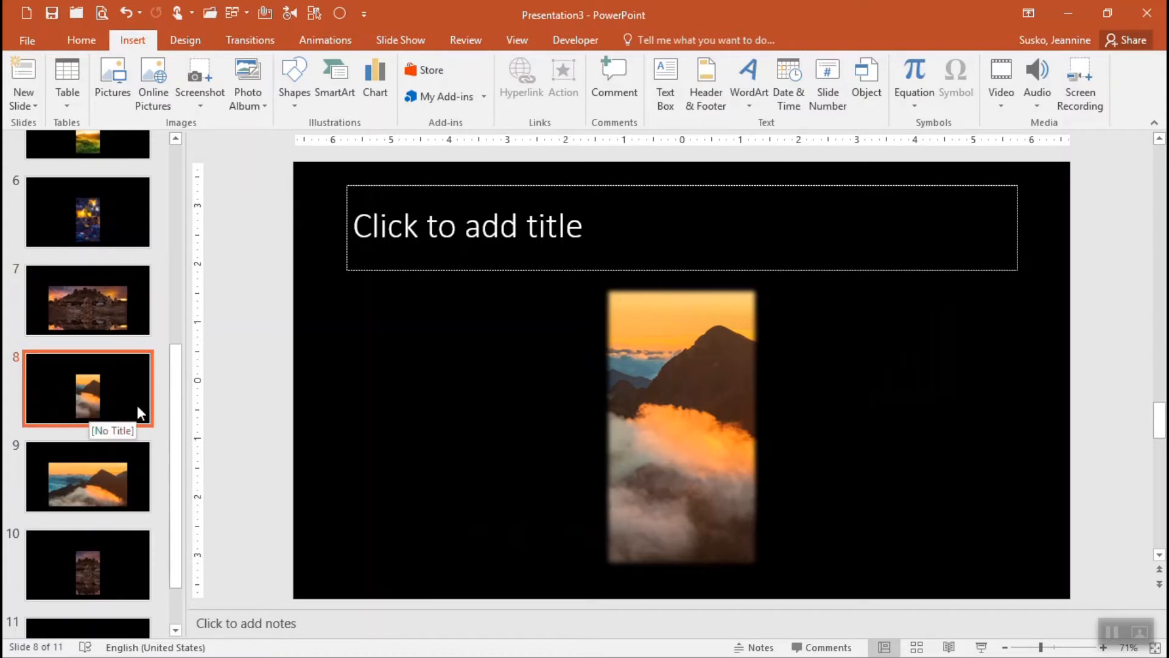
pyautogui.moveTo(136, 446)
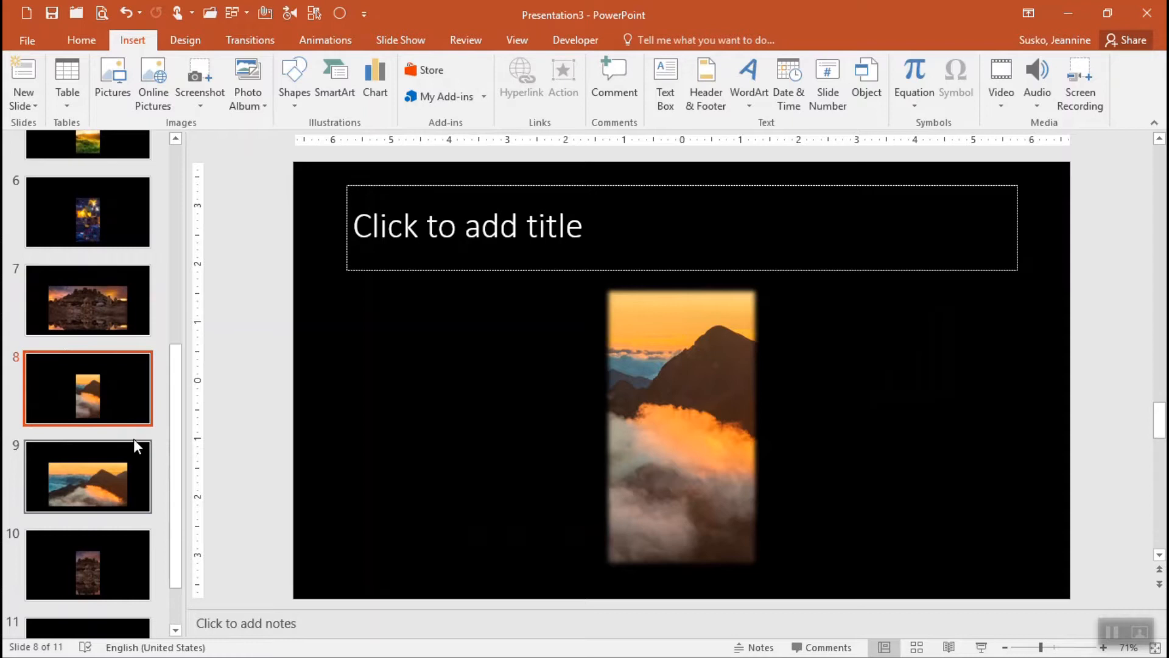
# Delete slide 8, the tall cloud photo, leaving the album with ten slides.
pyautogui.rightClick(88, 388)
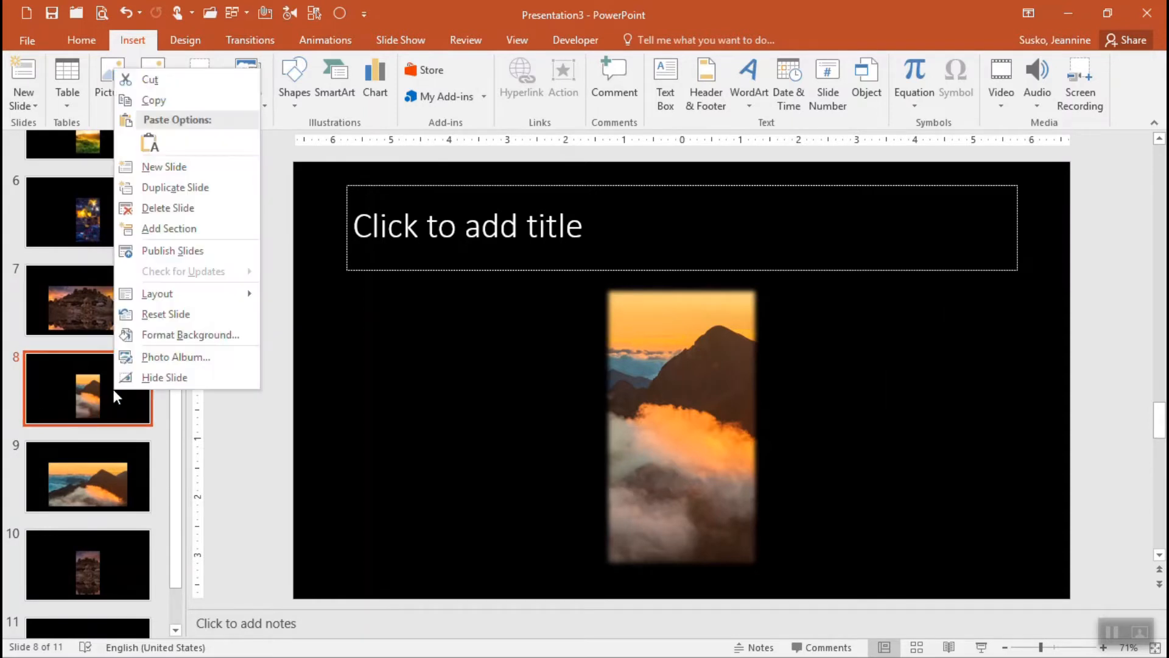
pyautogui.moveTo(168, 208)
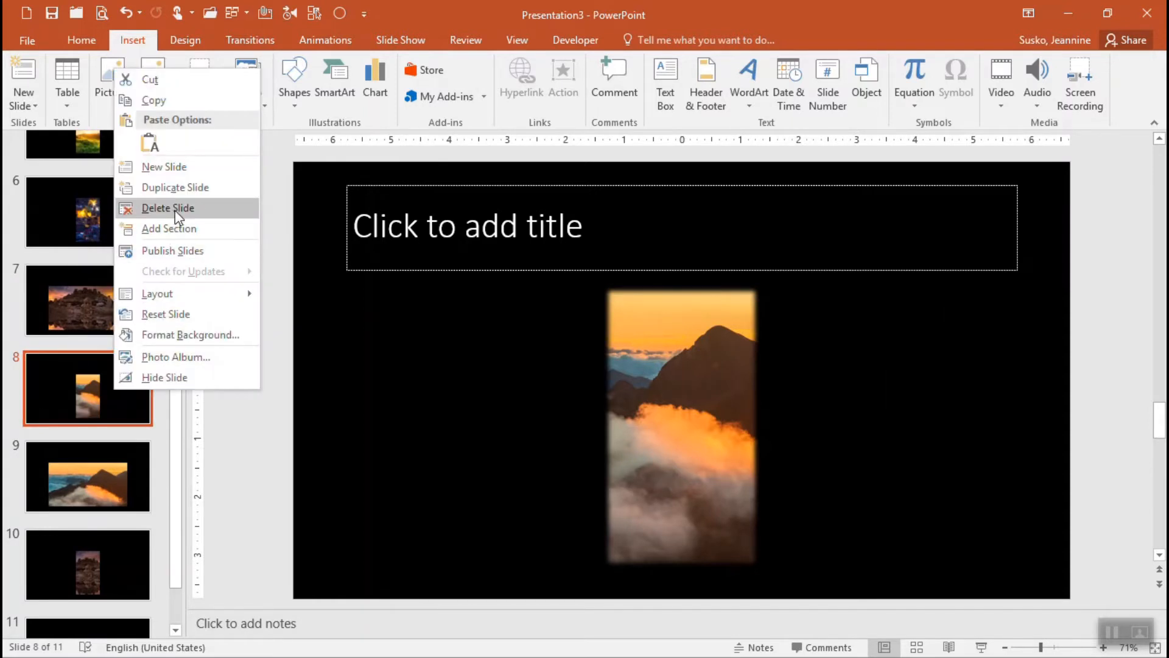
pyautogui.click(167, 208)
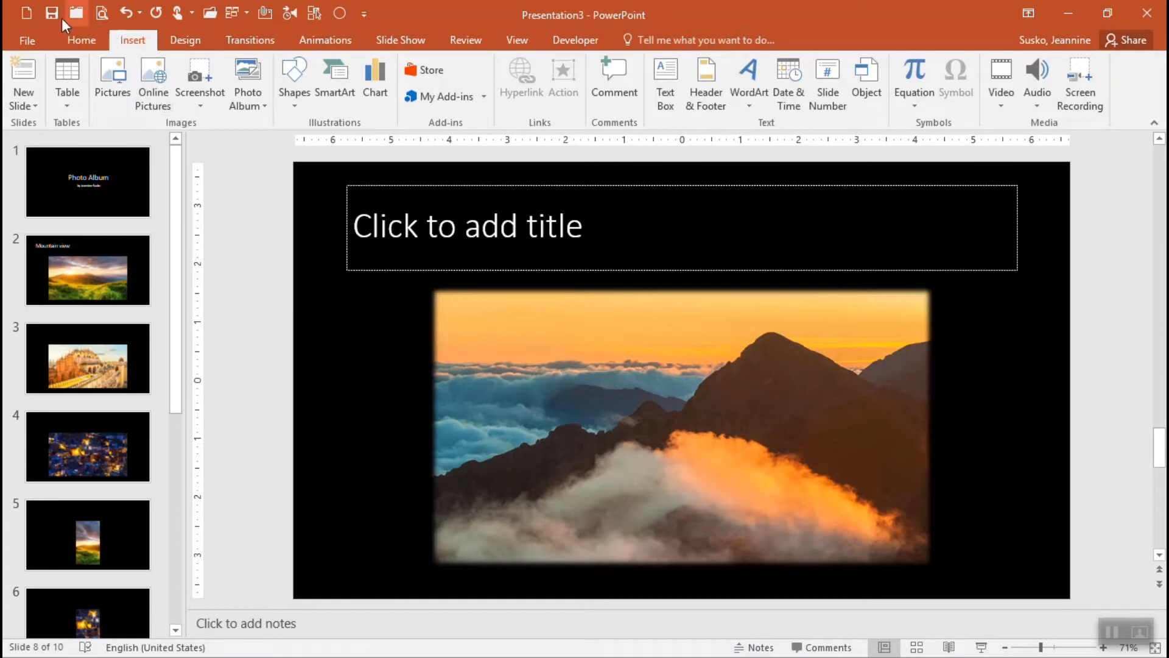
pyautogui.moveTo(51, 13)
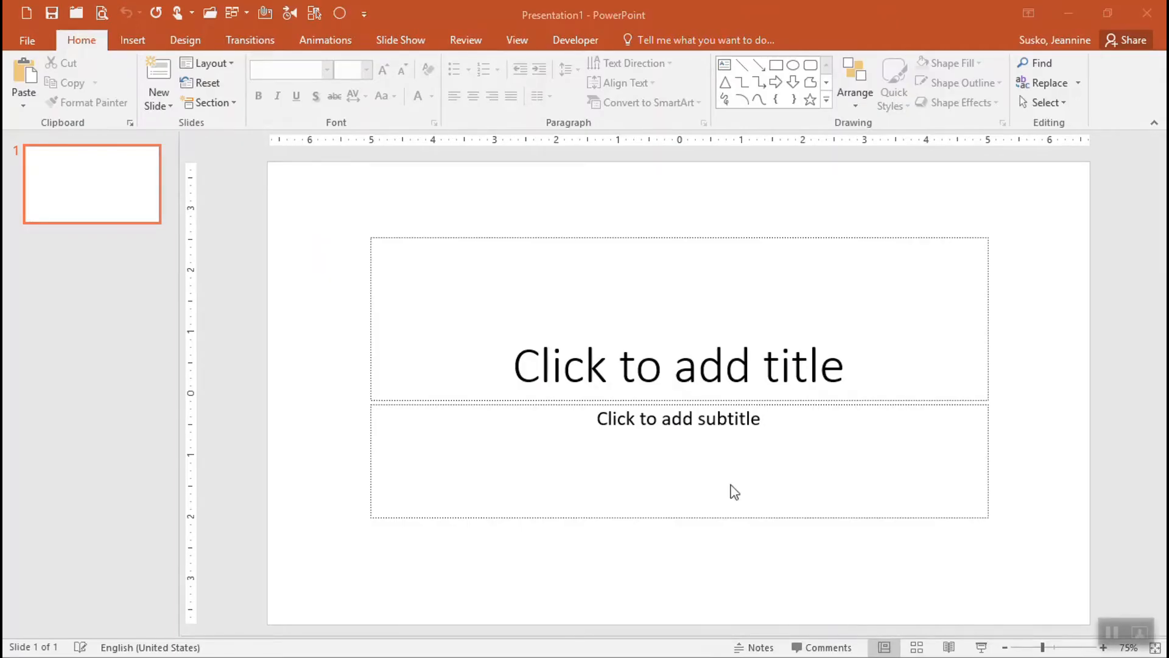
pyautogui.moveTo(112, 87)
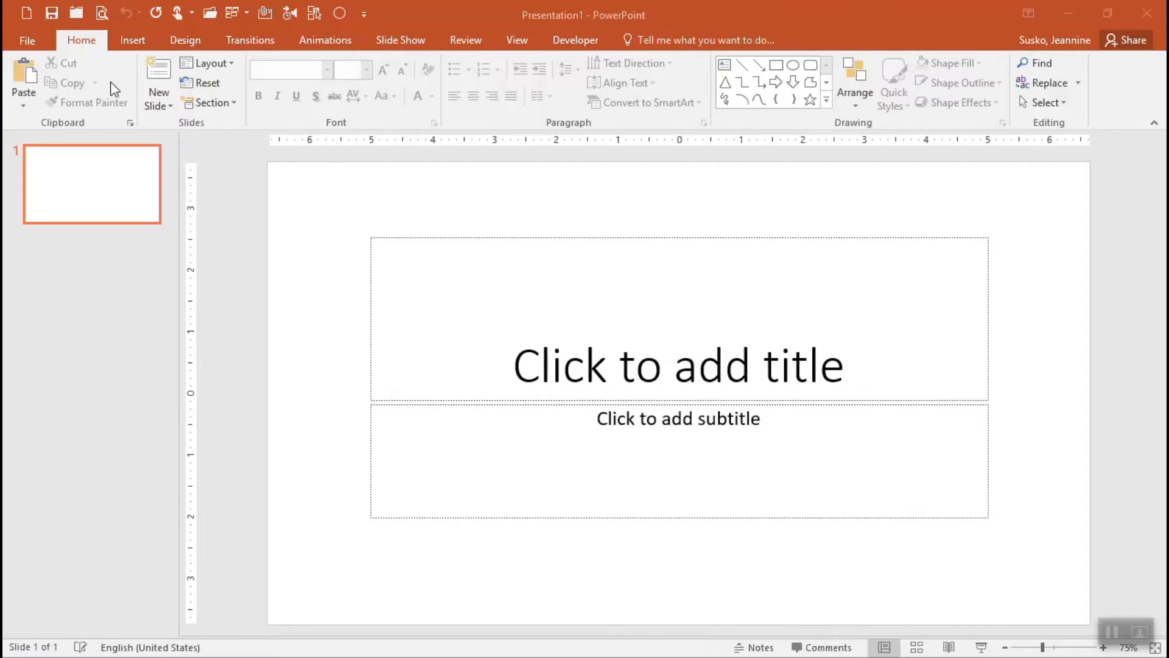
pyautogui.moveTo(28, 50)
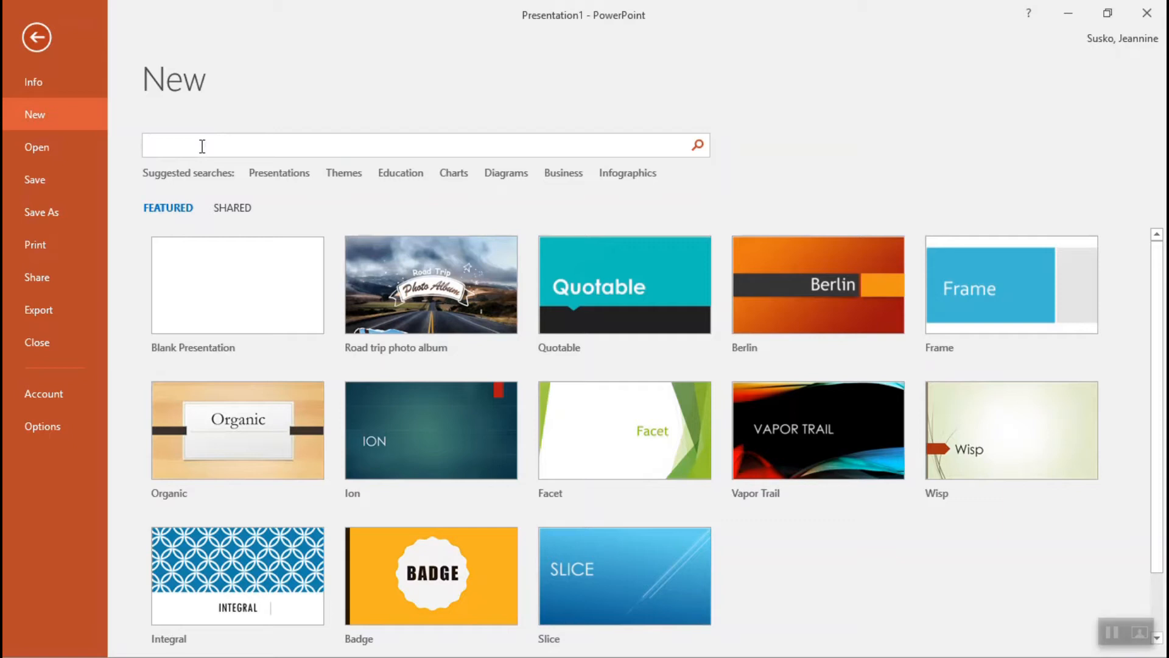
# Search the new-presentation templates for 'photo album'.
pyautogui.write('pho')
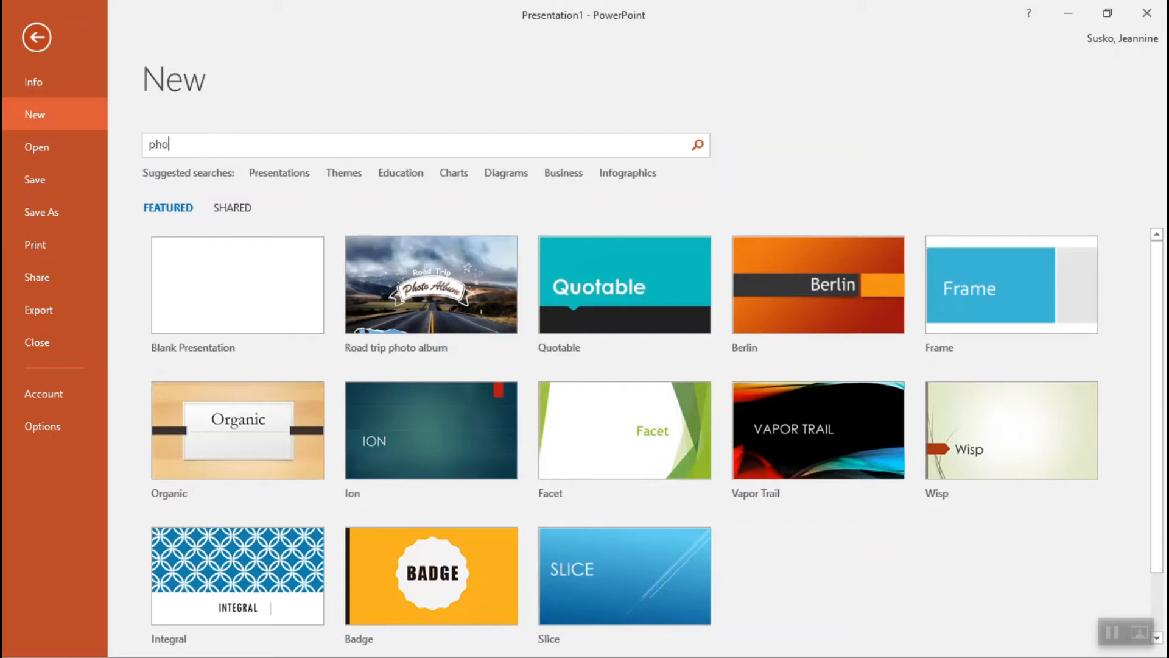
pyautogui.write('to l')
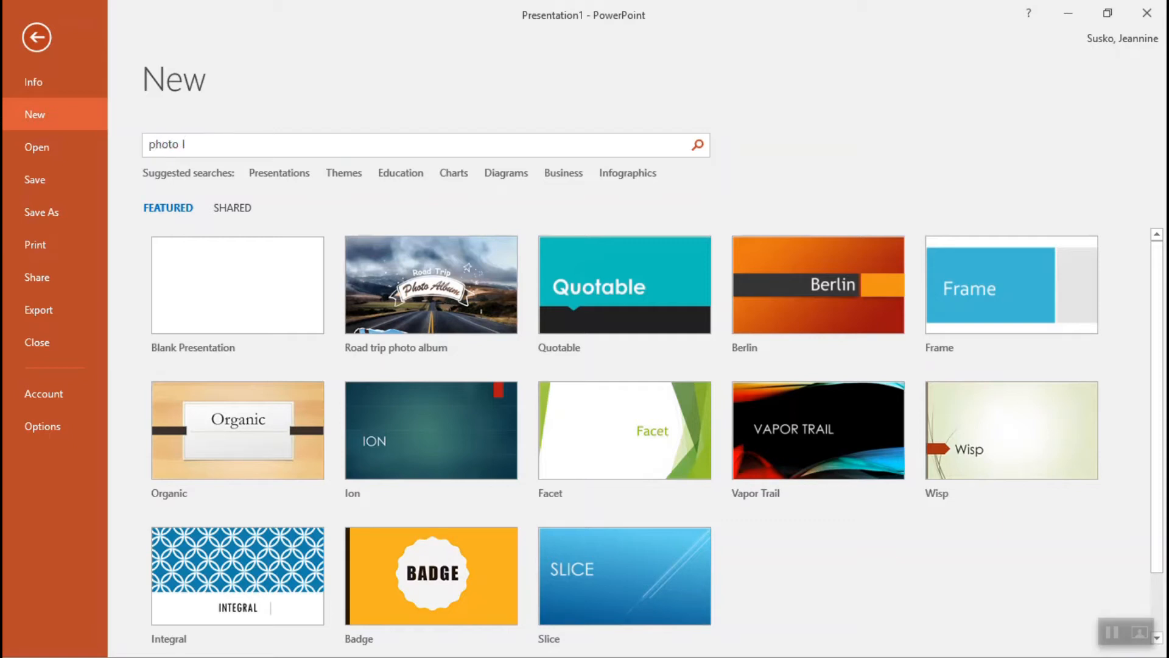
pyautogui.write('album')
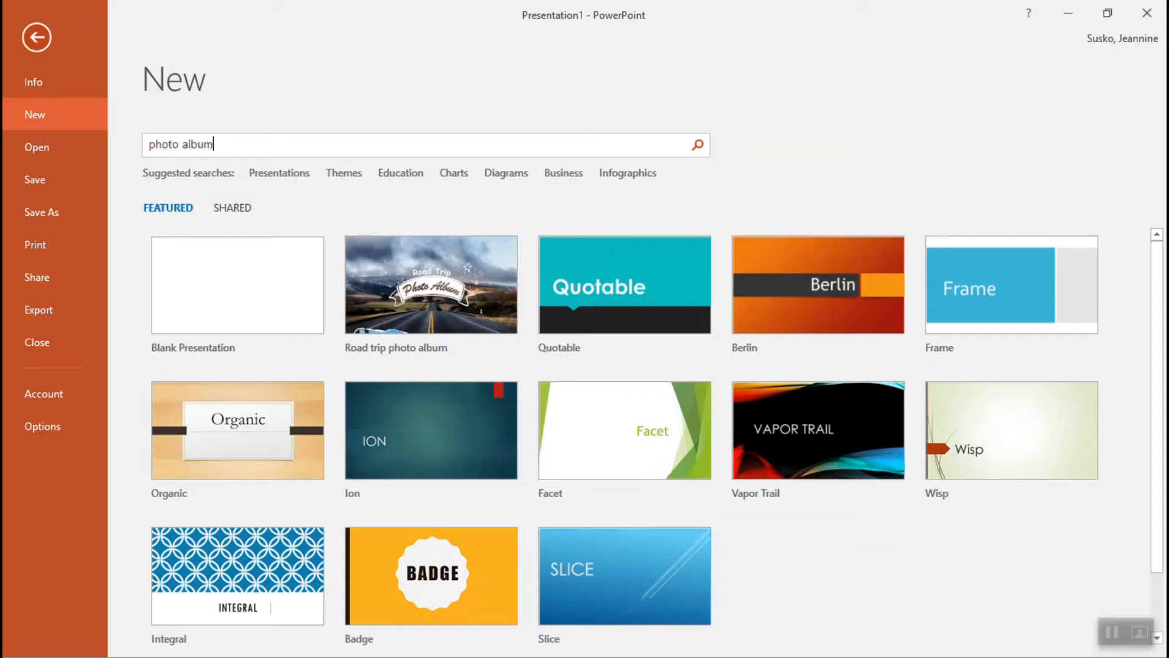
pyautogui.click(697, 145)
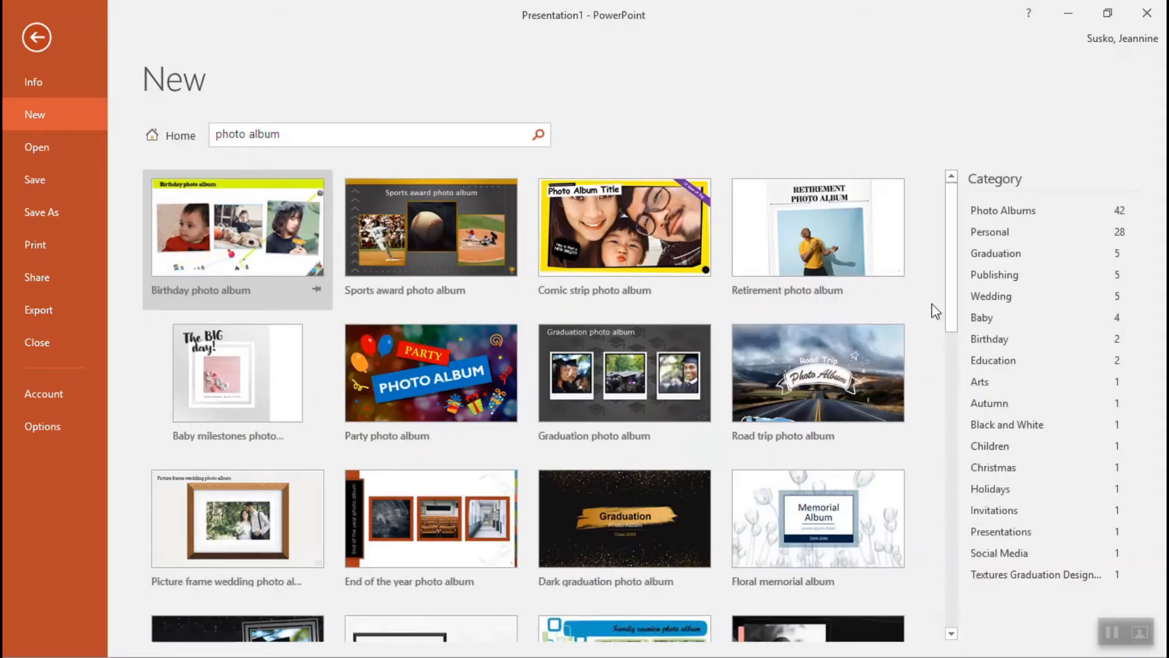
# Scroll through the photo album template results such as Birthday, Sports award and Road trip.
pyautogui.scroll(-3)
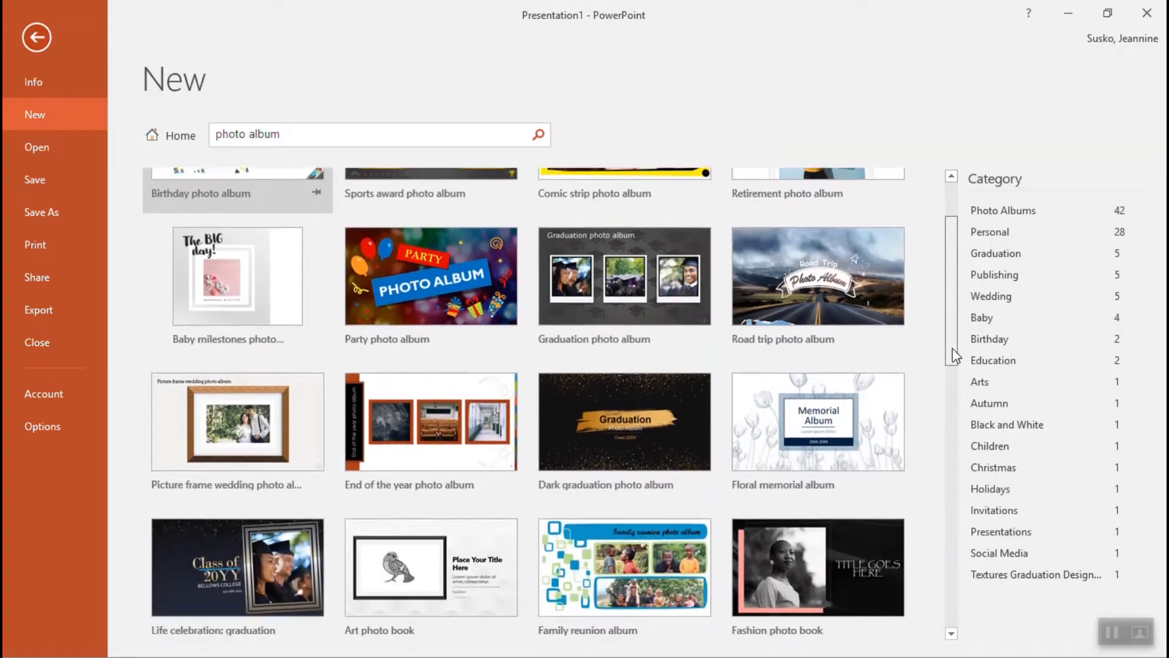
pyautogui.scroll(-3)
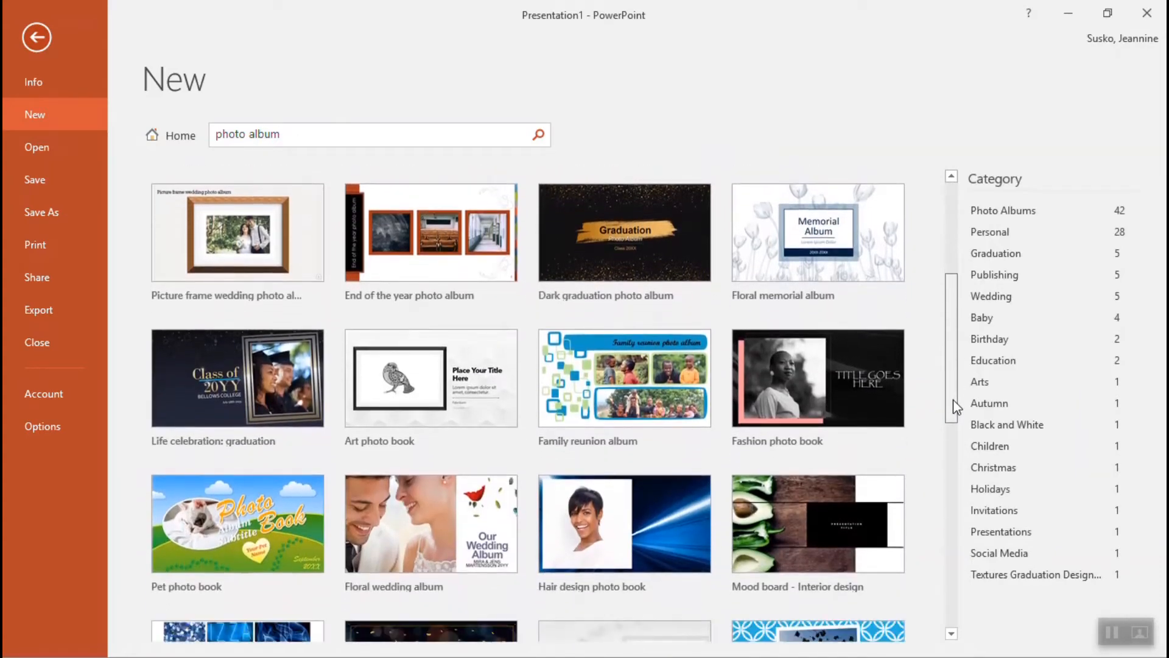
pyautogui.scroll(-3)
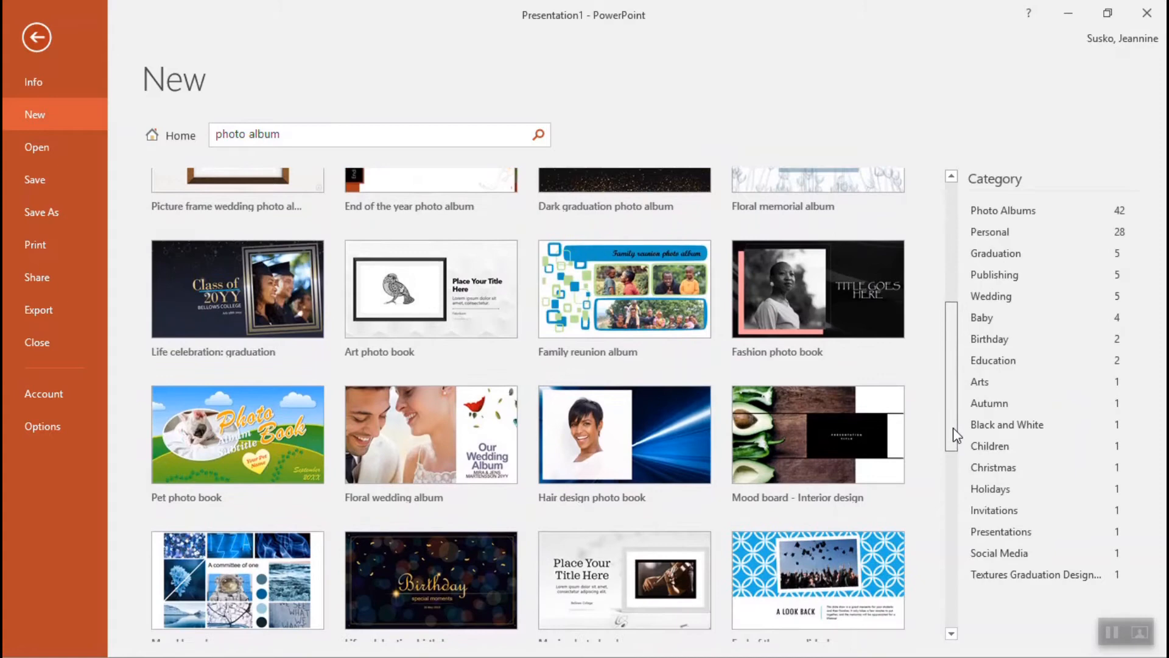
pyautogui.scroll(-3)
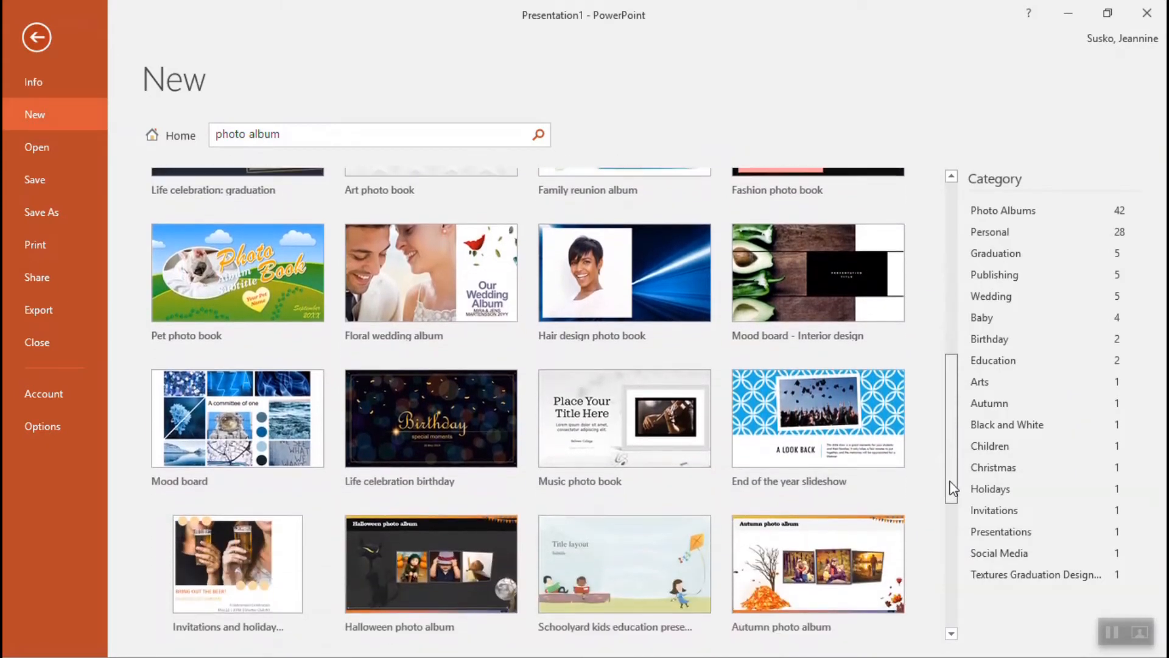
pyautogui.scroll(-3)
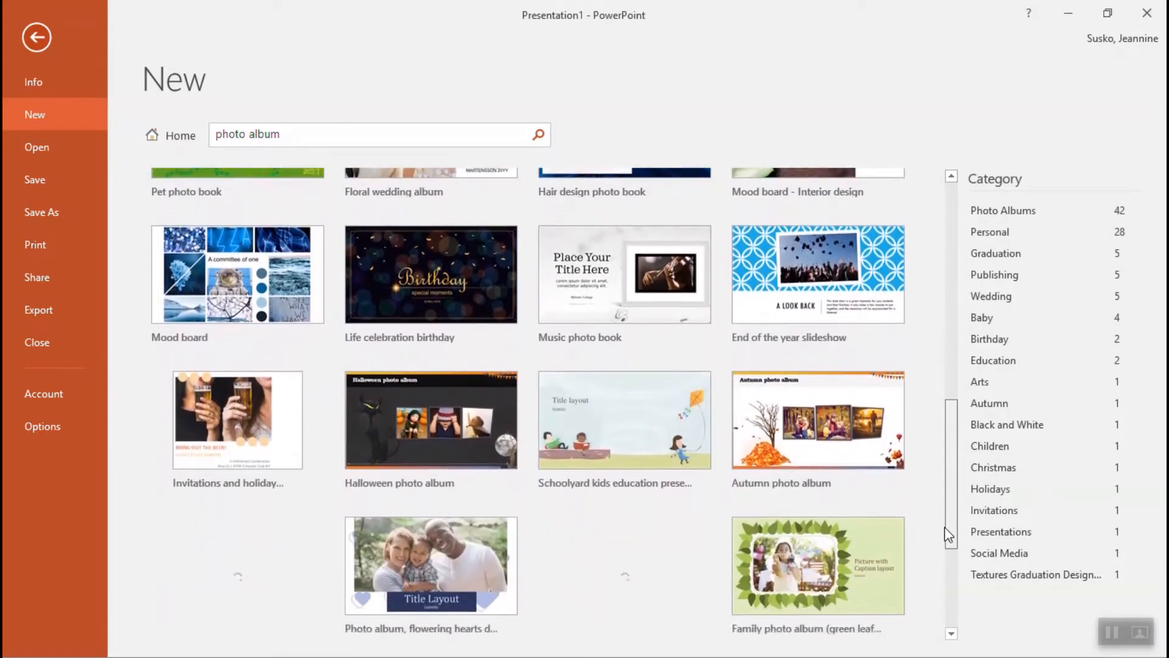
pyautogui.scroll(-3)
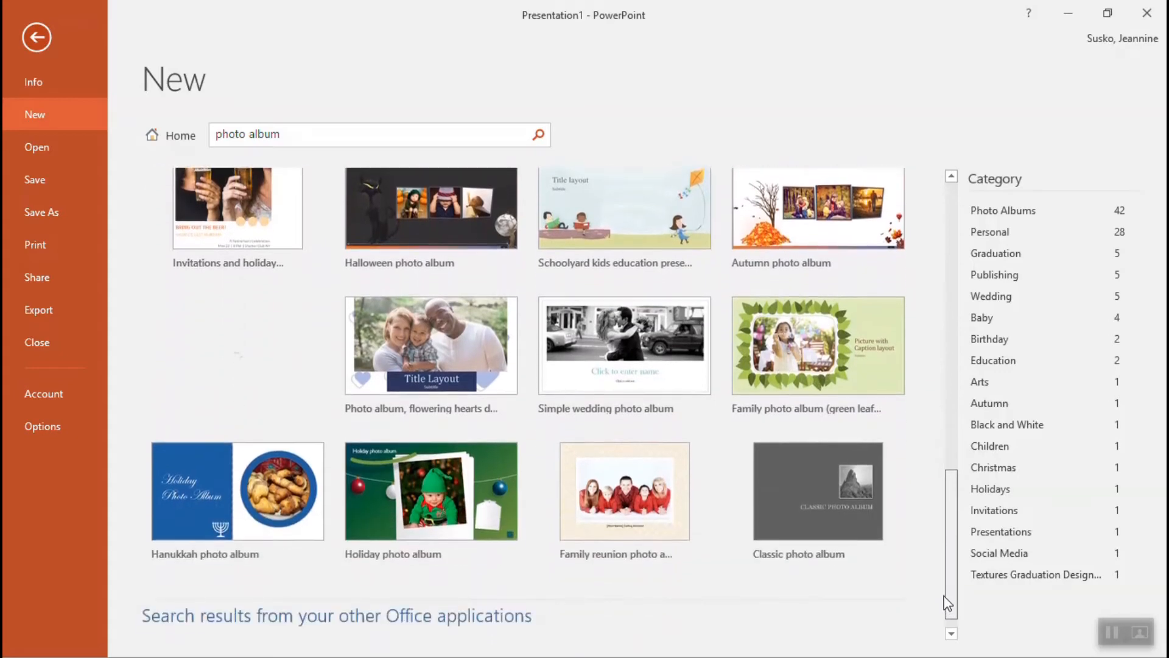
pyautogui.scroll(-3)
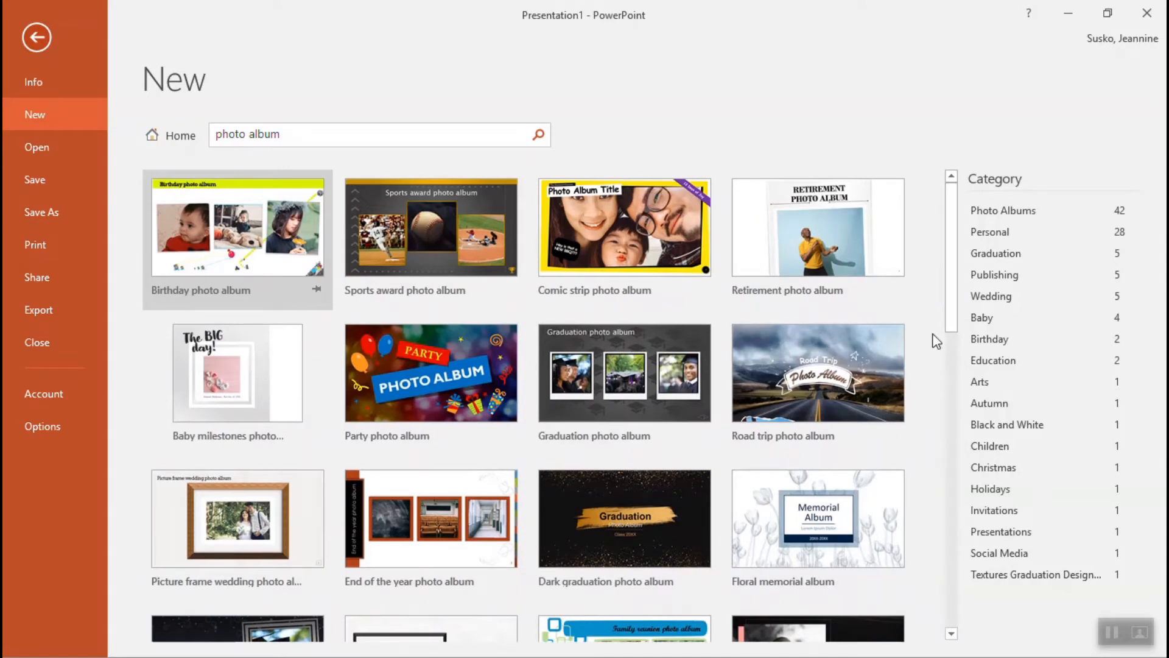
pyautogui.moveTo(830, 395)
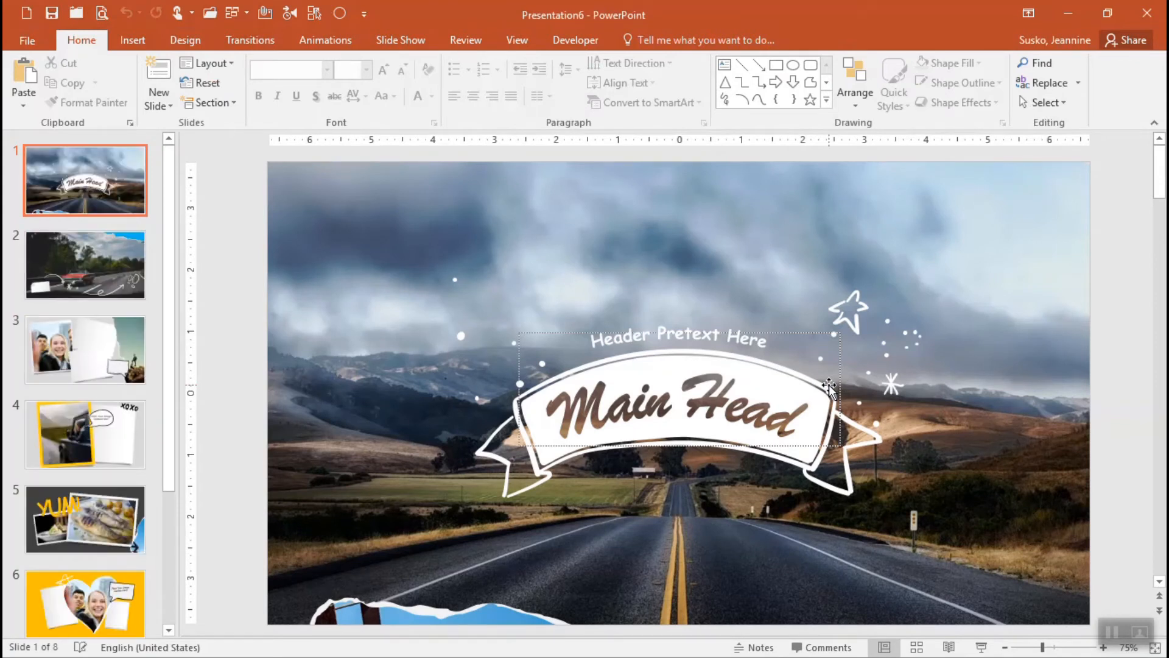
# Scroll through the thumbnails of the new eight-slide Road trip album.
pyautogui.scroll(-3)
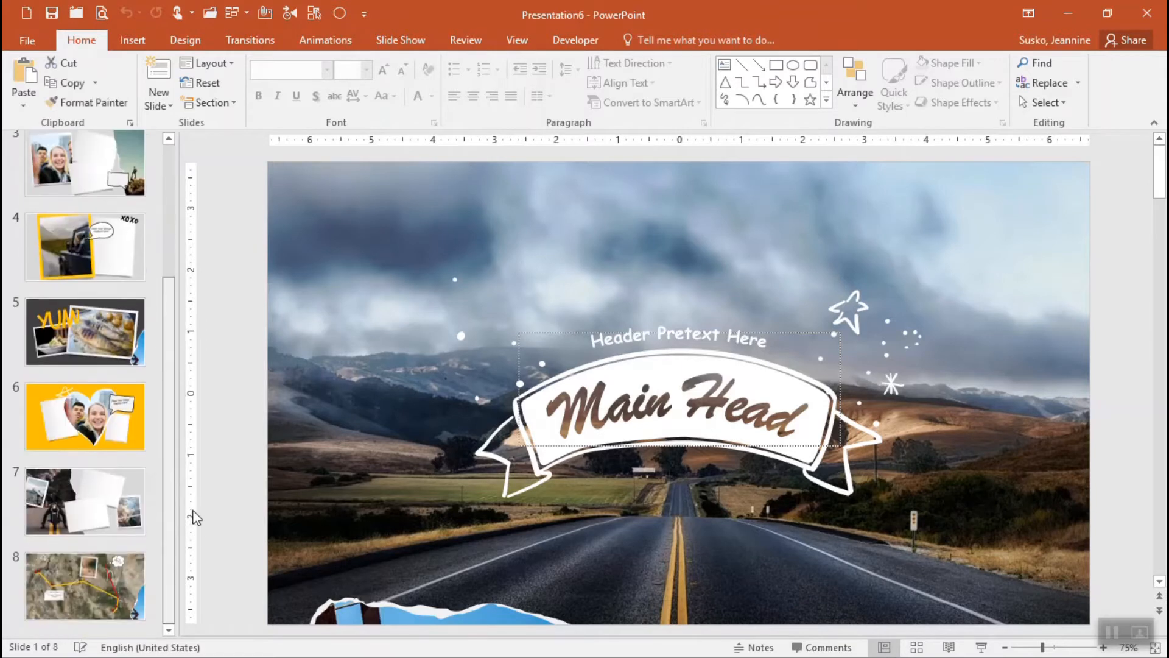
pyautogui.scroll(3)
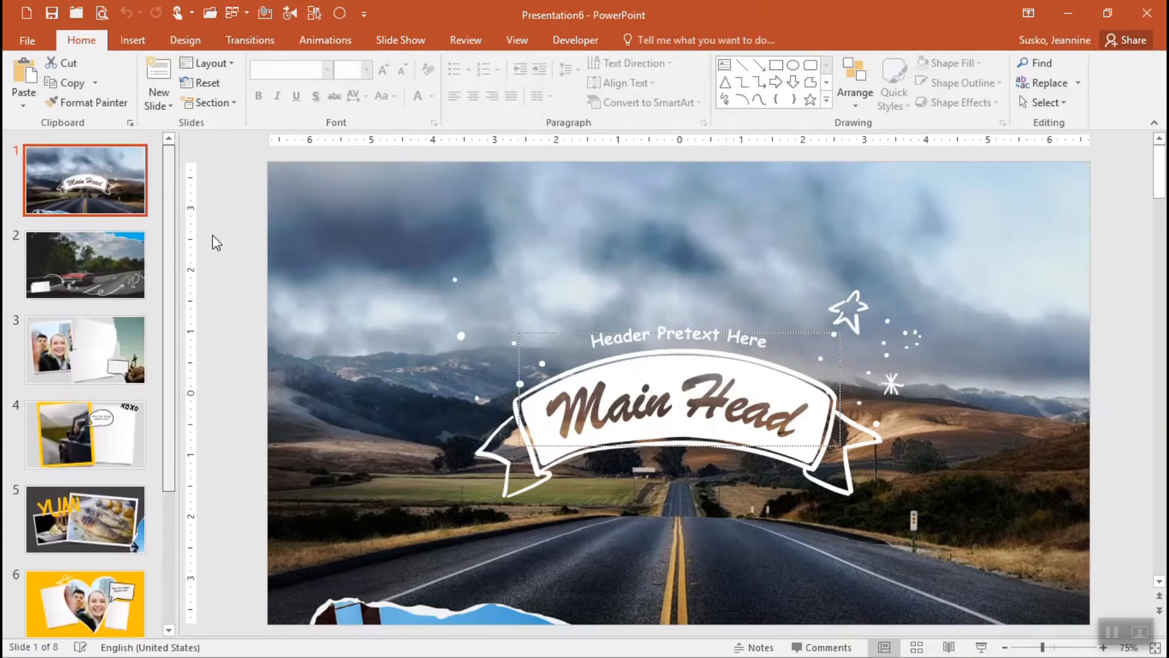
pyautogui.moveTo(157, 360)
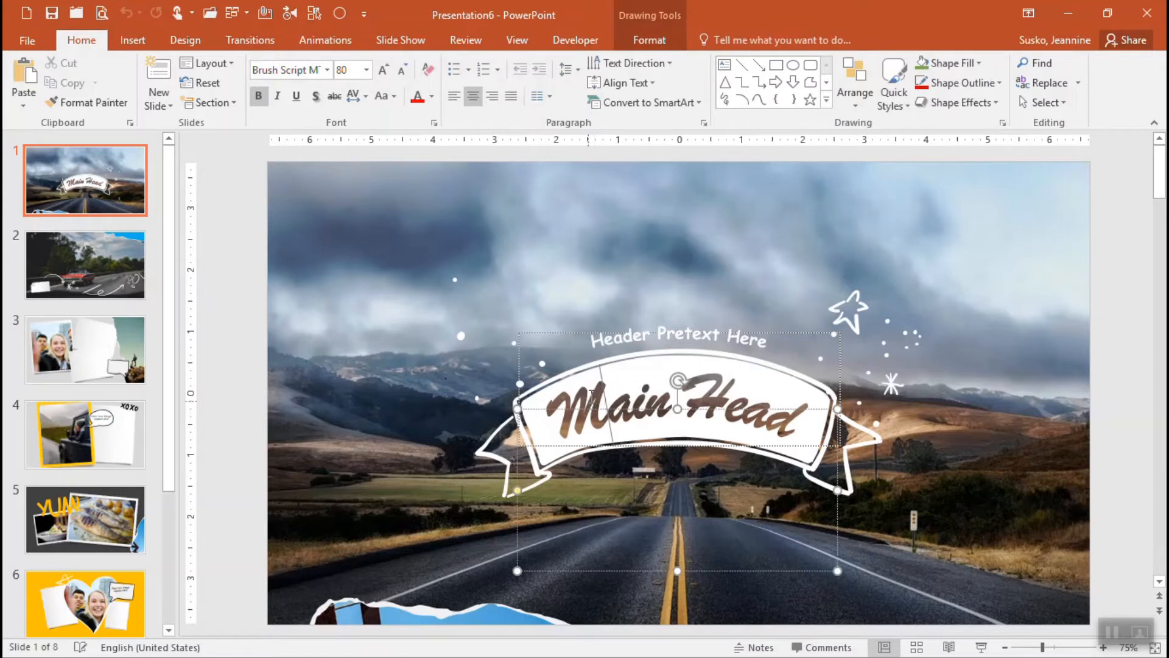
pyautogui.click(677, 338)
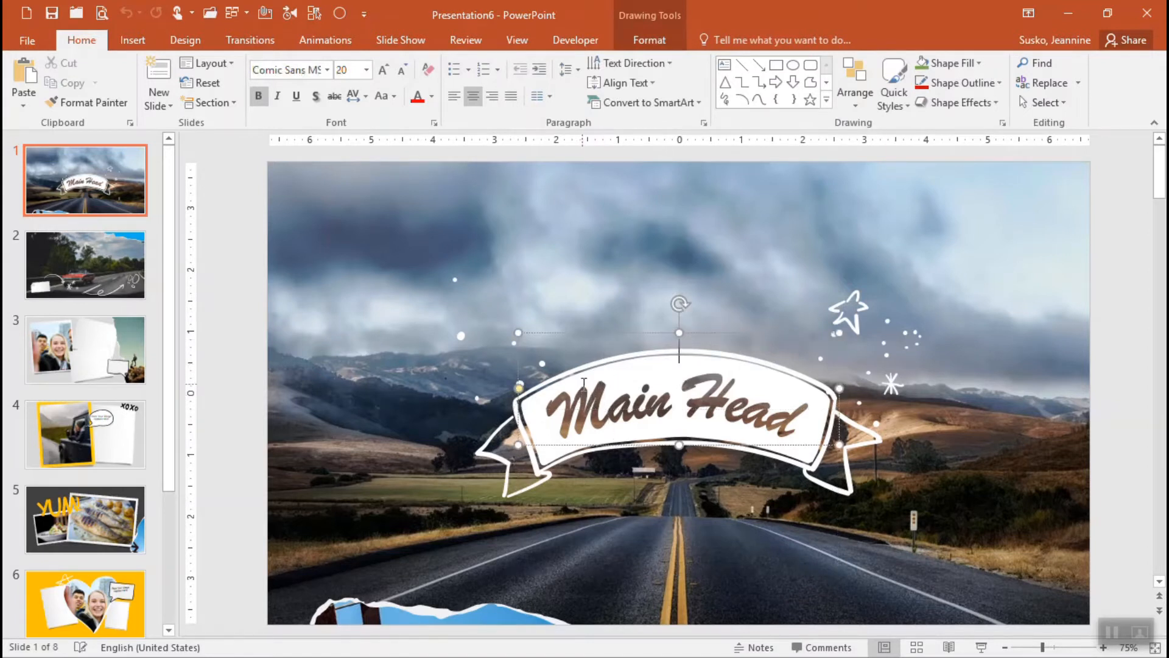
pyautogui.click(85, 264)
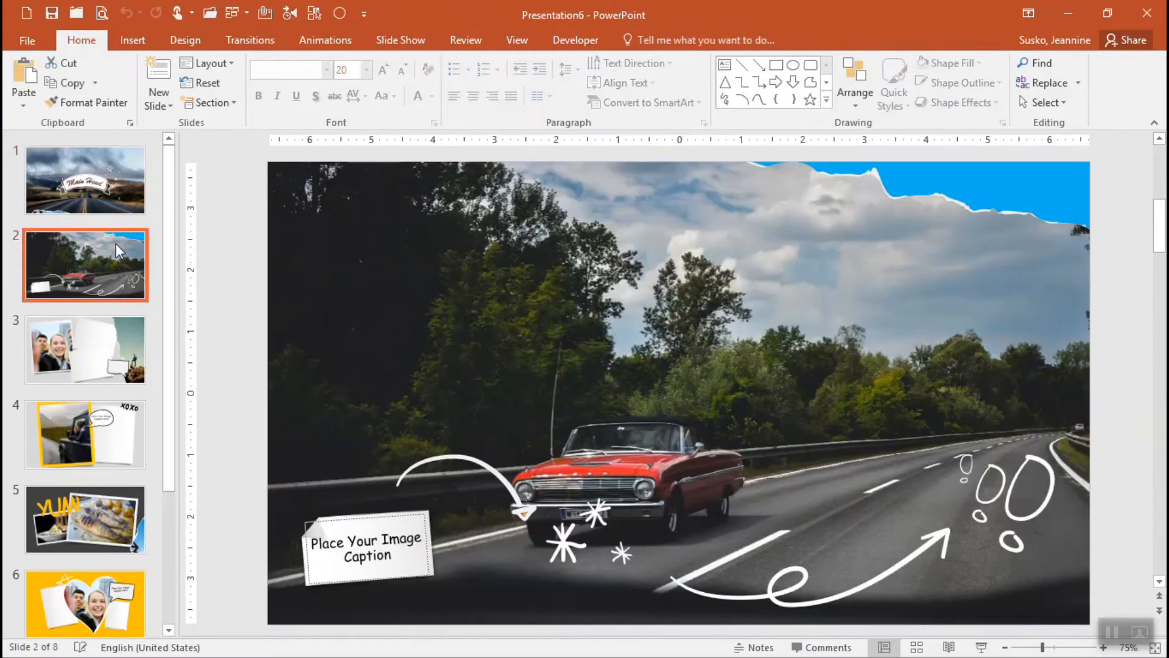
pyautogui.click(86, 179)
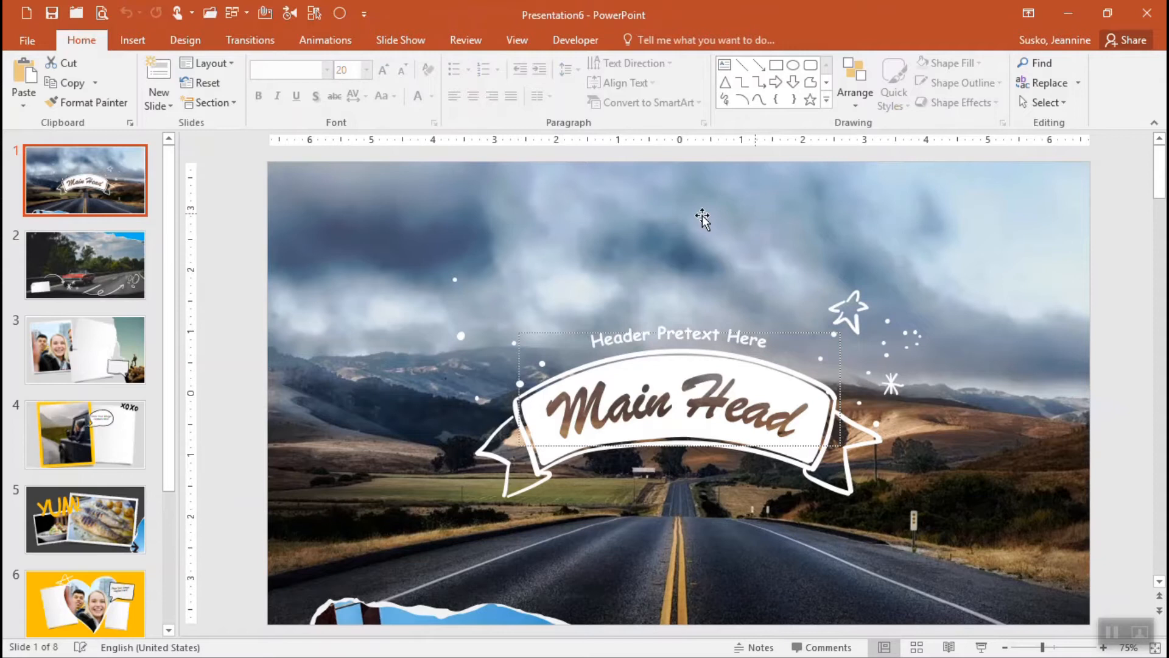
pyautogui.moveTo(380, 395)
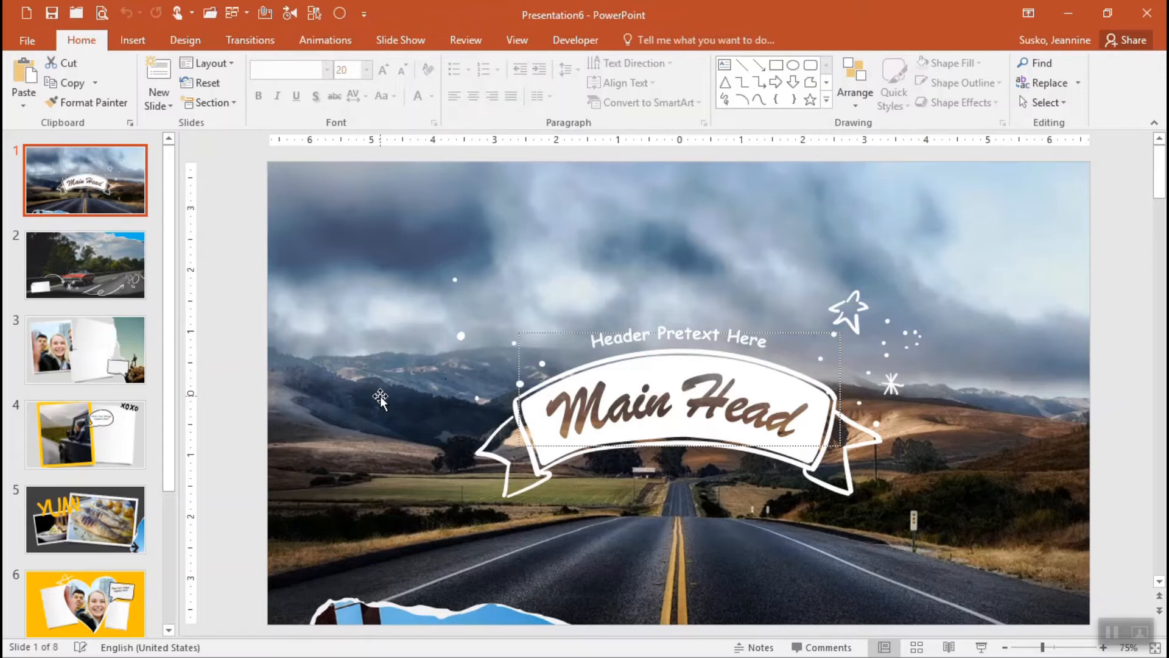
pyautogui.moveTo(560, 578)
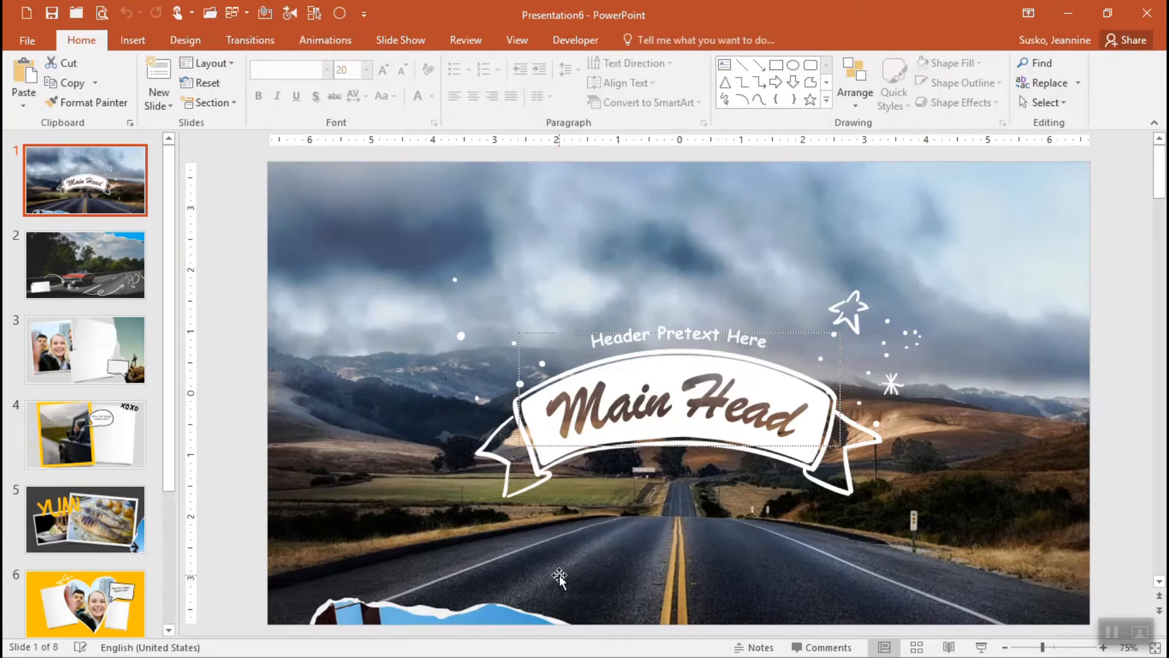
pyautogui.moveTo(334, 185)
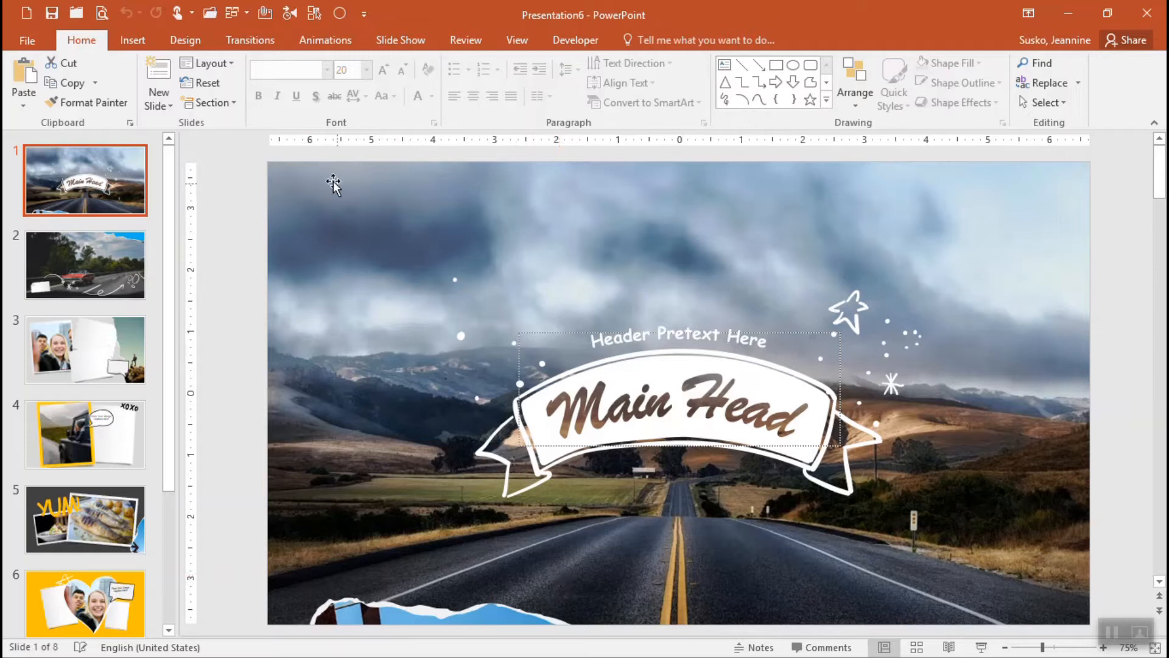
pyautogui.moveTo(335, 197)
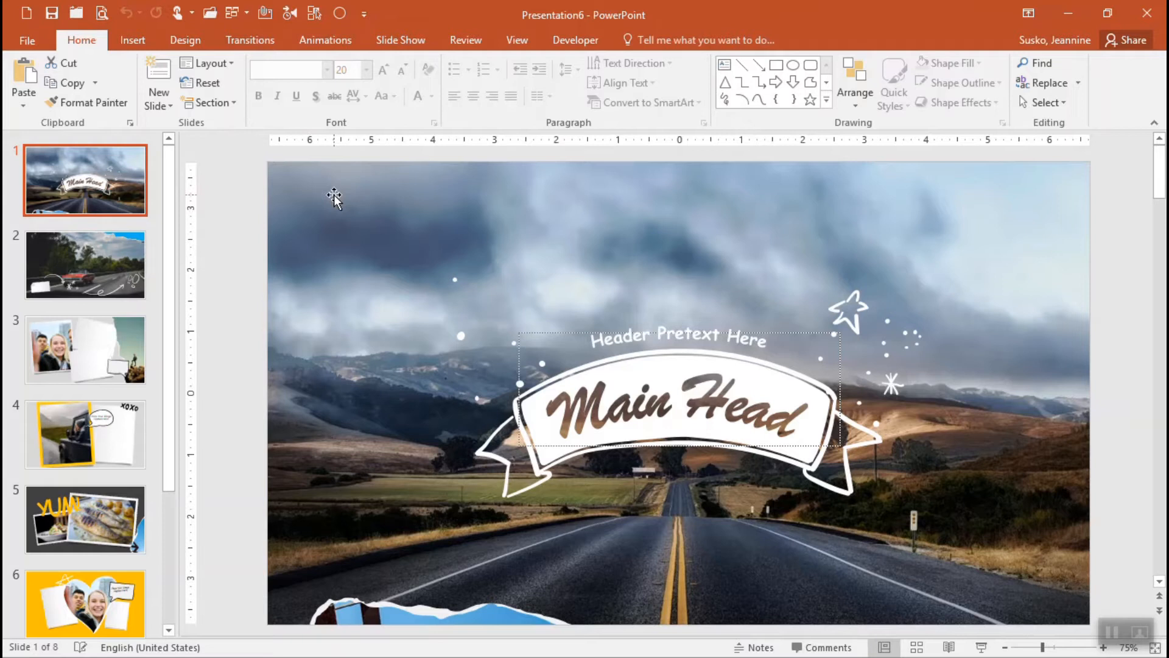
pyautogui.rightClick(335, 201)
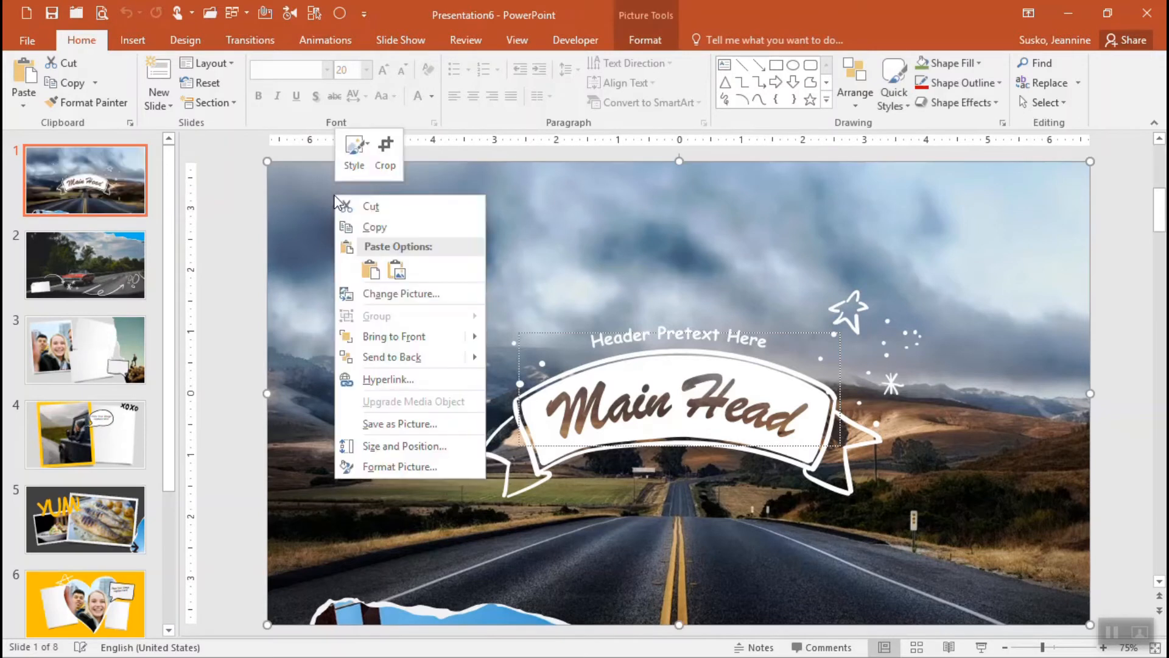
pyautogui.moveTo(439, 297)
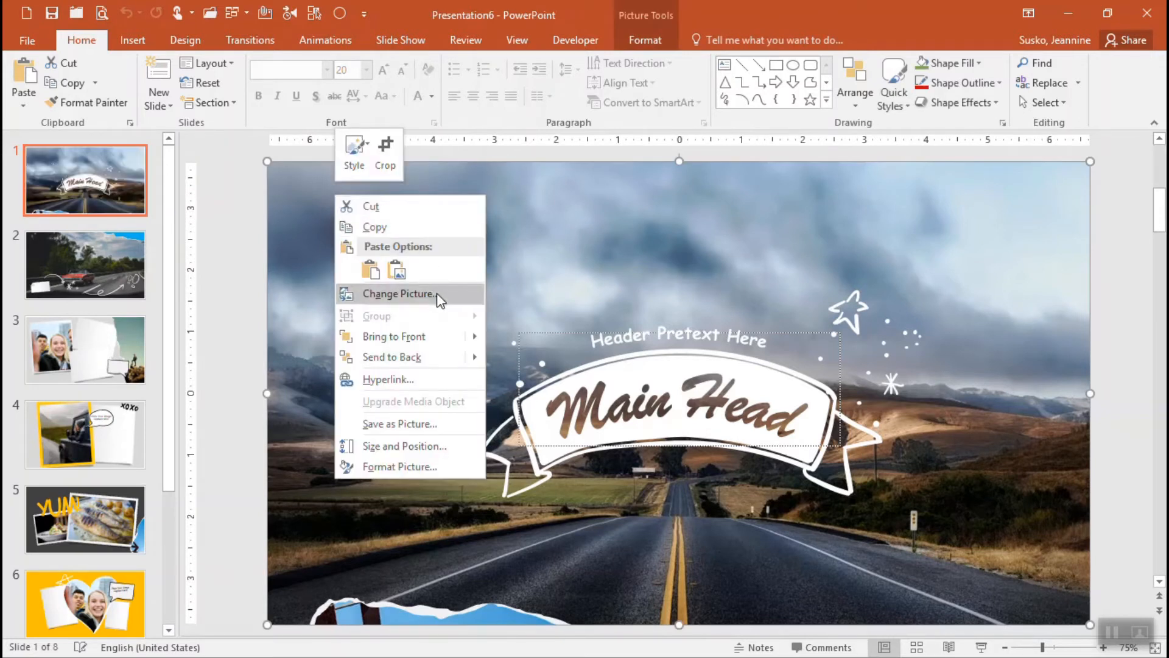
pyautogui.moveTo(449, 303)
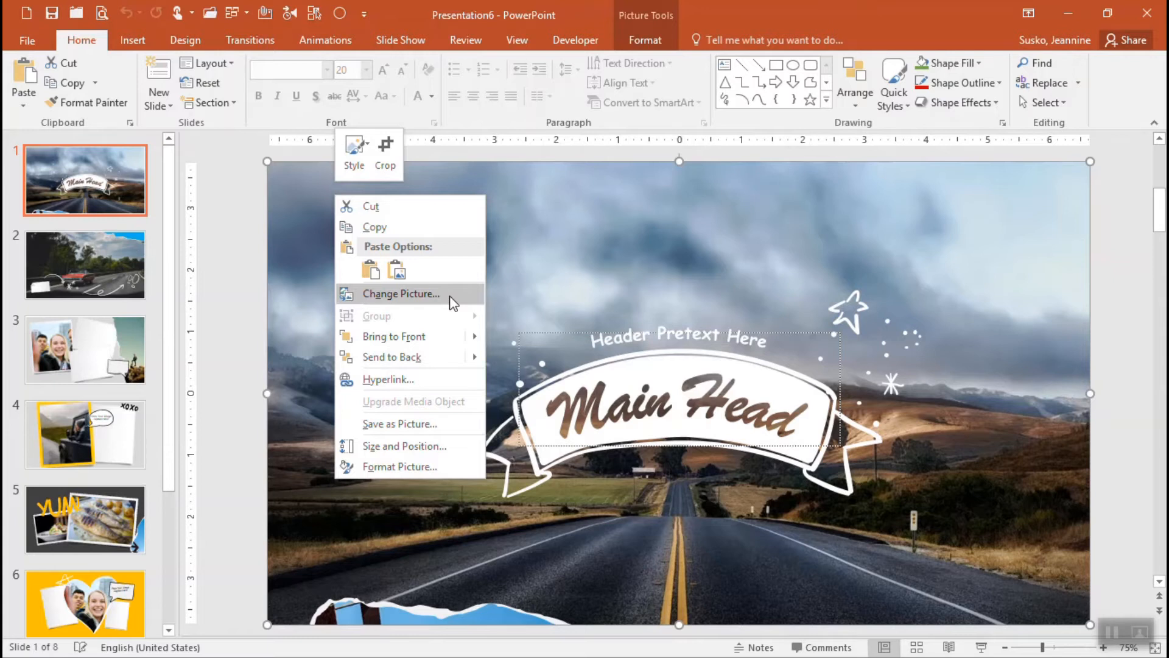
pyautogui.moveTo(416, 301)
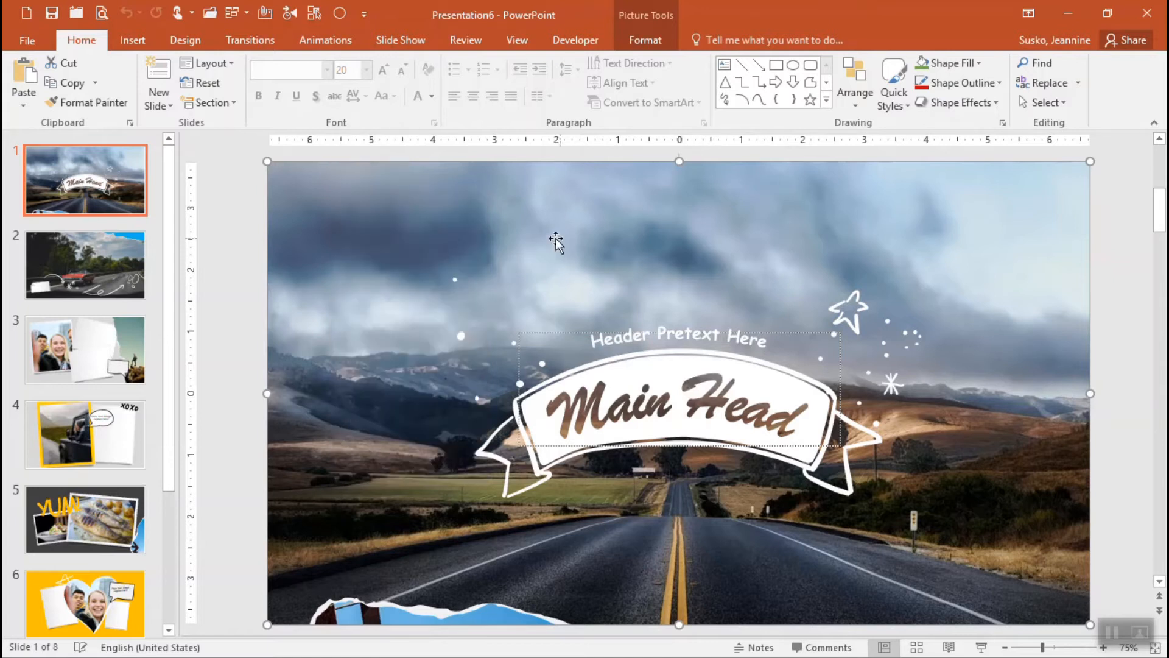
# Change the title slide's road background to the windows6 stone-ruins sunset photo from Pictures.
pyautogui.rightClick(556, 240)
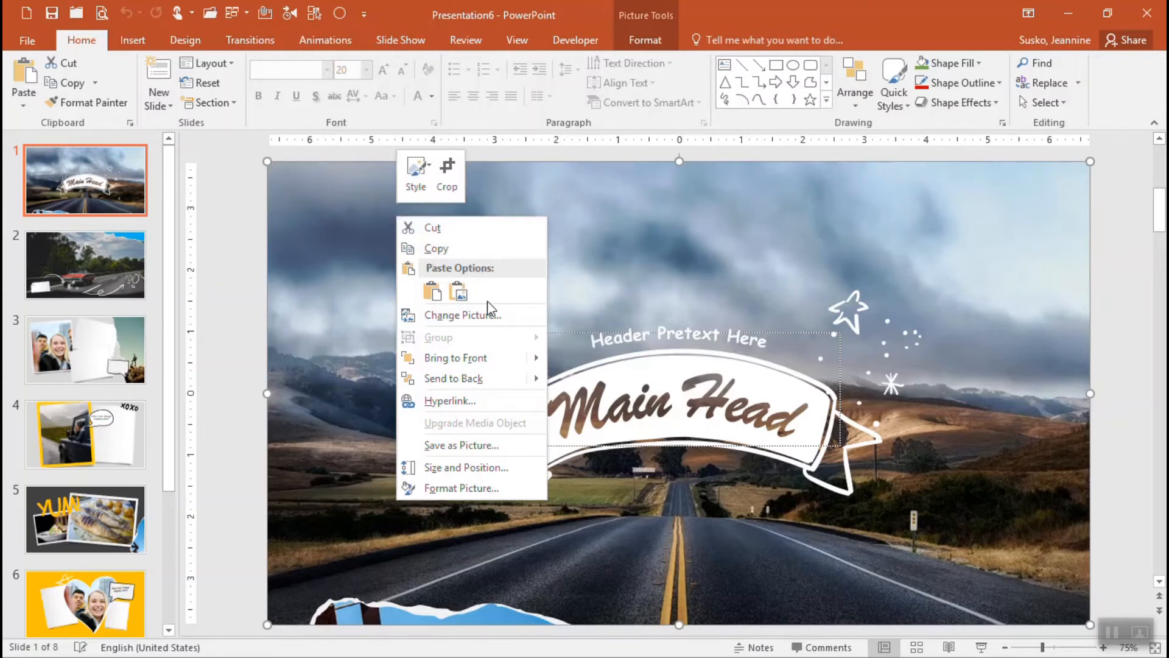
pyautogui.click(462, 314)
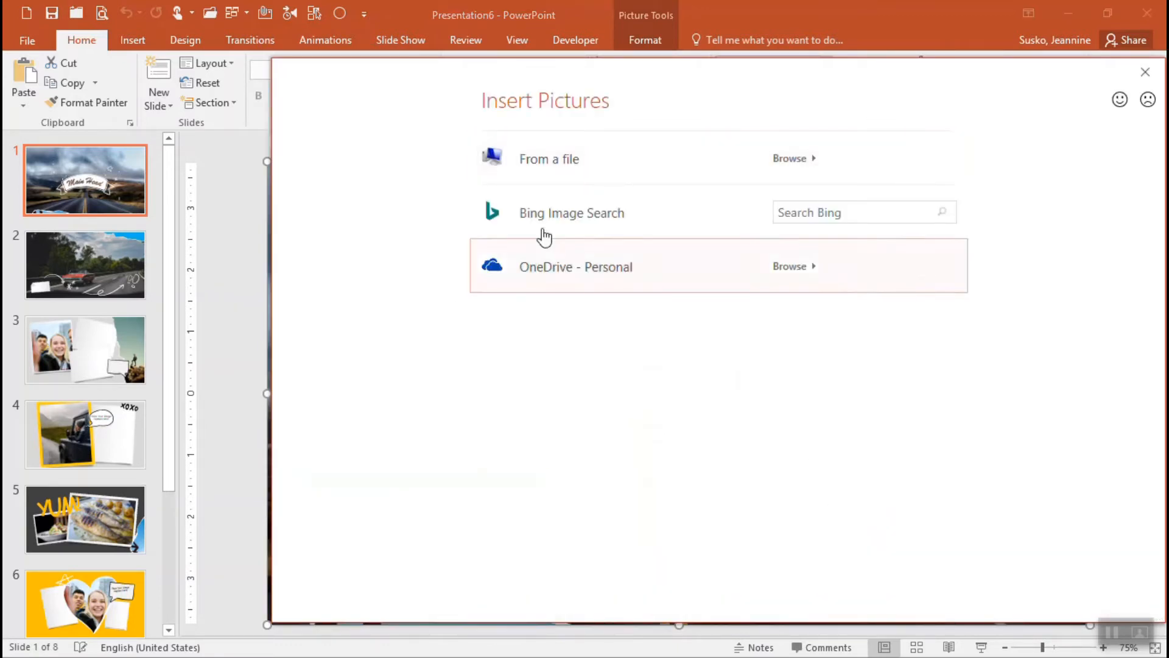
pyautogui.moveTo(589, 177)
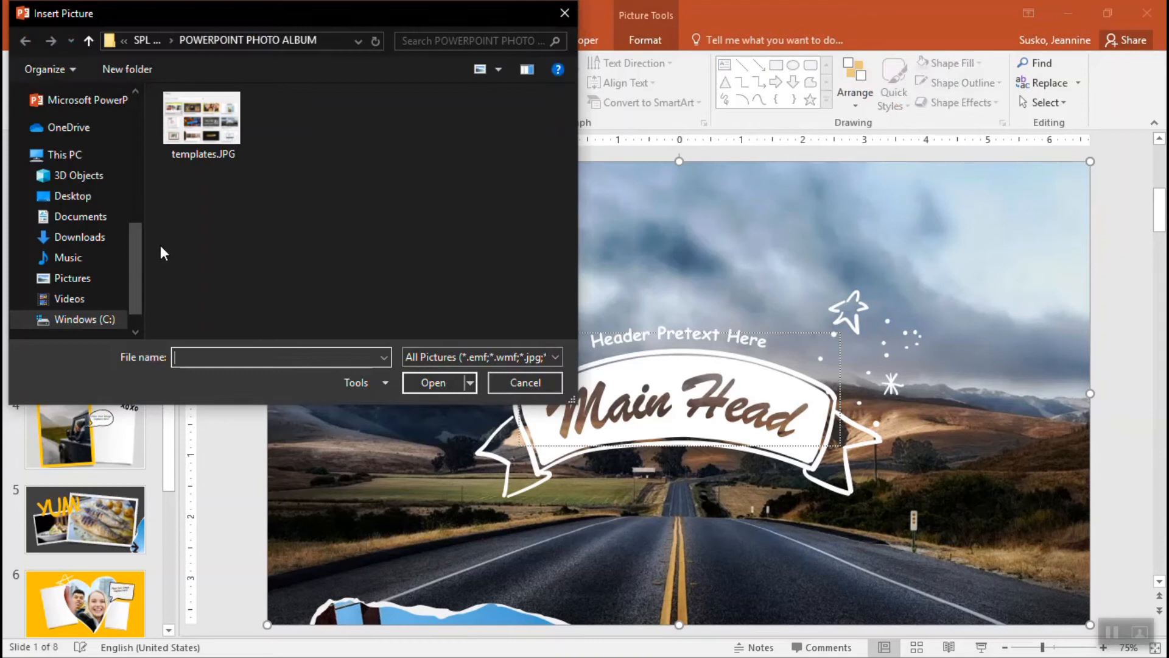
pyautogui.click(72, 278)
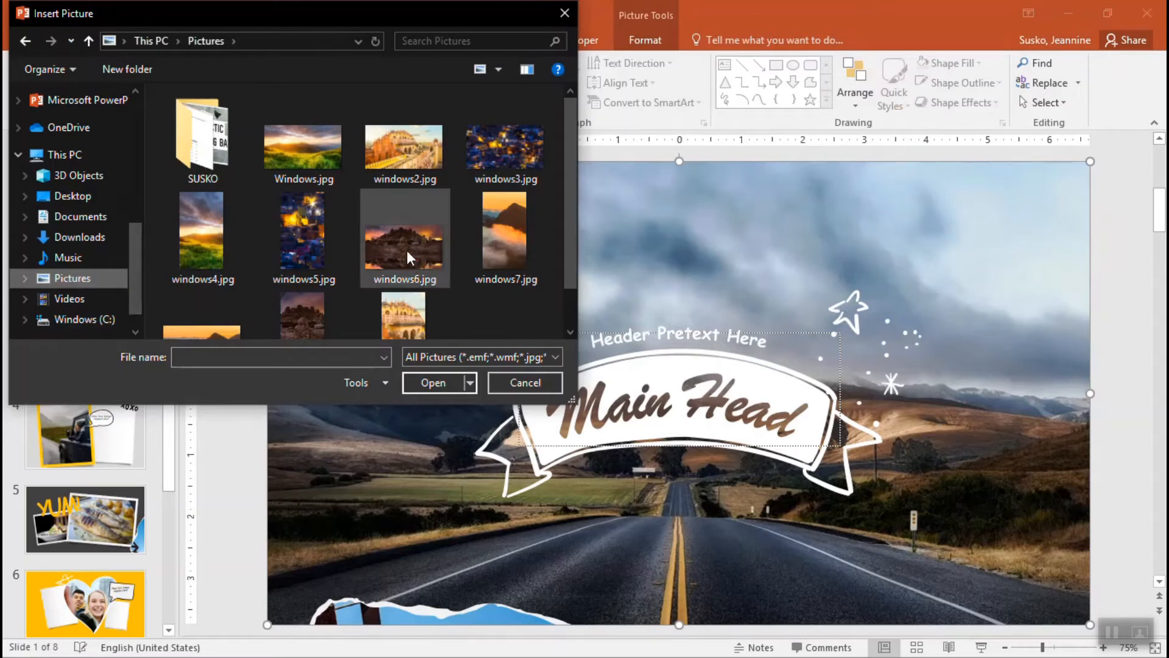
pyautogui.click(525, 383)
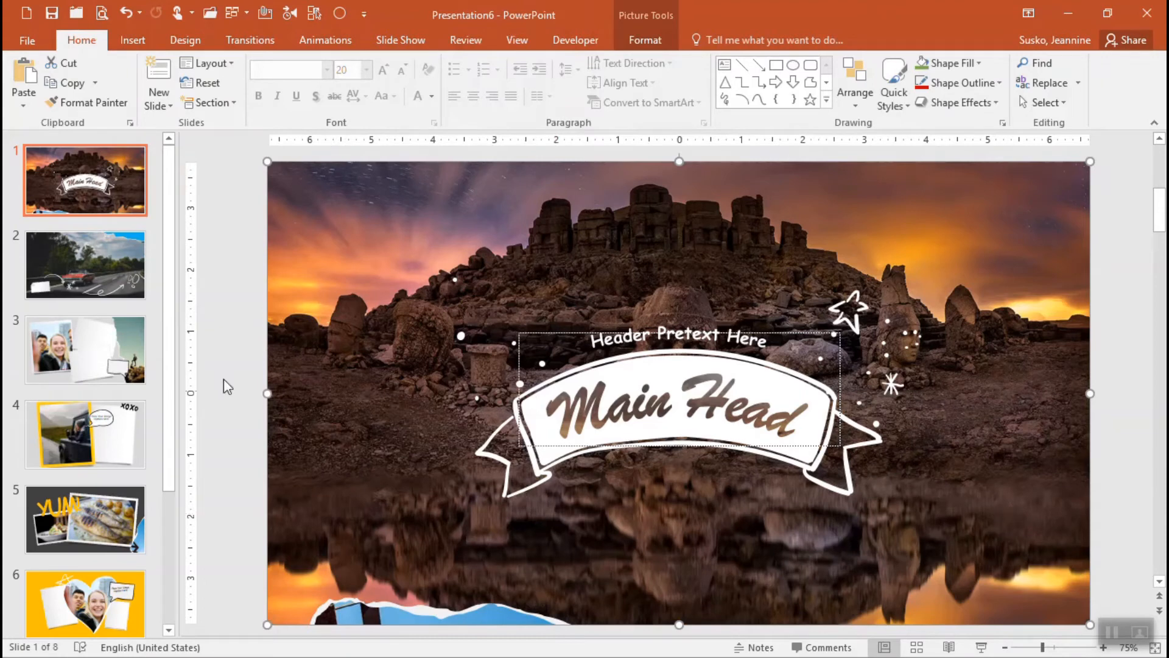
# Move to slide 3 with the selfie layout.
pyautogui.click(85, 350)
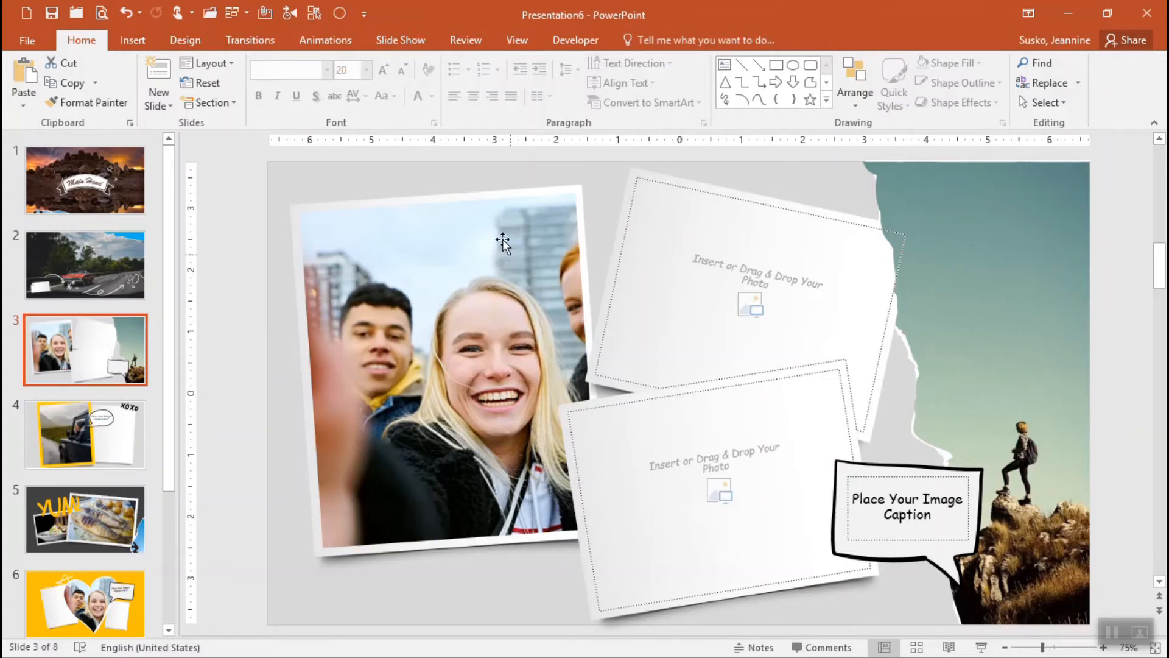
pyautogui.moveTo(768, 312)
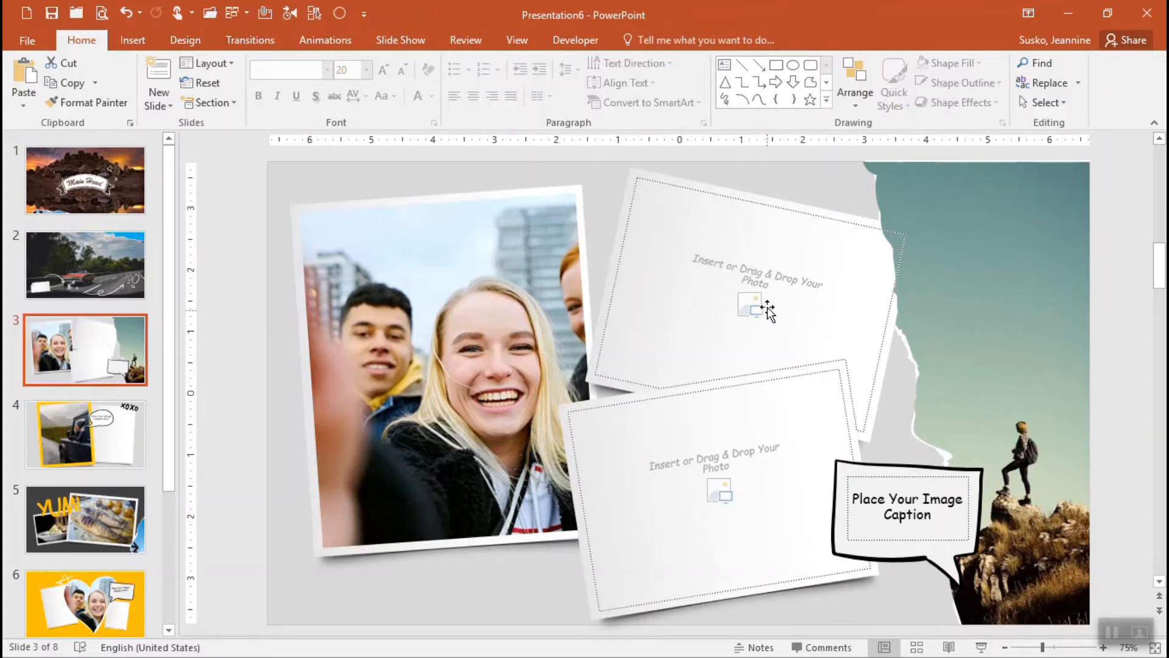
pyautogui.moveTo(735, 489)
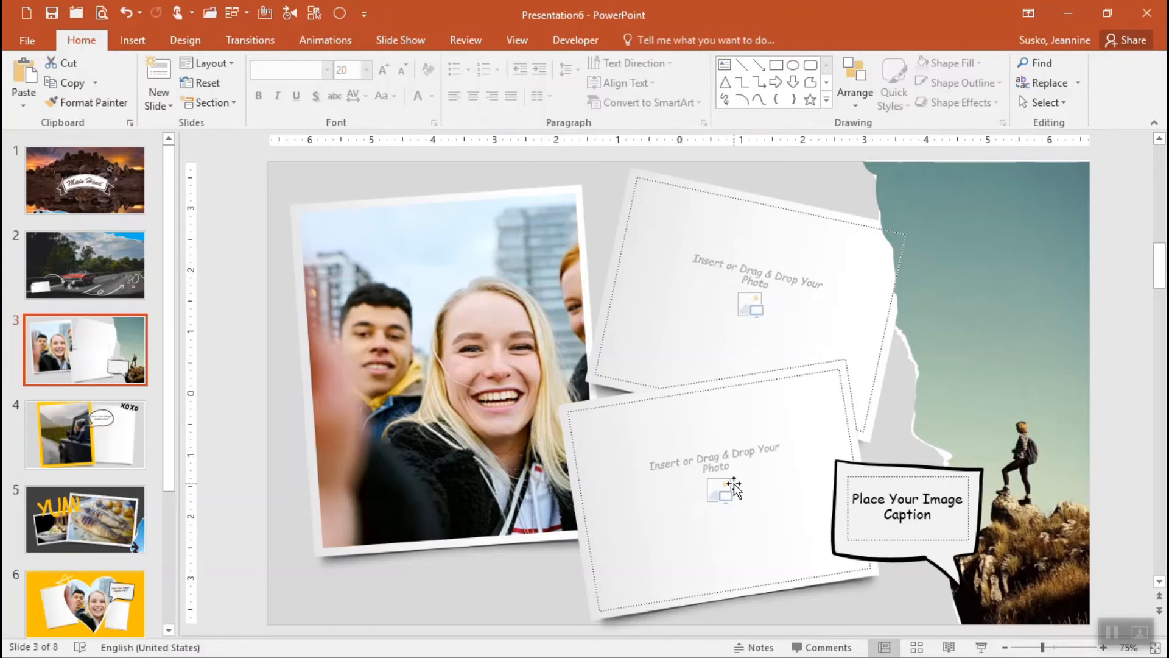
pyautogui.moveTo(749, 532)
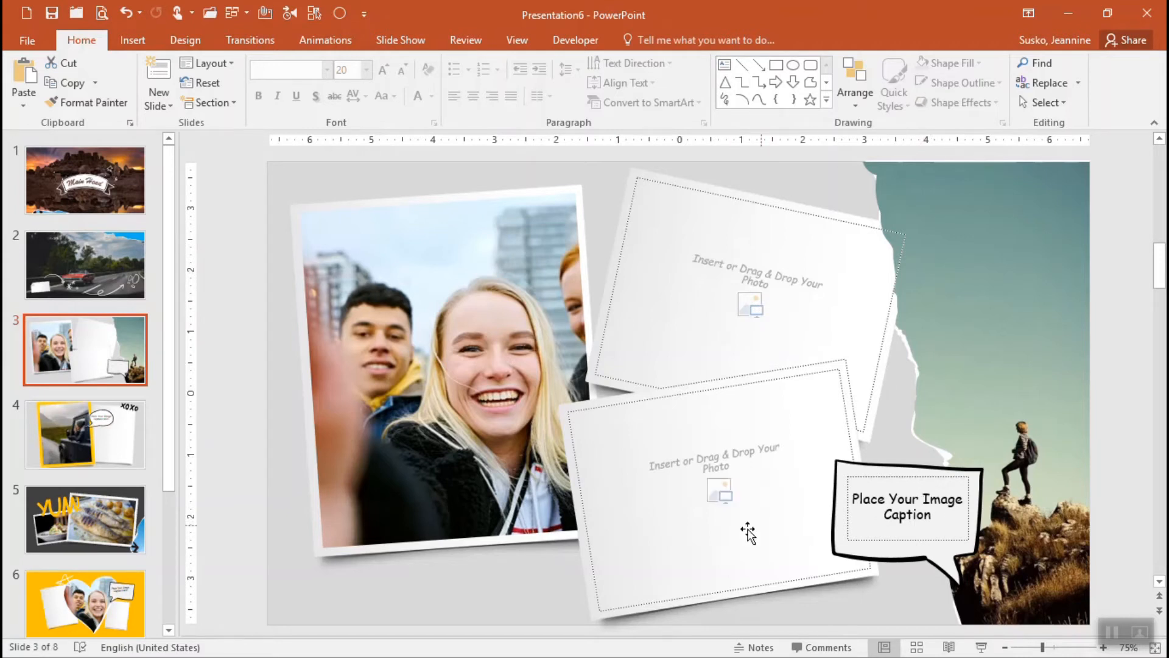
pyautogui.moveTo(485, 366)
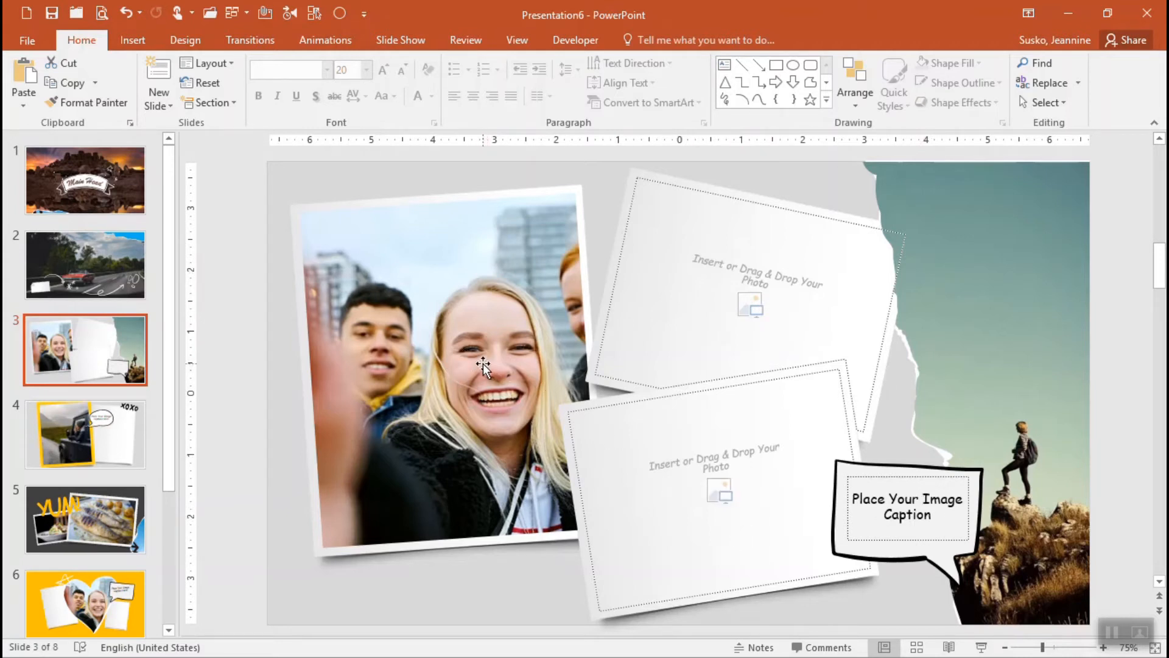
pyautogui.moveTo(475, 353)
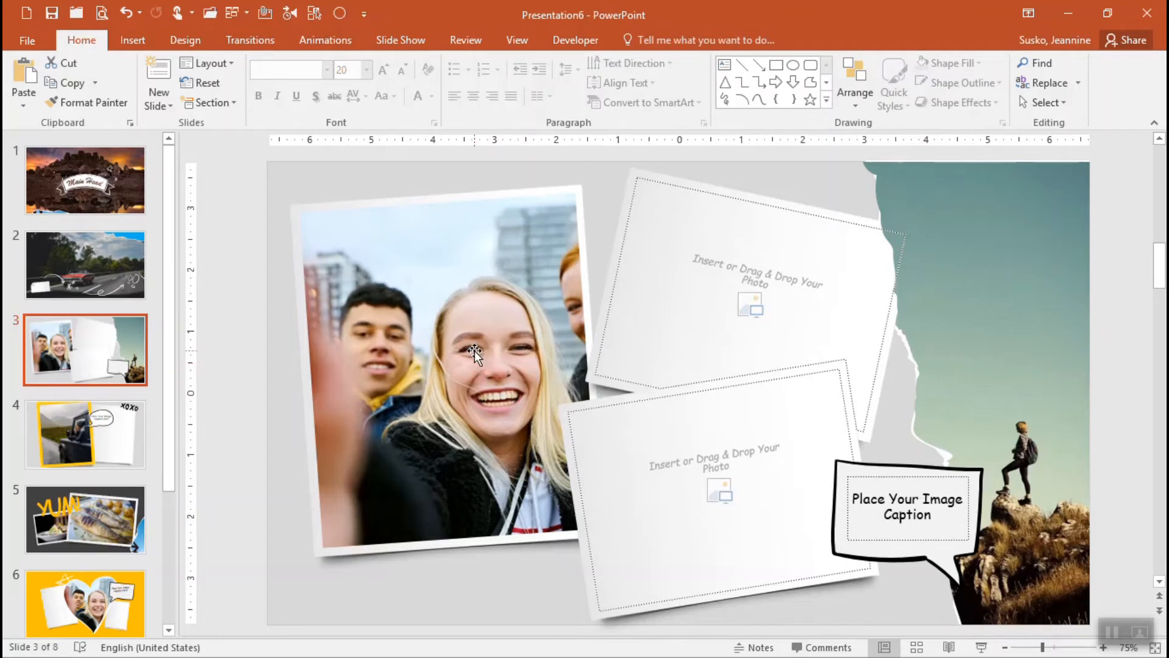
pyautogui.moveTo(362, 366)
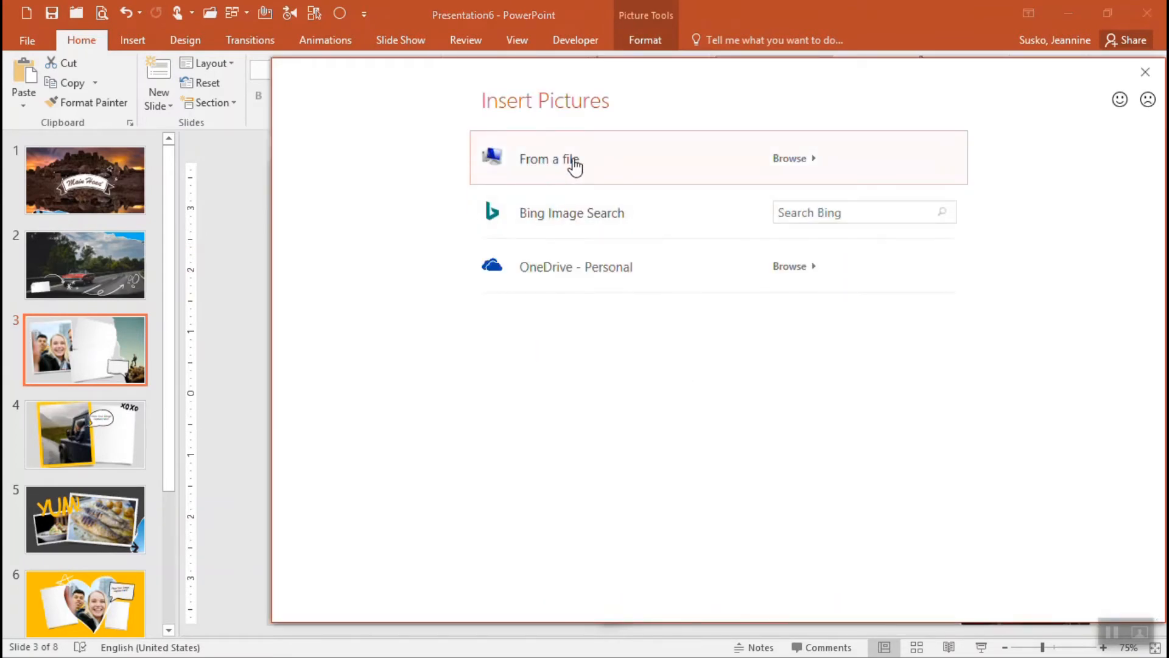
# Replace the selfie with the palace photo and fill the upper-right frame with the sunset meadow photo.
pyautogui.click(789, 157)
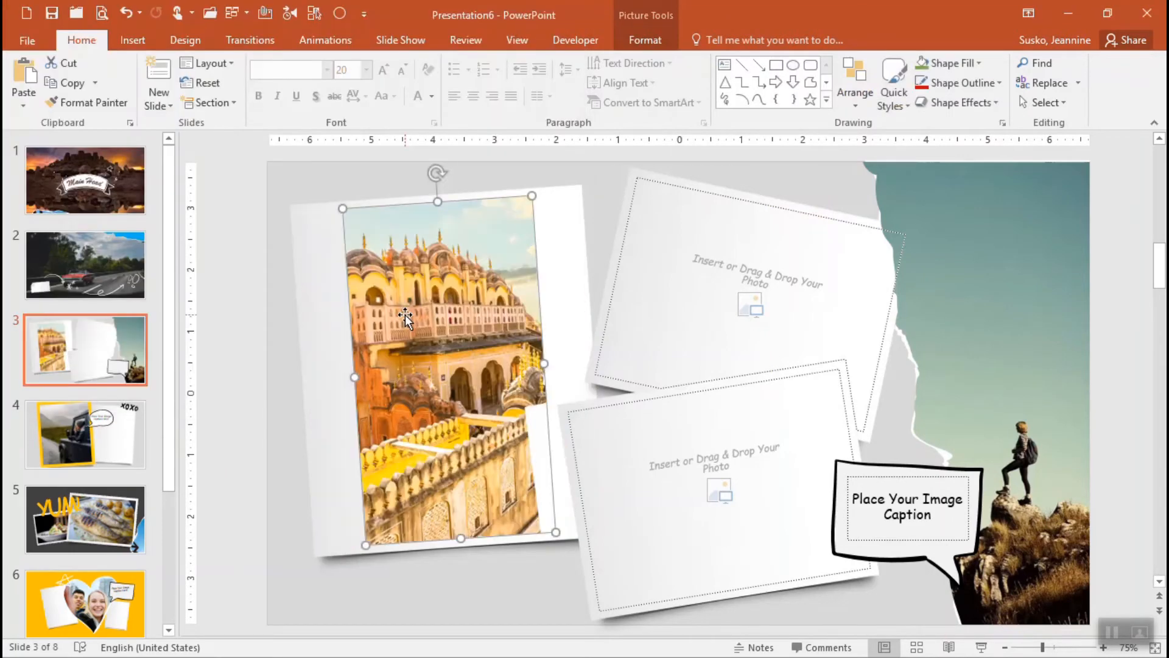
pyautogui.moveTo(778, 306)
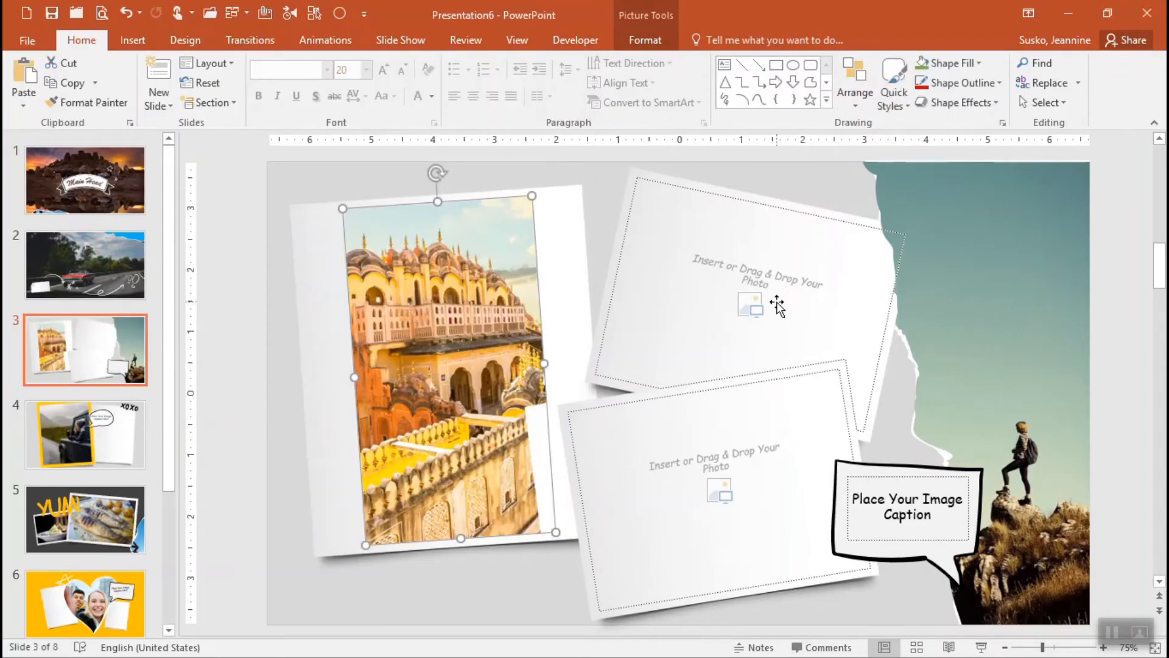
pyautogui.moveTo(681, 286)
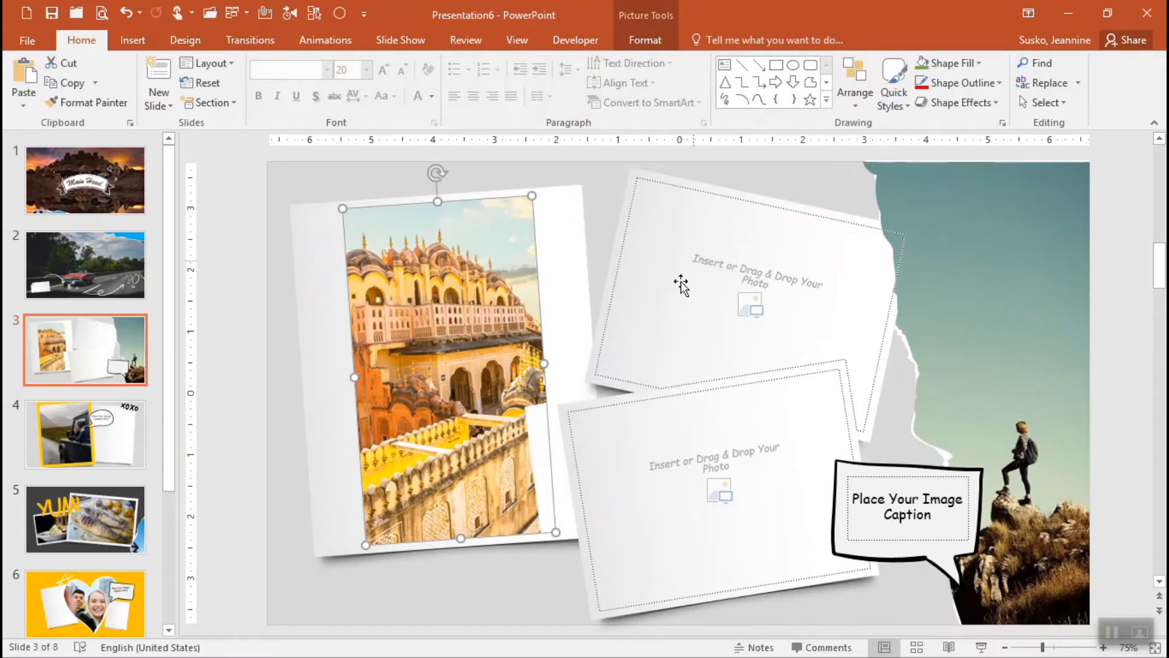
pyautogui.moveTo(751, 312)
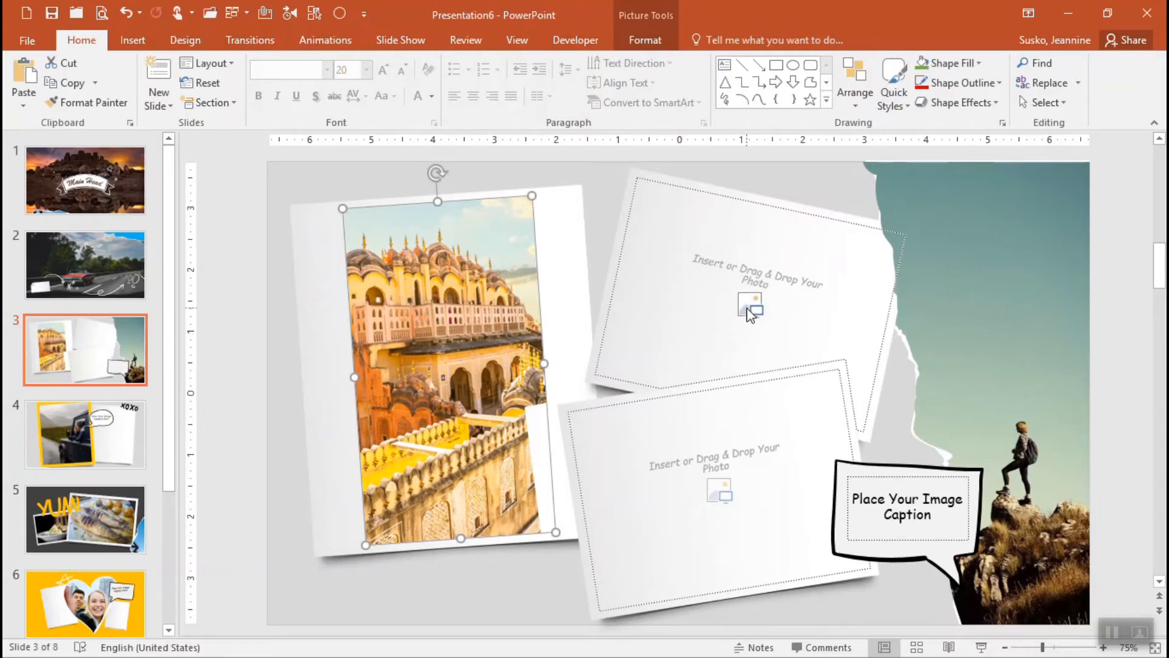
pyautogui.moveTo(750, 304)
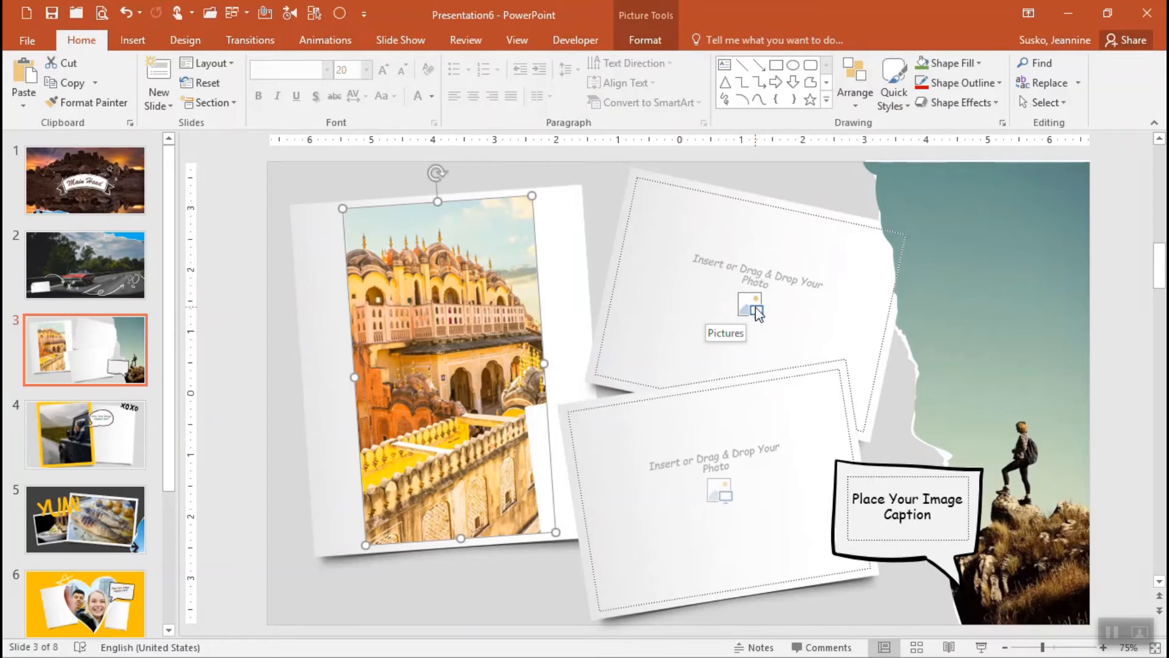
pyautogui.click(748, 305)
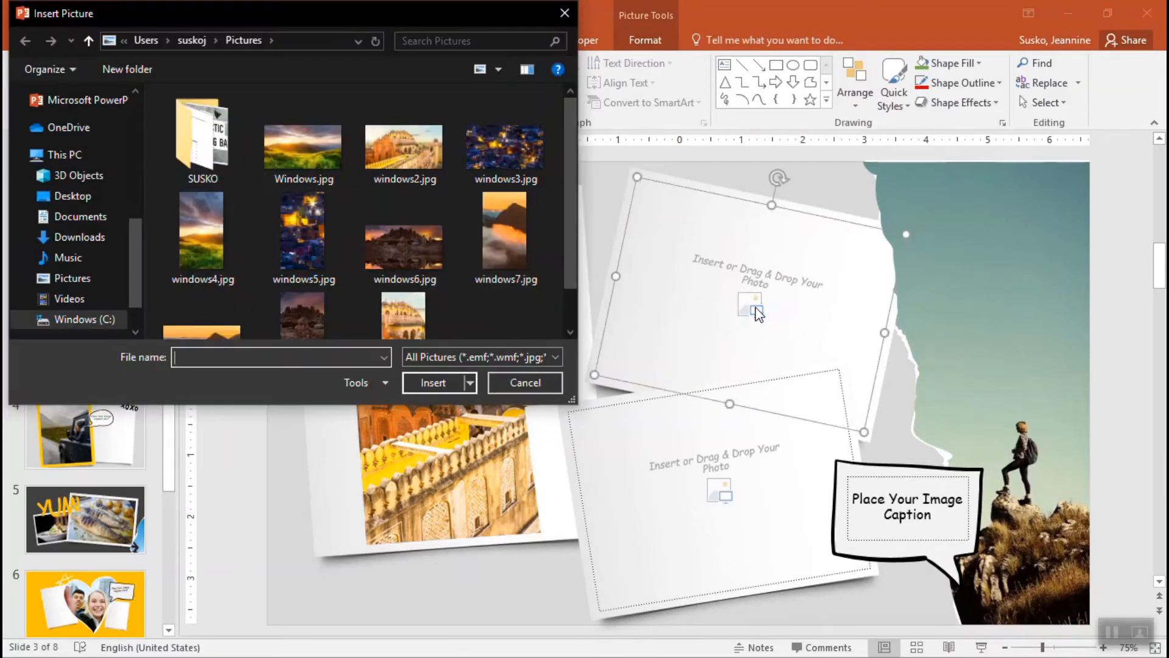
pyautogui.moveTo(346, 269)
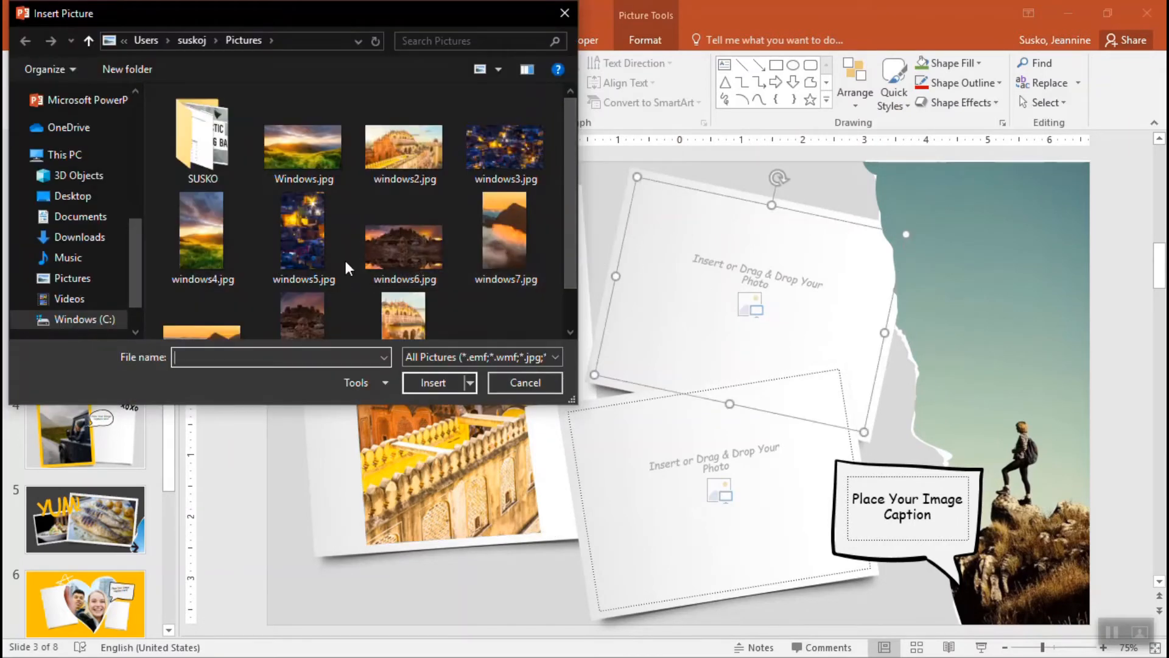
pyautogui.click(432, 382)
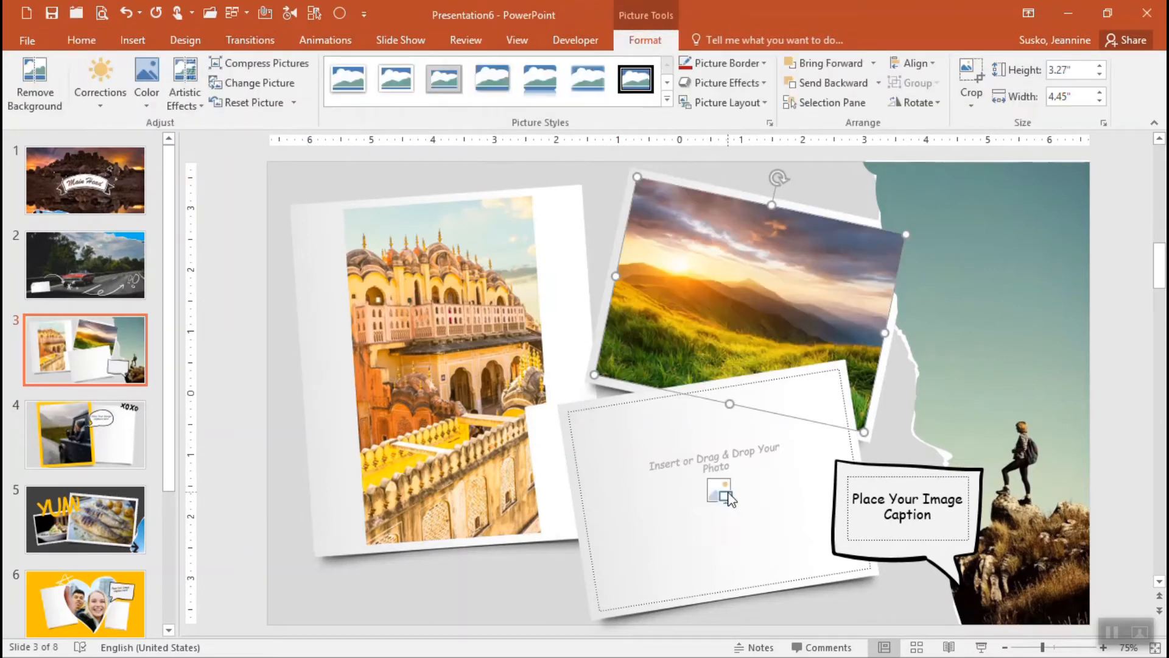
# Fill slide 3's empty lower frame with a photo.
pyautogui.click(718, 491)
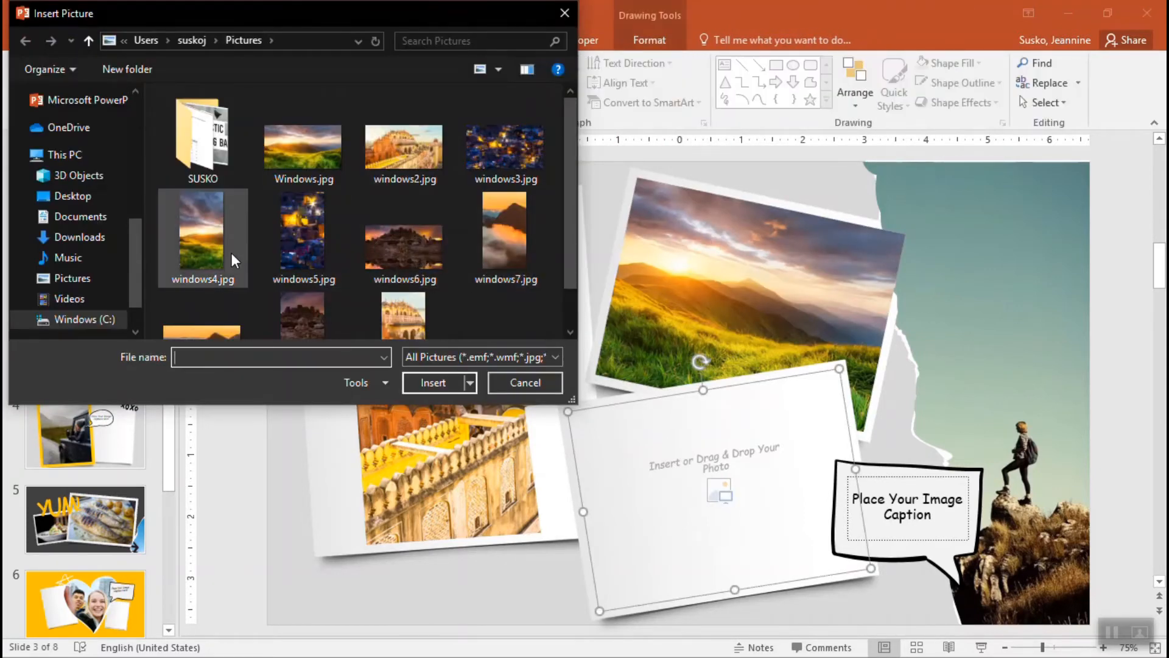
pyautogui.click(433, 382)
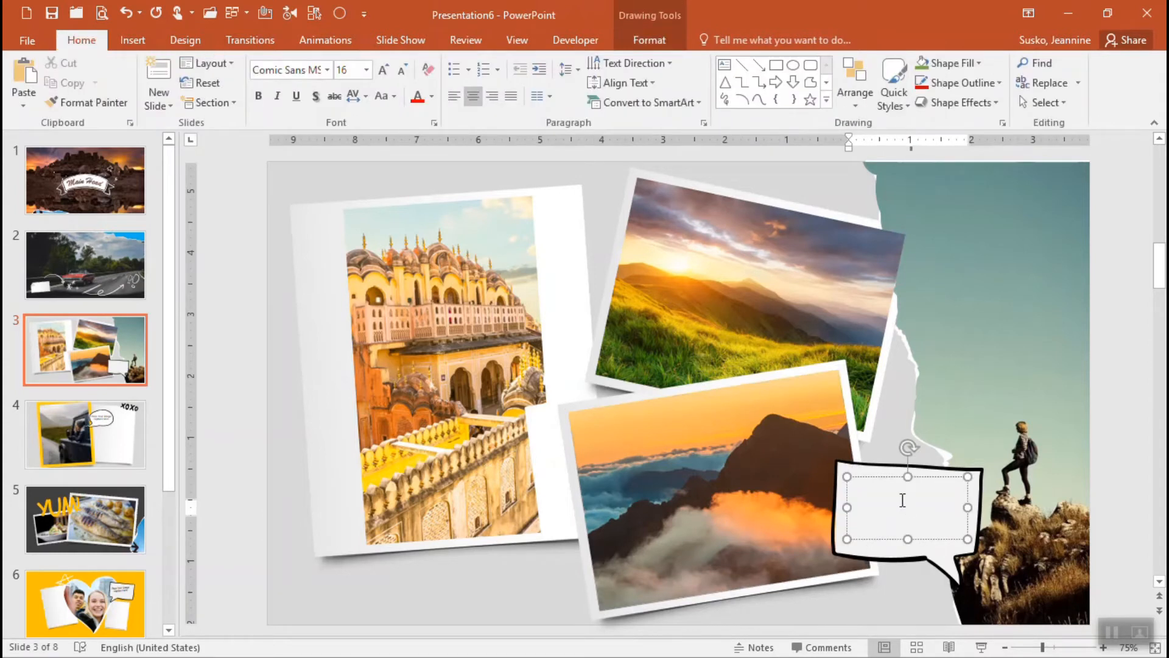
# Caption the speech bubble on slide 3 with 'My Vacation'.
pyautogui.write('My V')
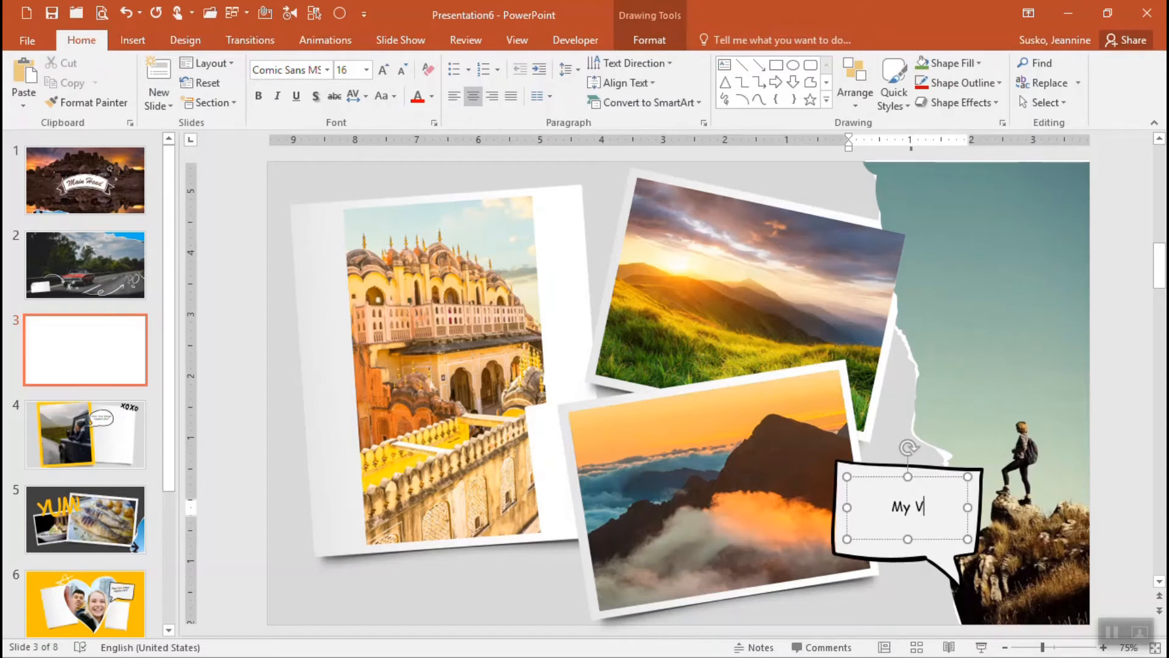
pyautogui.write('acation')
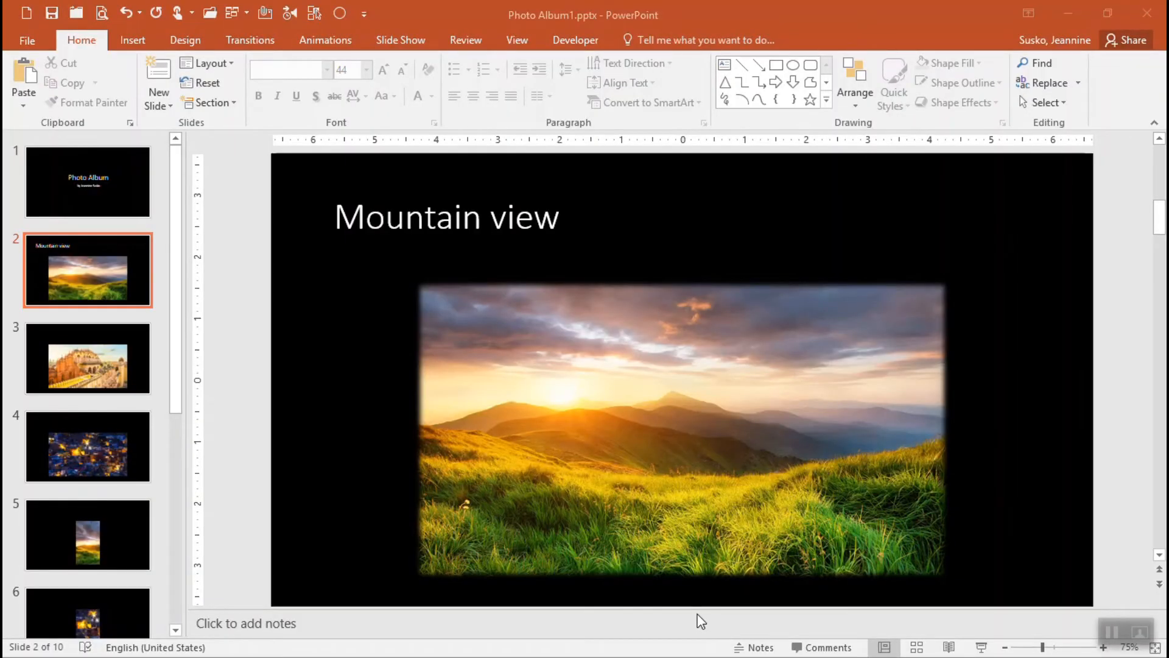
pyautogui.moveTo(642, 385)
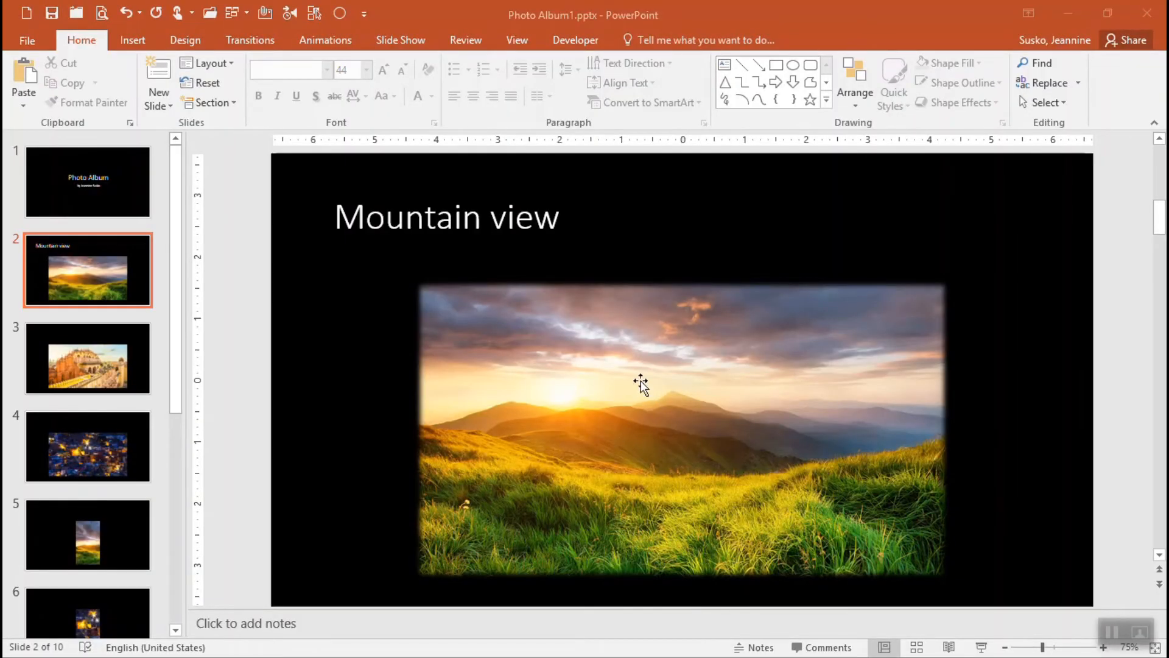
pyautogui.moveTo(607, 372)
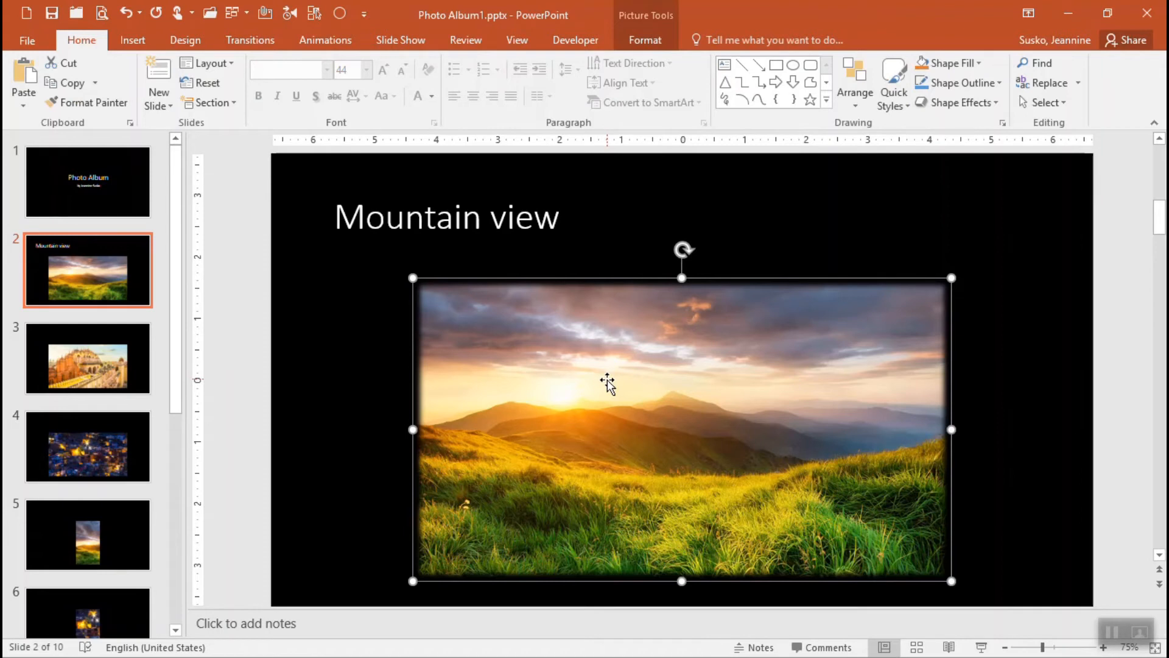
pyautogui.moveTo(710, 433)
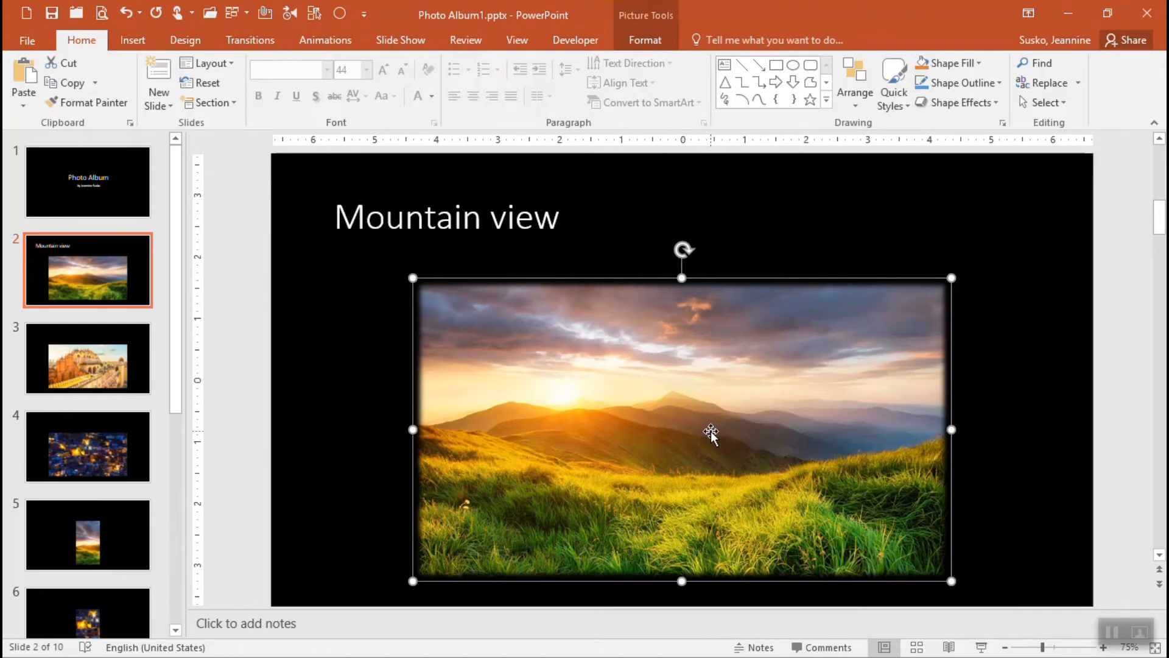
pyautogui.moveTo(690, 425)
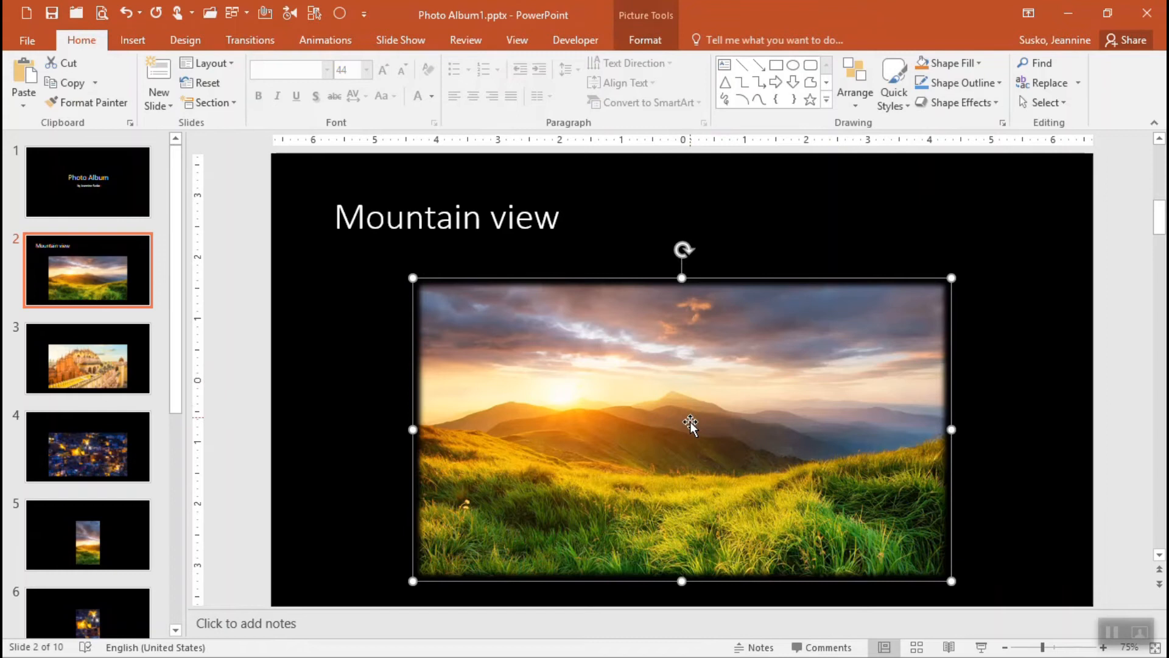
pyautogui.moveTo(680, 410)
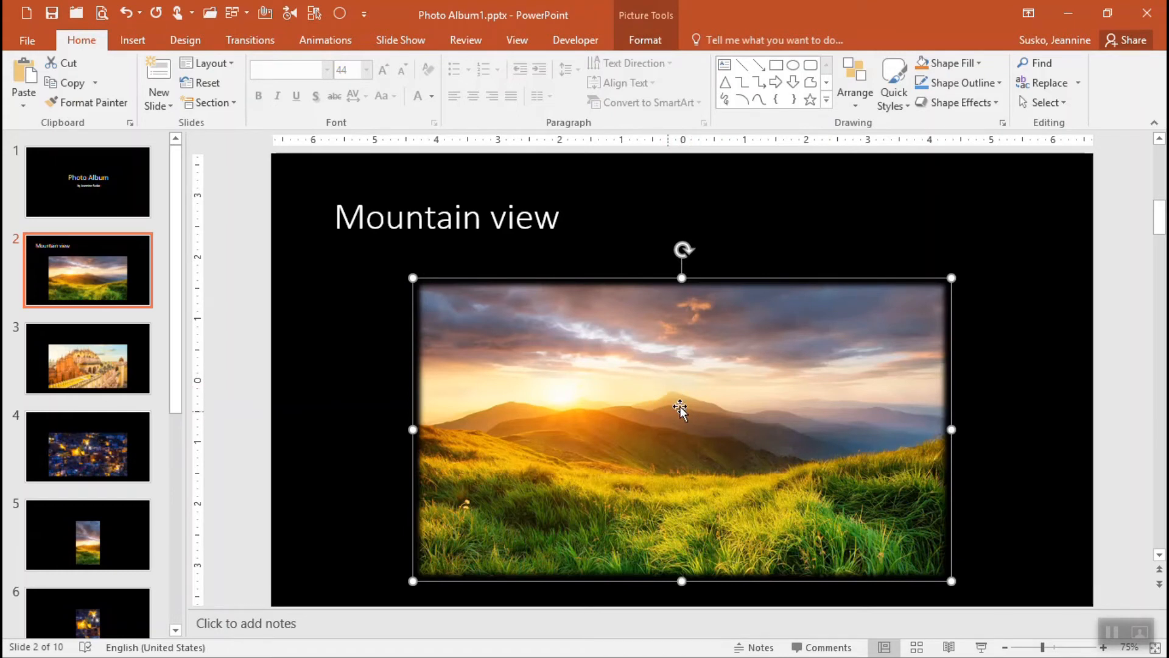
pyautogui.moveTo(680, 417)
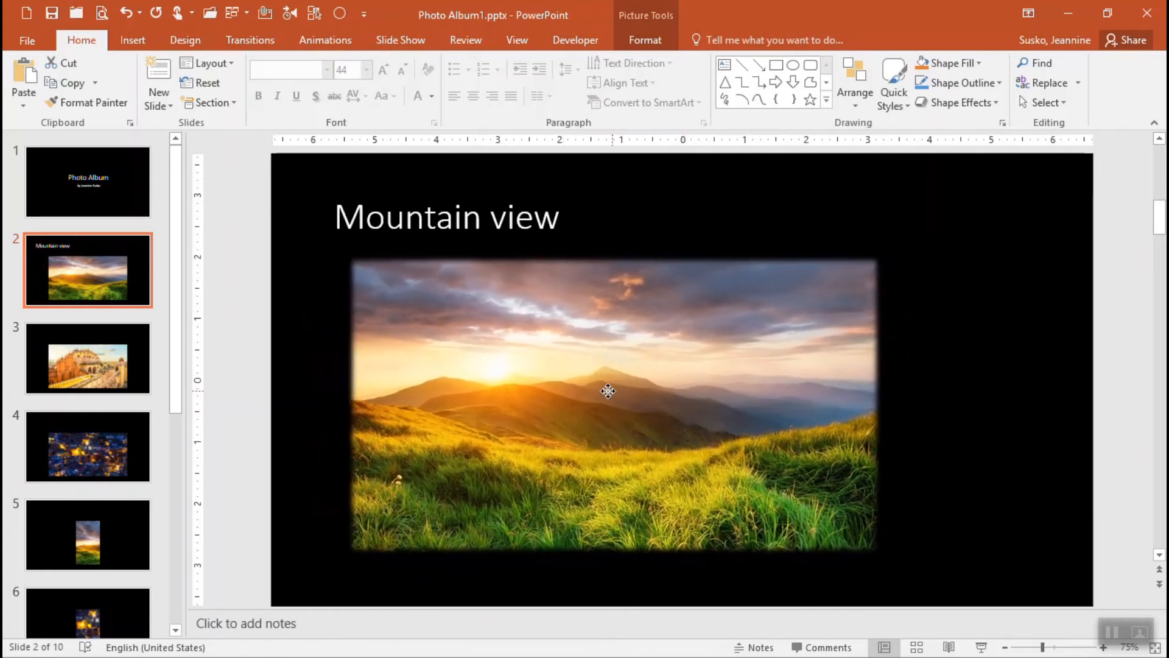
# Select the mountain photo on slide 2 to reposition it under the Mountain view title.
pyautogui.click(608, 392)
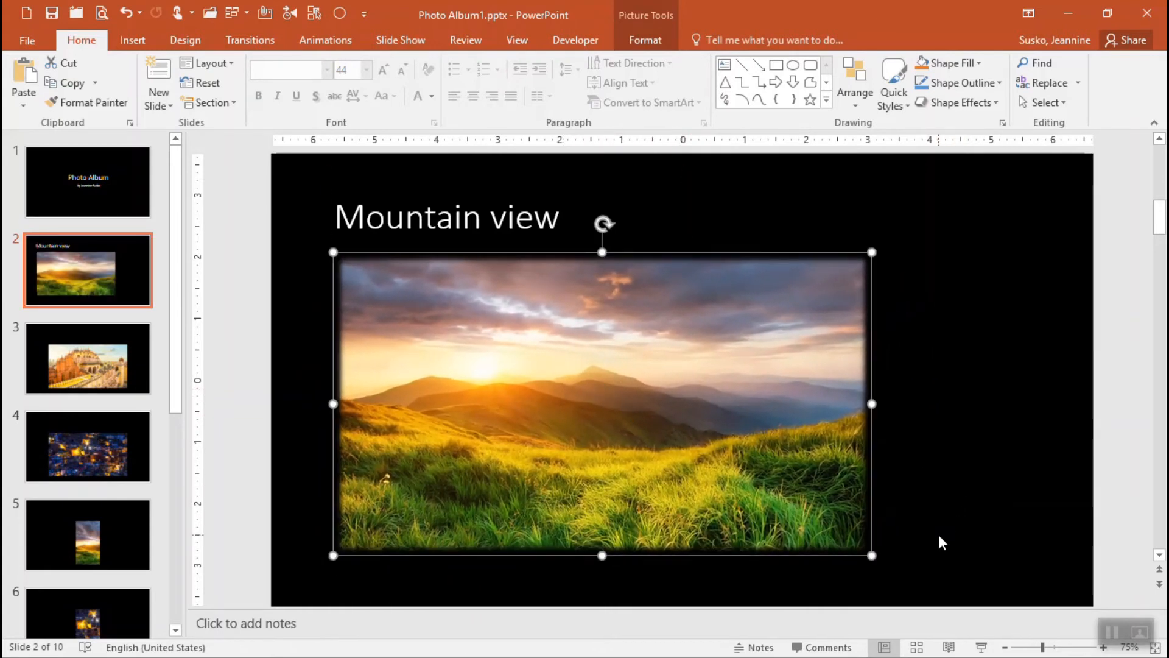
pyautogui.moveTo(854, 584)
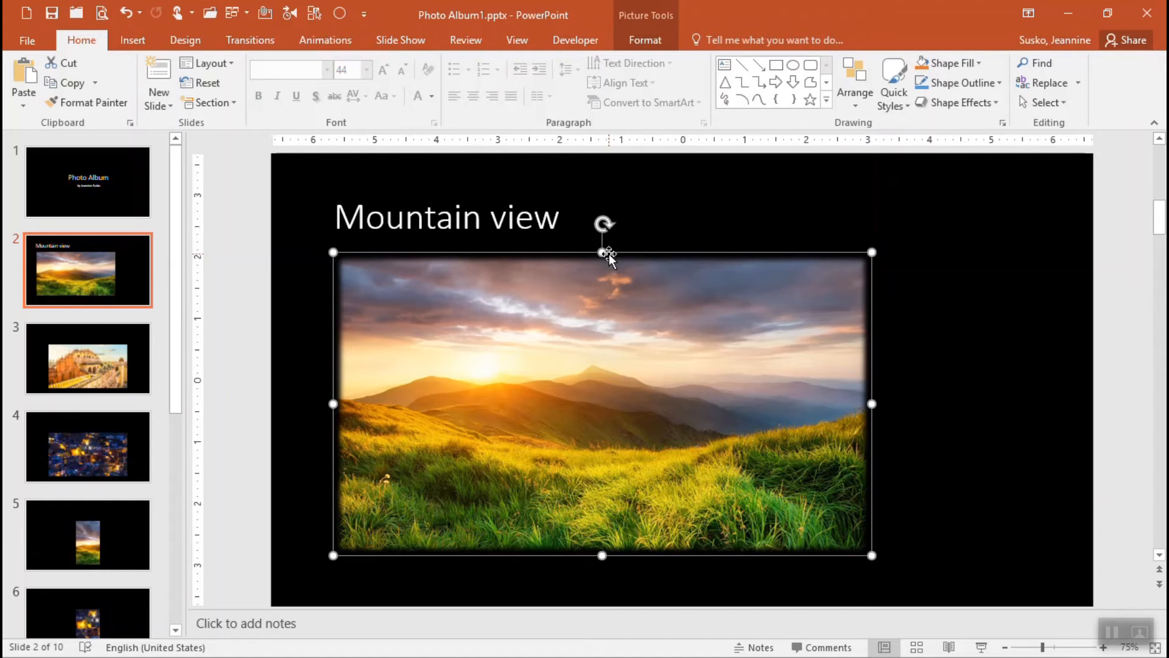
pyautogui.moveTo(712, 595)
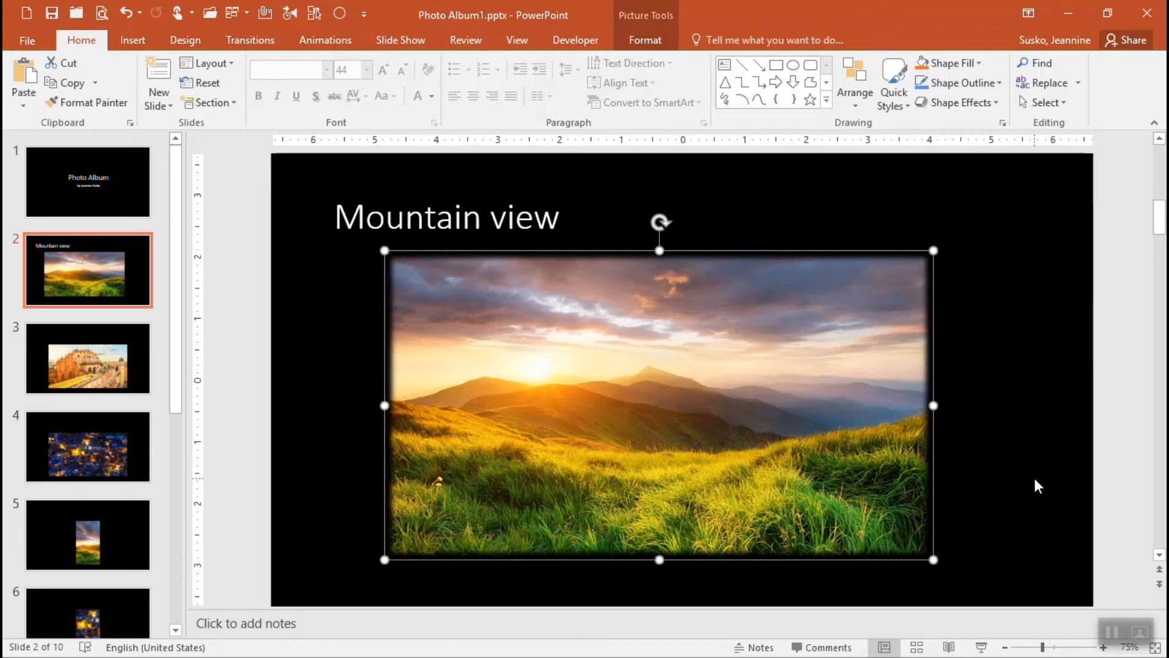
pyautogui.moveTo(648, 245)
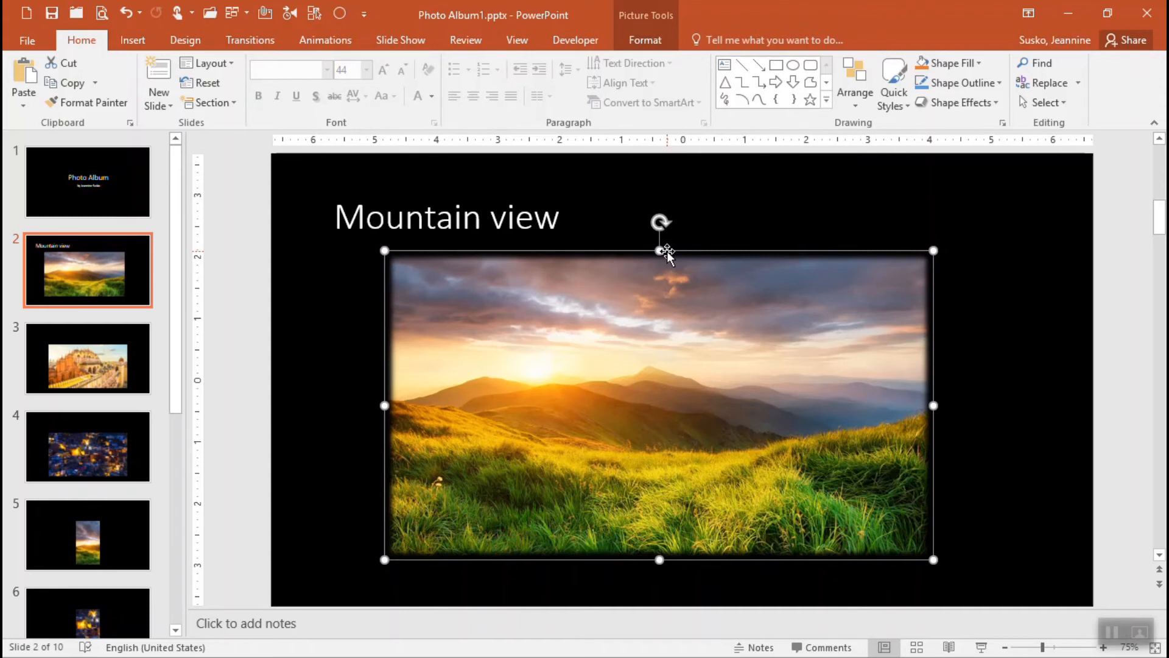
pyautogui.moveTo(654, 20)
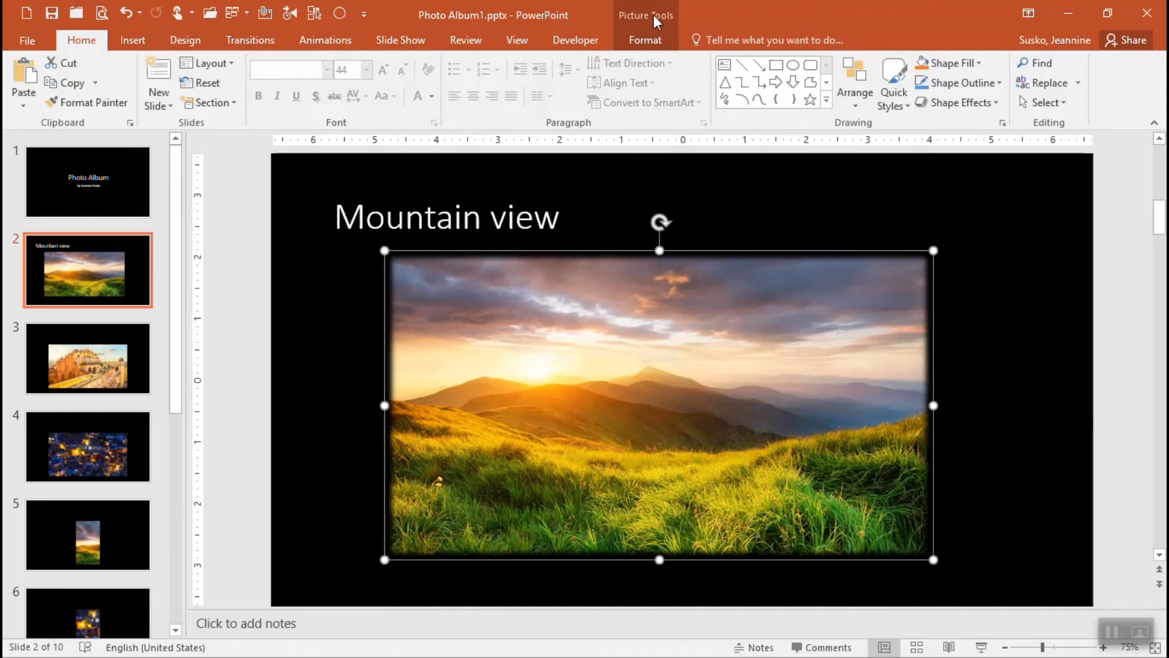
# Preview Flip Vertical and Flip Horizontal on the mountain photo from Format > Rotate, keeping neither.
pyautogui.click(645, 40)
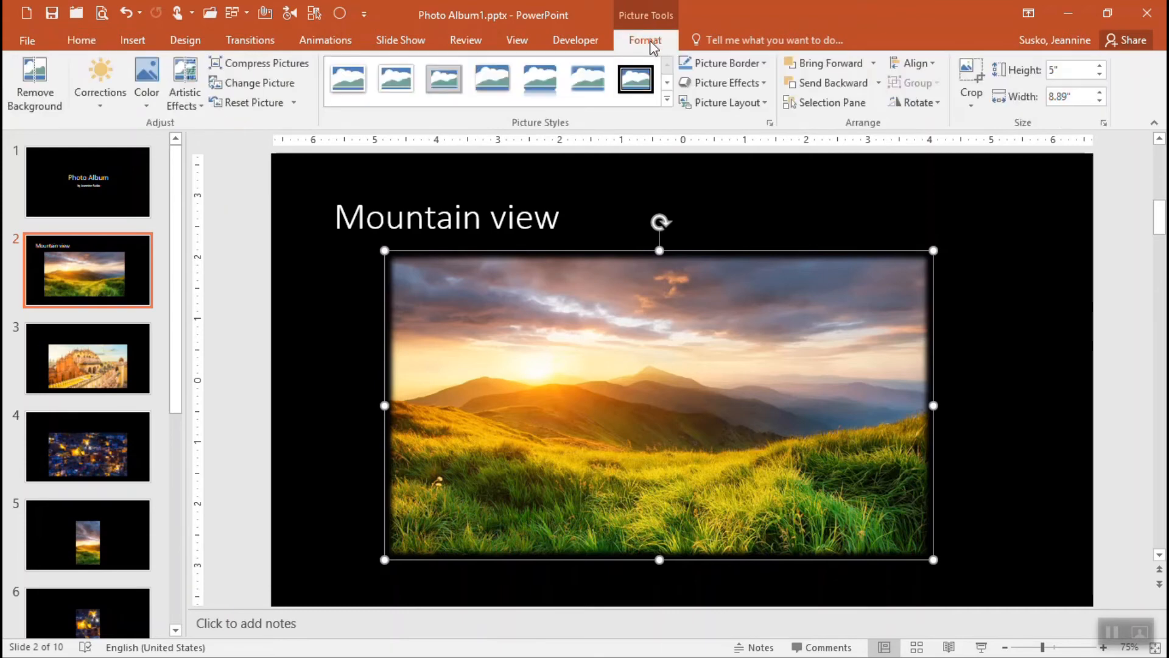
pyautogui.moveTo(914, 102)
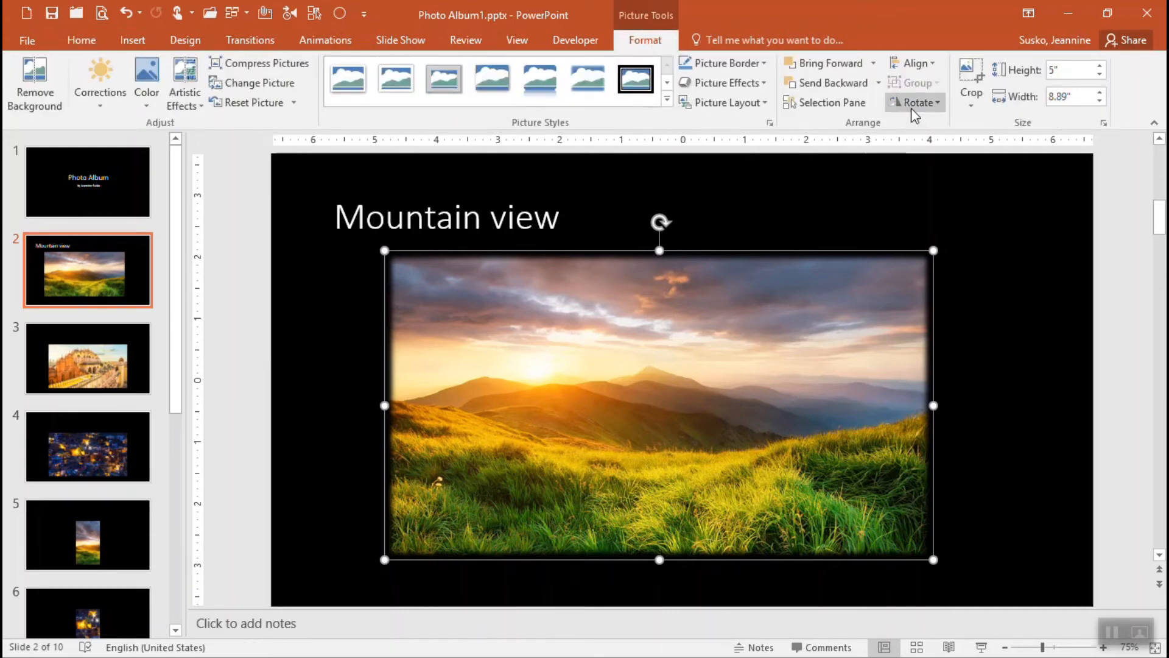
pyautogui.click(915, 102)
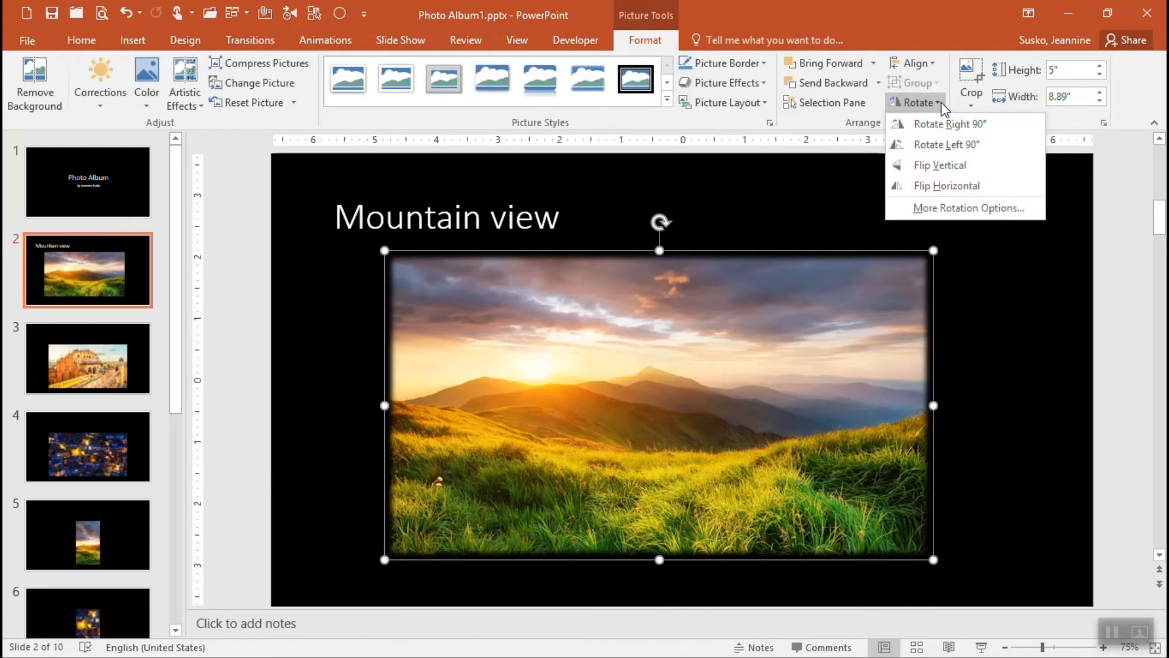
pyautogui.moveTo(630, 38)
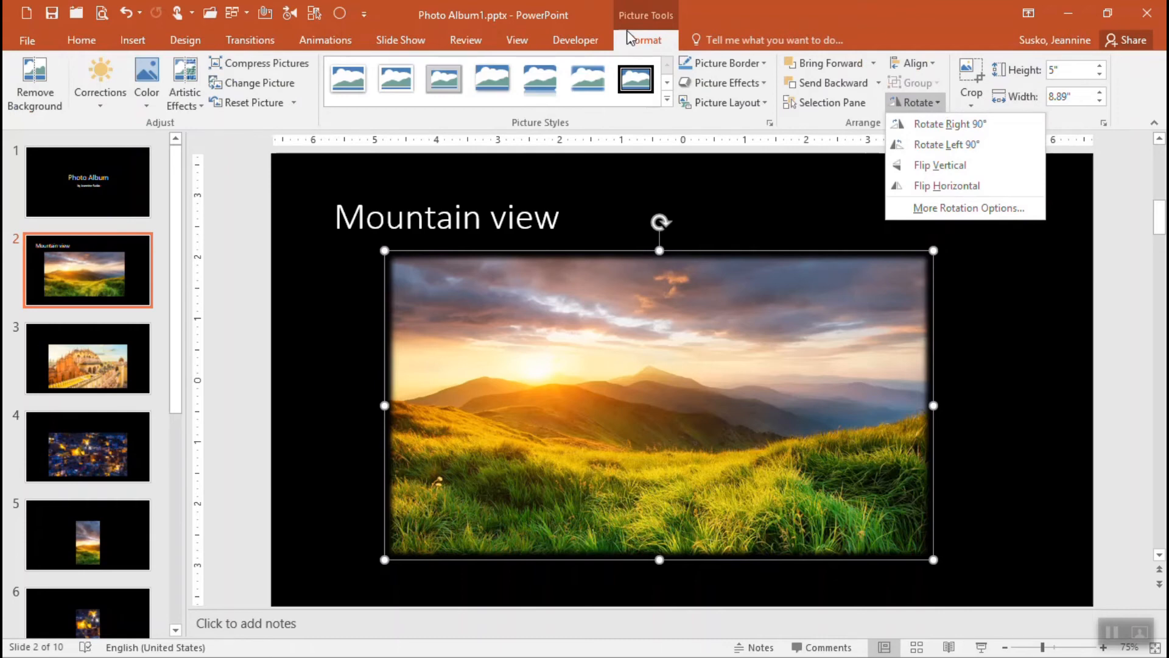
pyautogui.click(950, 124)
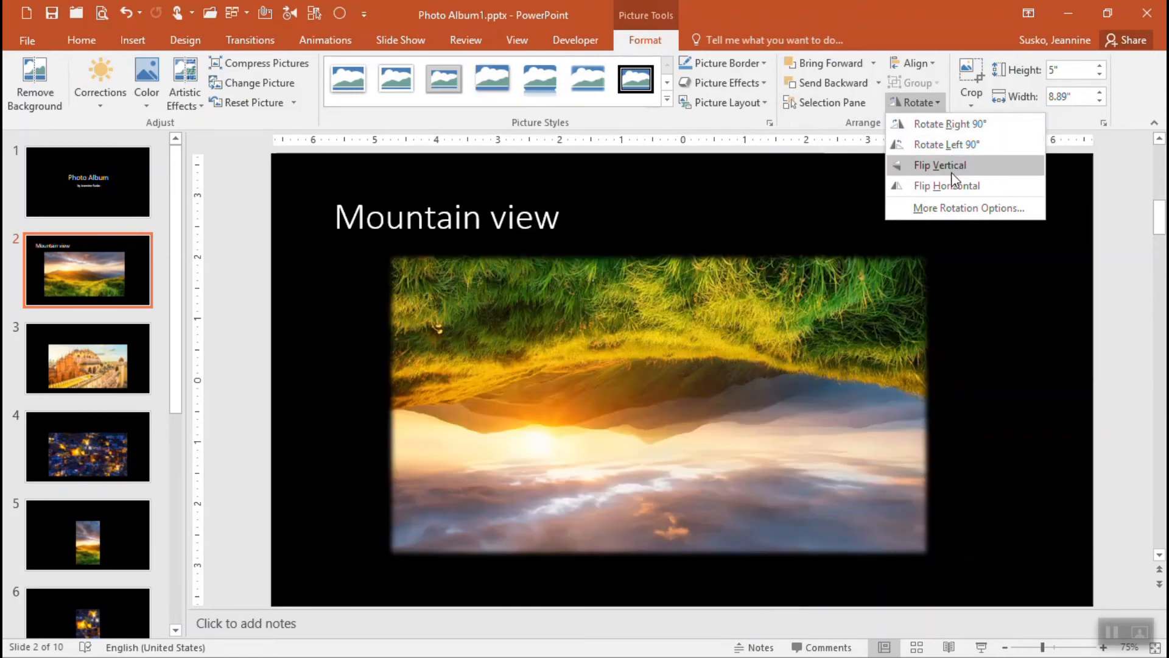
pyautogui.click(940, 165)
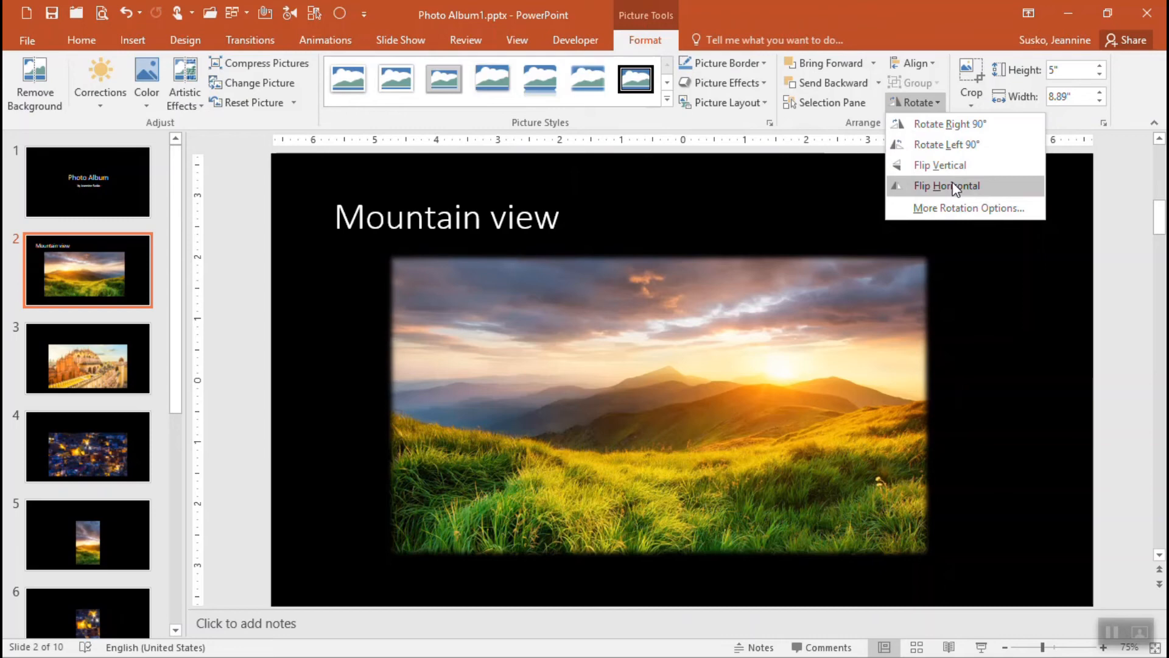
pyautogui.click(946, 185)
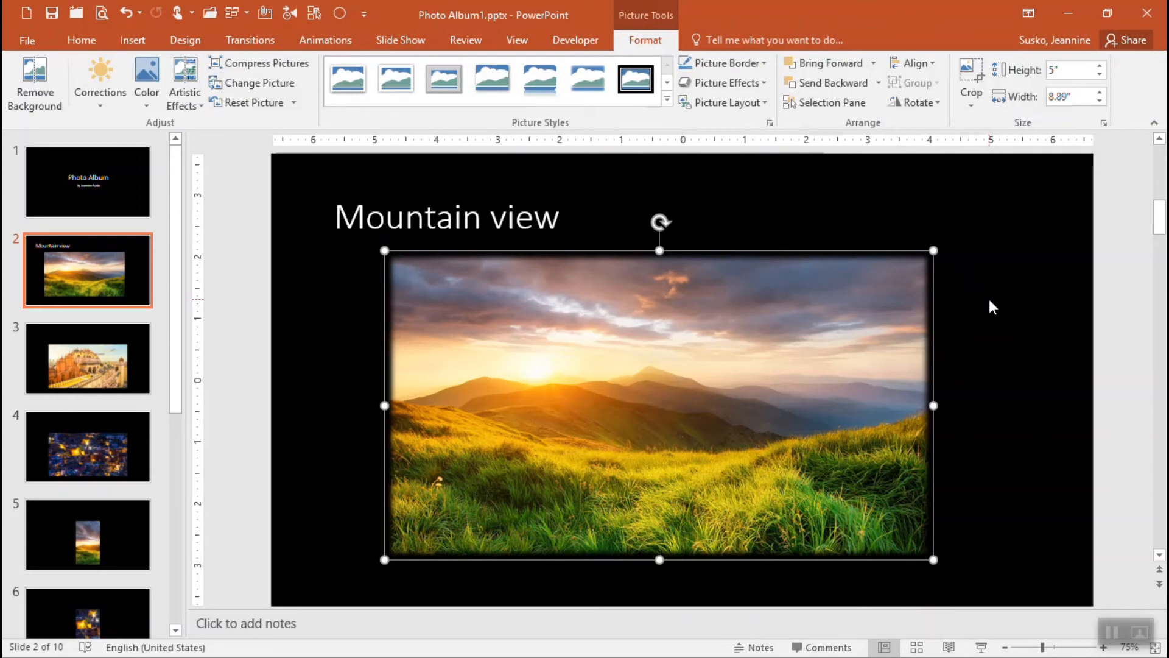
# Apply the Soft Edge Oval picture style to slide 2's mountain photo.
pyautogui.click(1036, 377)
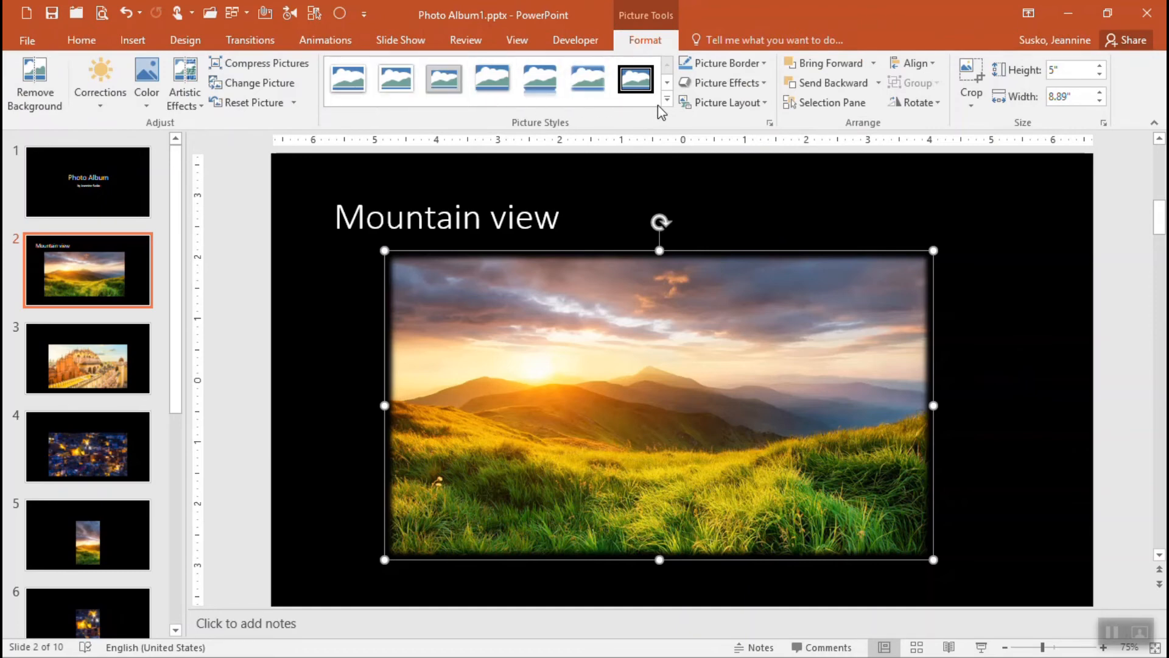
pyautogui.click(664, 98)
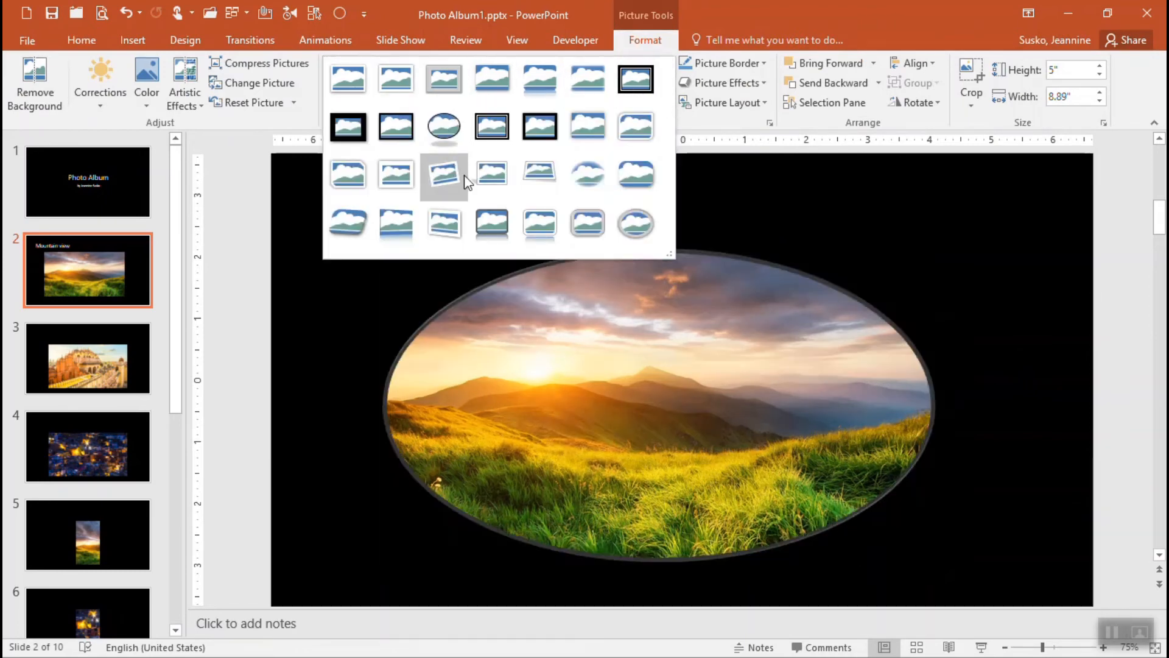
pyautogui.click(492, 126)
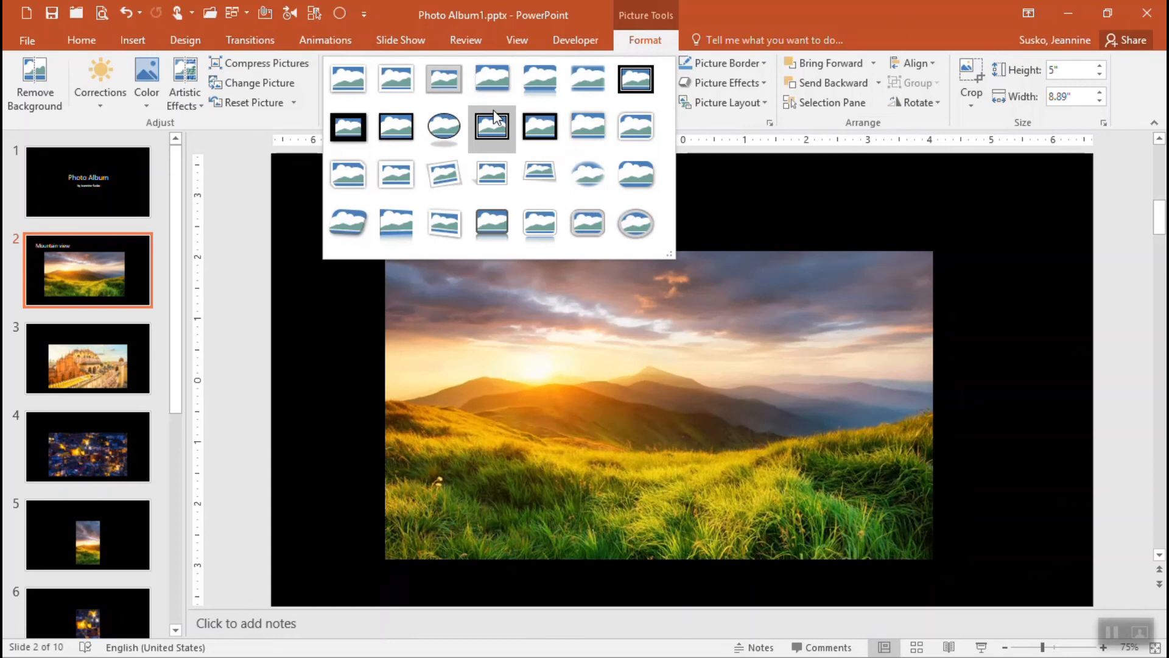
pyautogui.moveTo(444, 176)
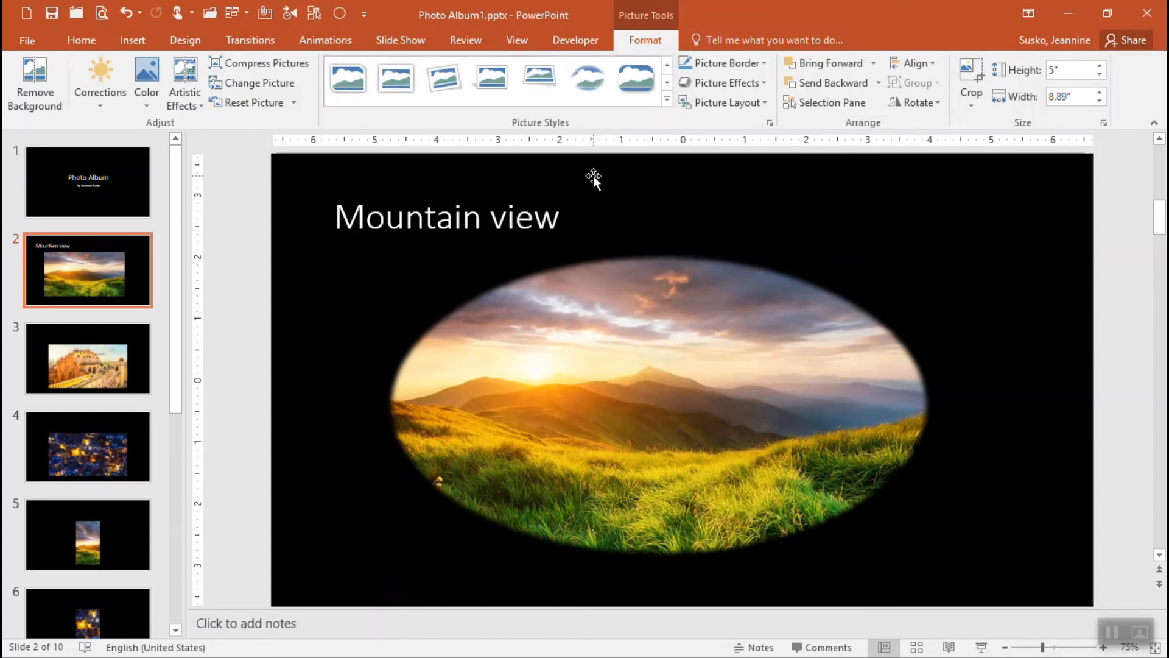
pyautogui.click(658, 403)
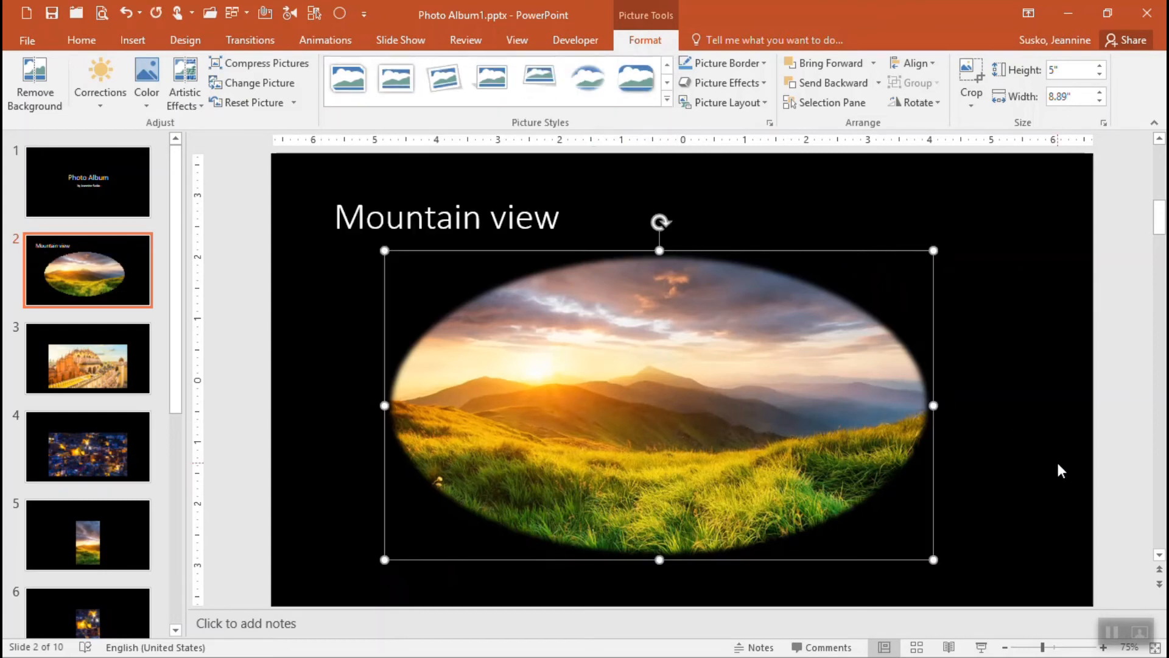
pyautogui.moveTo(798, 330)
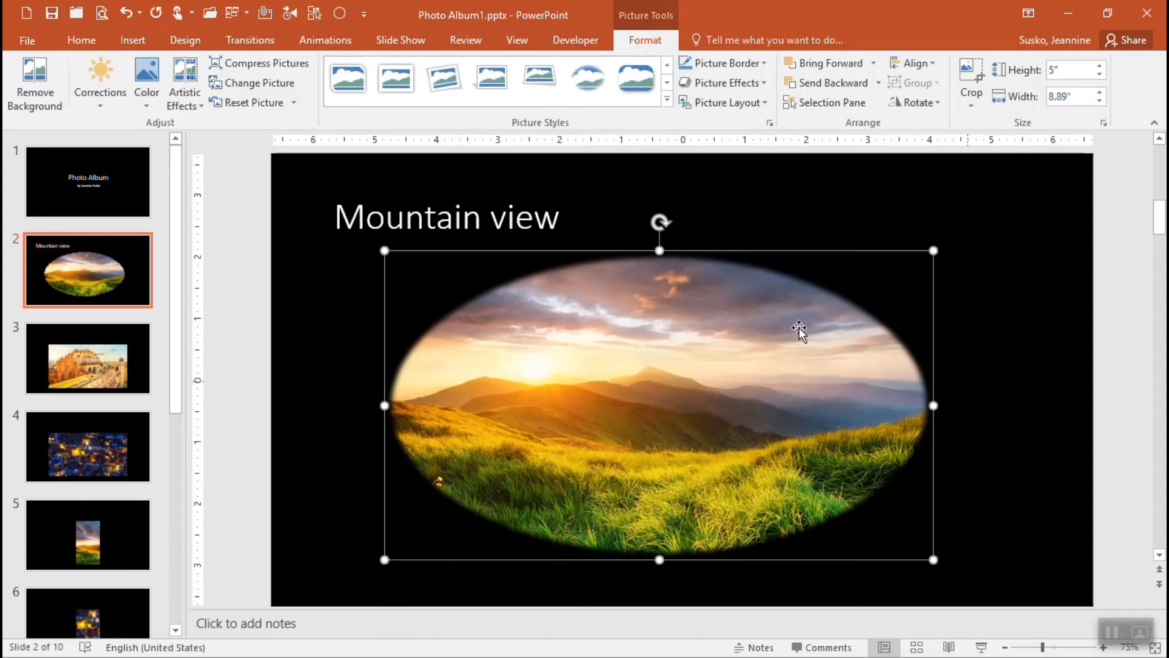
pyautogui.moveTo(100, 82)
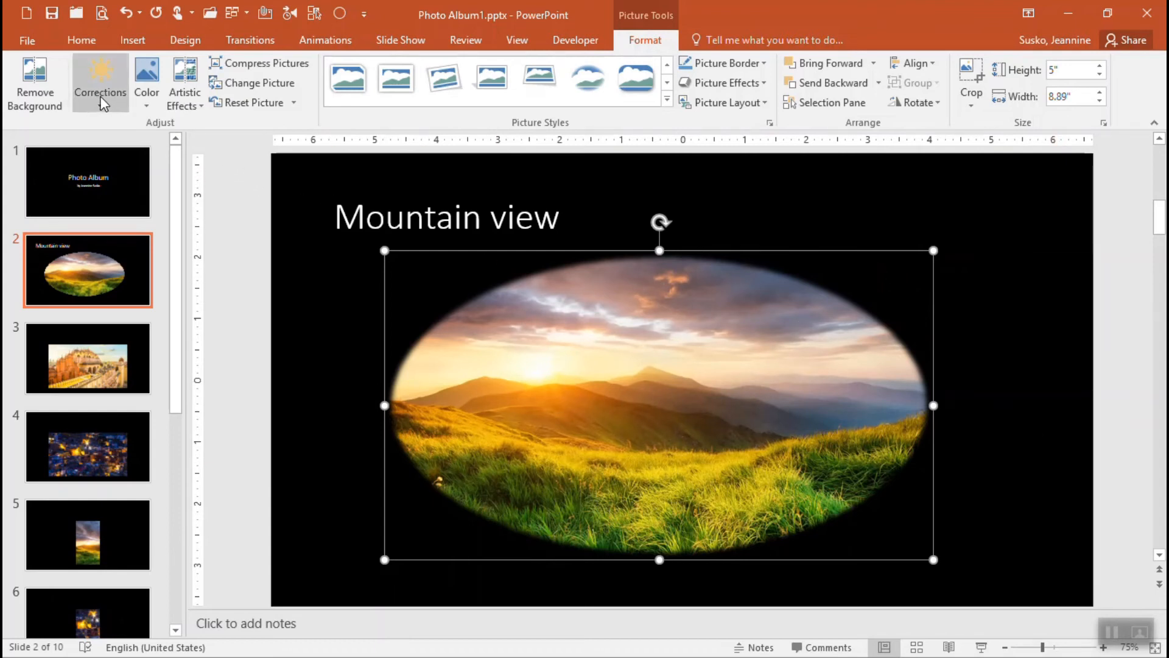
pyautogui.moveTo(100, 92)
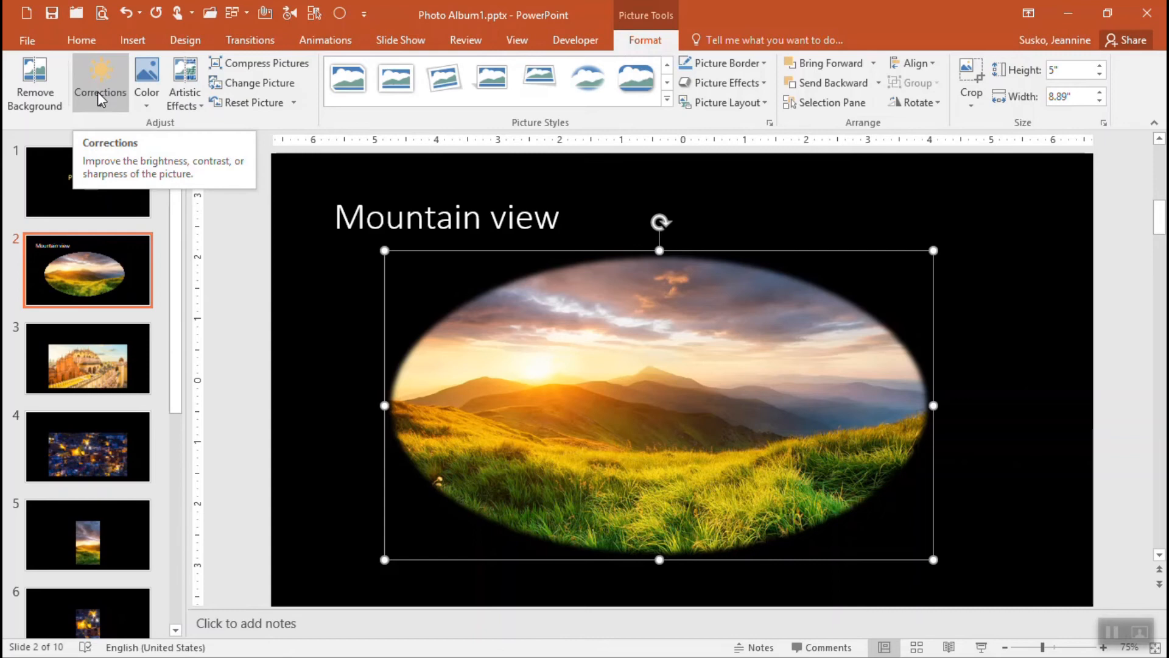
pyautogui.click(100, 83)
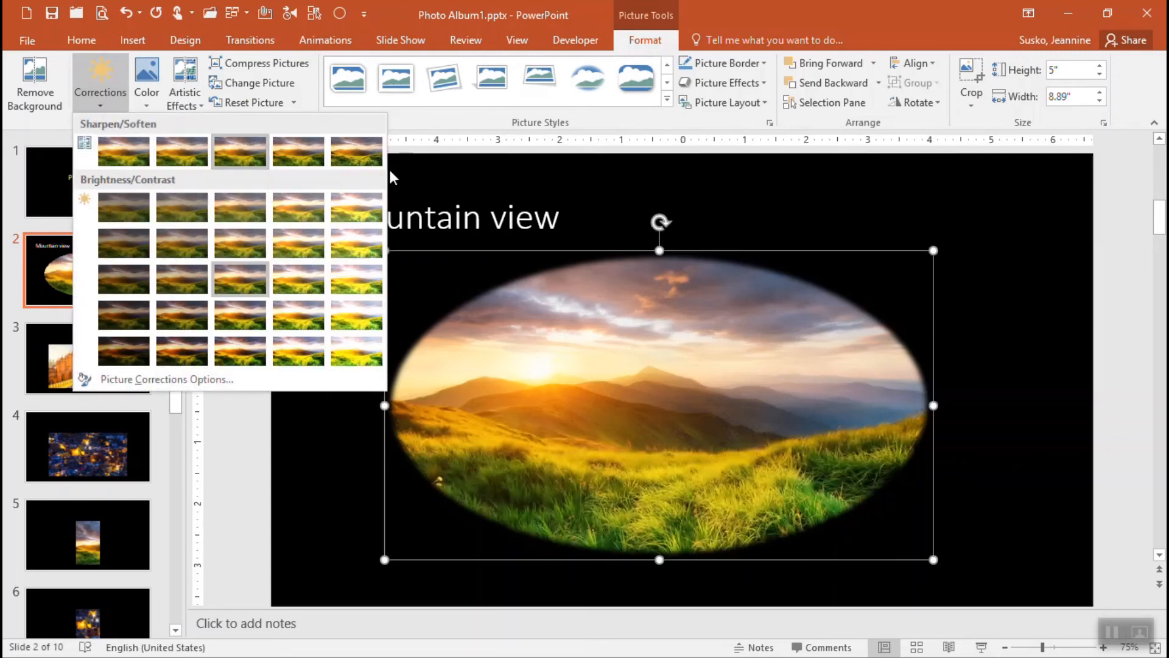
pyautogui.moveTo(123, 243)
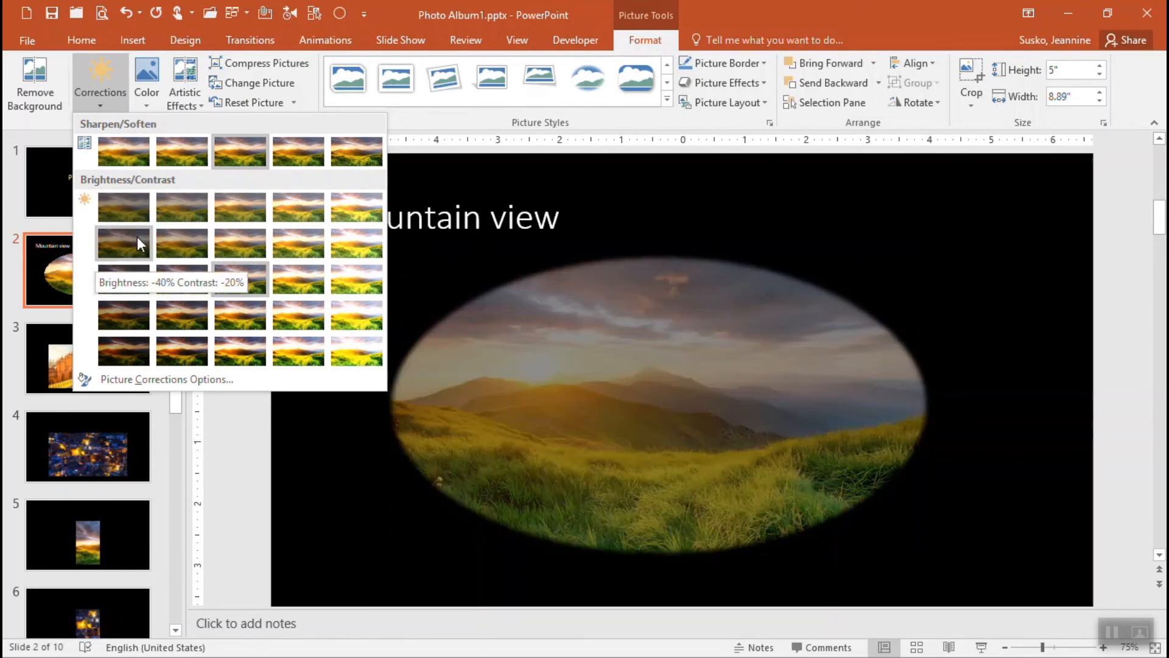
pyautogui.moveTo(240, 280)
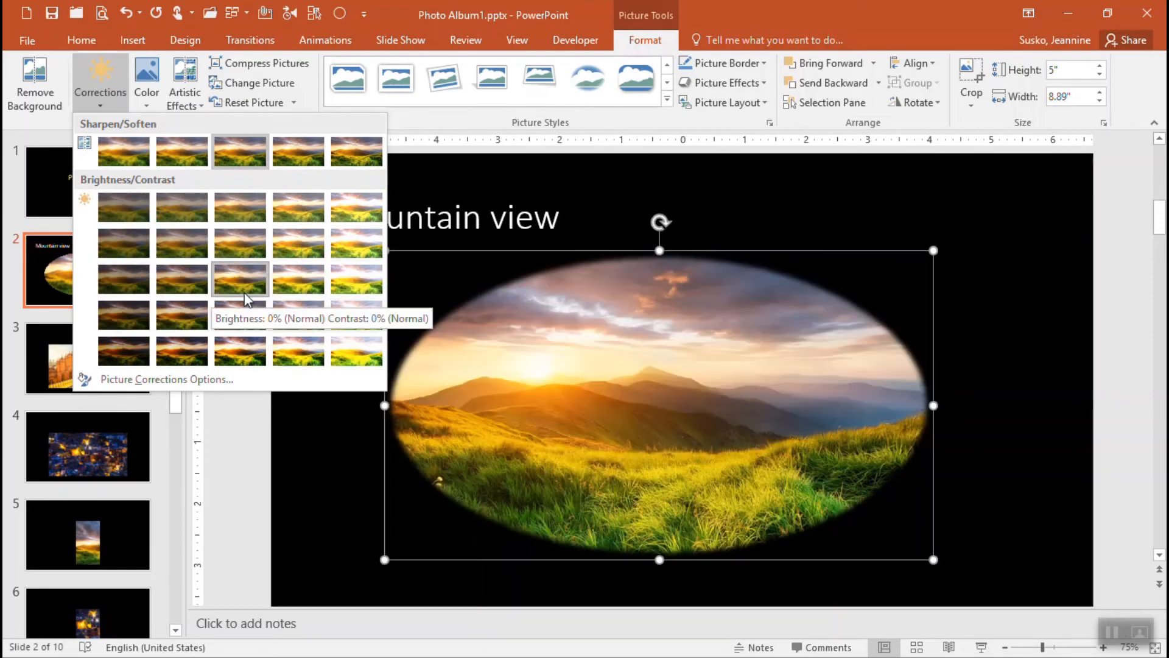
pyautogui.moveTo(356, 248)
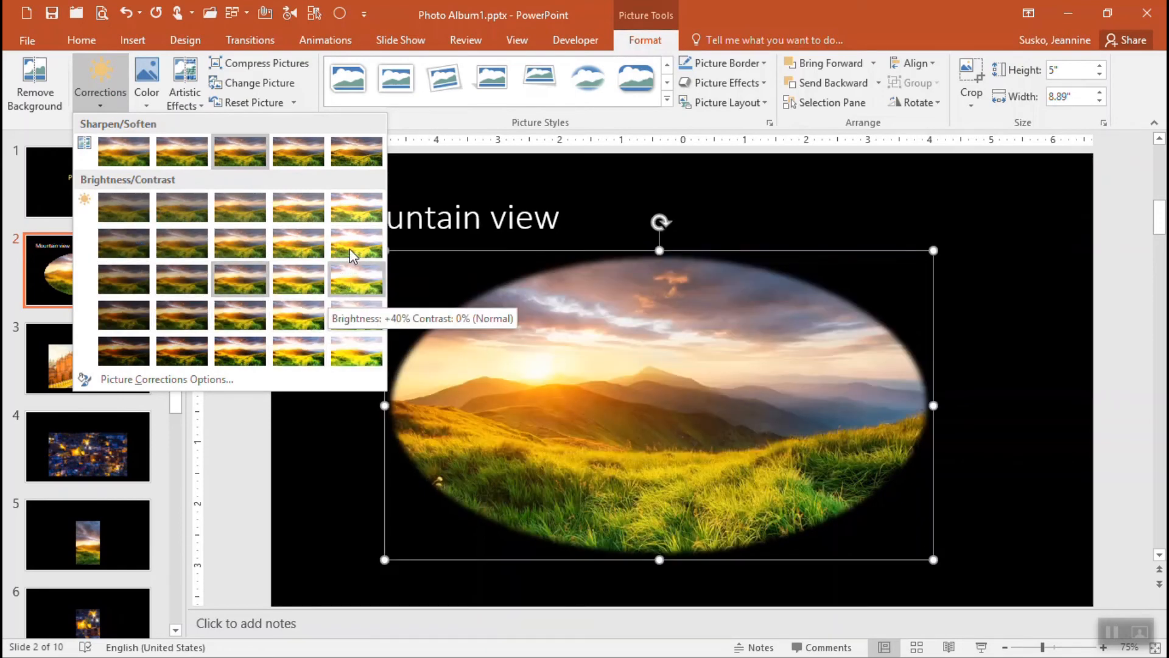
pyautogui.moveTo(356, 207)
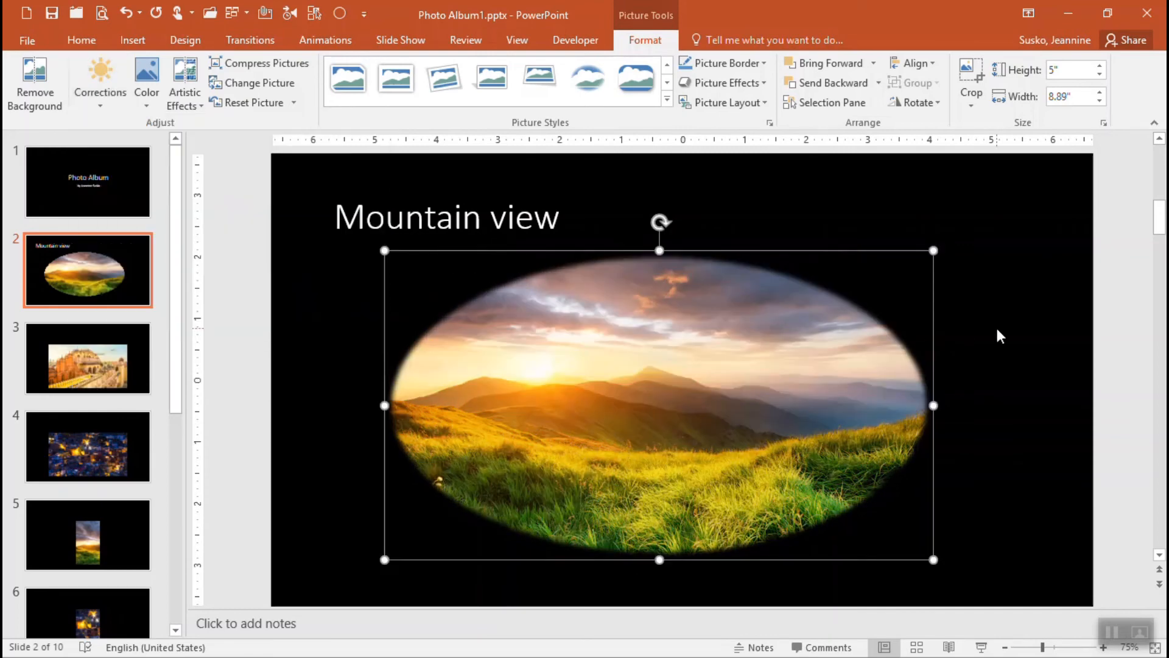
pyautogui.moveTo(182, 122)
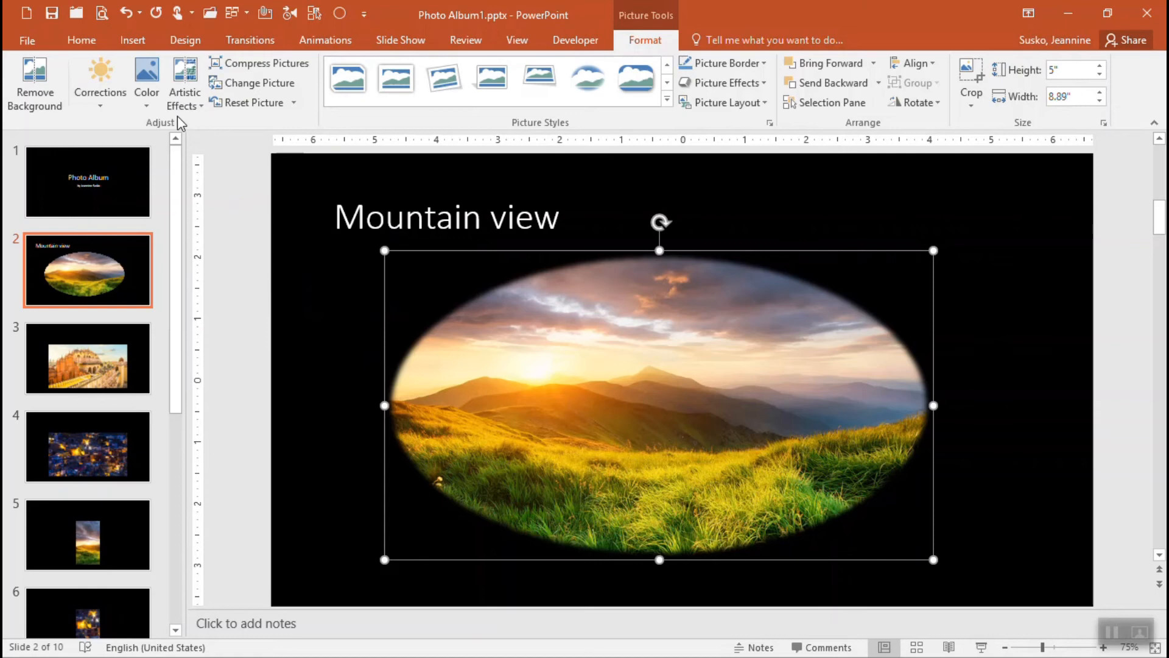
pyautogui.moveTo(184, 83)
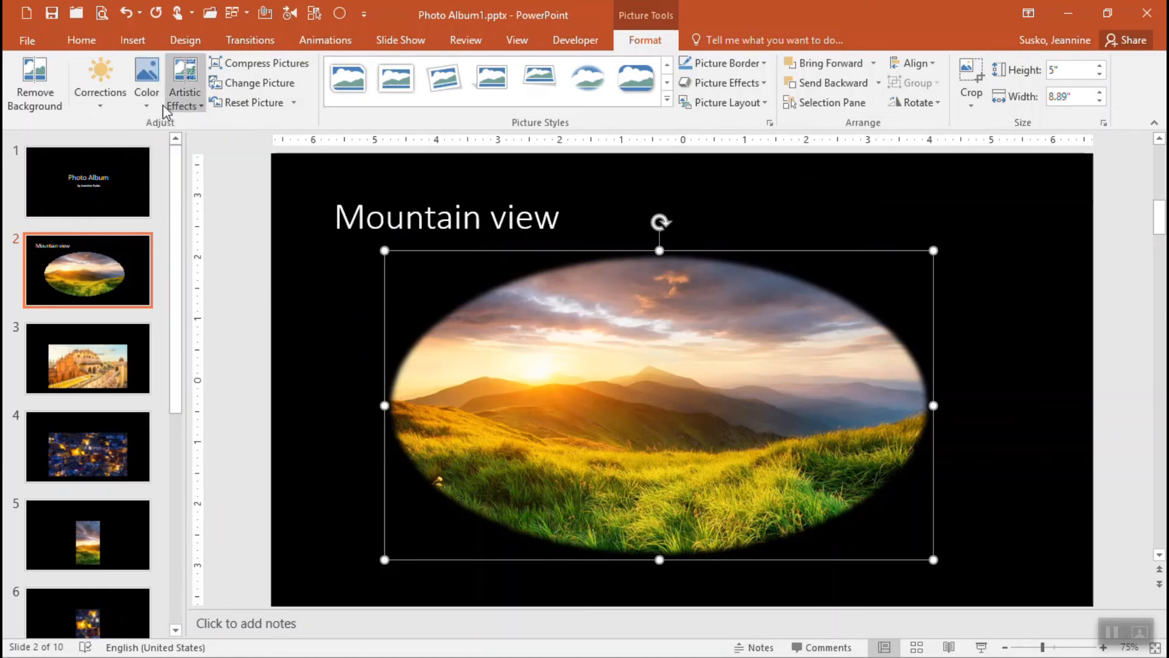
pyautogui.click(146, 82)
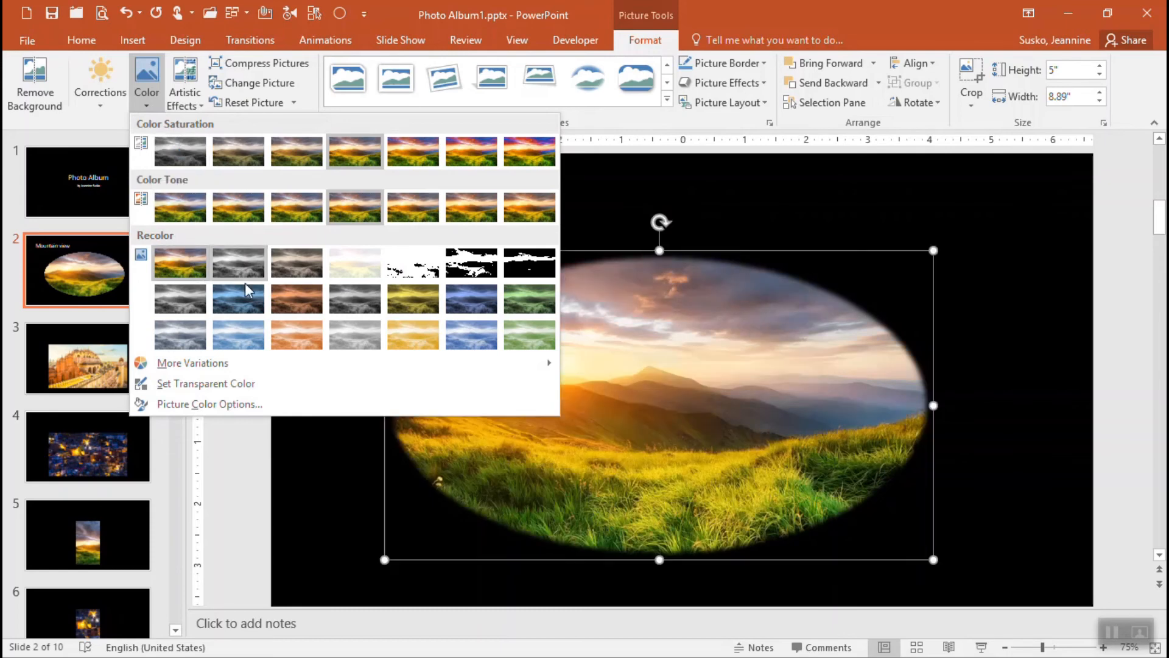
pyautogui.moveTo(179, 152)
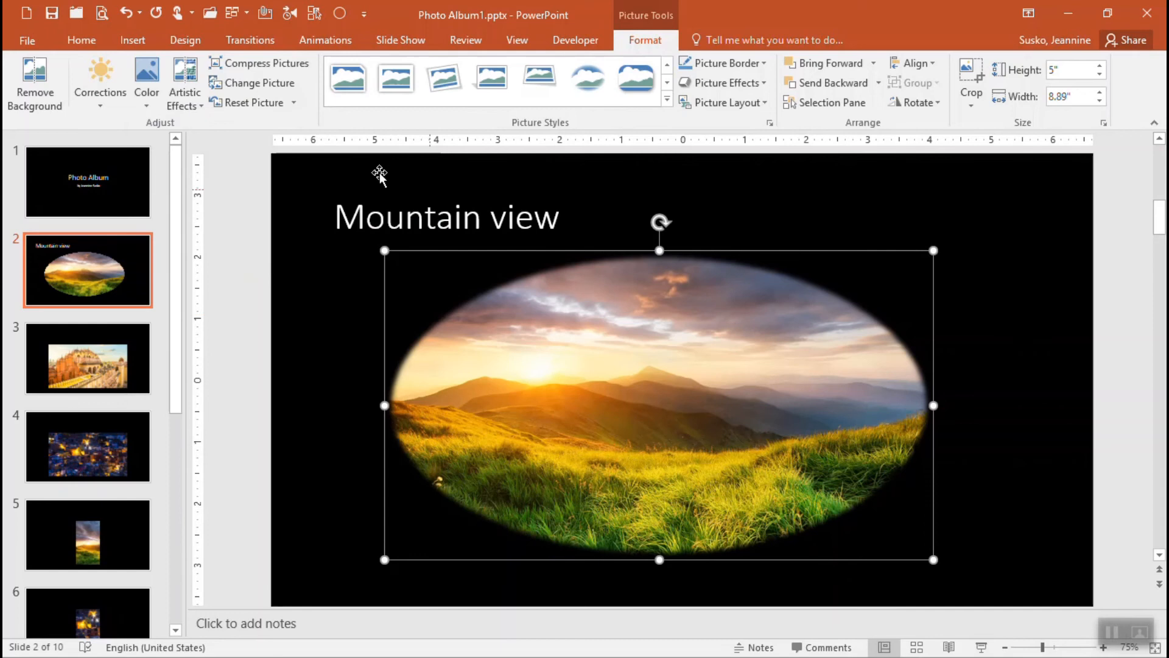
pyautogui.moveTo(184, 82)
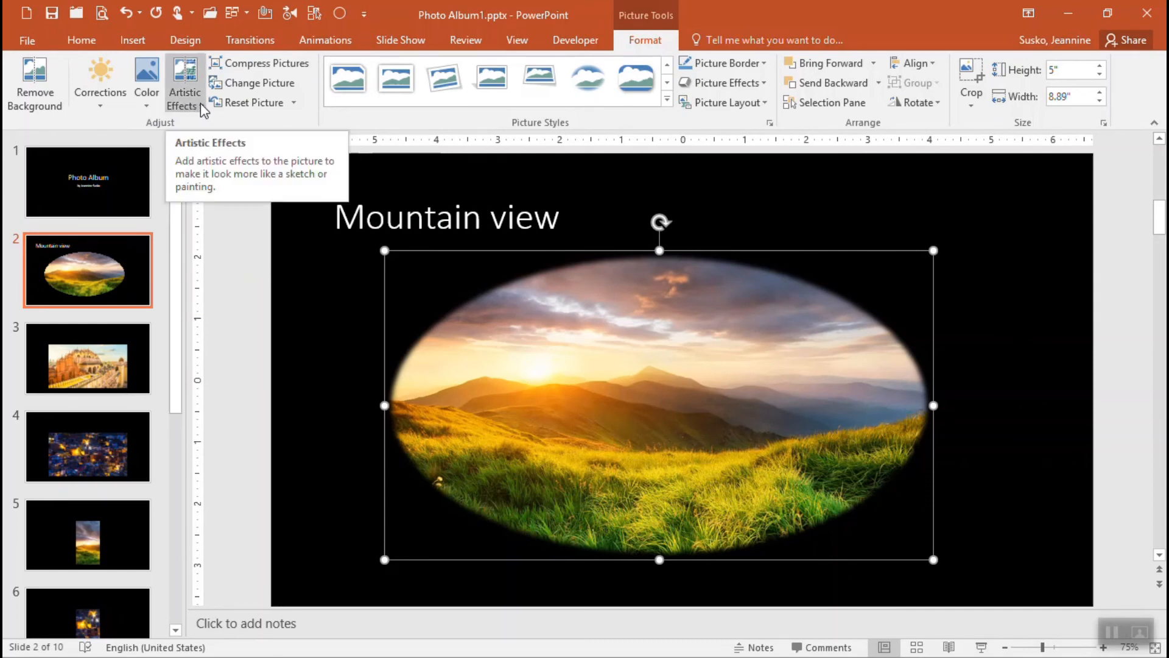
# Apply the Pencil Grayscale artistic effect to the oval mountain photo and deselect it.
pyautogui.click(182, 83)
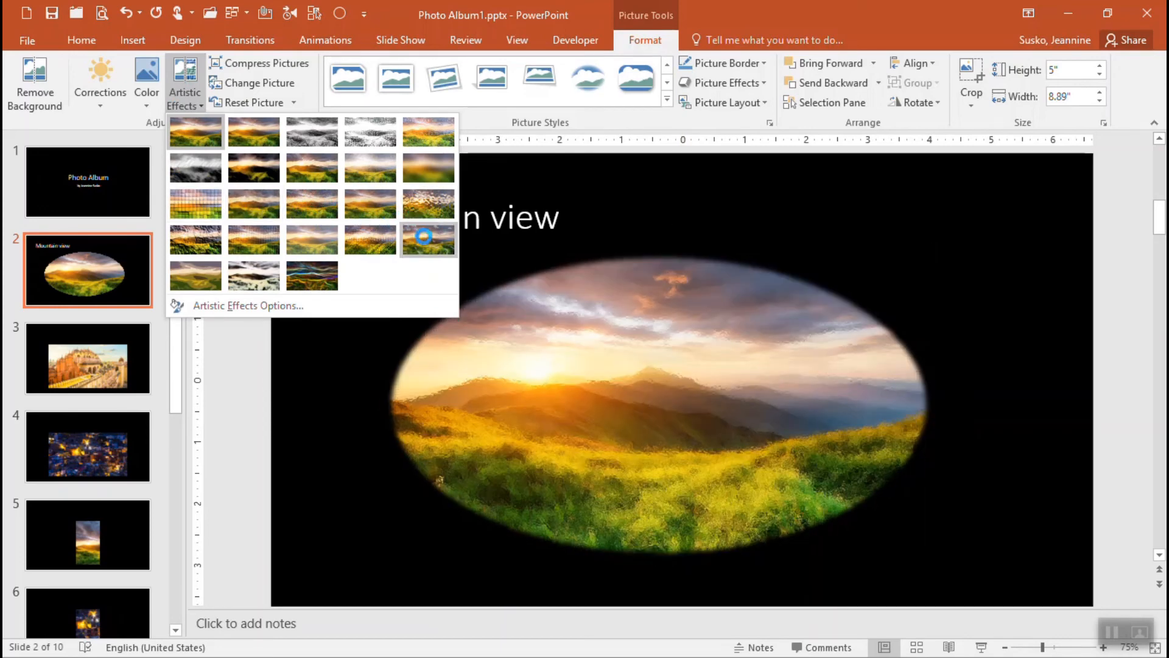
pyautogui.click(312, 276)
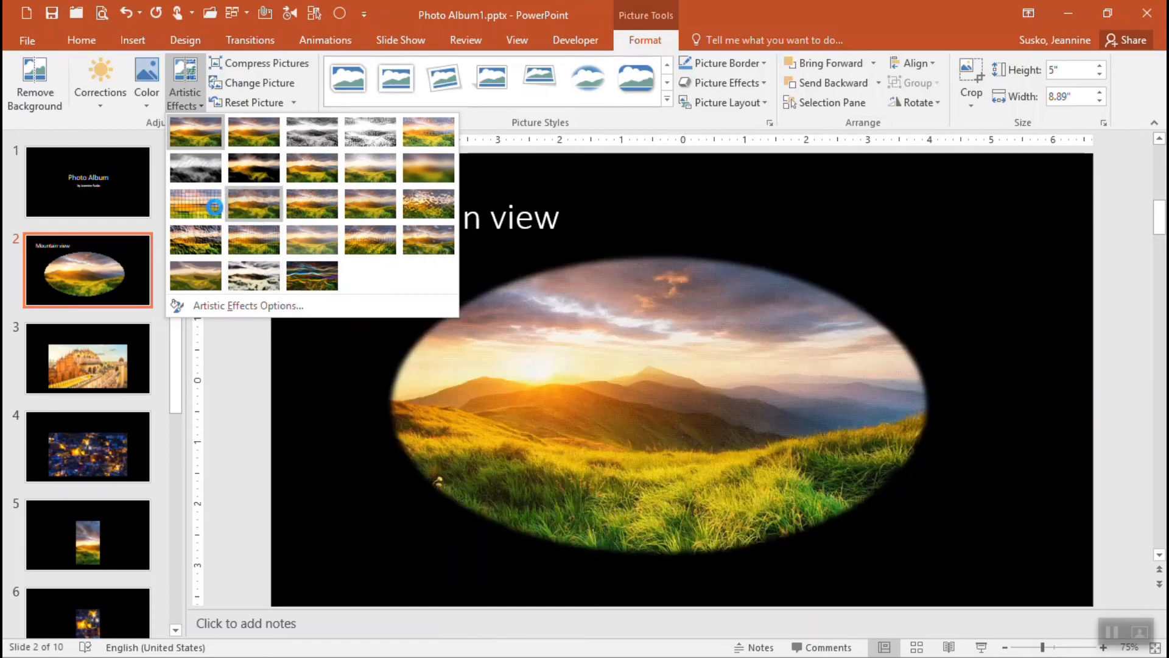
pyautogui.moveTo(195, 204)
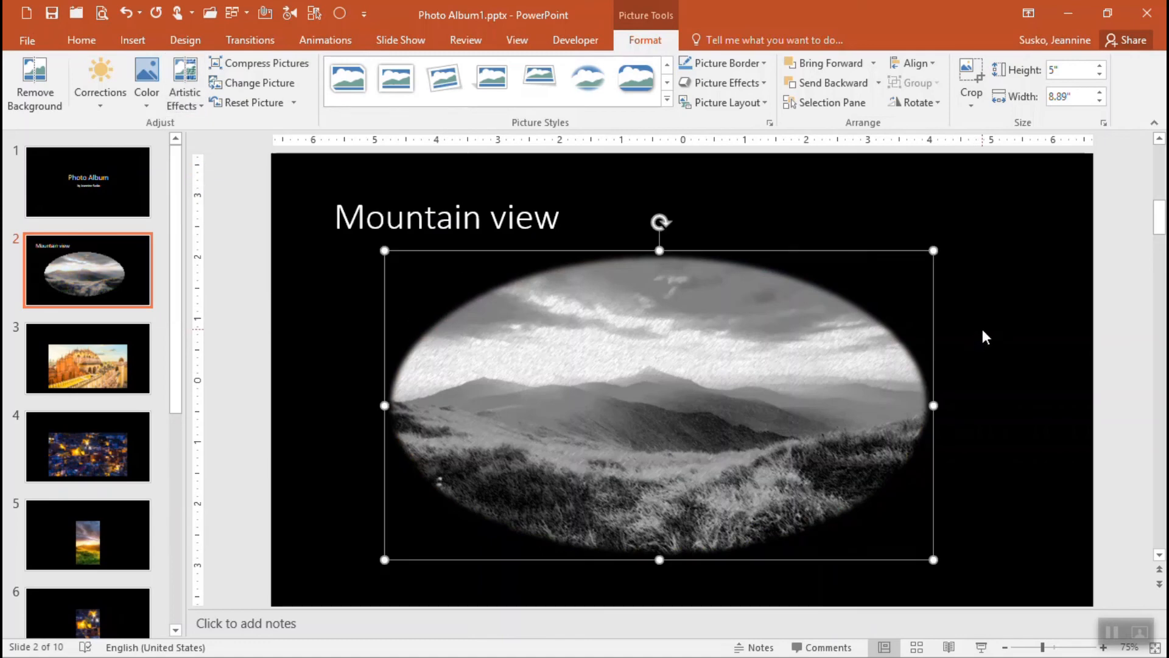
pyautogui.click(87, 182)
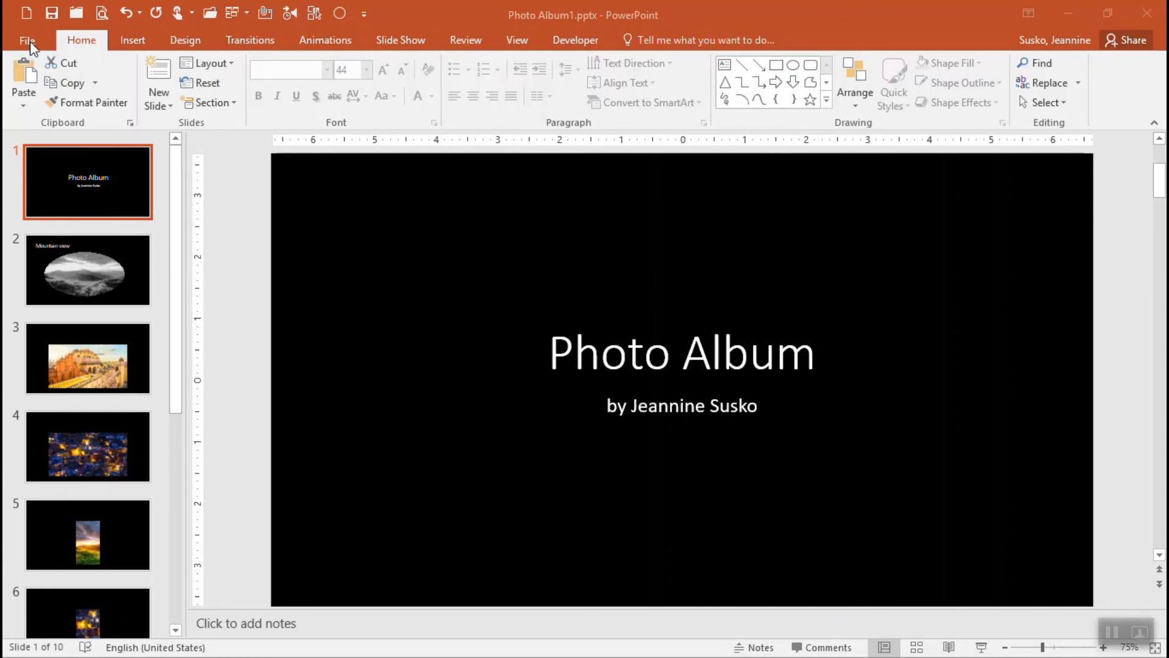
# Go to File > Export and choose Create a Video for the Photo Album.
pyautogui.click(27, 40)
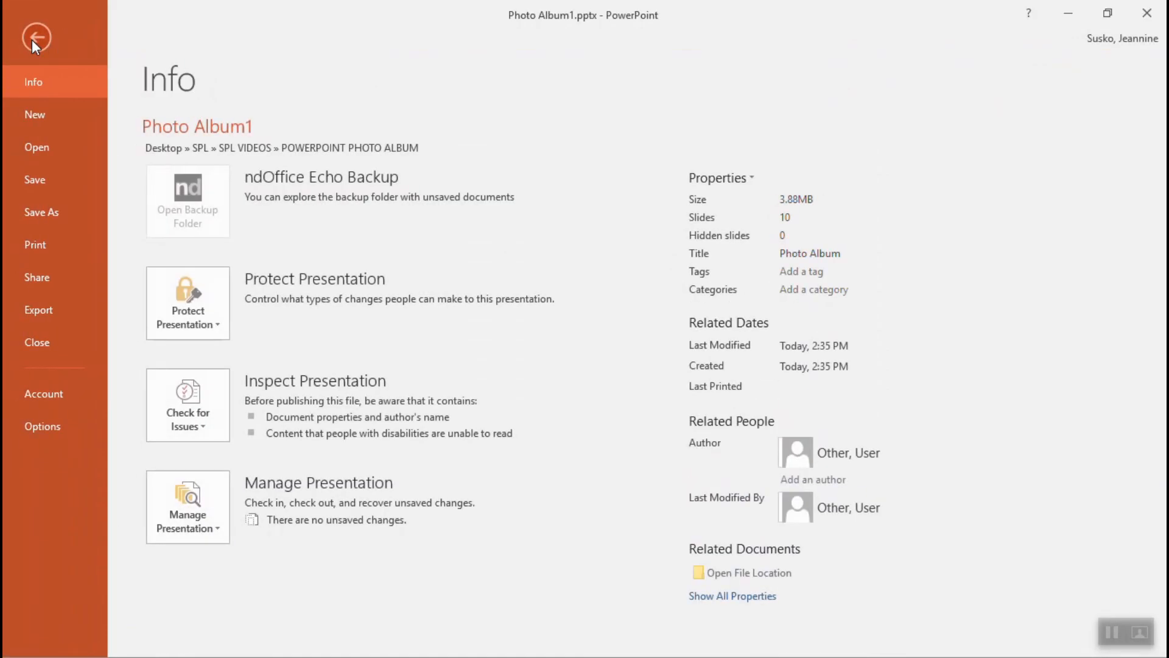
pyautogui.moveTo(67, 319)
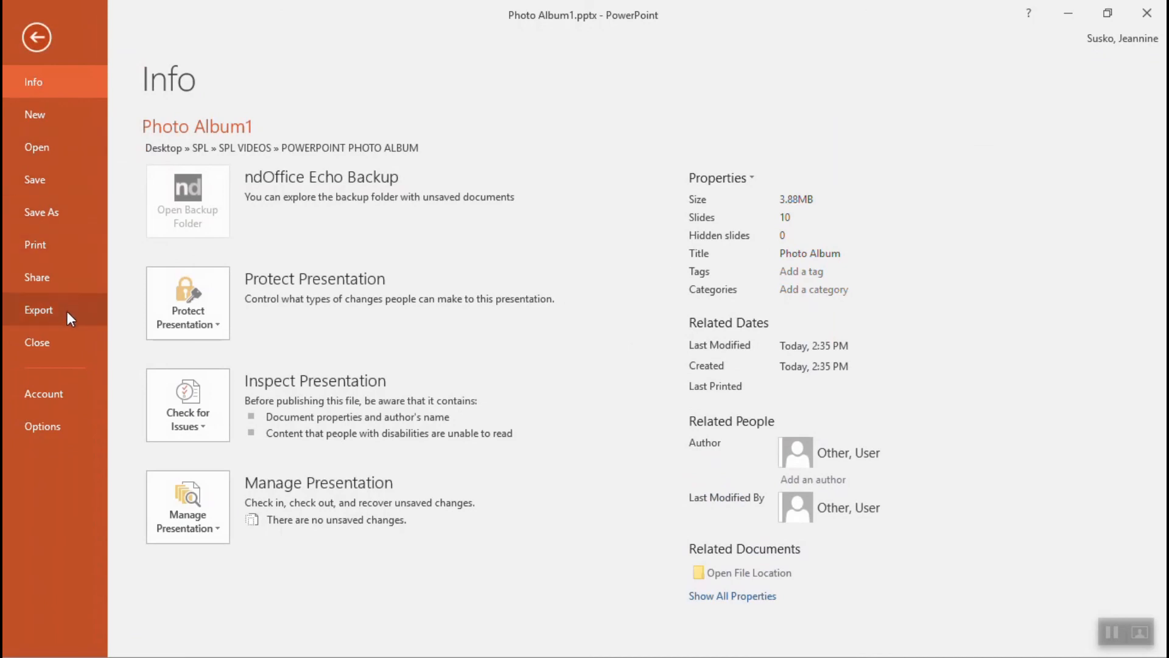
pyautogui.click(38, 310)
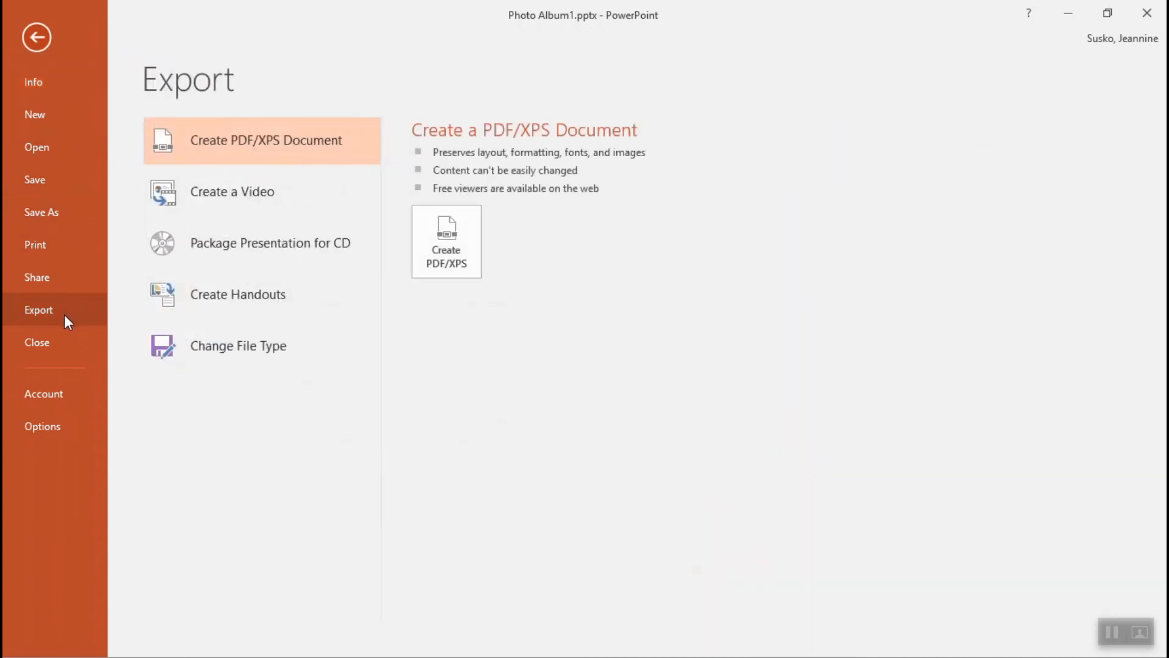
pyautogui.moveTo(270, 243)
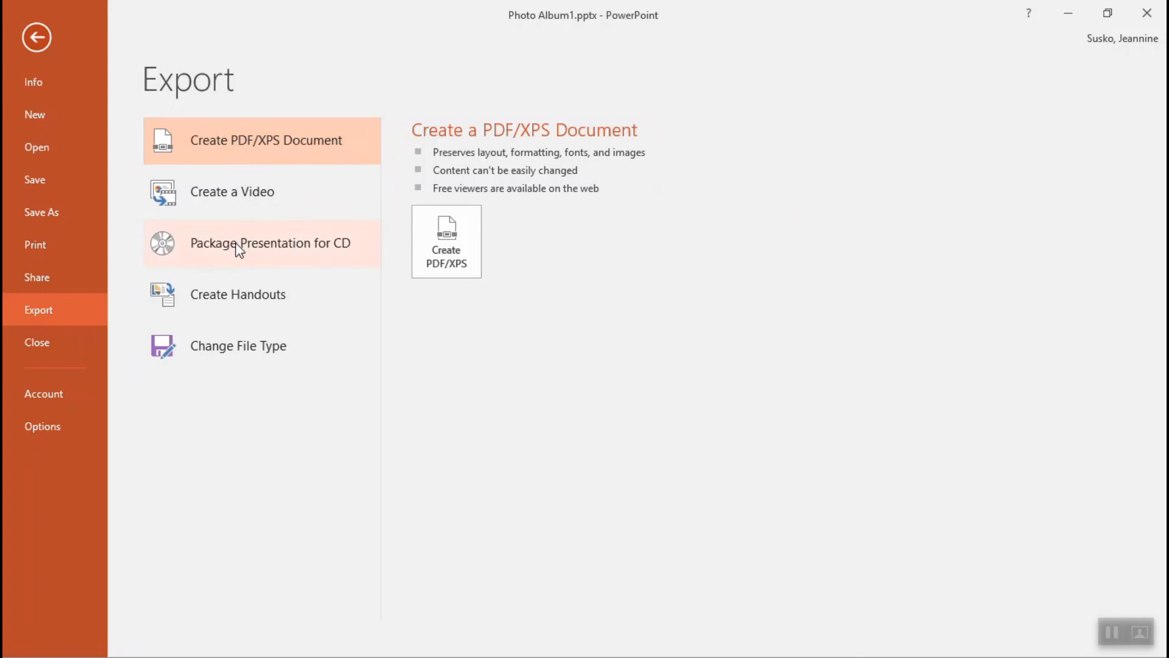
pyautogui.moveTo(237, 206)
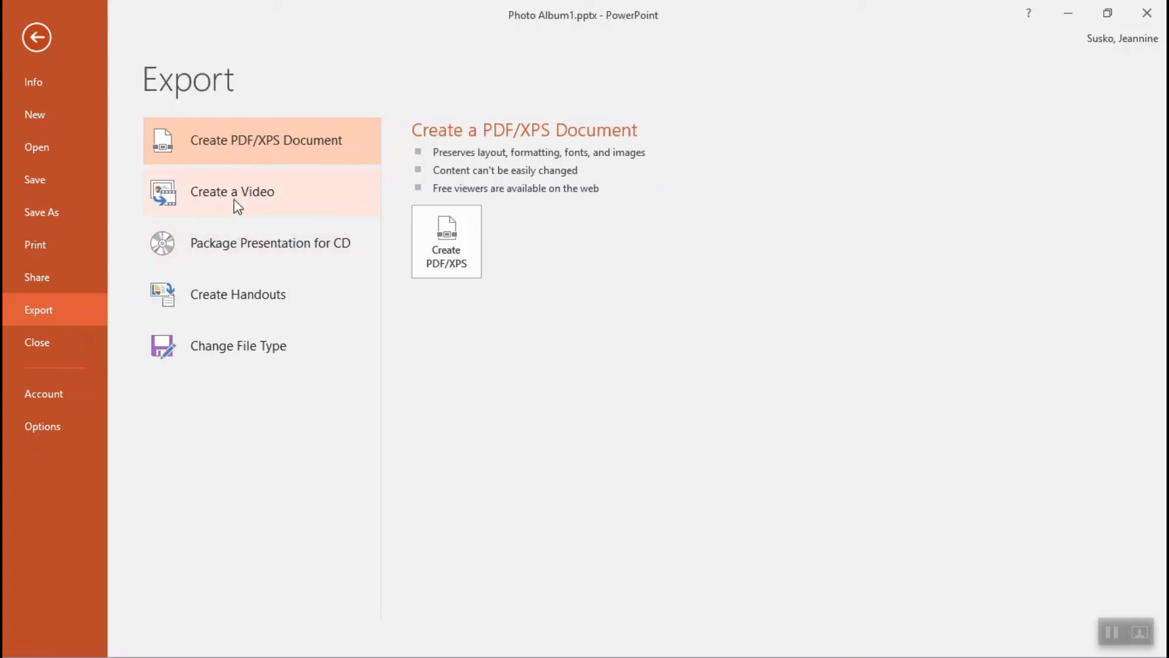
pyautogui.click(232, 191)
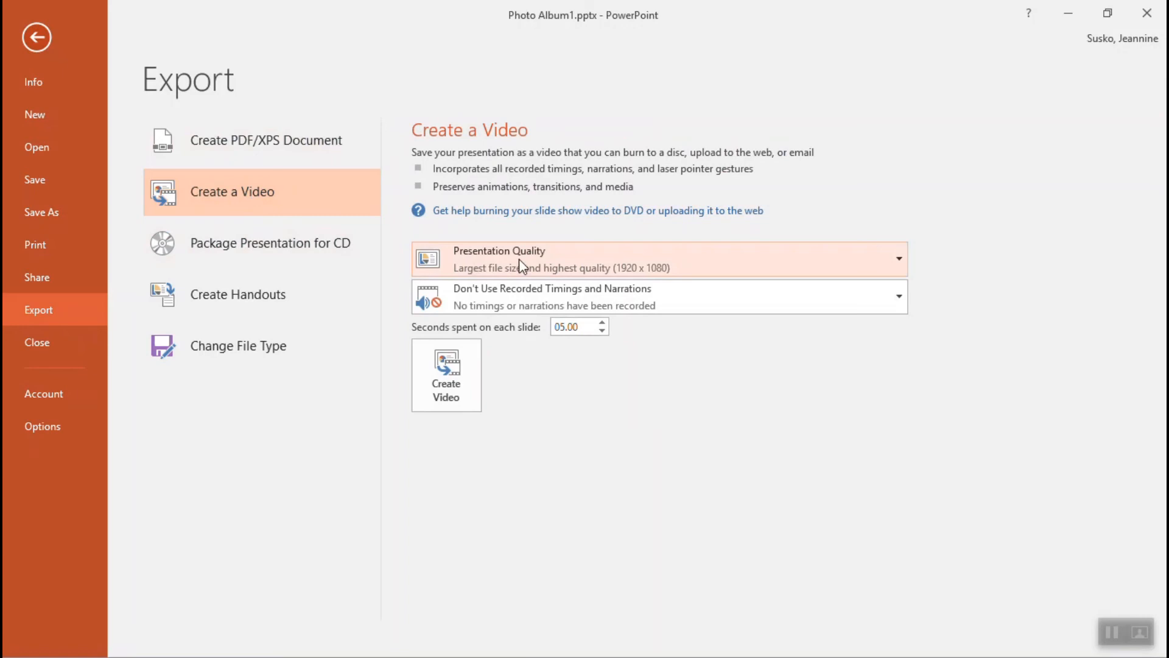
pyautogui.moveTo(662, 309)
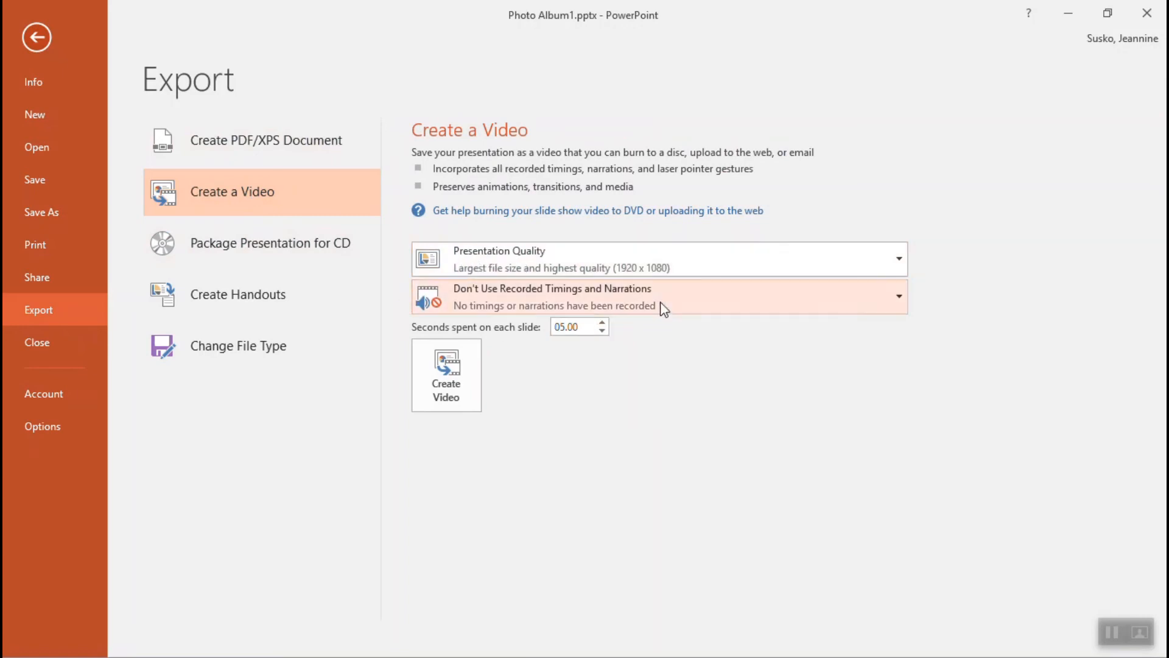
pyautogui.moveTo(682, 342)
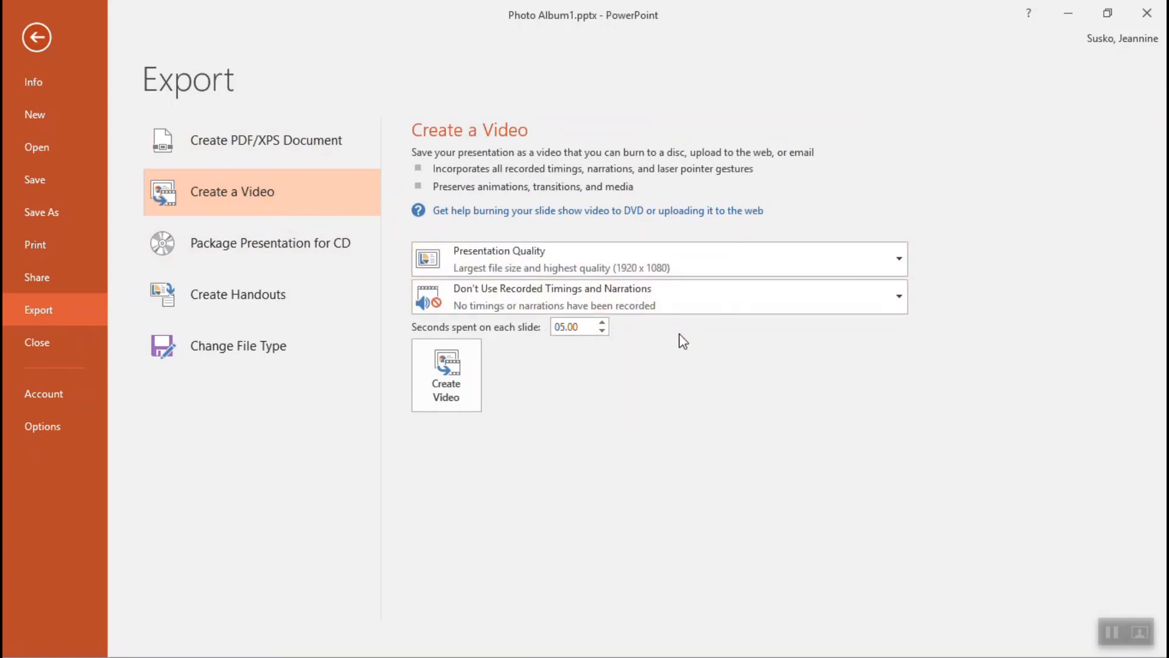
pyautogui.moveTo(669, 386)
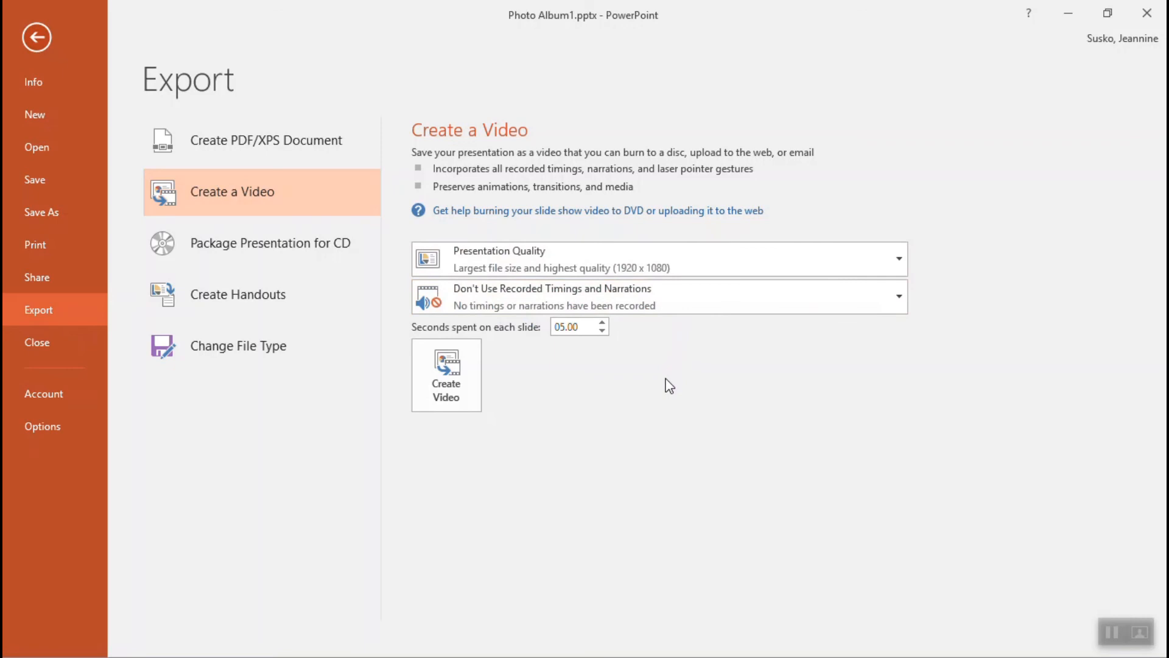
pyautogui.moveTo(548, 351)
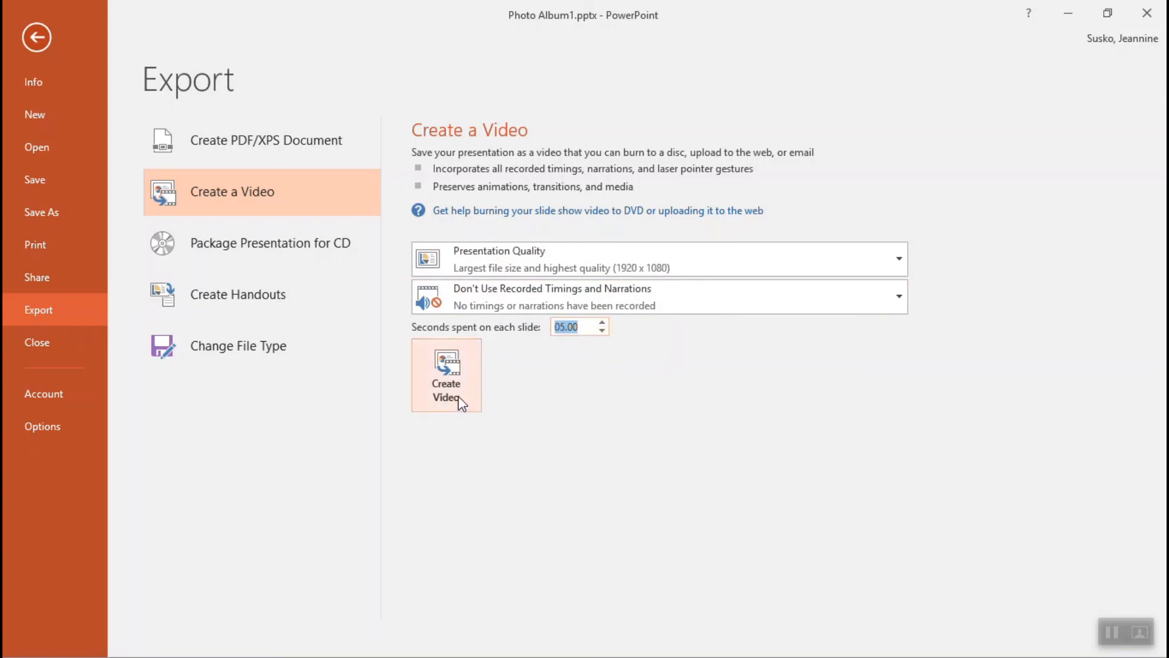
# Start creating the video at Presentation Quality with 05.00 seconds per slide.
pyautogui.click(446, 375)
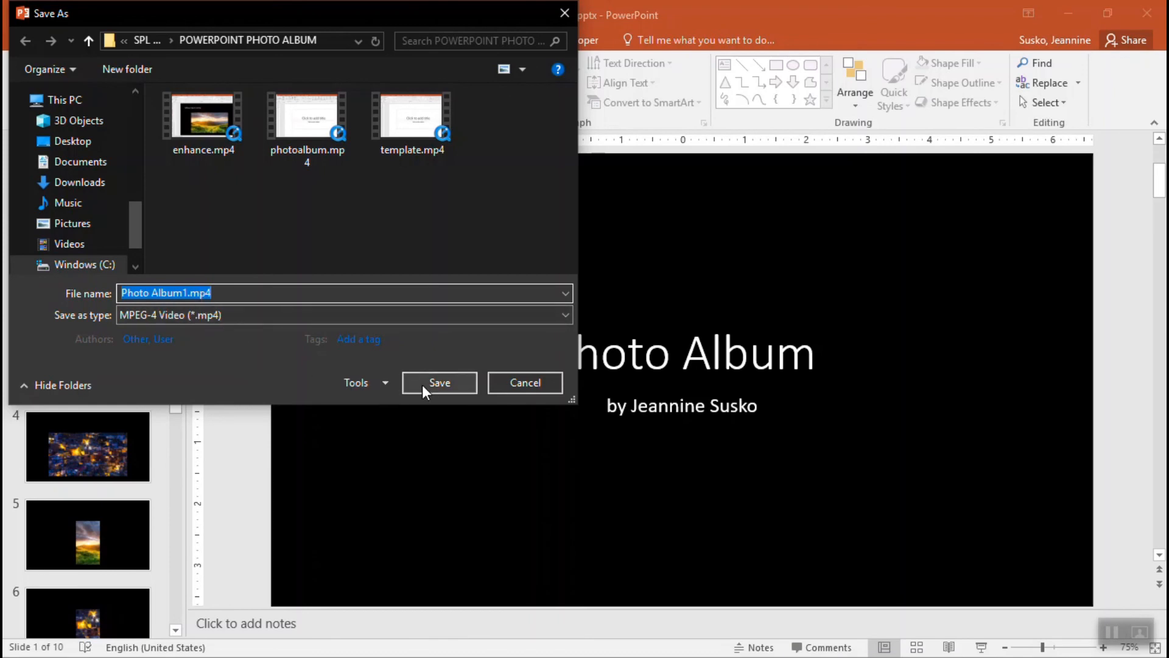
# Save the video as Photo Album1.mp4 (MPEG-4) so rendering begins.
pyautogui.click(439, 383)
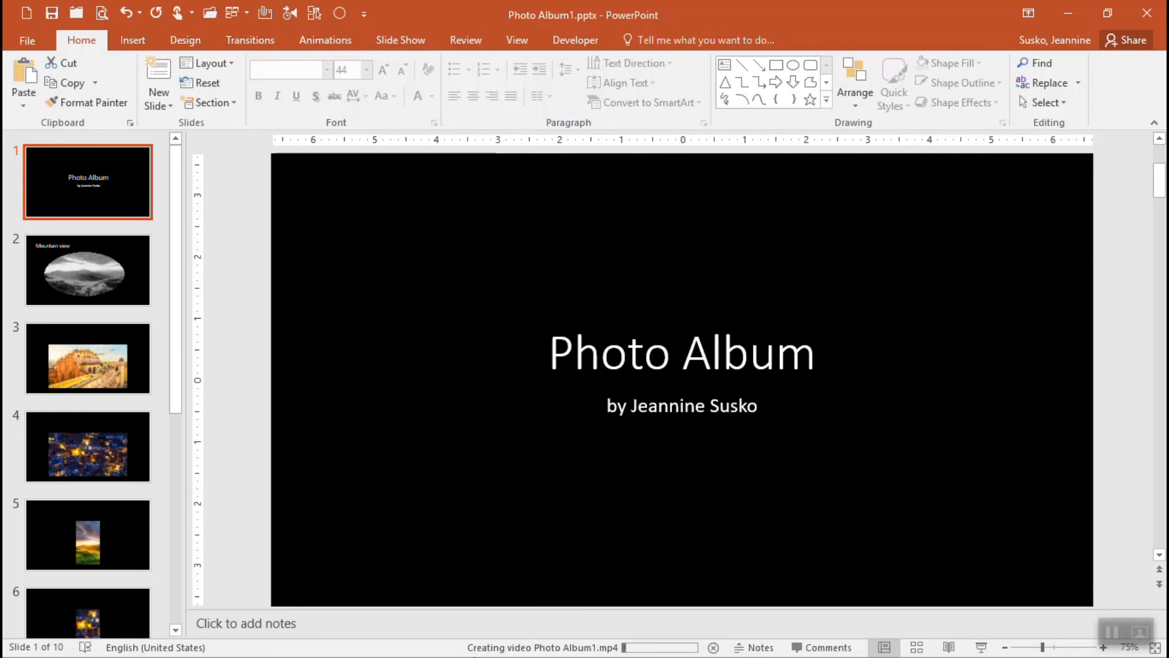
pyautogui.moveTo(456, 654)
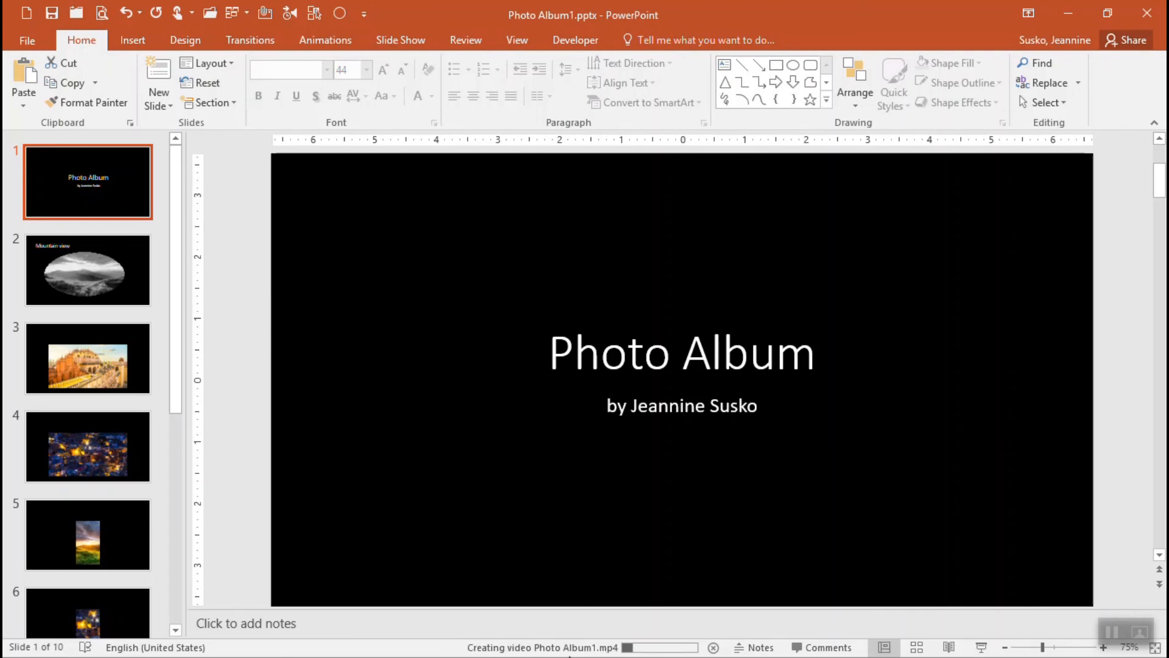
pyautogui.moveTo(981, 559)
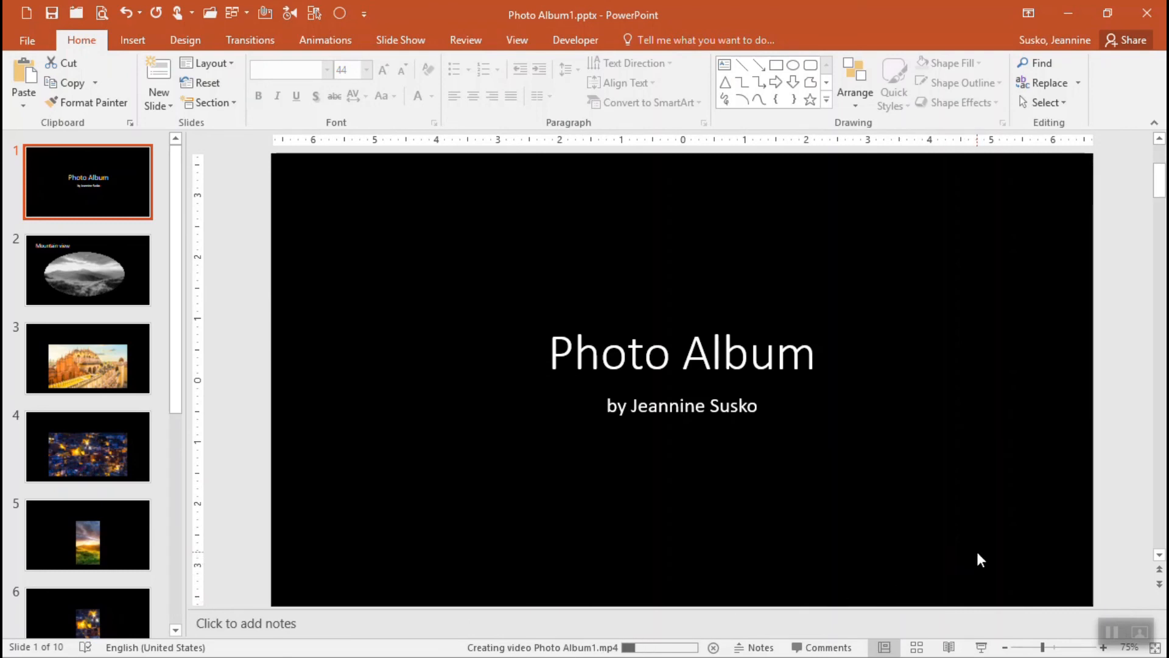
pyautogui.moveTo(401, 17)
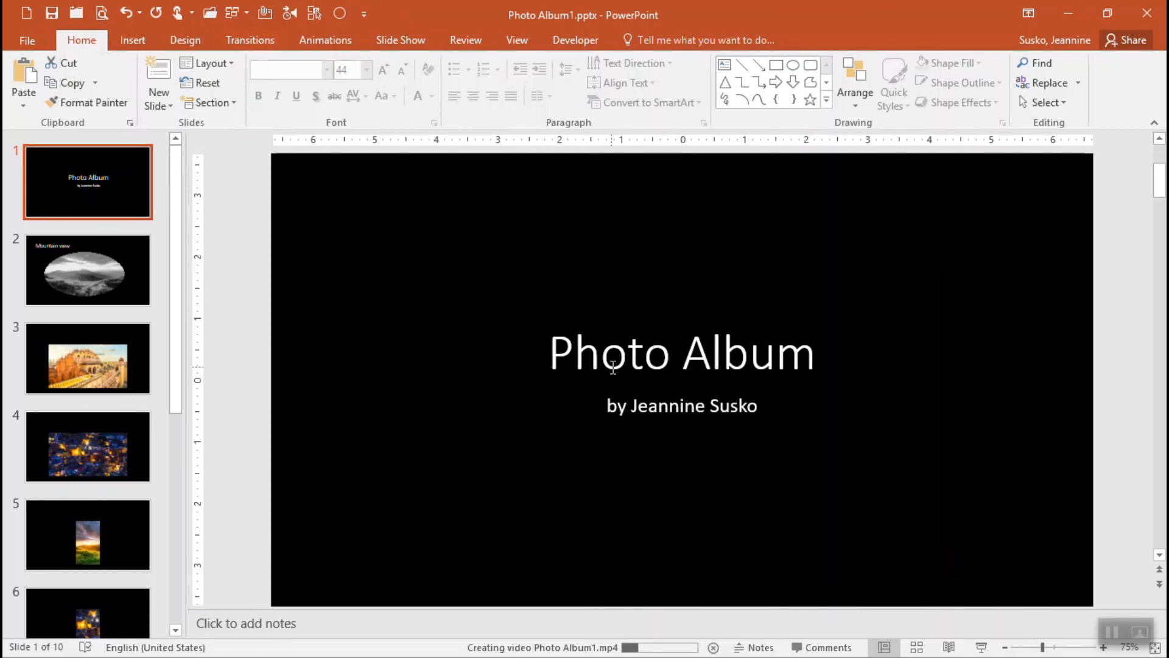
pyautogui.moveTo(475, 624)
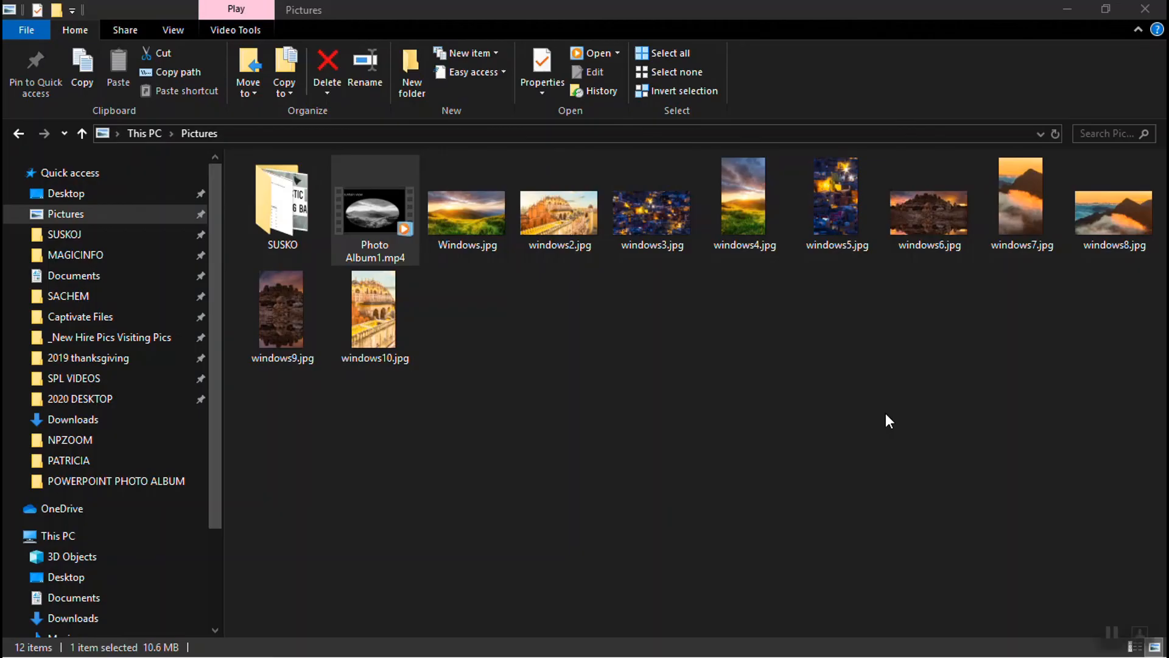
pyautogui.moveTo(429, 259)
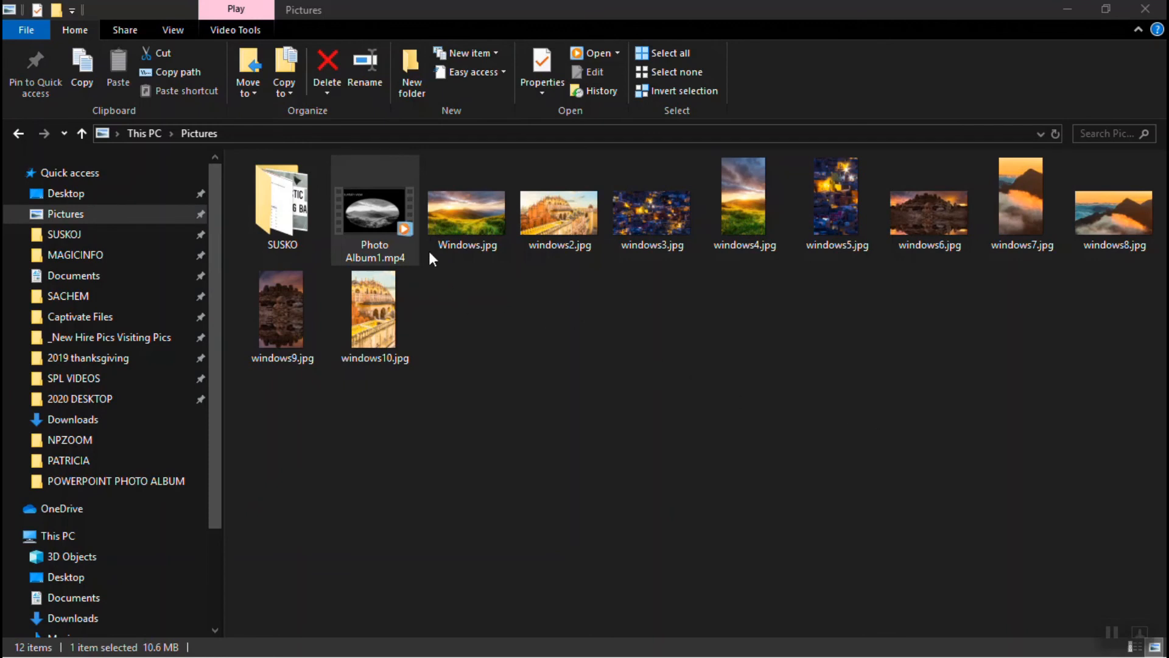
pyautogui.moveTo(375, 223)
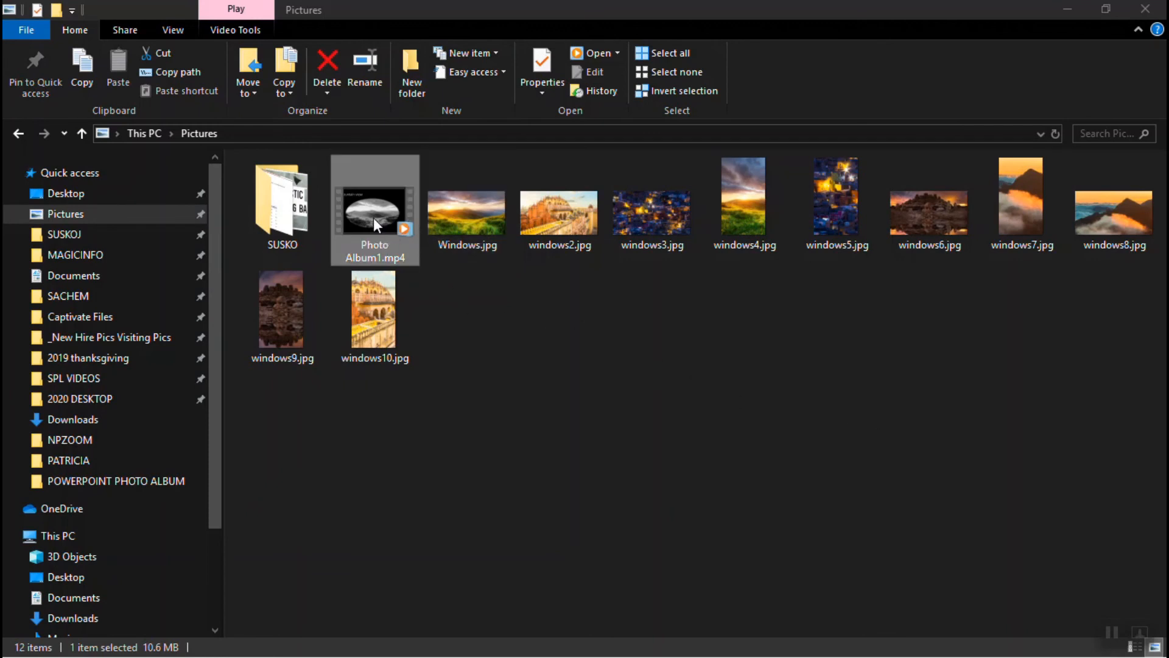
# Play Photo Album1.mp4 from the Pictures folder in the media player.
pyautogui.doubleClick(375, 210)
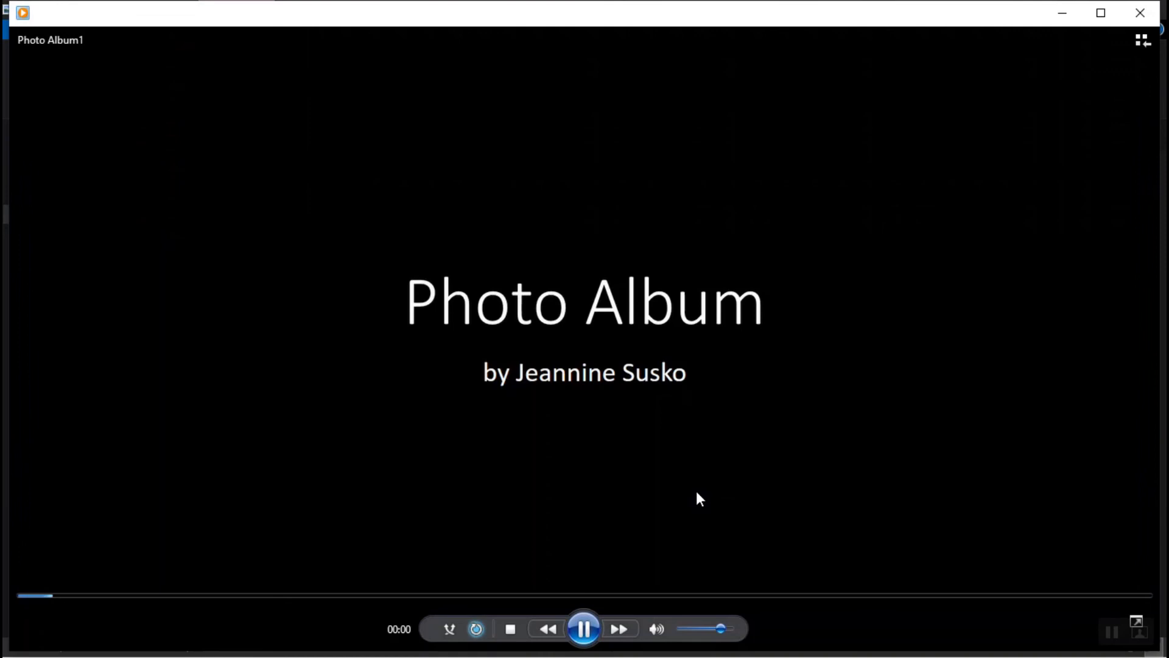